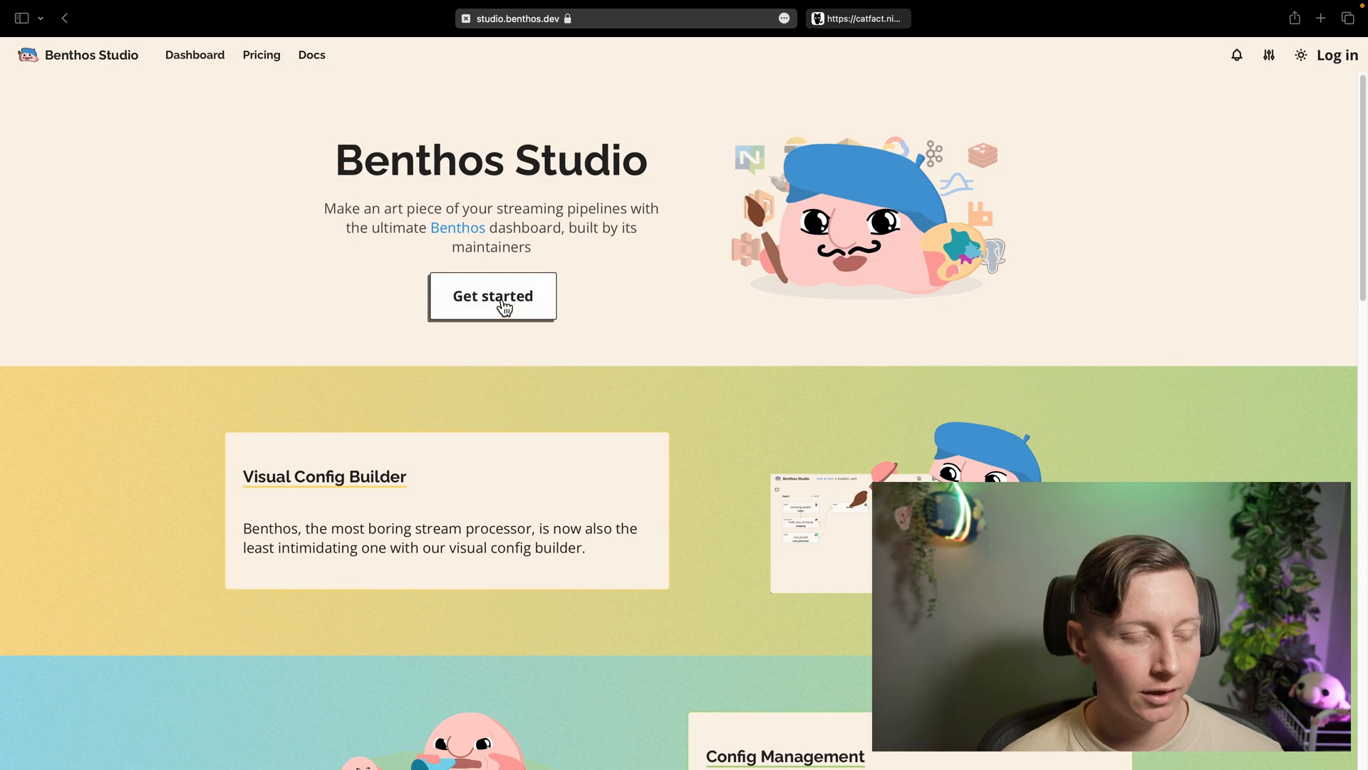
Sign in to Benthos Studio with a DigitalOcean account and authorize read access.
left_click(491, 296)
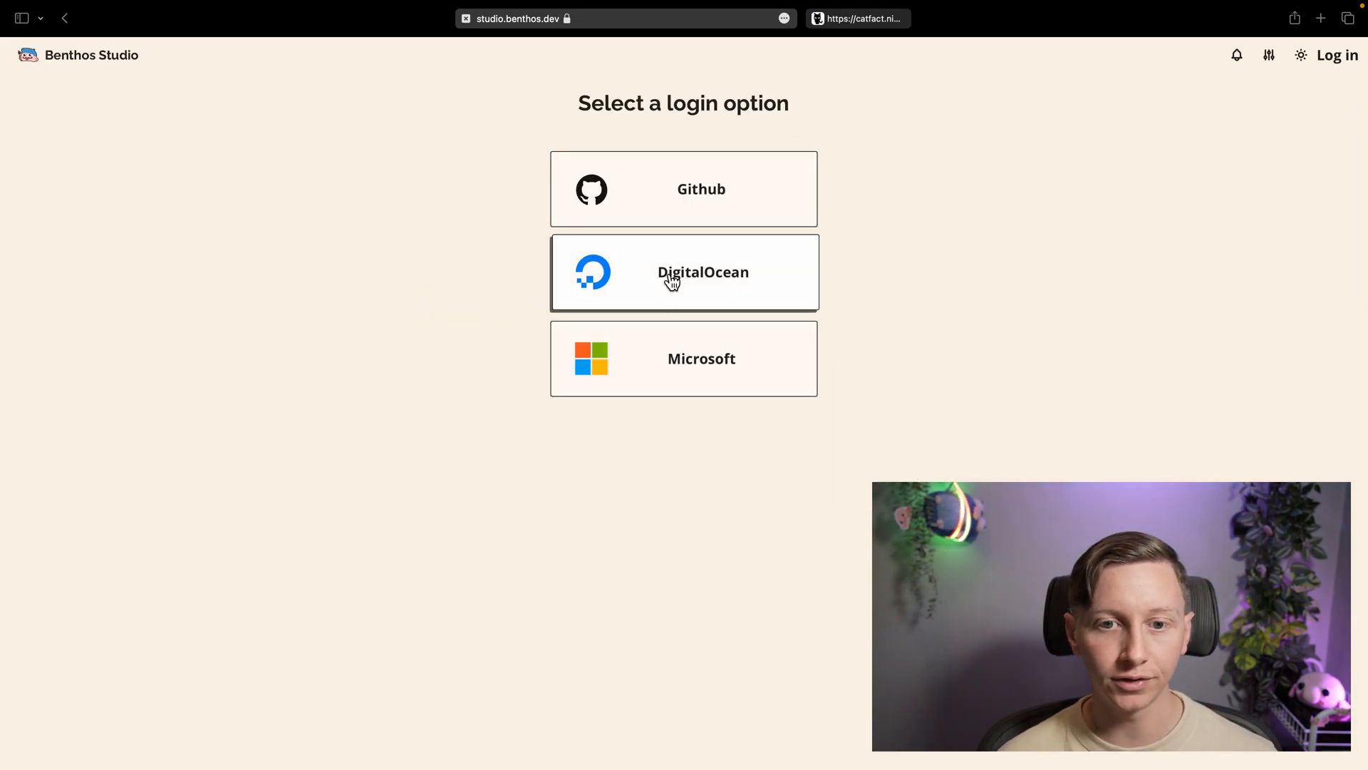
left_click(684, 272)
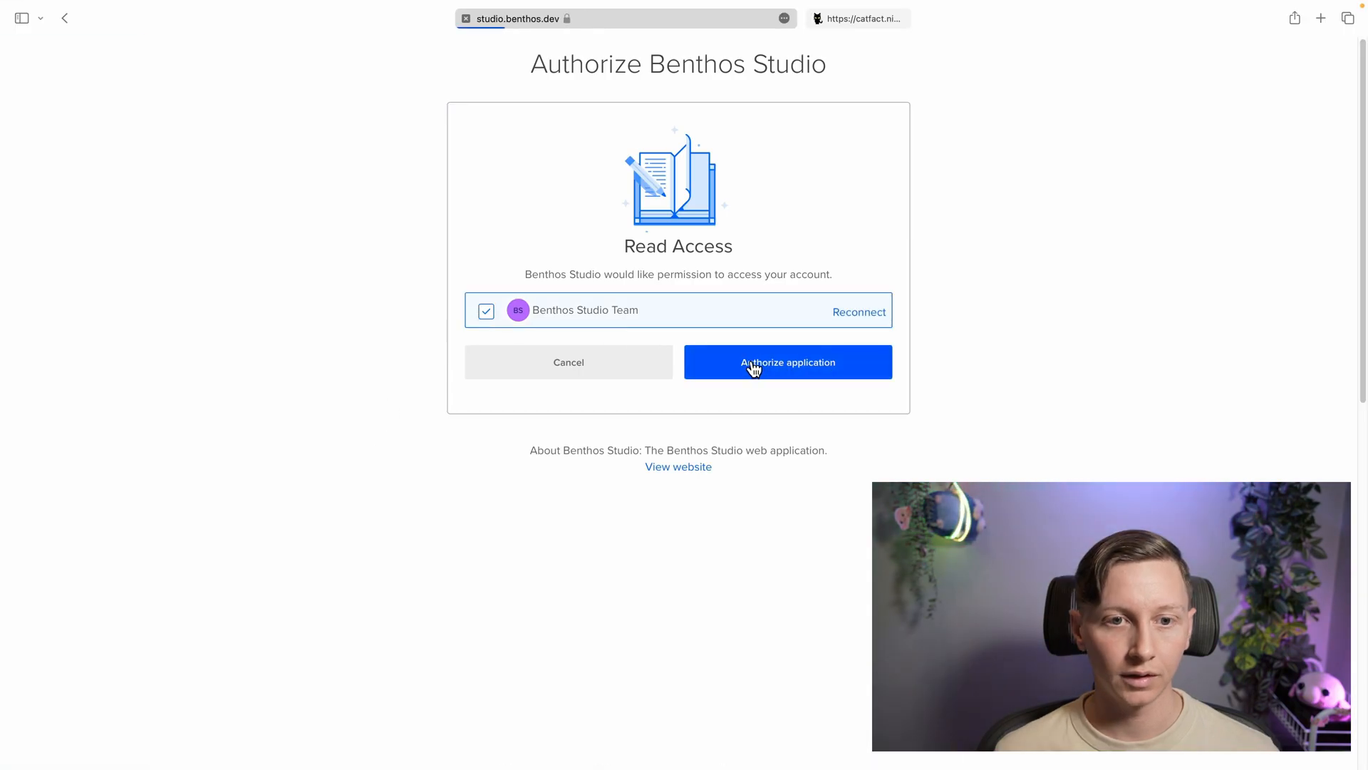
left_click(786, 362)
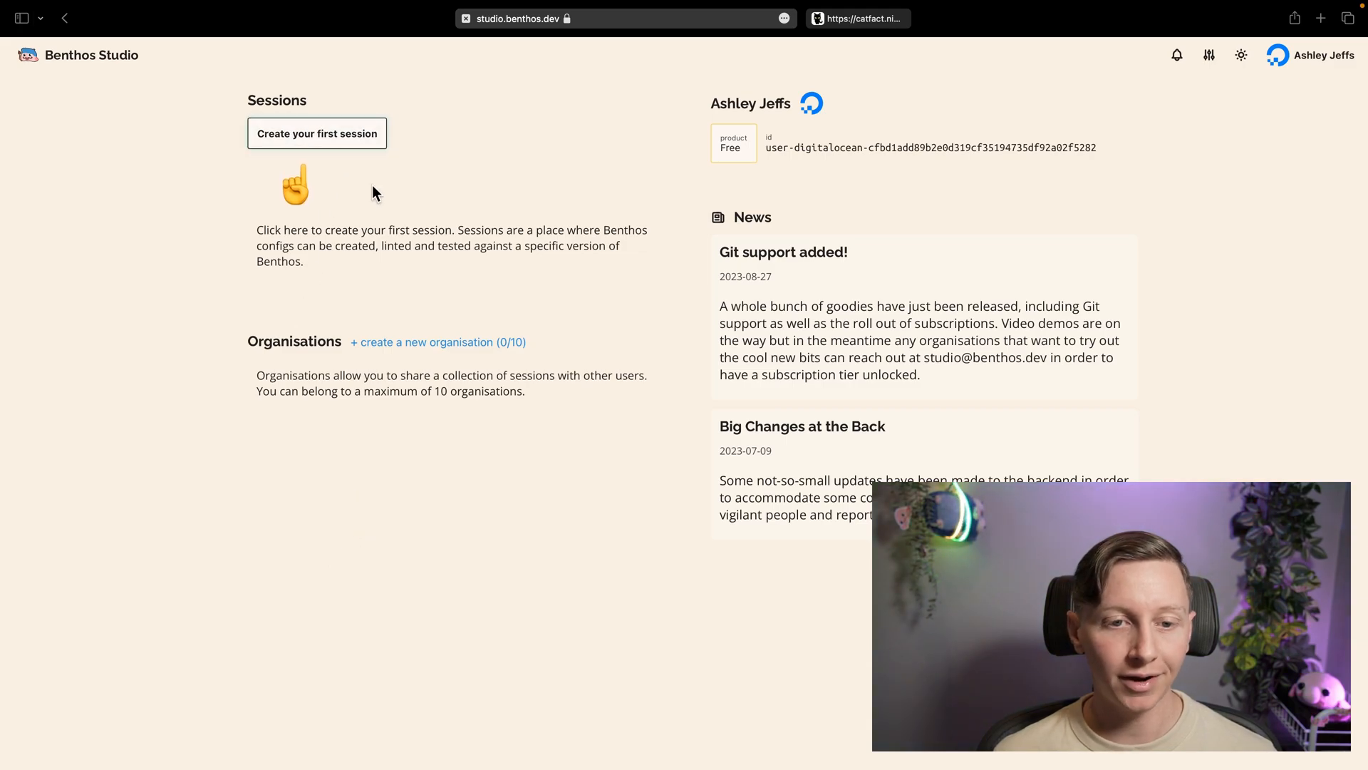
Create a new organisation named 'me and my friends'.
left_click(439, 342)
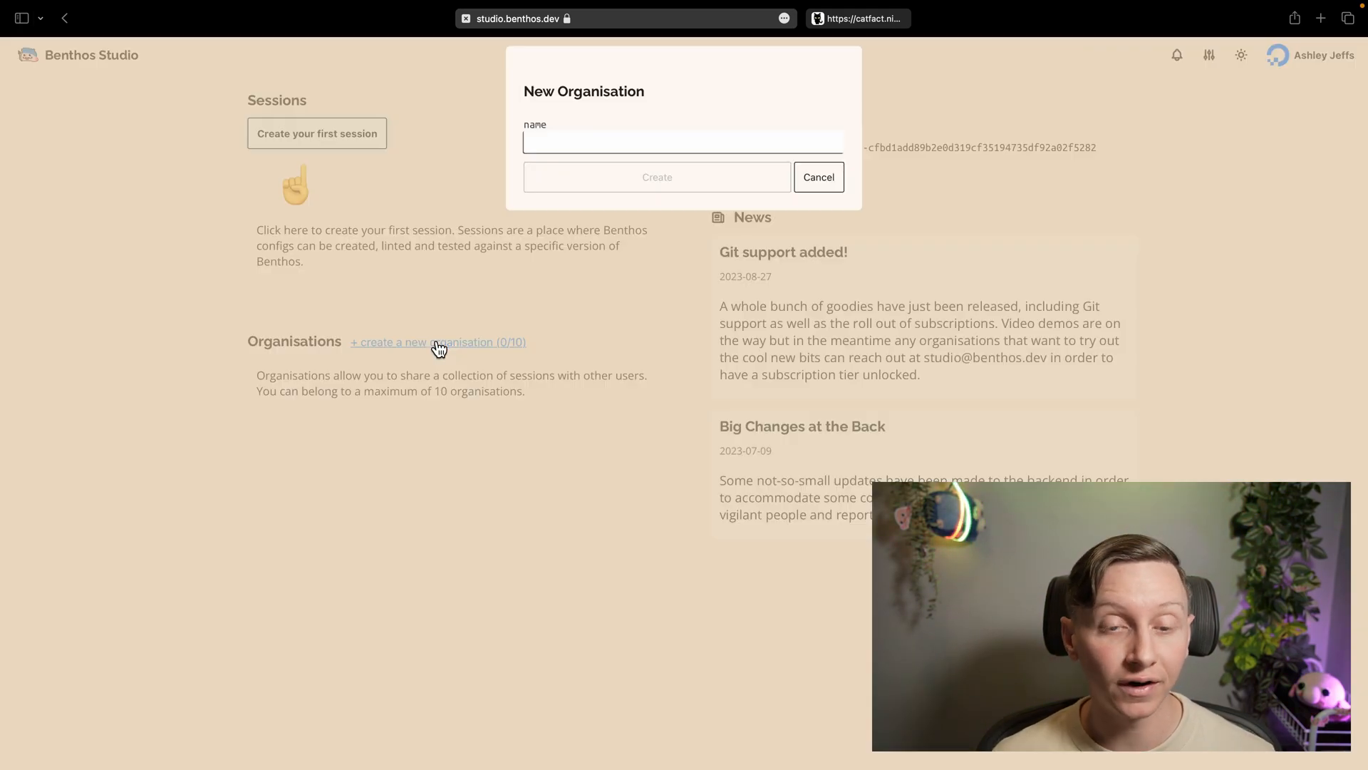
type("me and")
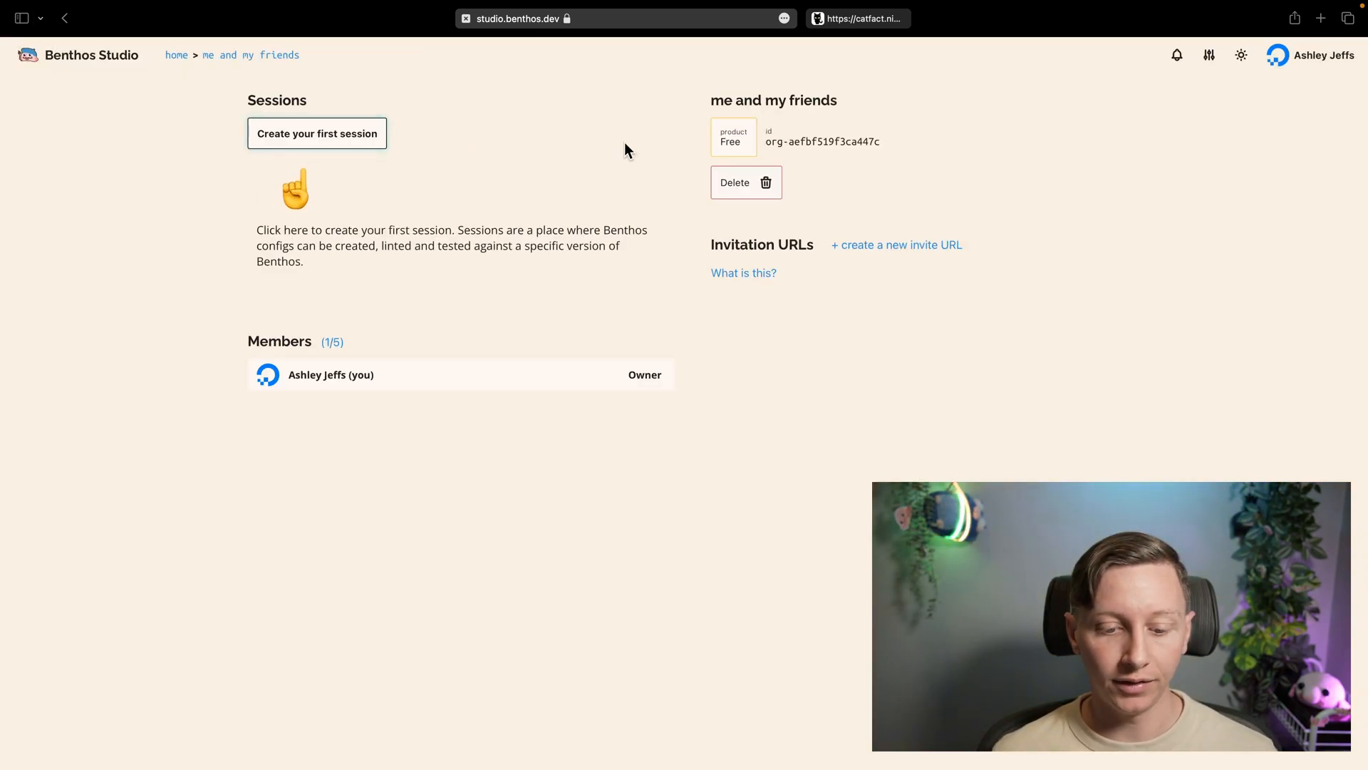
mouse_move(188, 519)
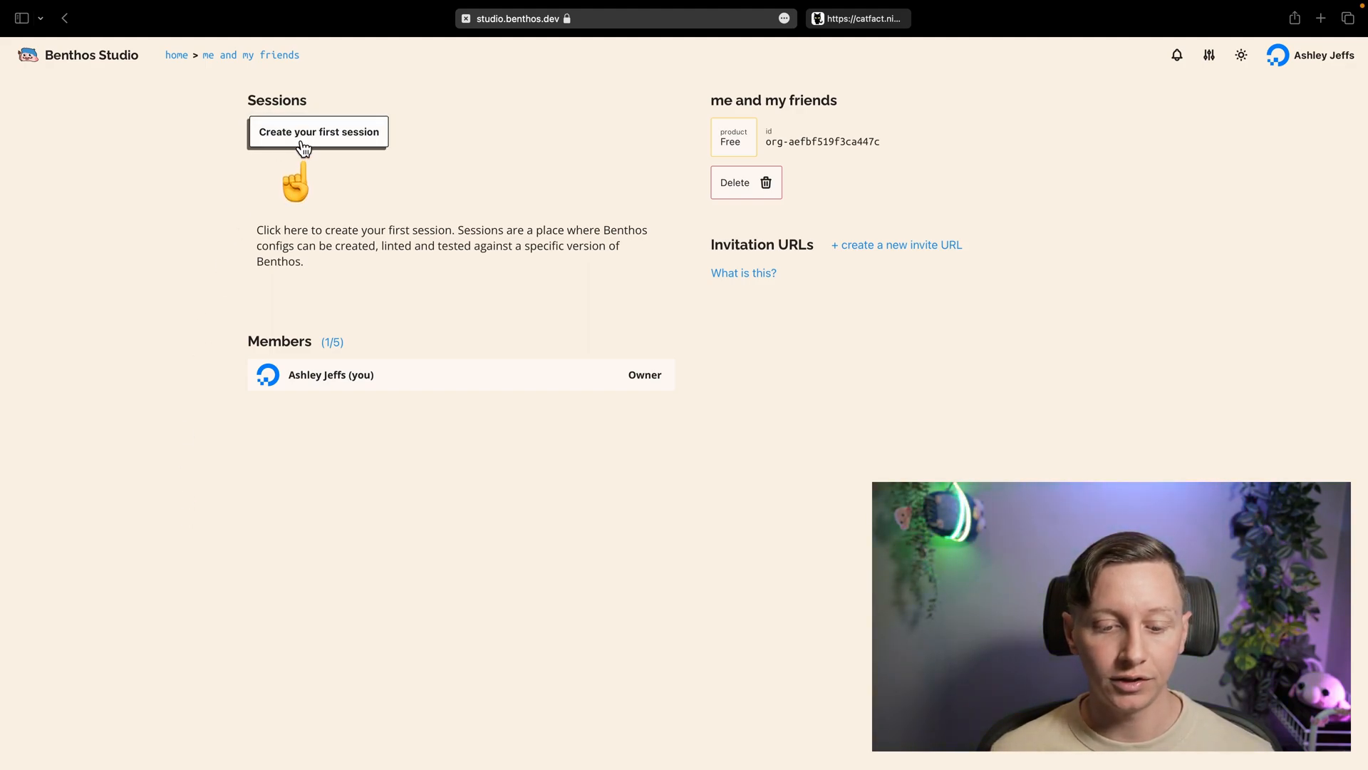
mouse_move(306, 137)
type("get catted")
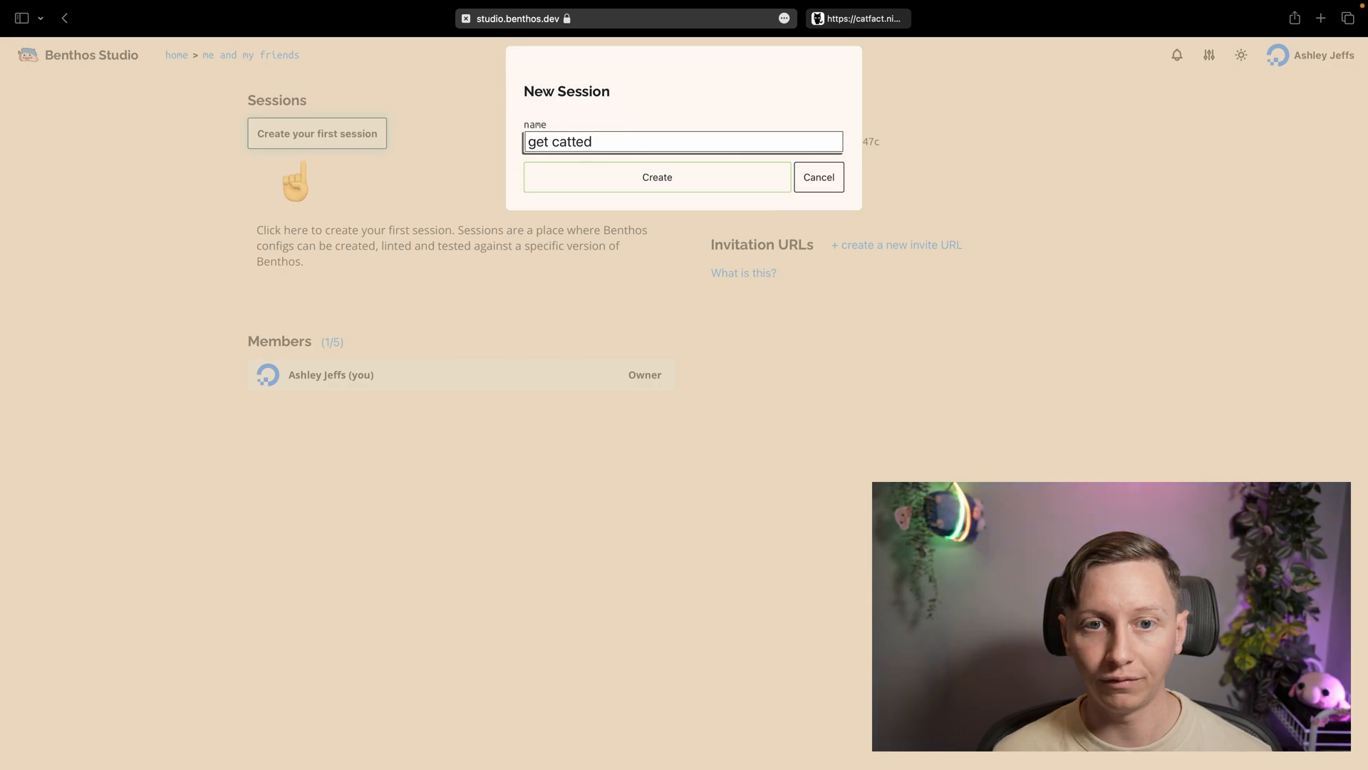
Create the 'get catted' session and add an empty stream pipeline file named main.yaml.
left_click(657, 177)
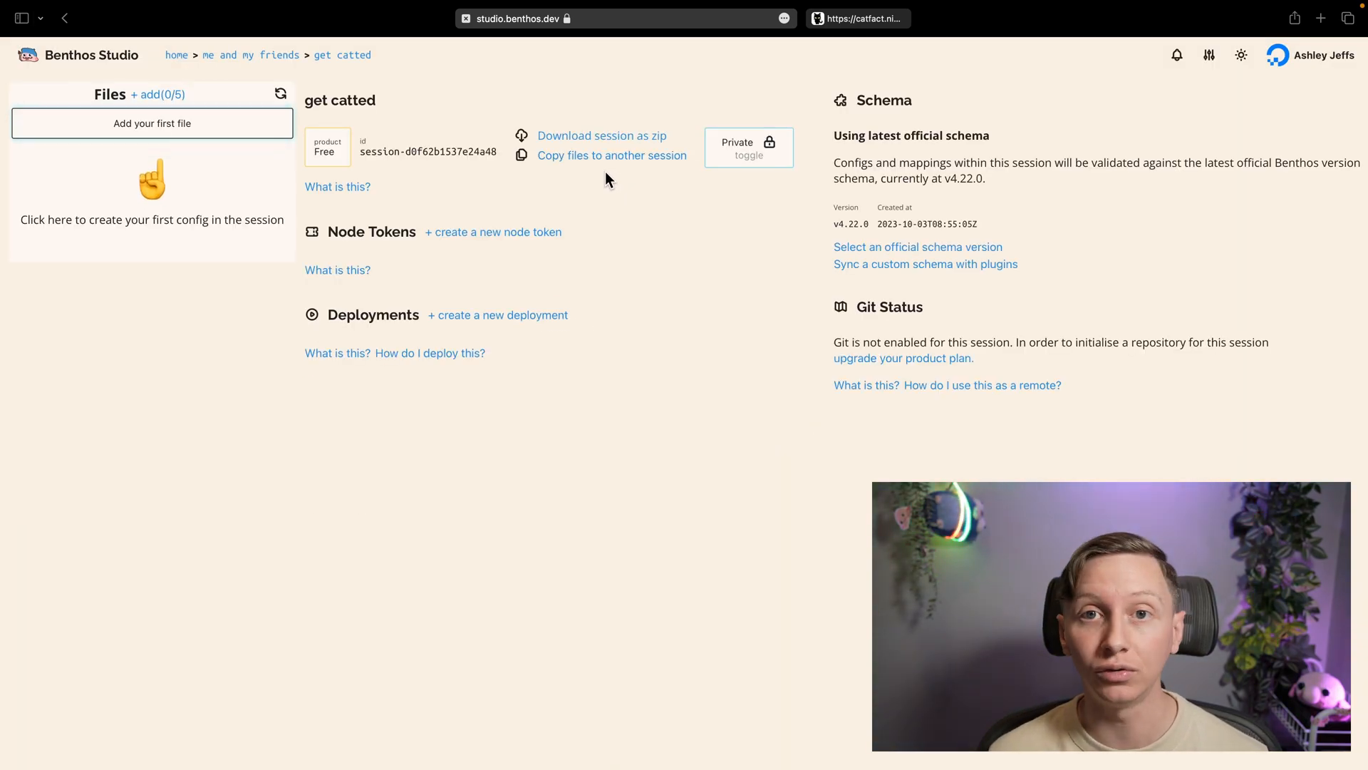
mouse_move(599, 302)
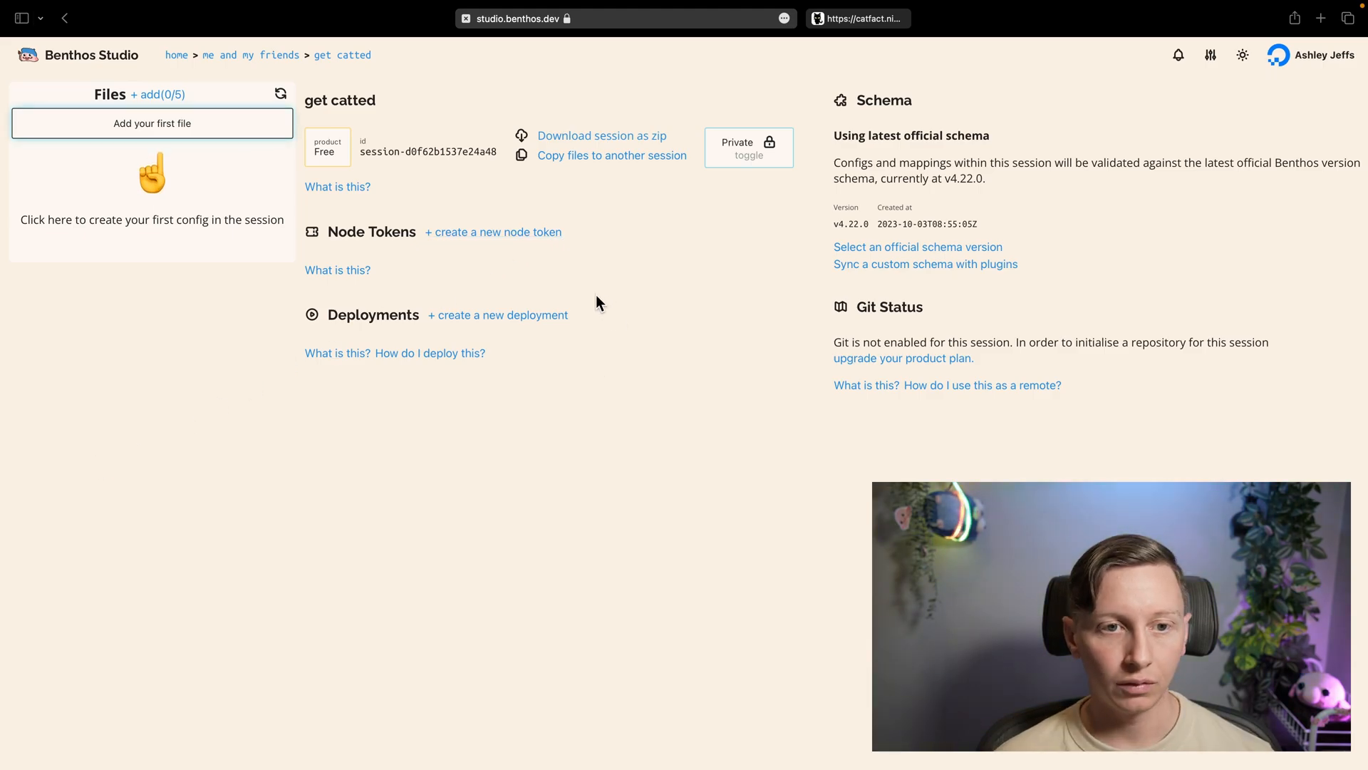
mouse_move(173, 132)
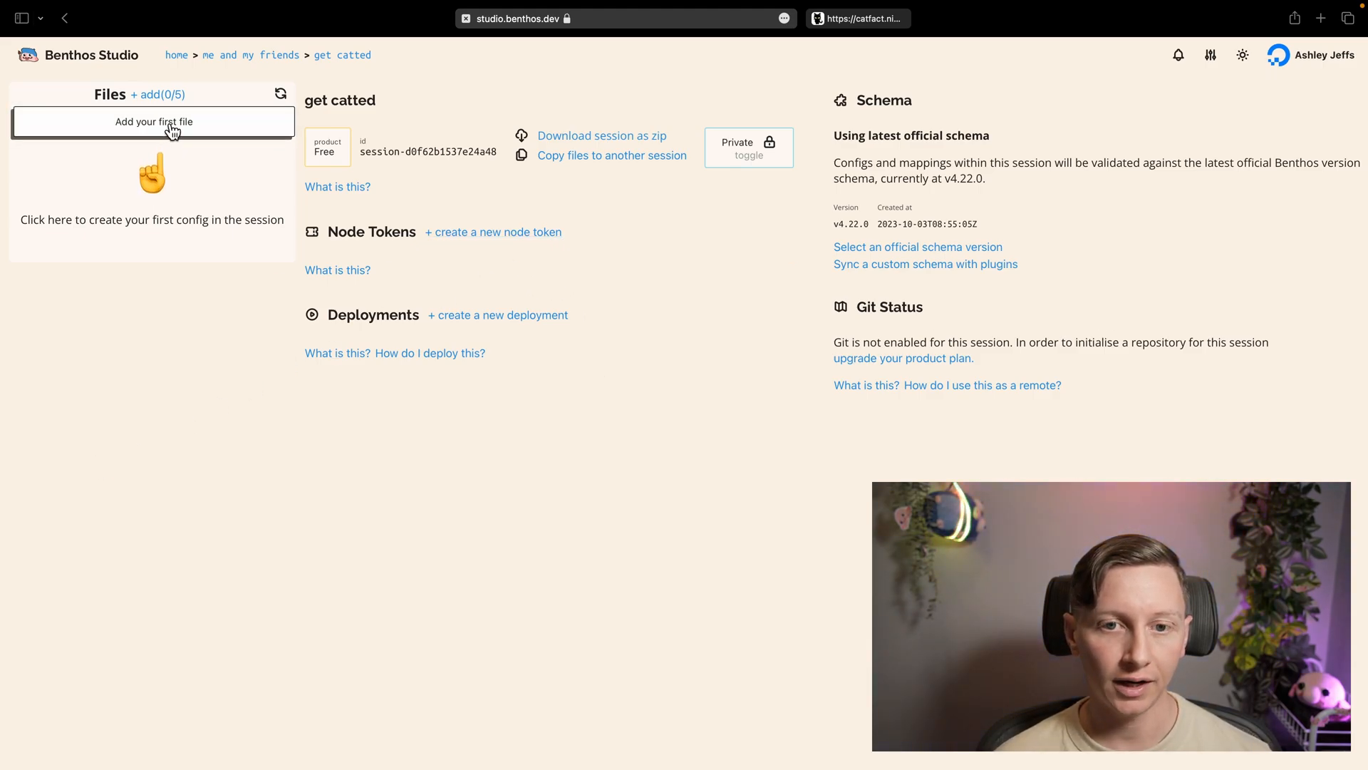
left_click(151, 121)
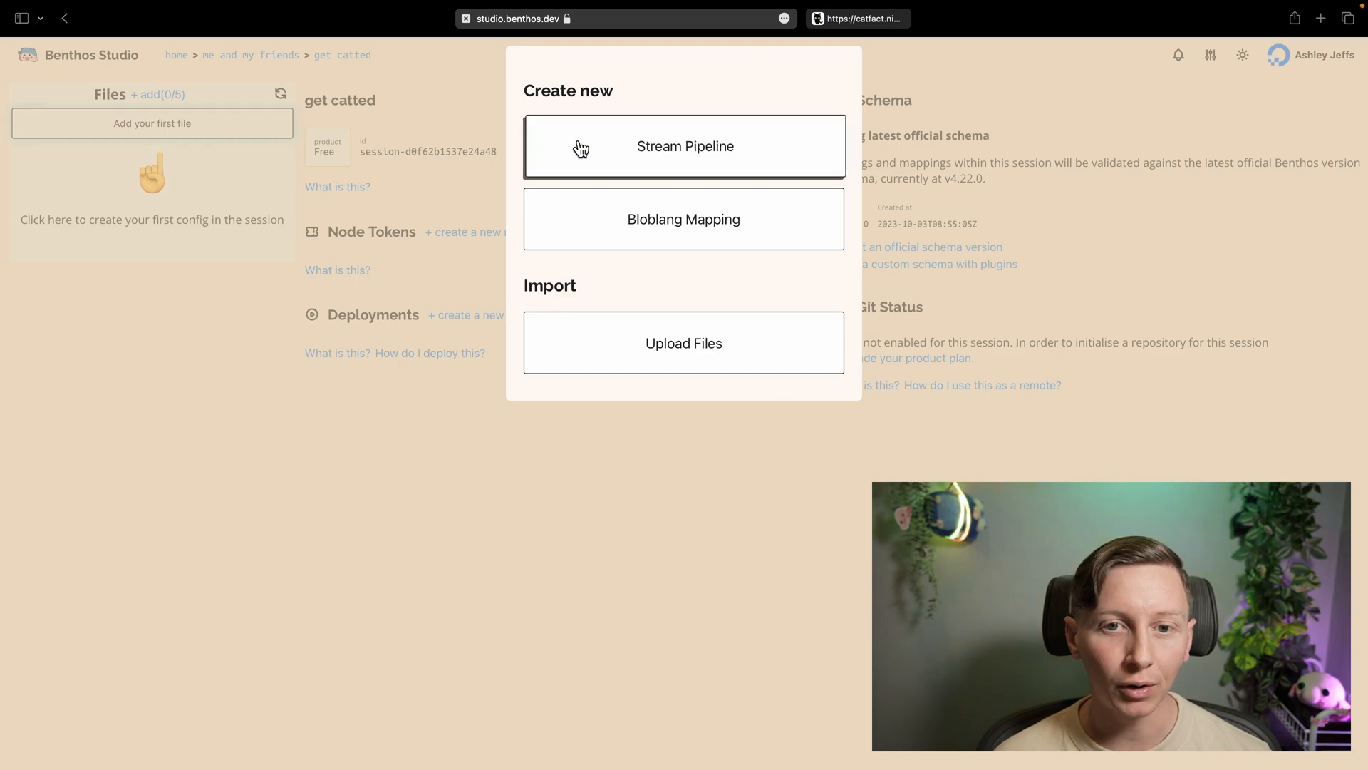
left_click(684, 145)
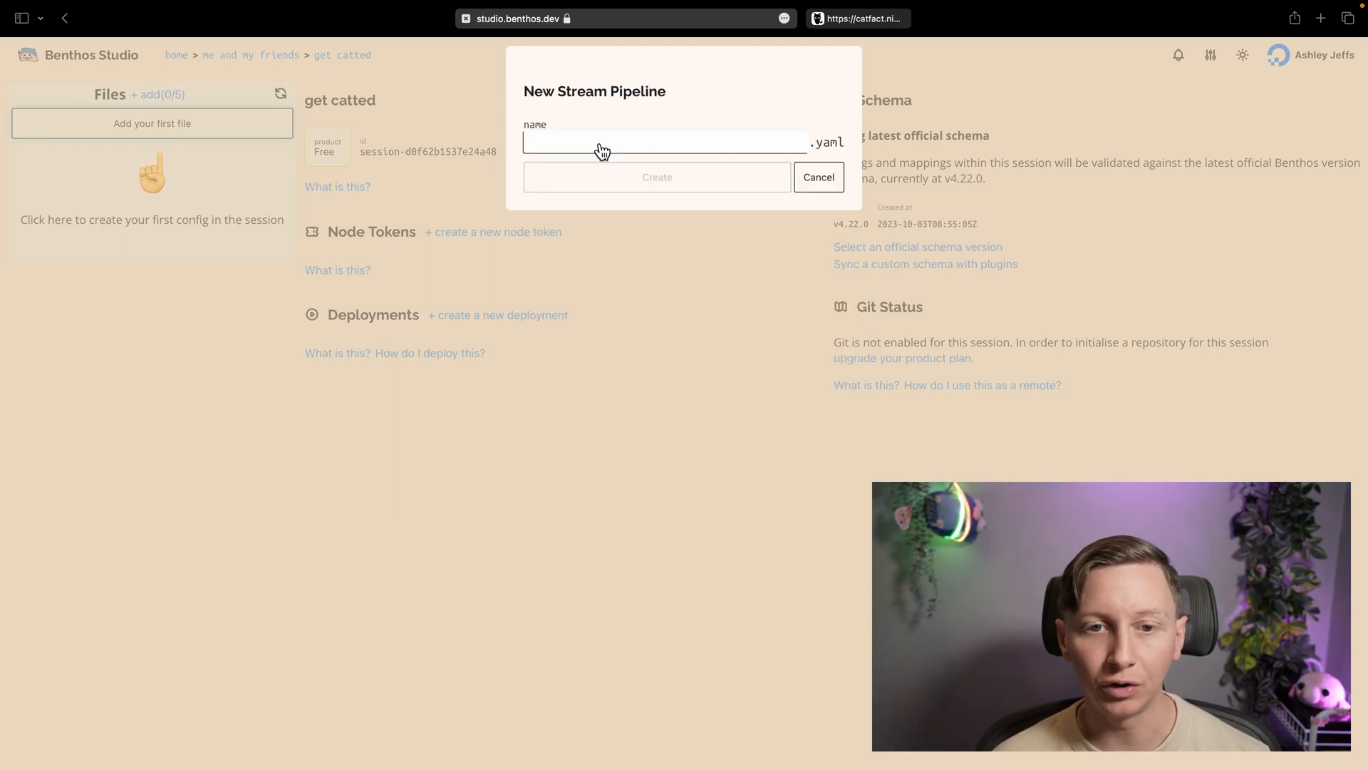
type("main")
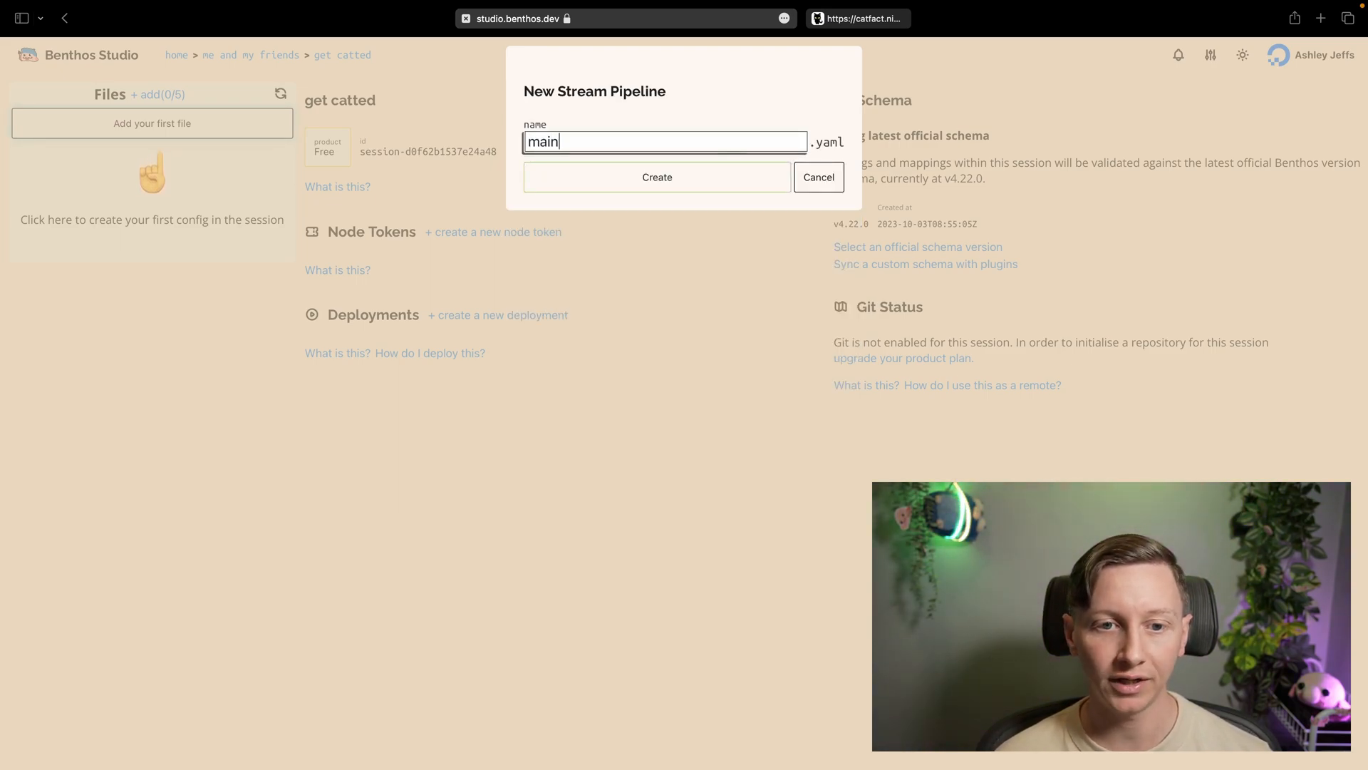
left_click(657, 177)
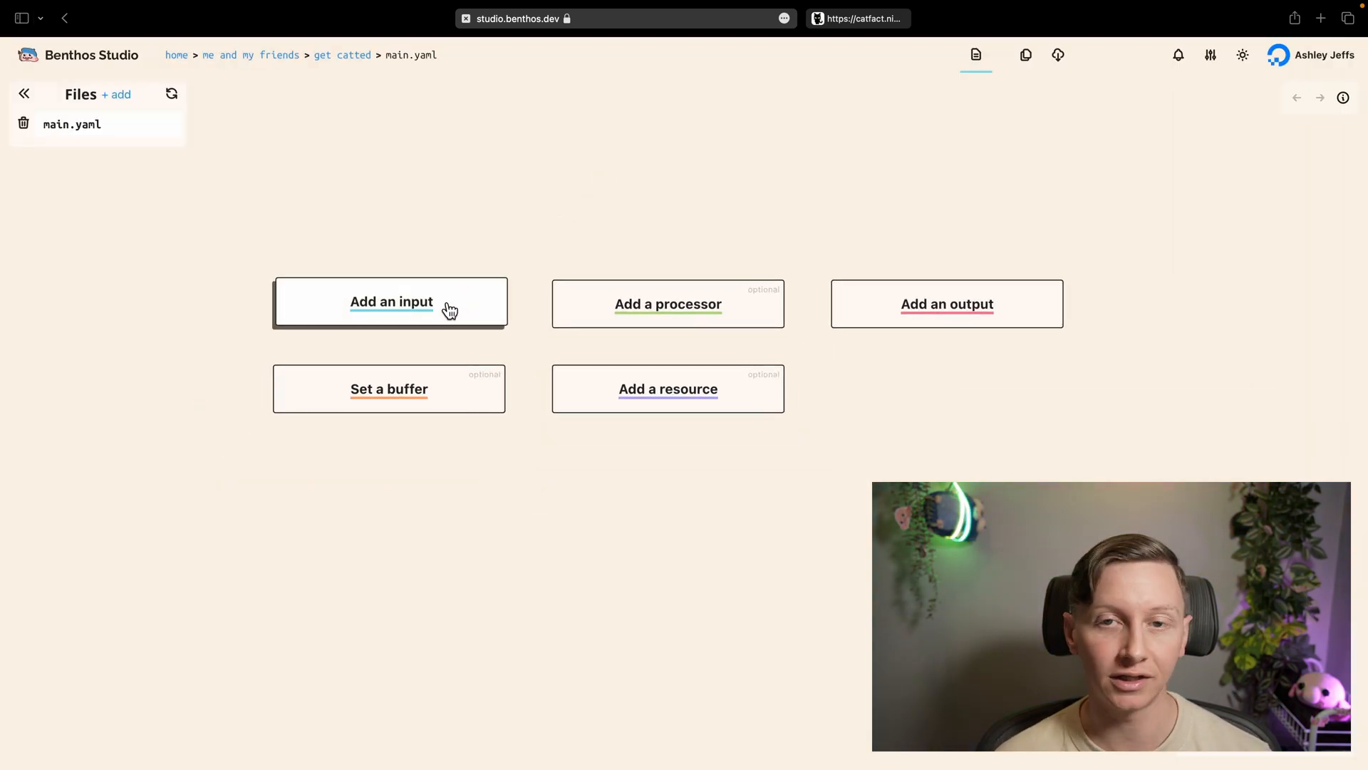
Add a generate input to the main.yaml pipeline.
left_click(390, 302)
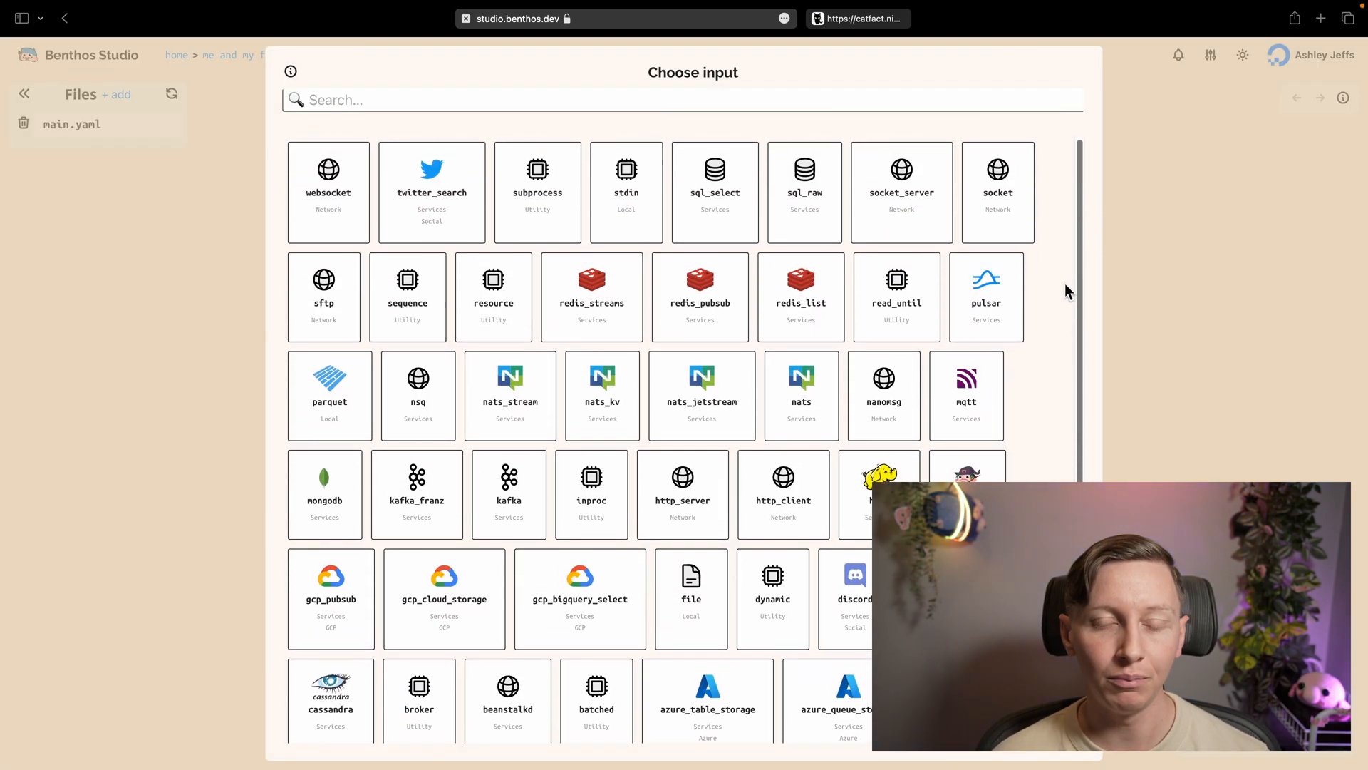
type("ge")
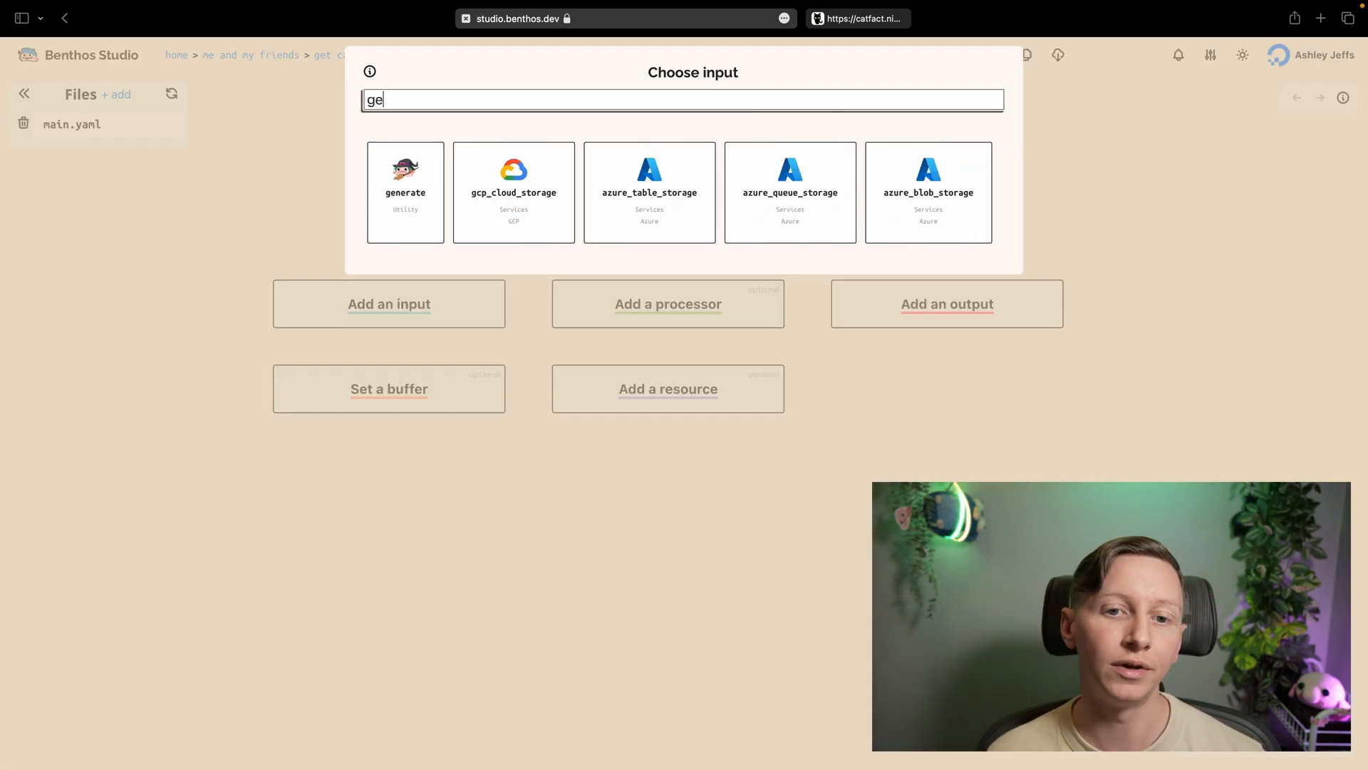
left_click(405, 192)
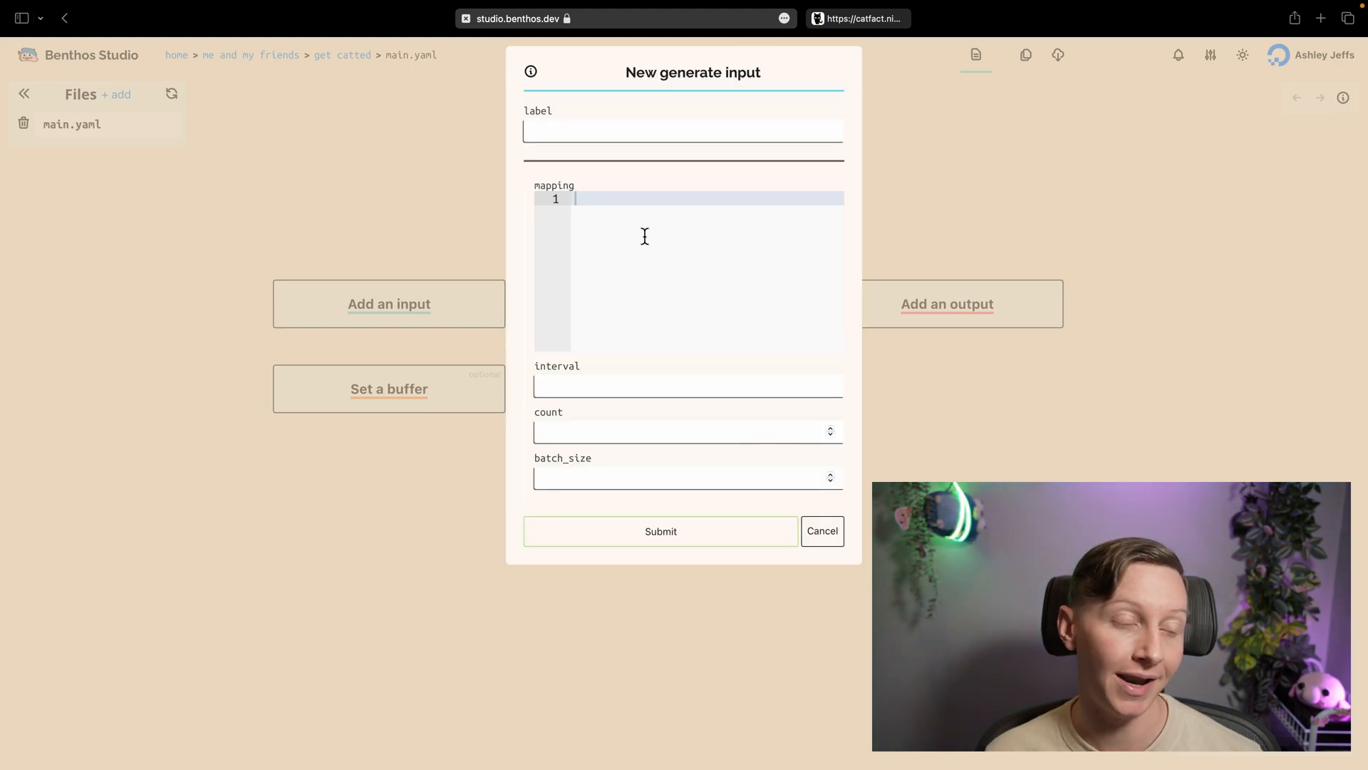
Map root.id = uuid_v4, name = fake("name"), fake("email") at a 1s interval and submit.
type("root.id")
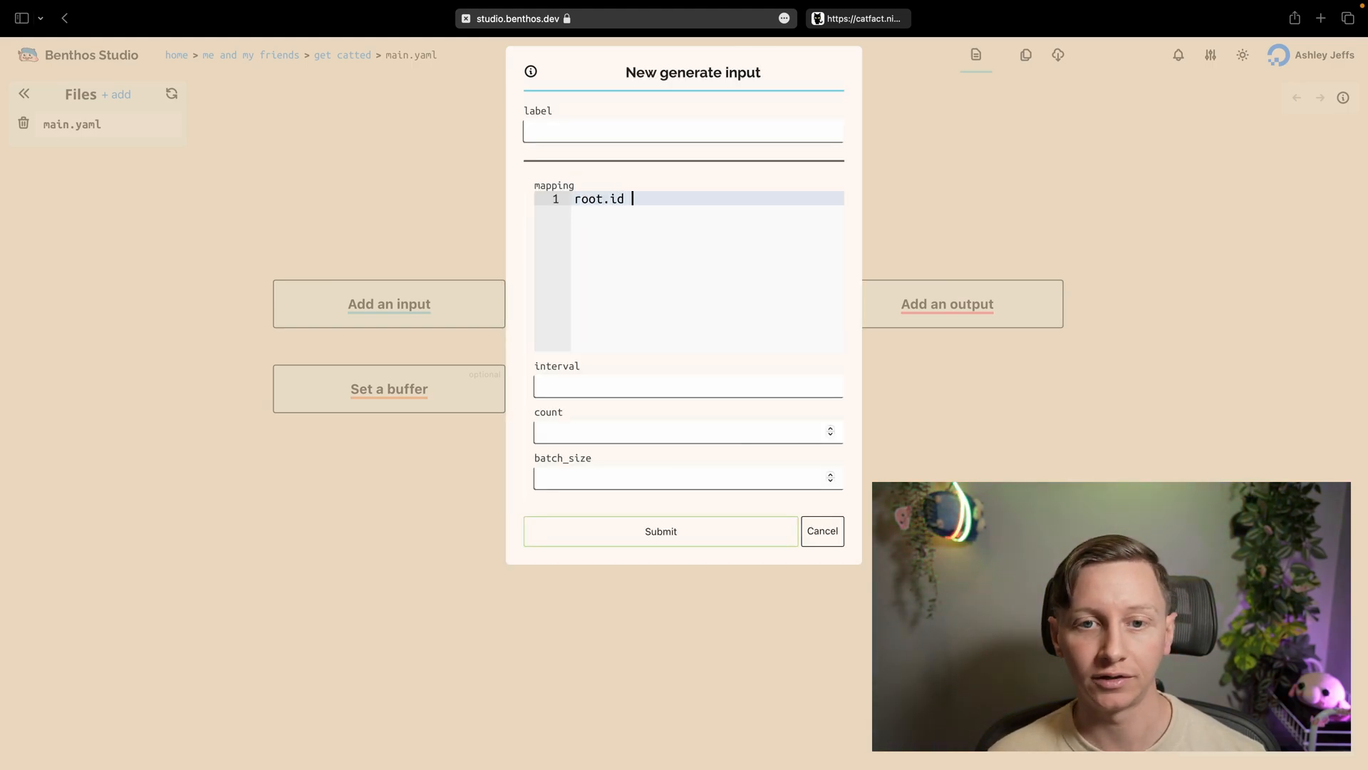
type("= uuid_v4(")
type("root.")
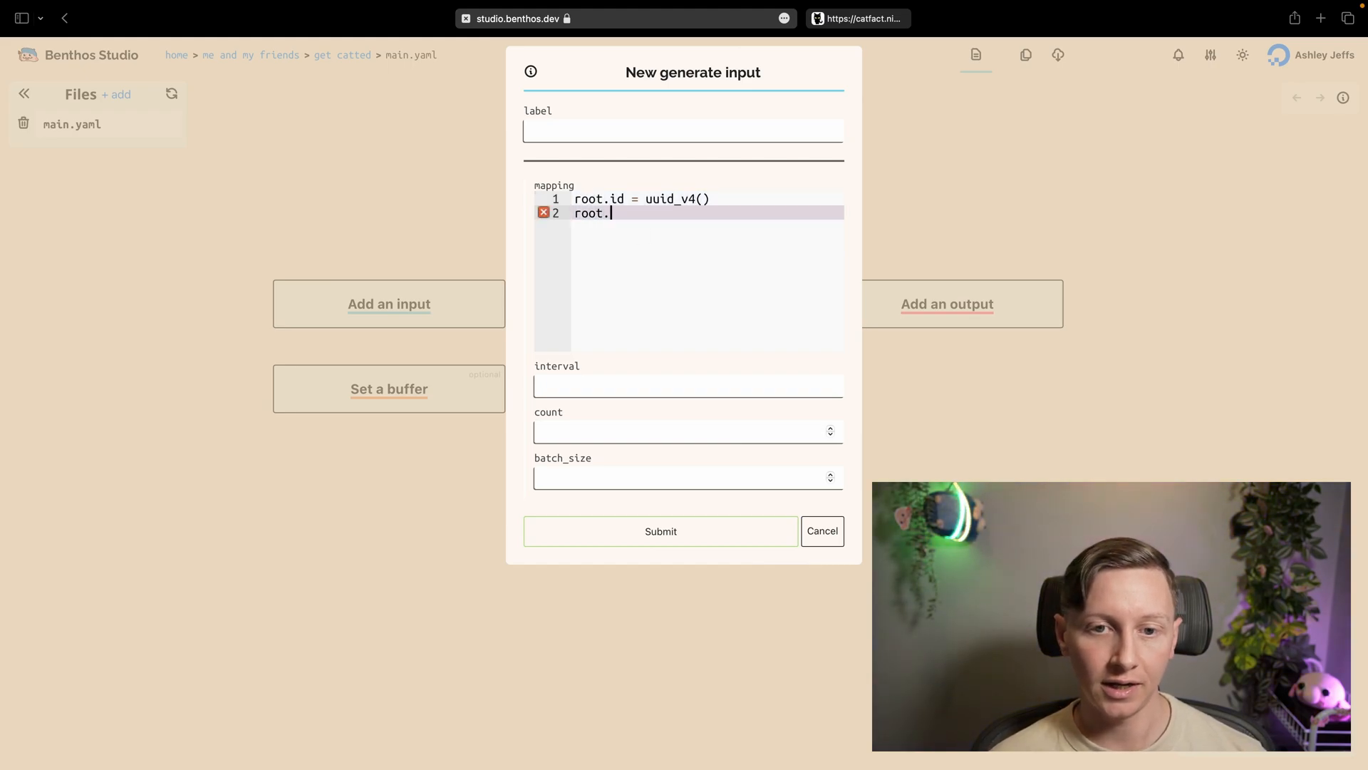
type("name = fa")
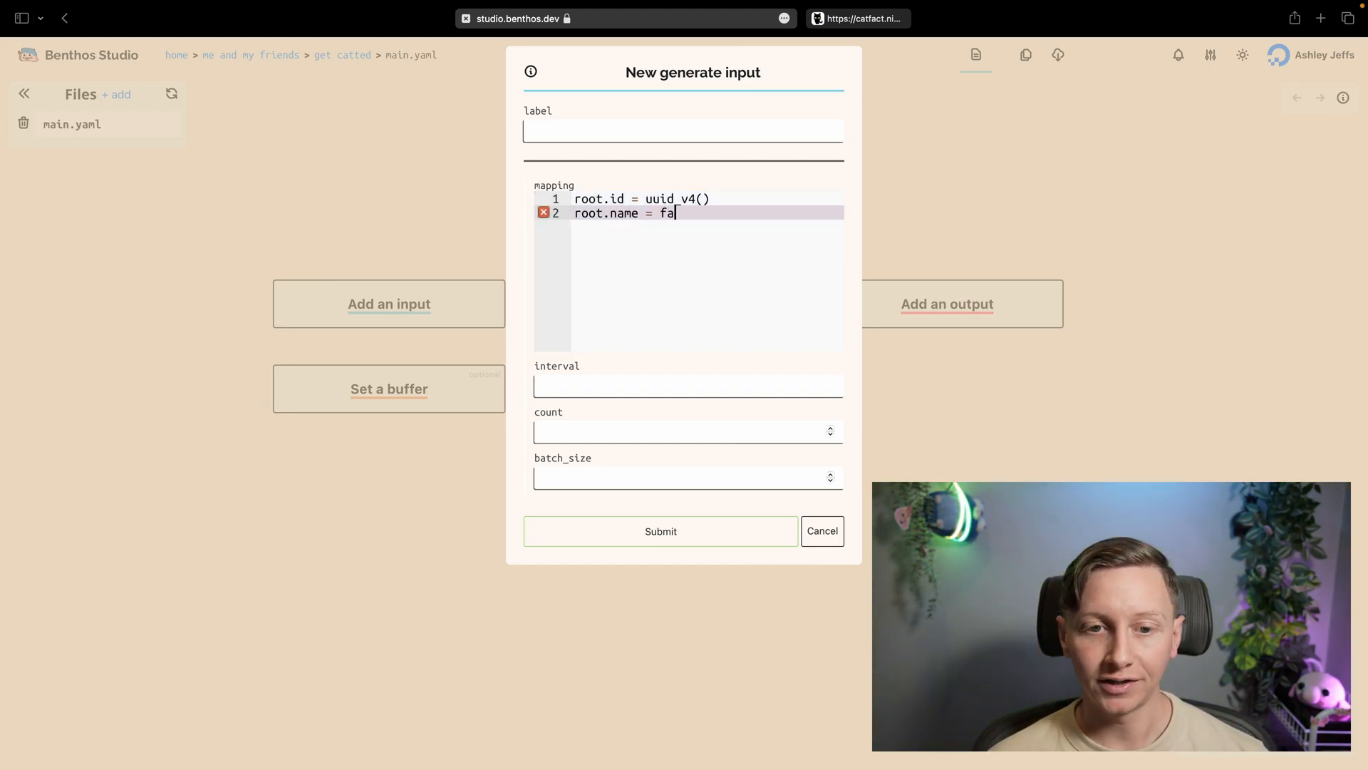
type("ke(\"")
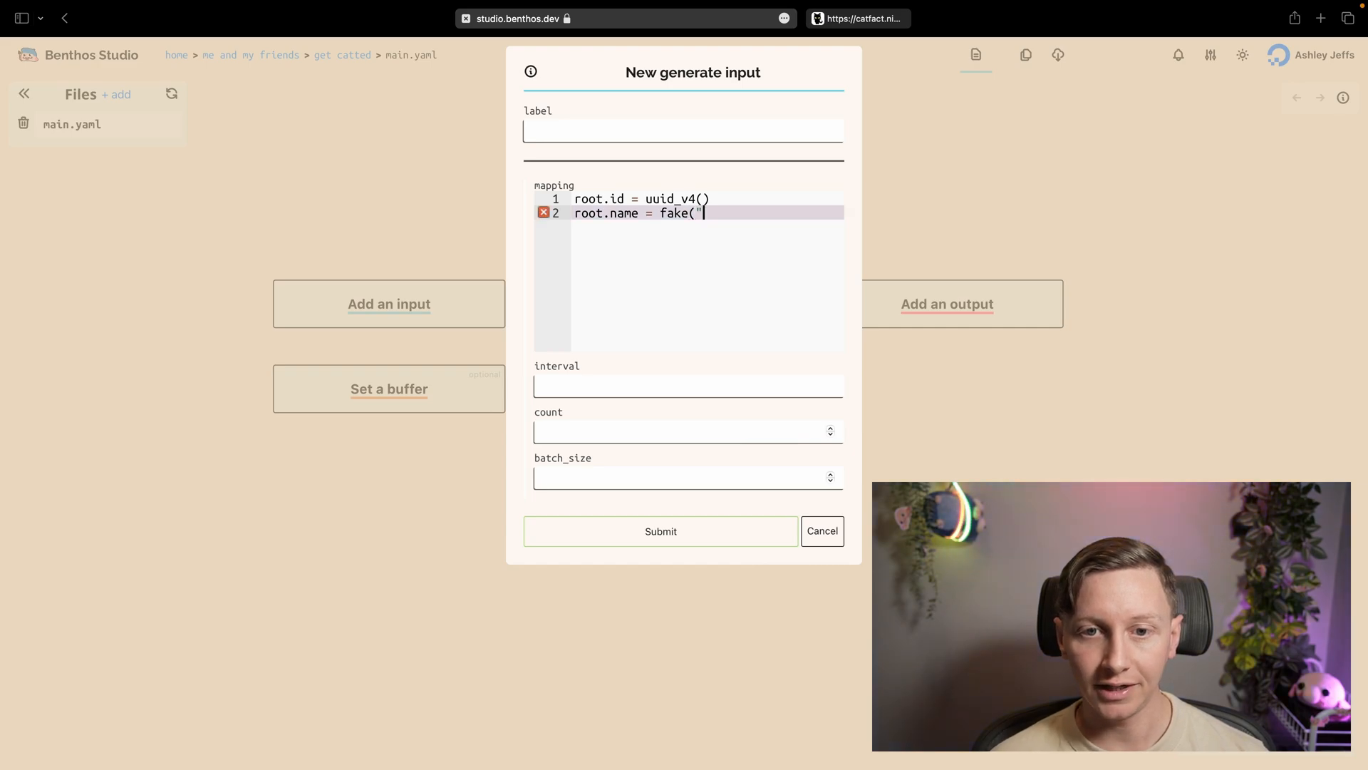
type("name\")")
type("root.email =")
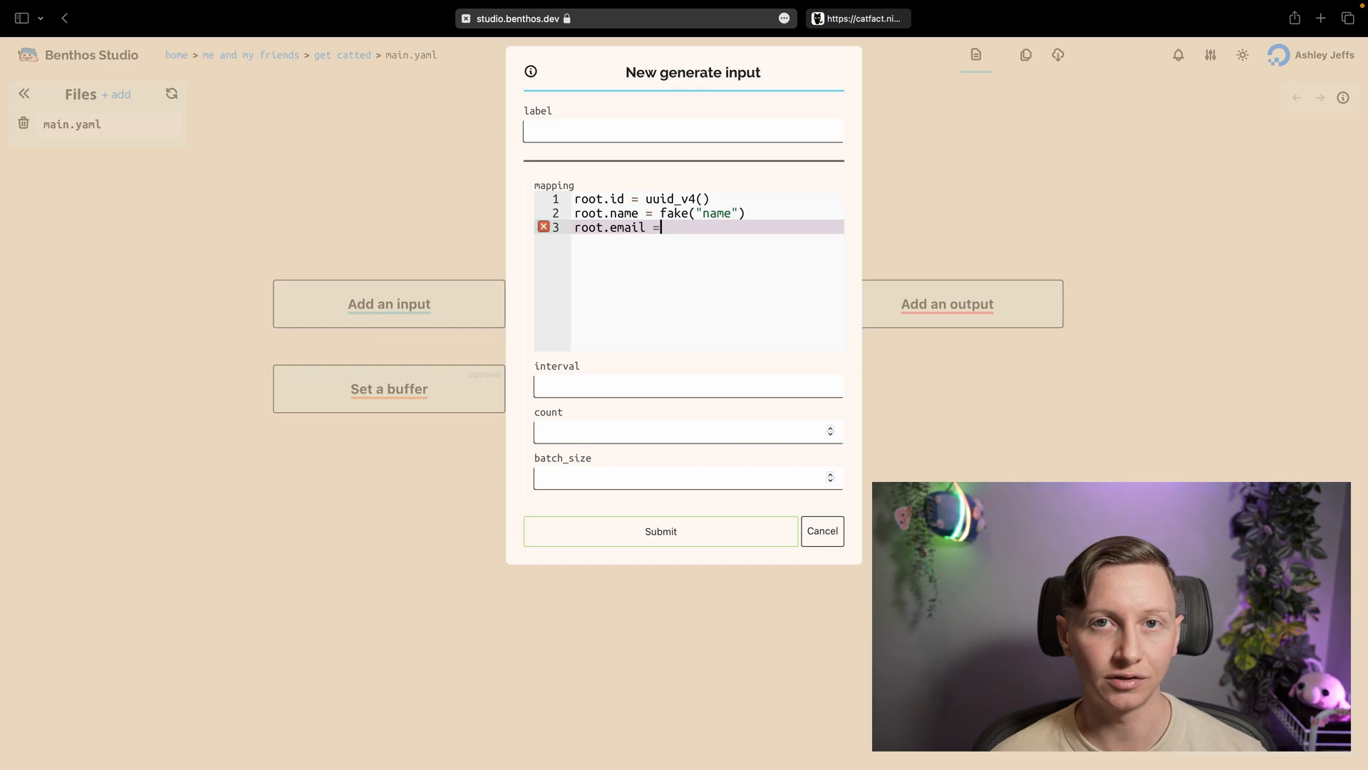
type("fake(\"em")
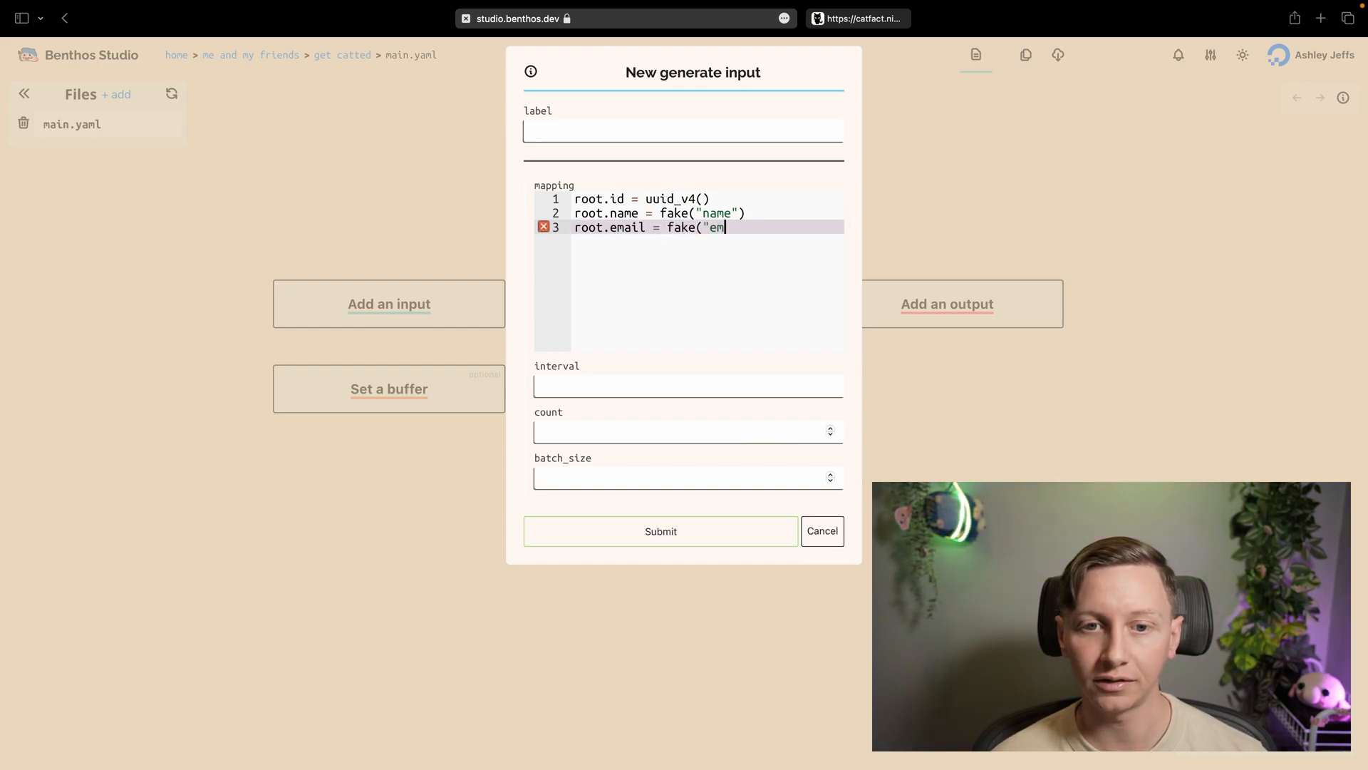
type("ail\")")
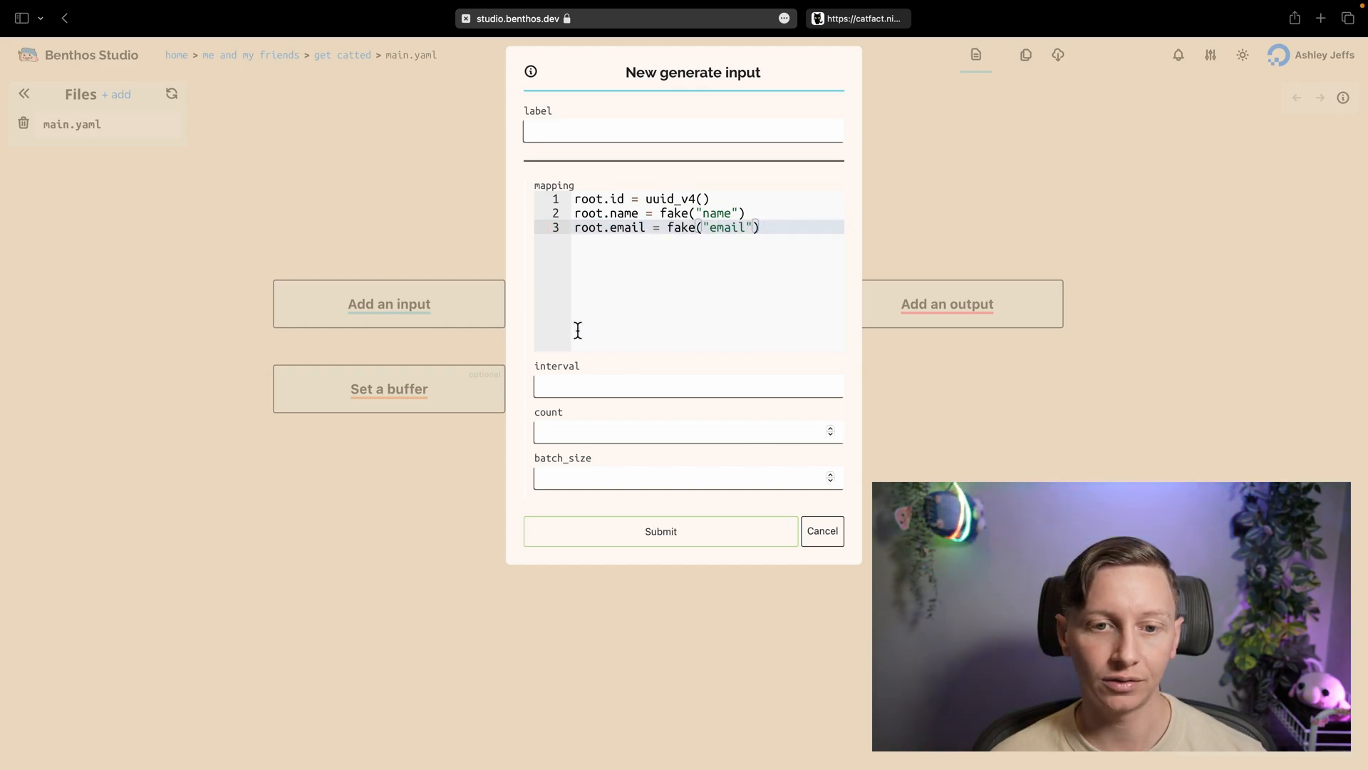
type("1s")
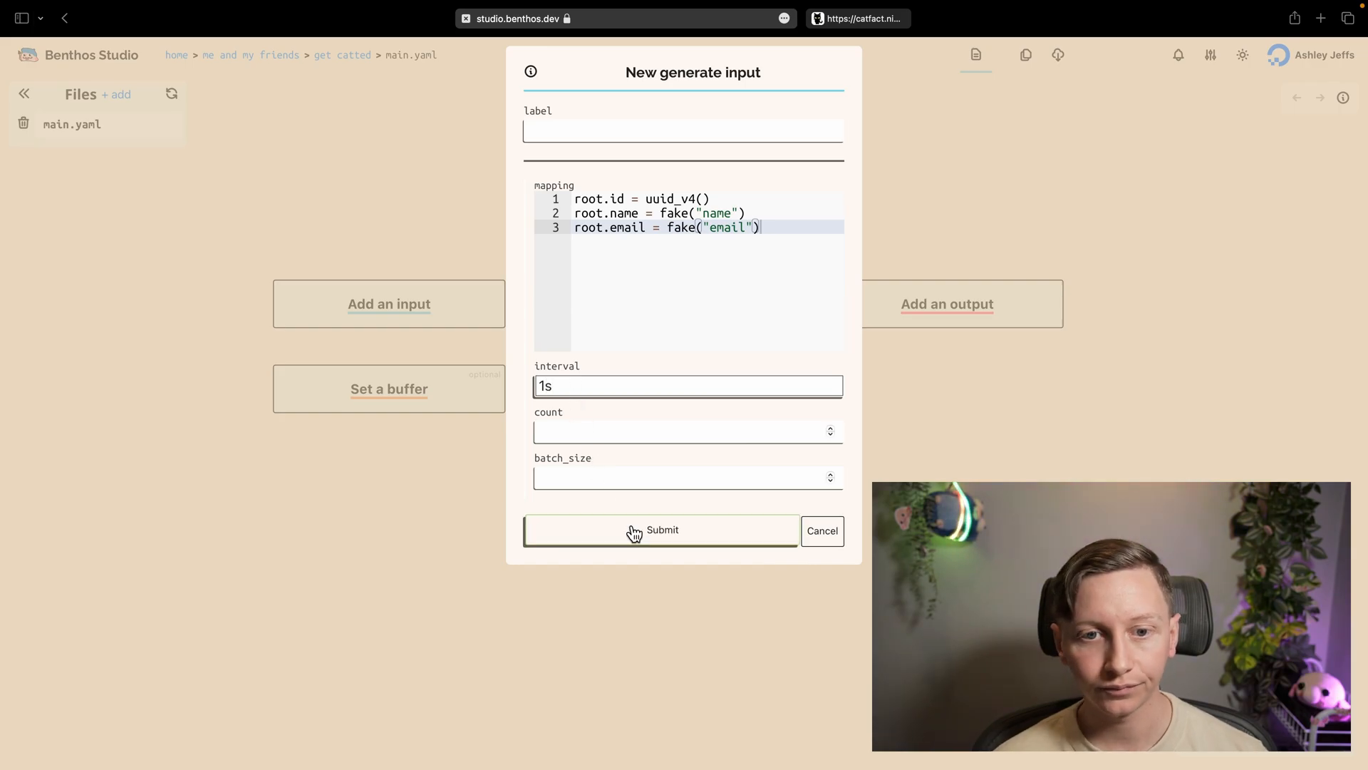
left_click(661, 531)
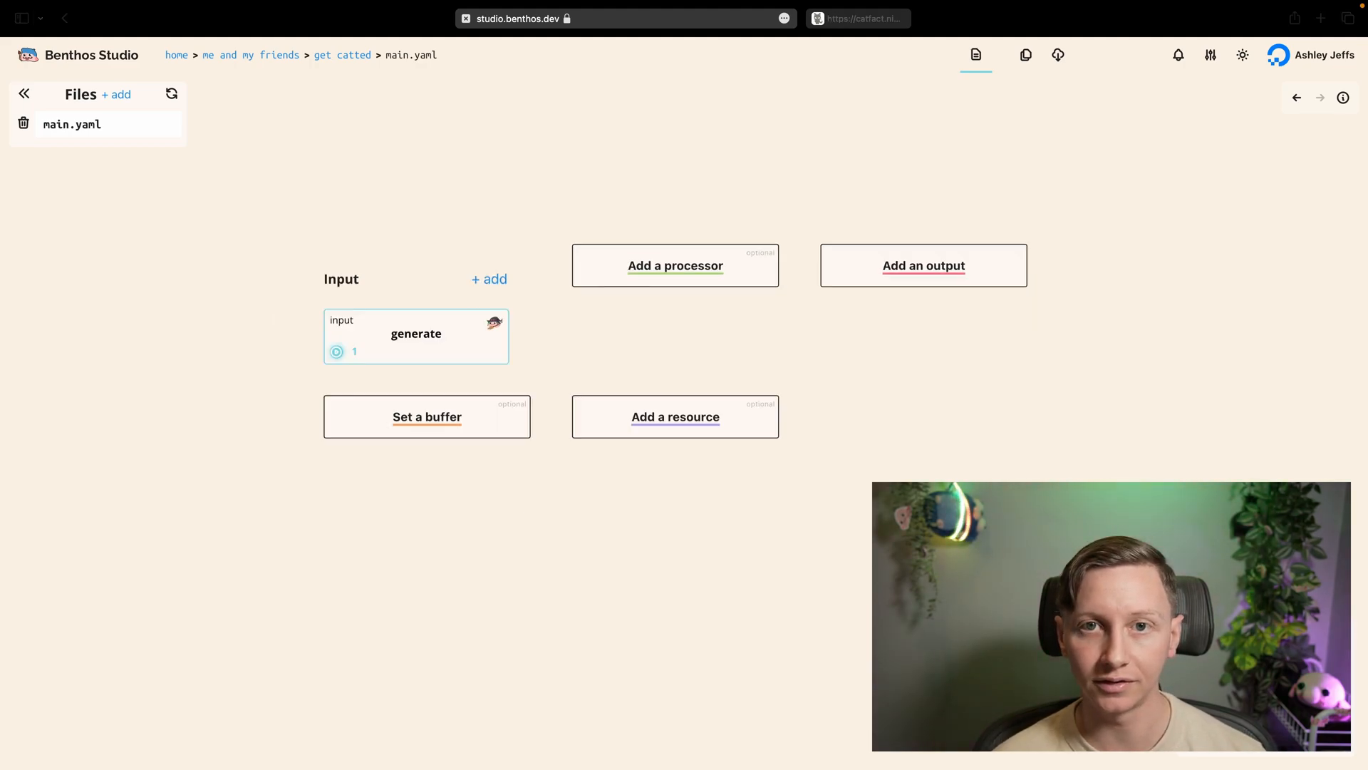
mouse_move(434, 336)
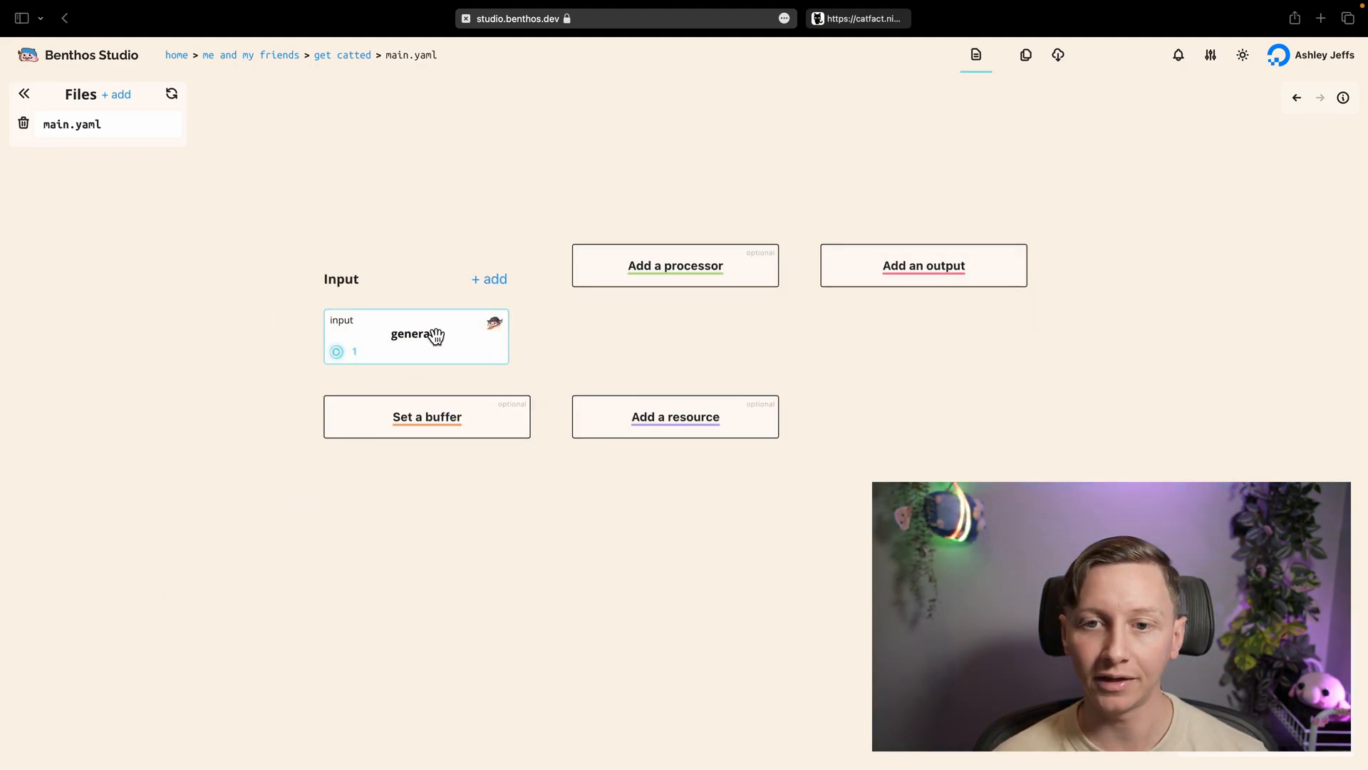
Inspect the generate input's settings, then bring up the catfact.ninja fact endpoint in the browser.
left_click(415, 333)
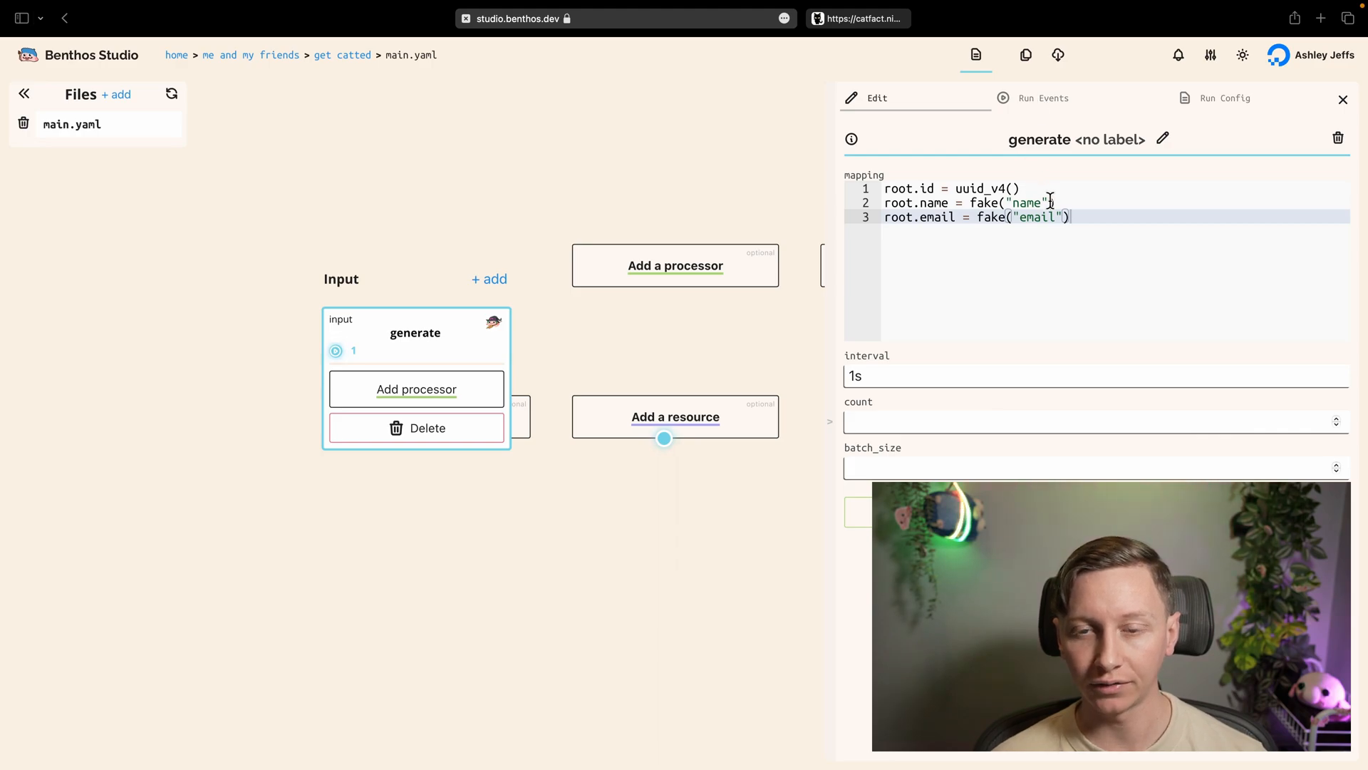
left_click(1043, 99)
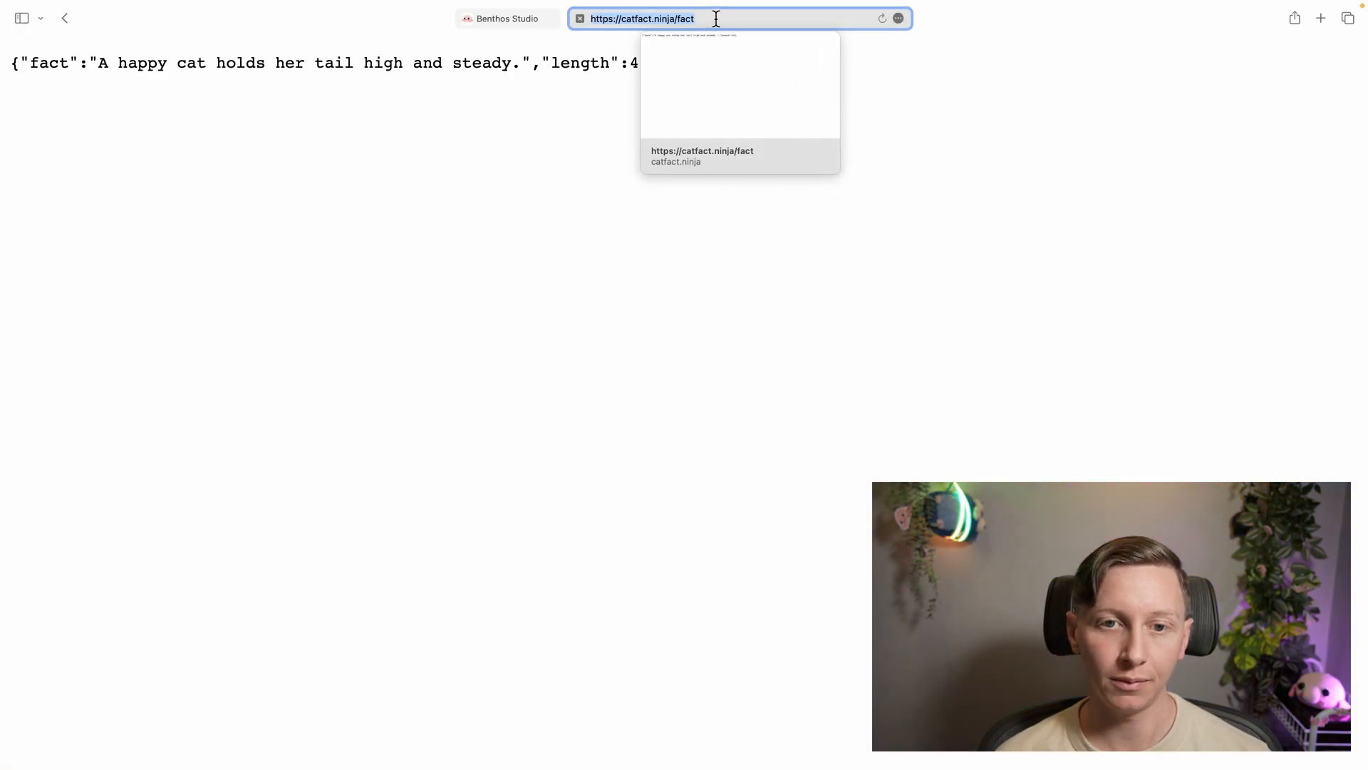
Copy the catfact.ninja/fact URL and return to the Benthos Studio tab.
key("Enter")
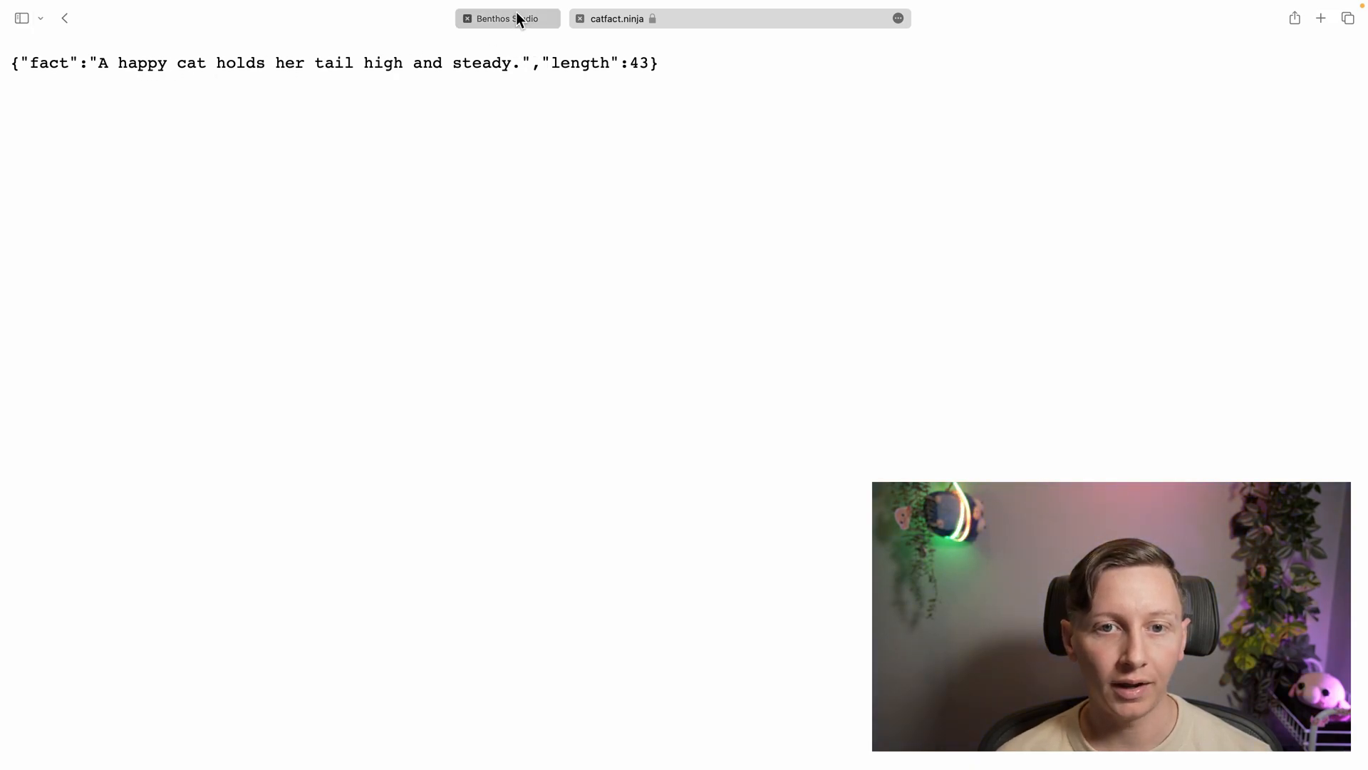
left_click(508, 18)
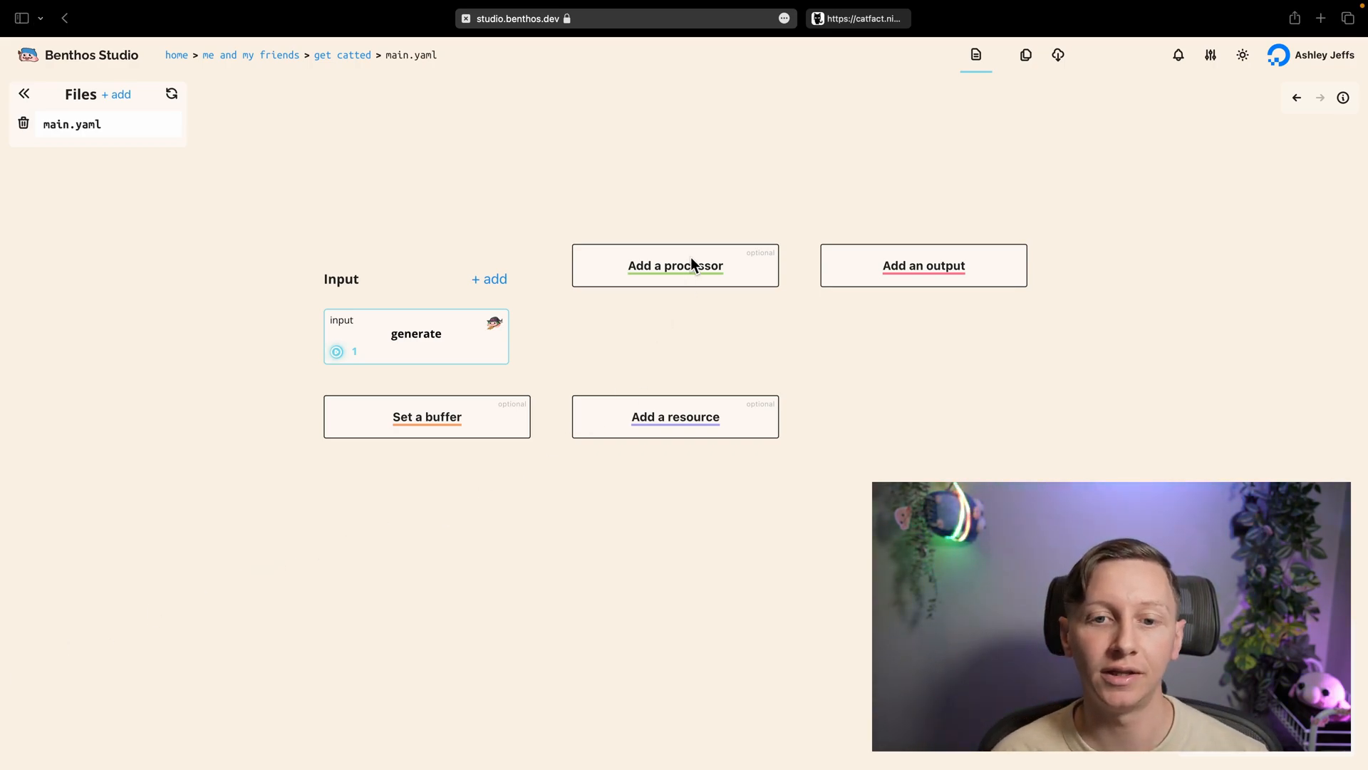
left_click(676, 265)
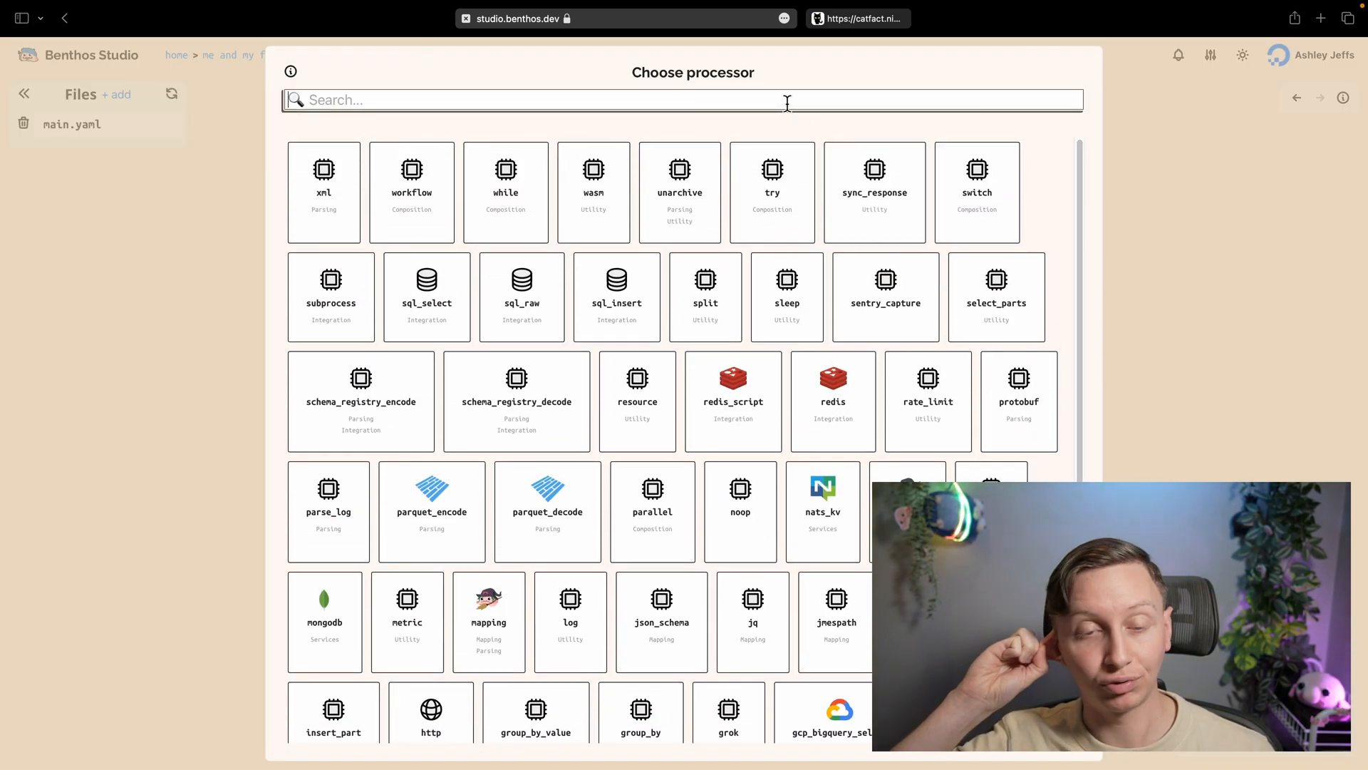
left_click(430, 711)
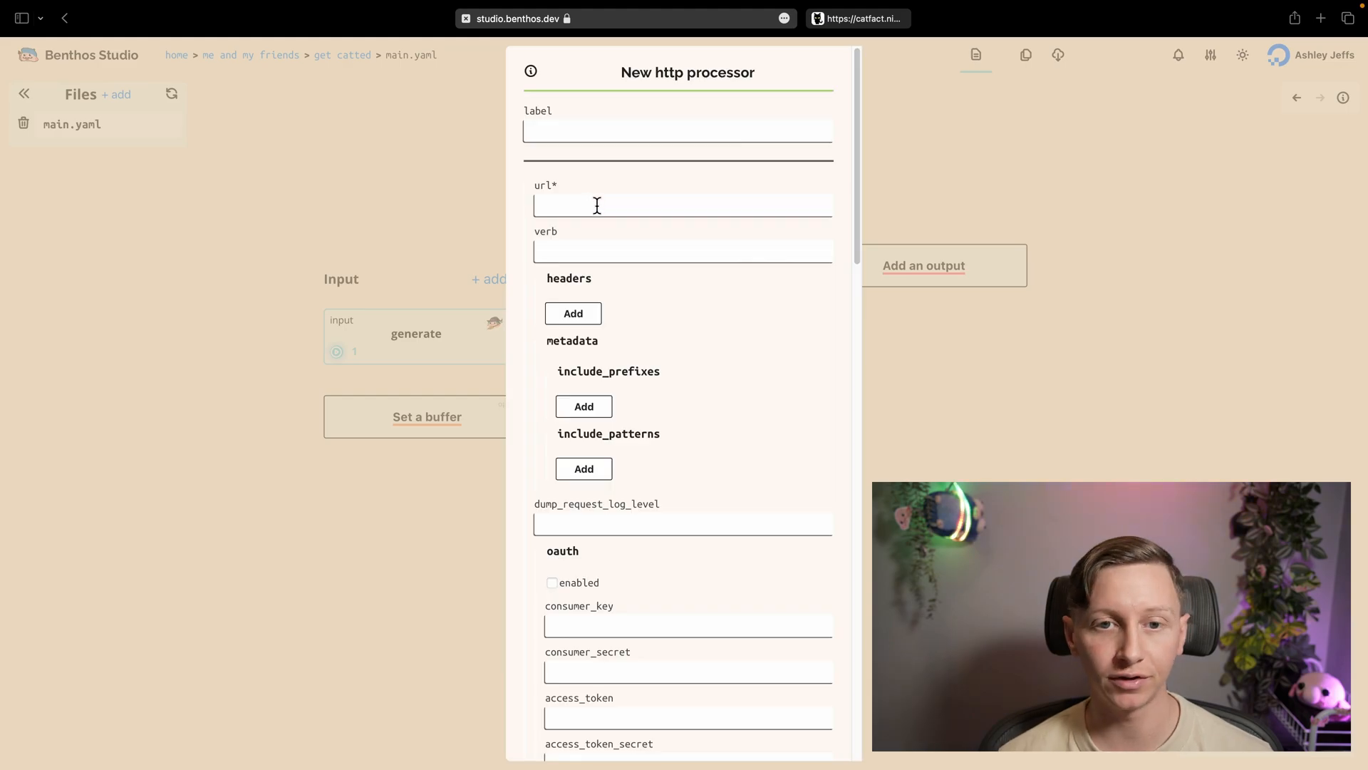
type("cat_fac")
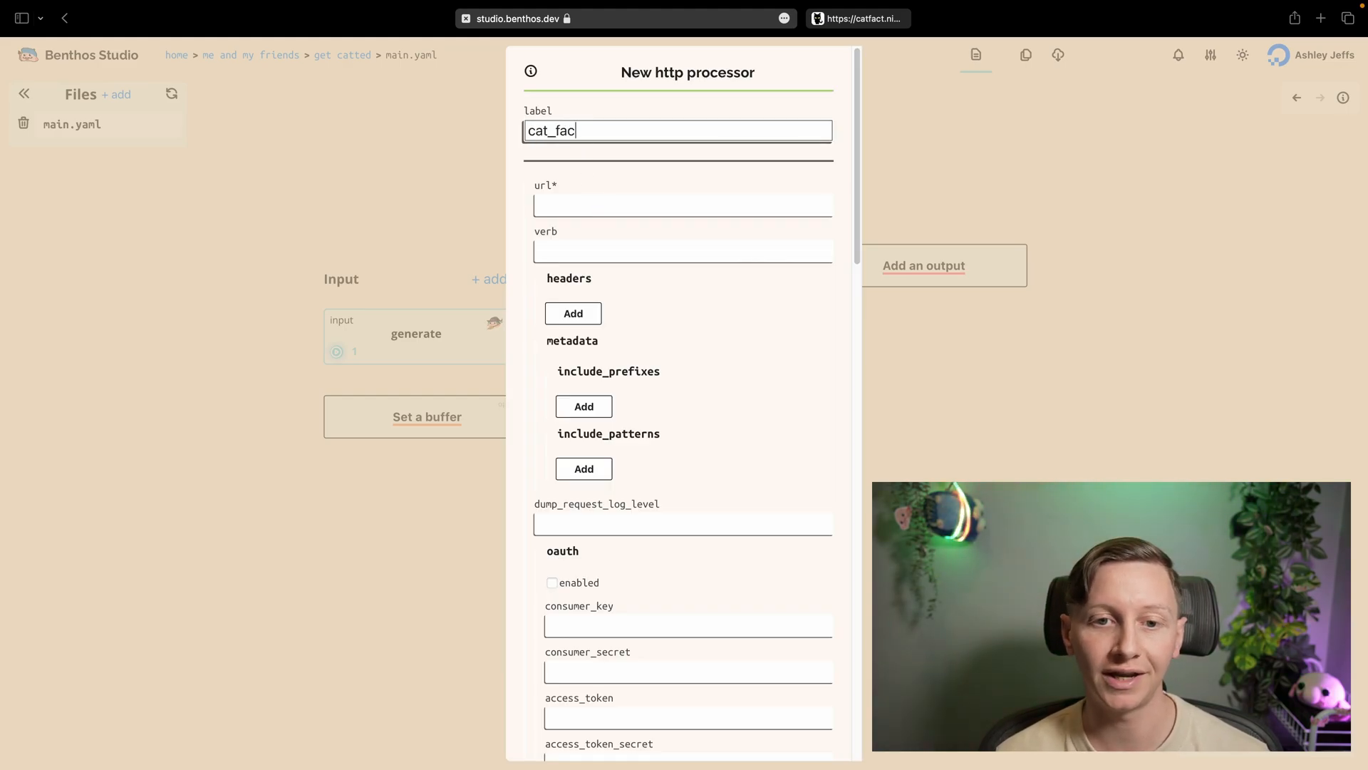
type("https://catfact.ninja/fact")
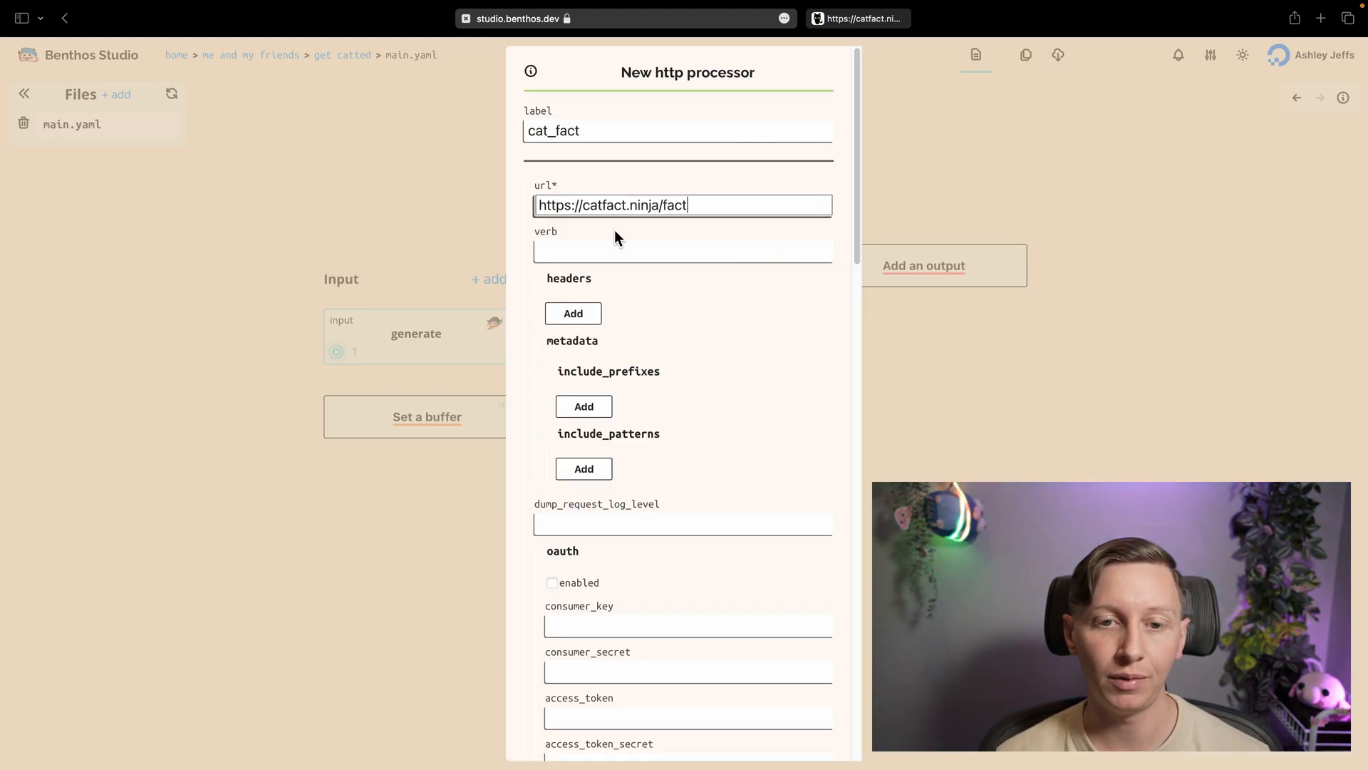
type("GET")
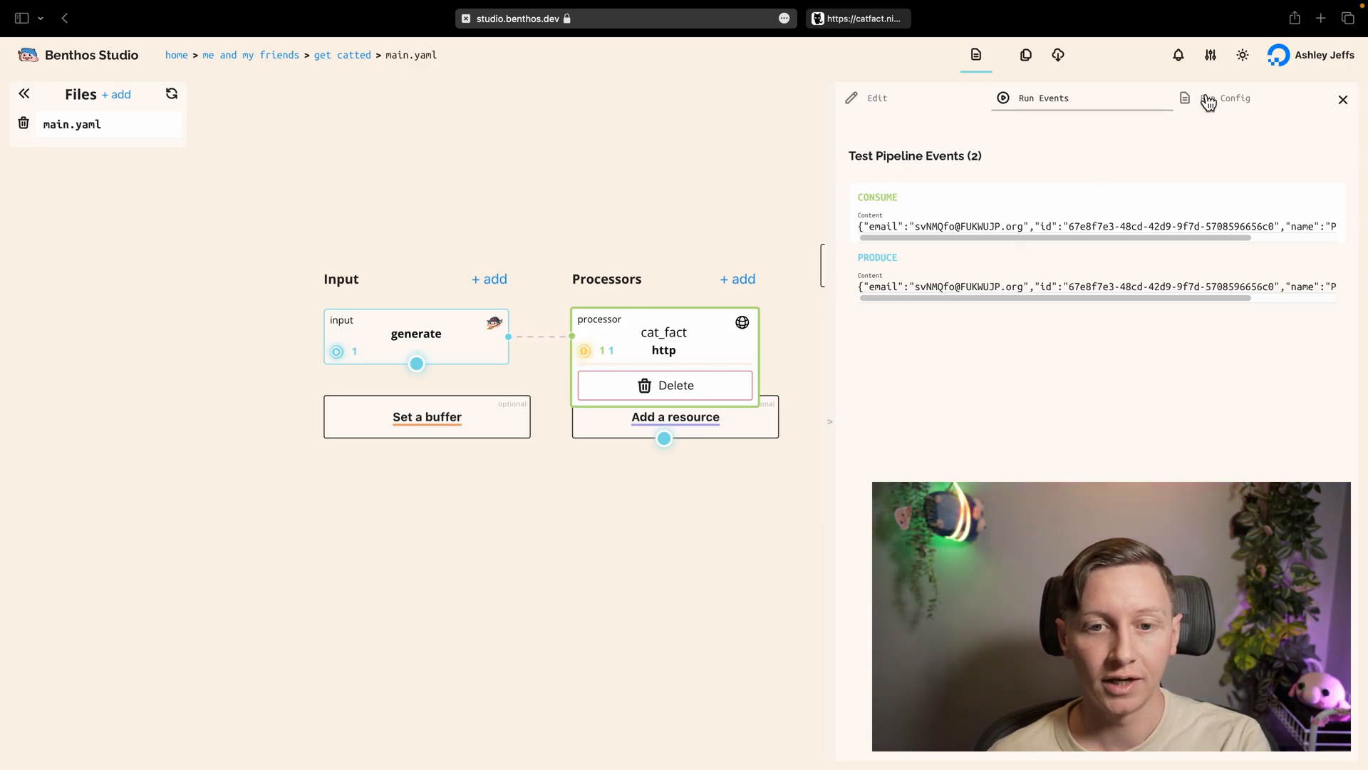
Mock cat_fact in Run Config with {"fact":"A happy cat holds her tail high and steady.","length":43} and submit.
left_click(1226, 99)
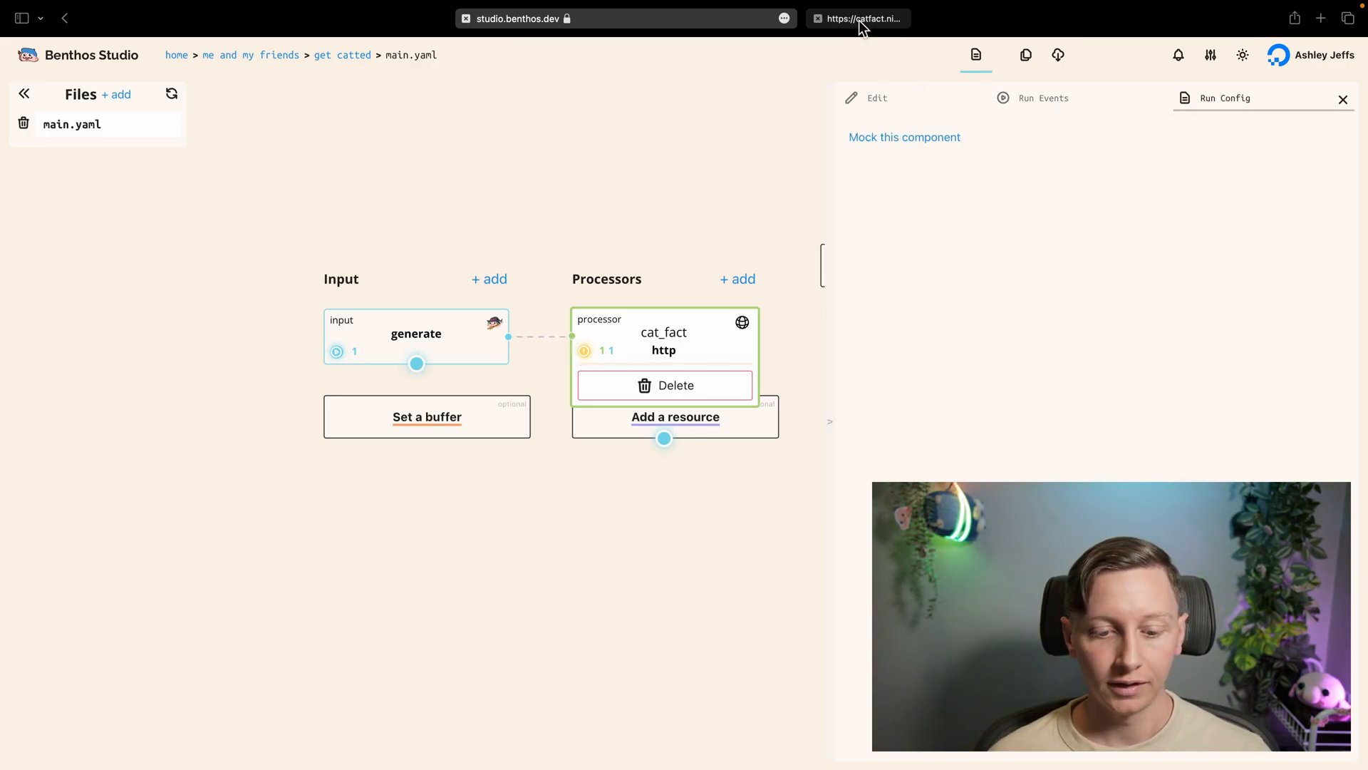
left_click(858, 19)
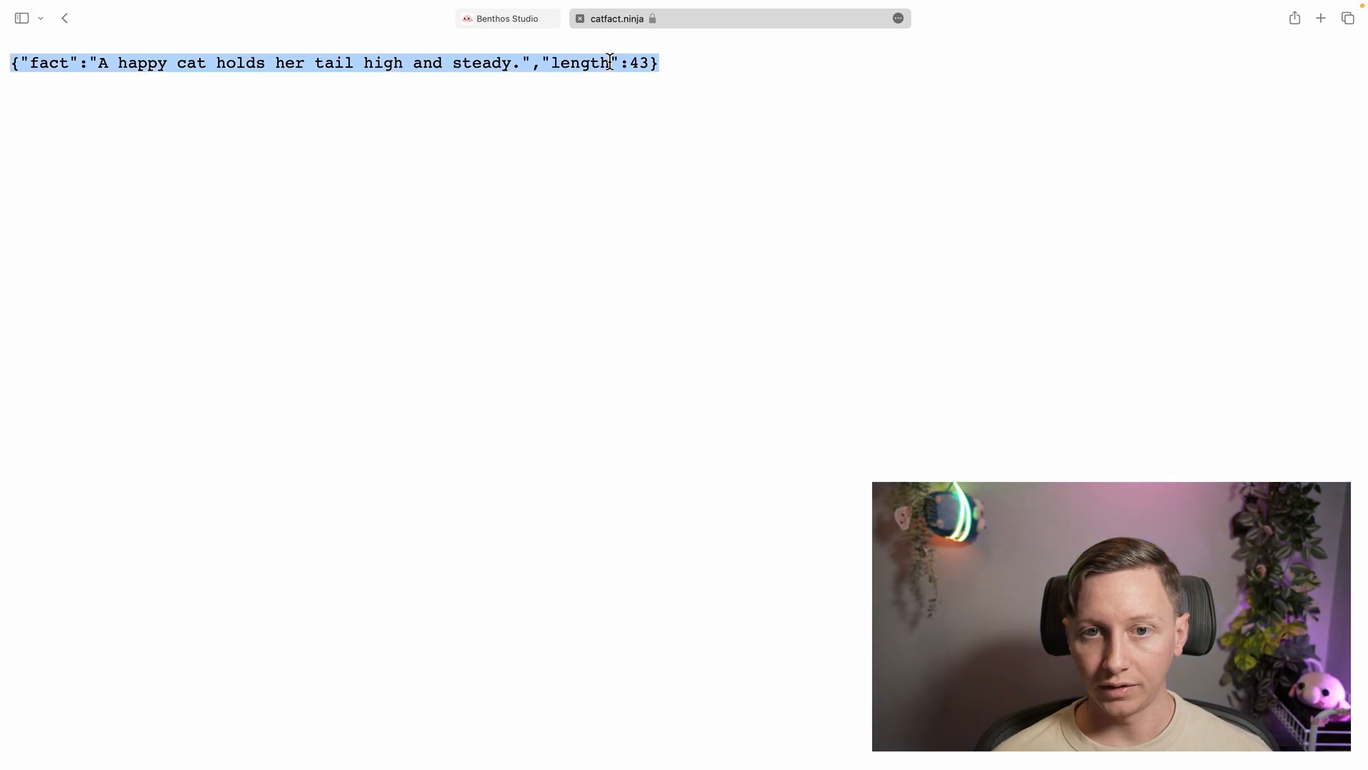
left_click(503, 18)
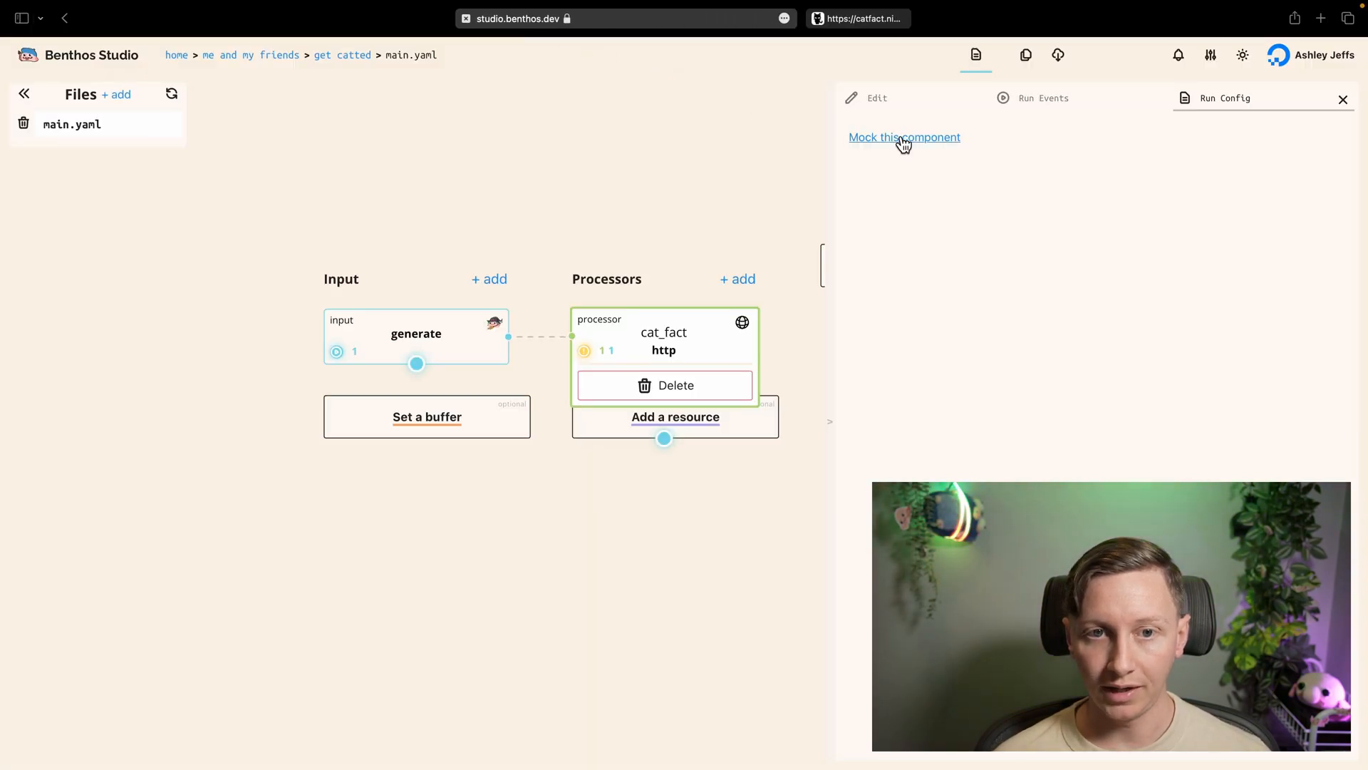
left_click(904, 137)
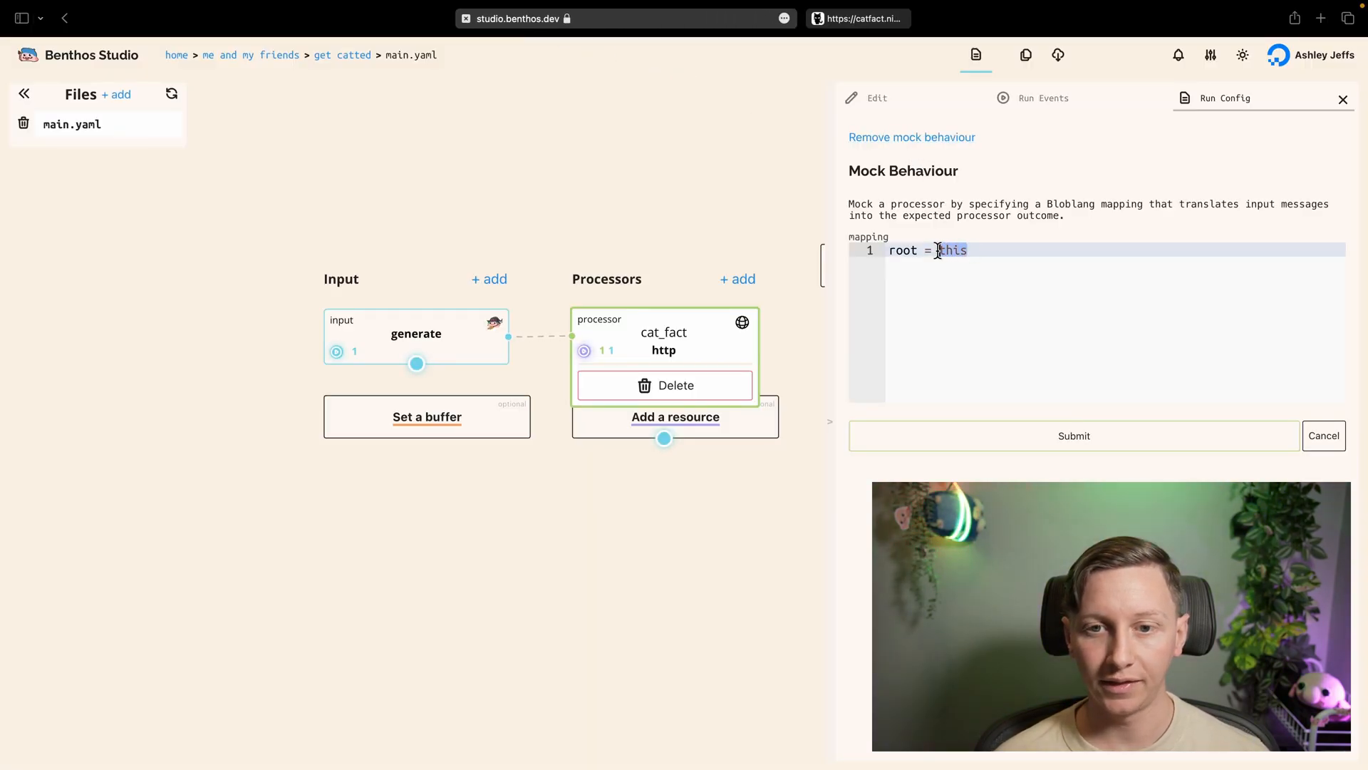
type("{\"fact\":\"A happy cat holds her tail high and steady.\",\"length\":43}")
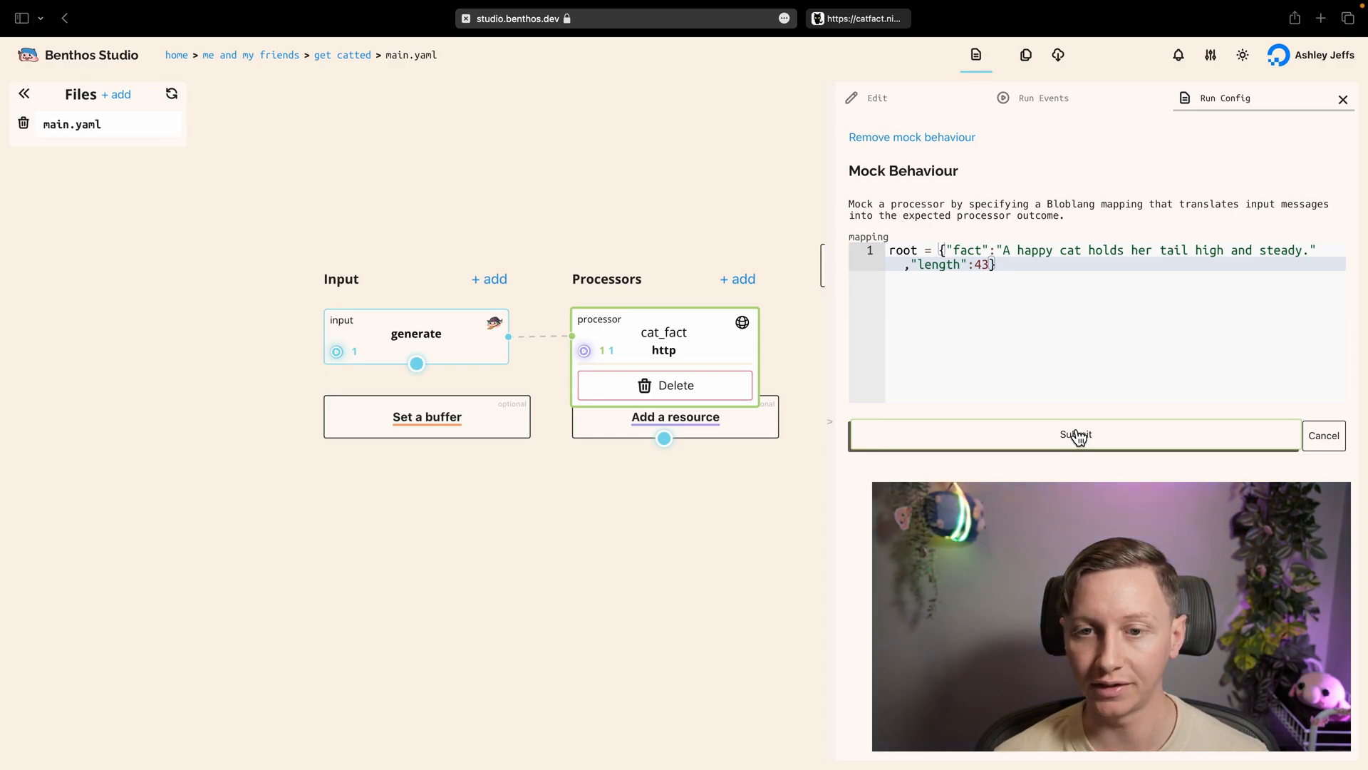
left_click(1075, 435)
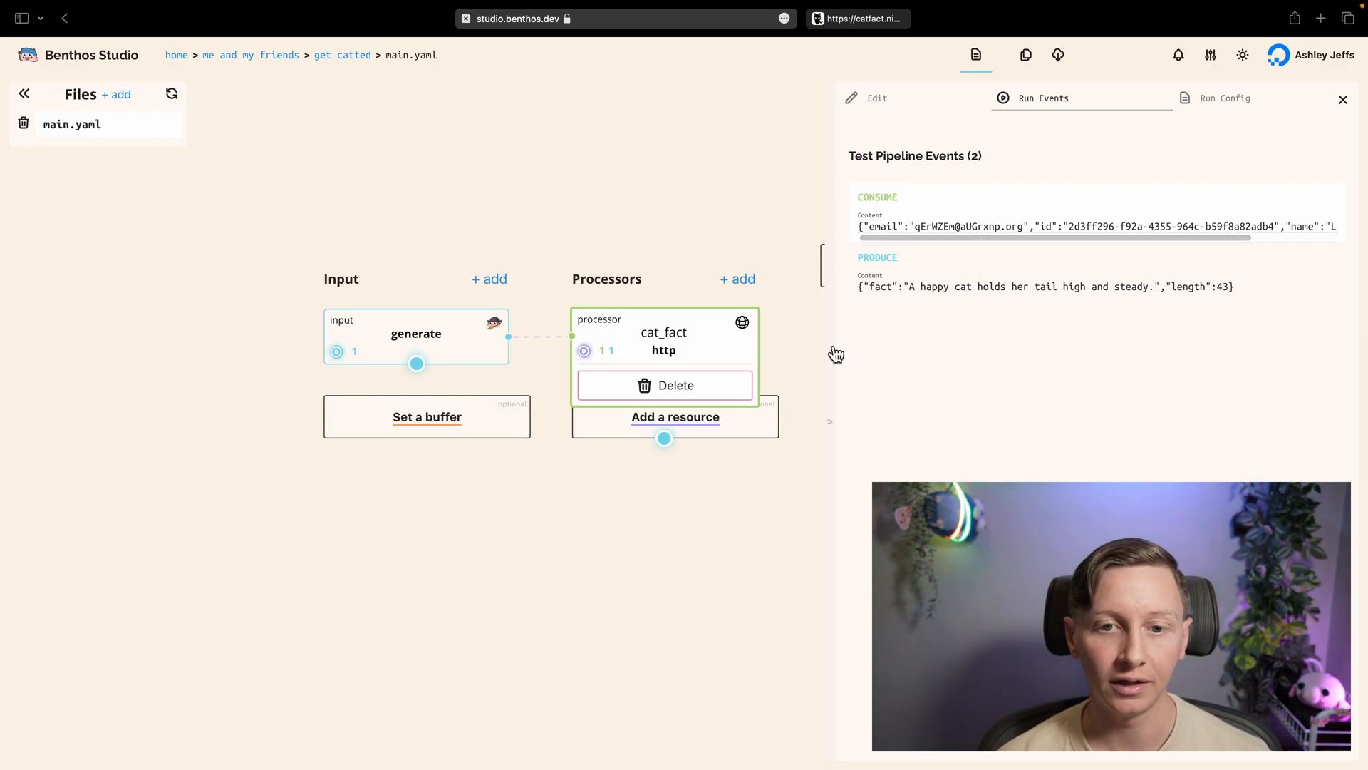
Close the cat_fact processor side panel to return to the pipeline canvas.
left_click(1341, 98)
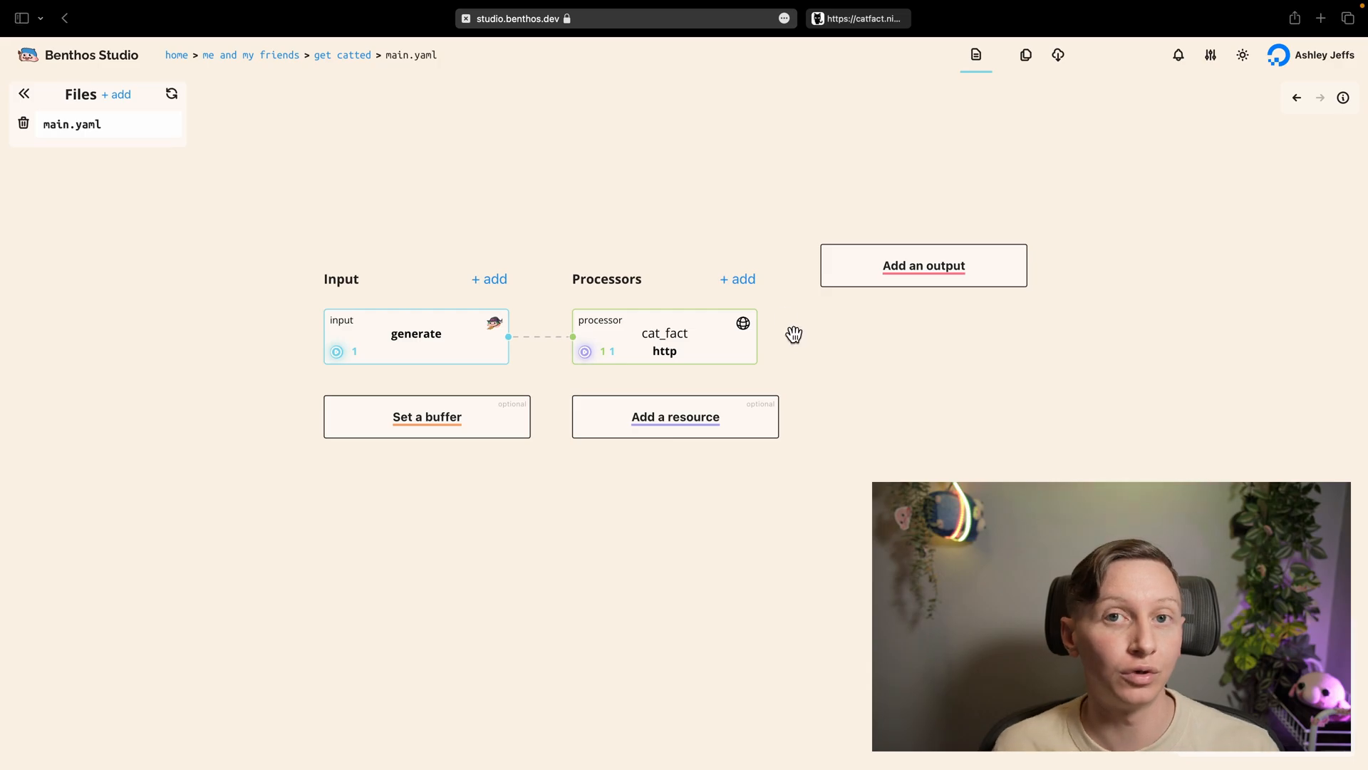
Add a branch processor with request_map root = "" and result_map root.cat_fact = this.fact.
left_click(737, 280)
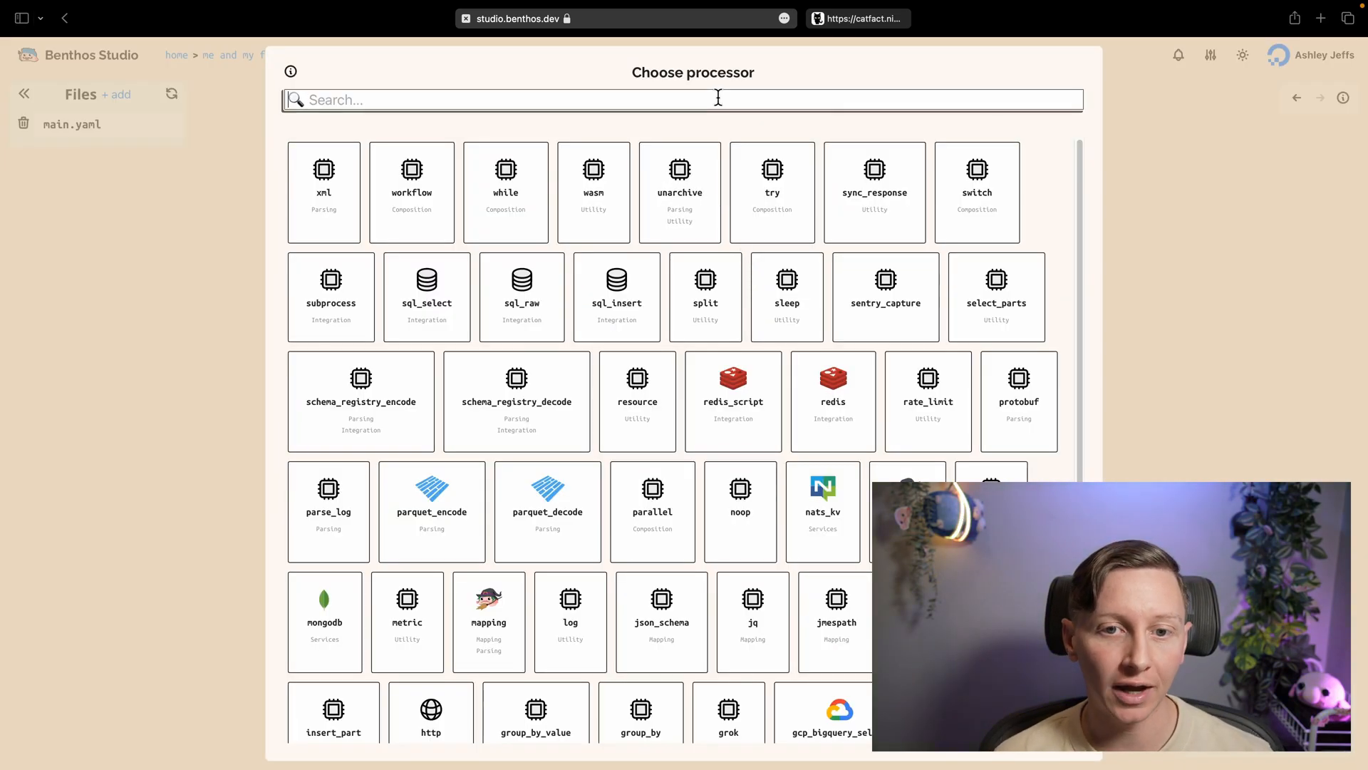
type("branch")
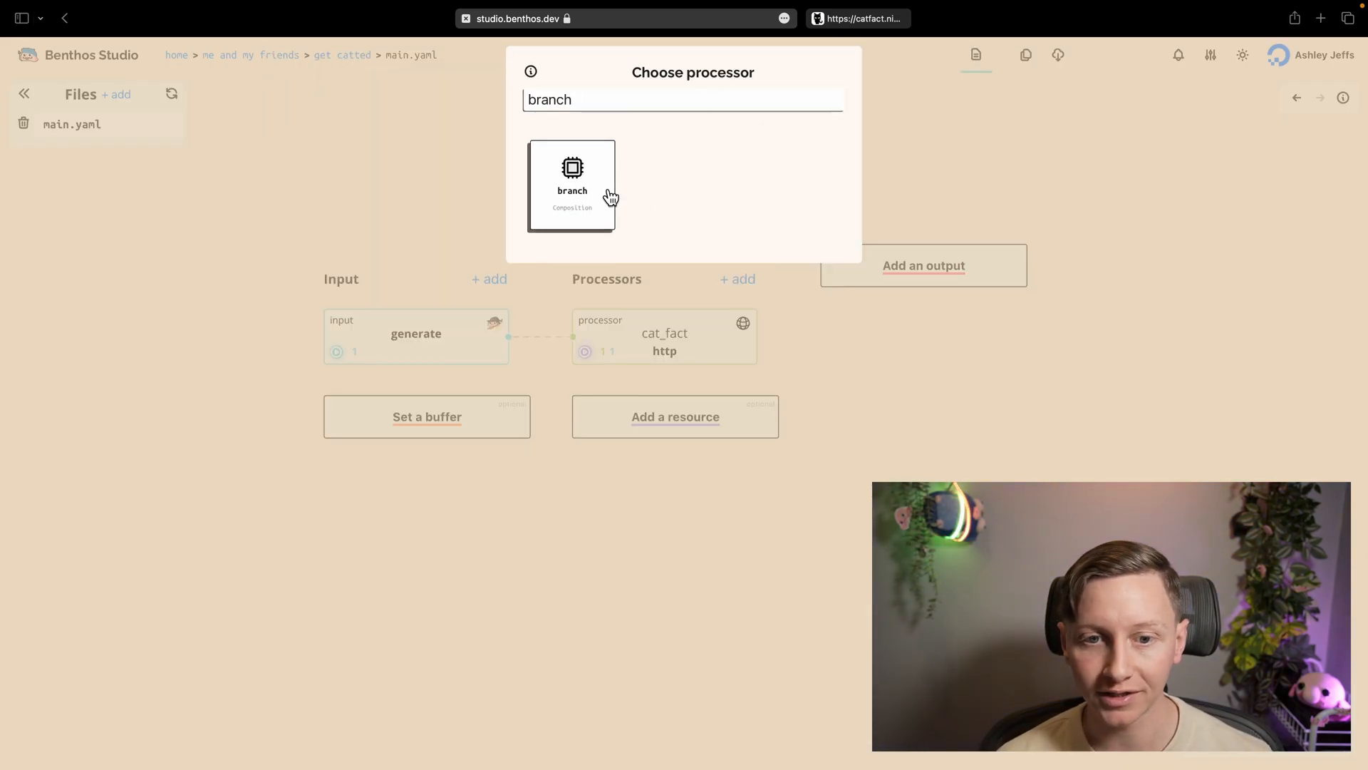
left_click(573, 185)
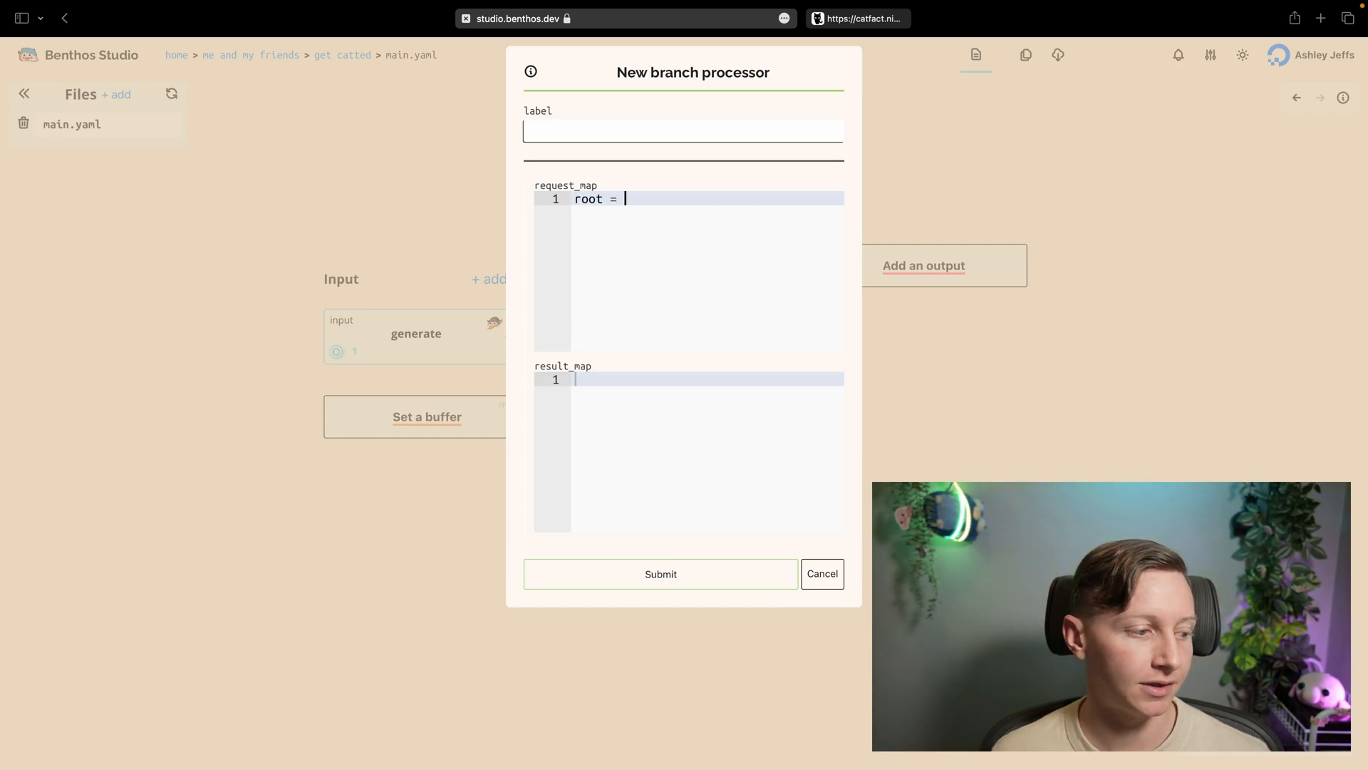
type("\"\"")
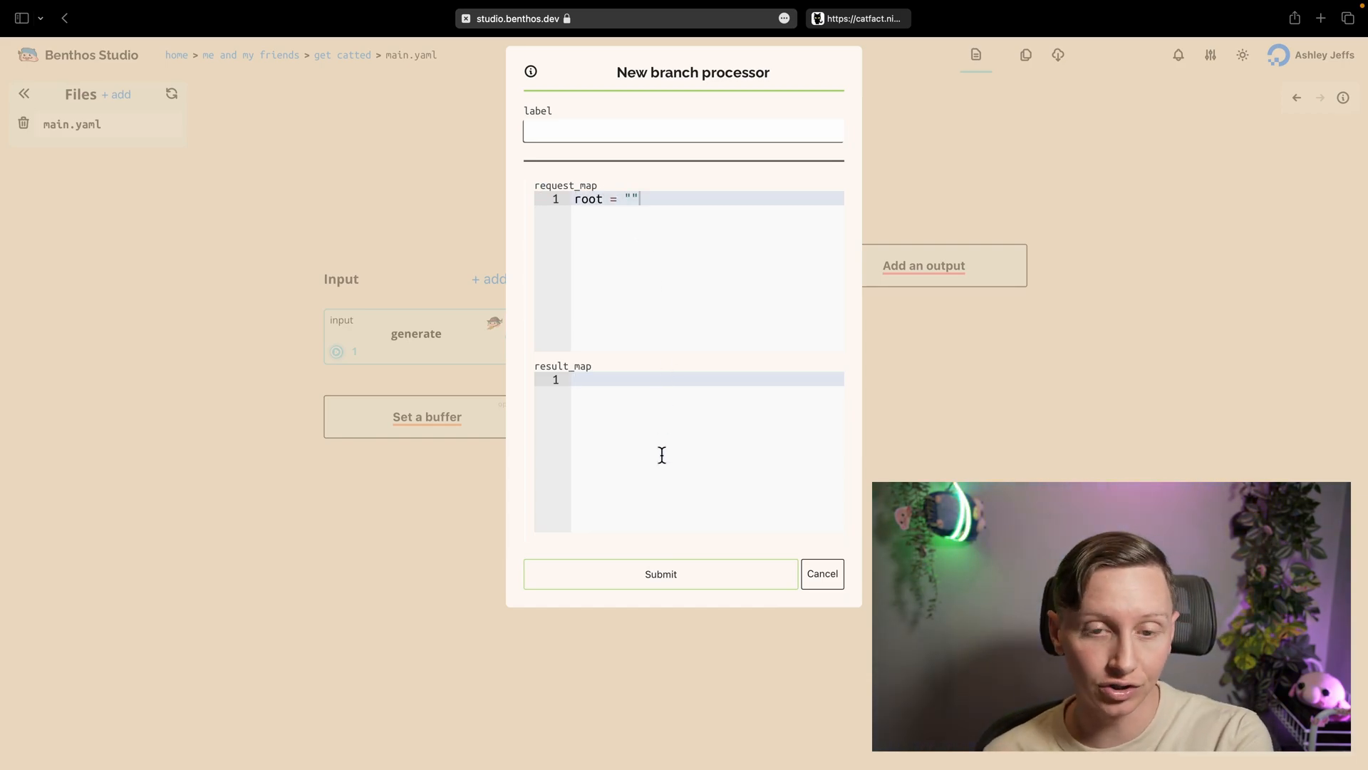
type("root.cat")
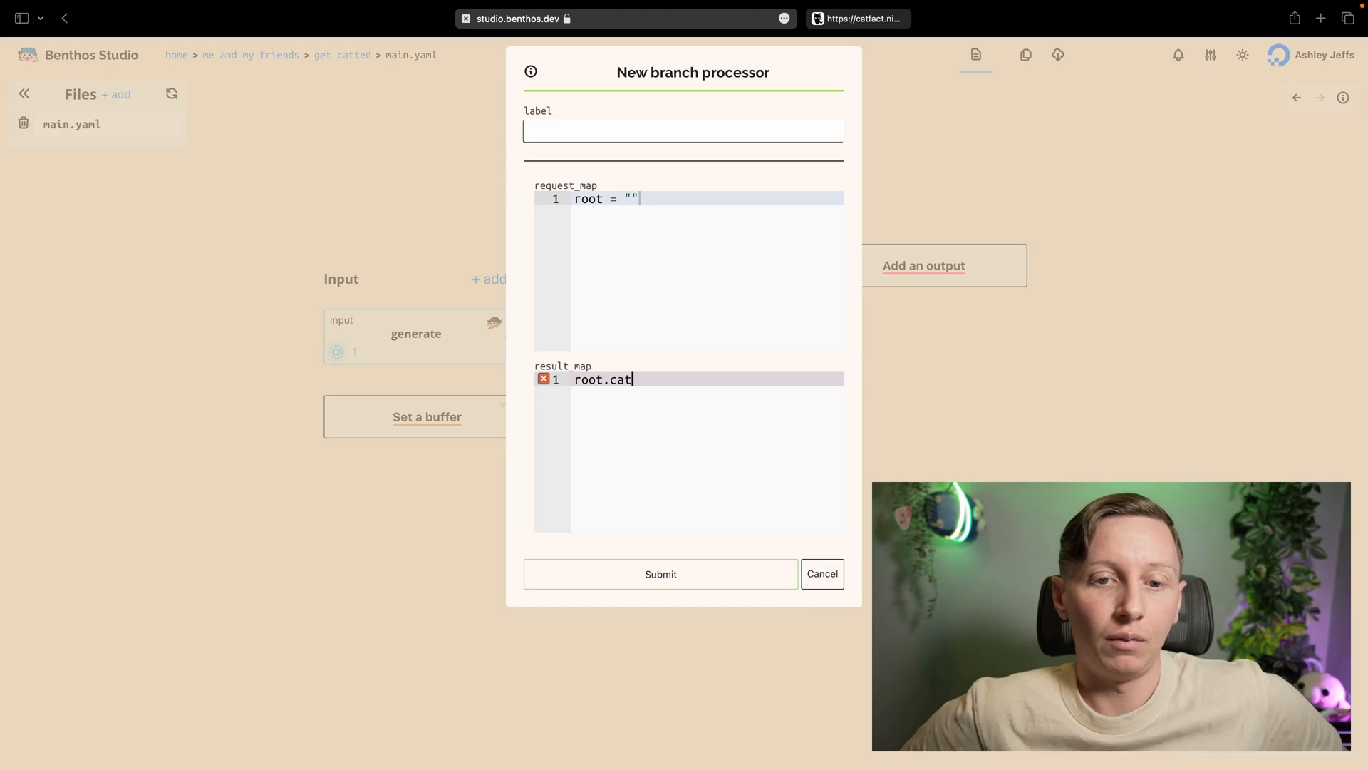
type("_fact = this.fact")
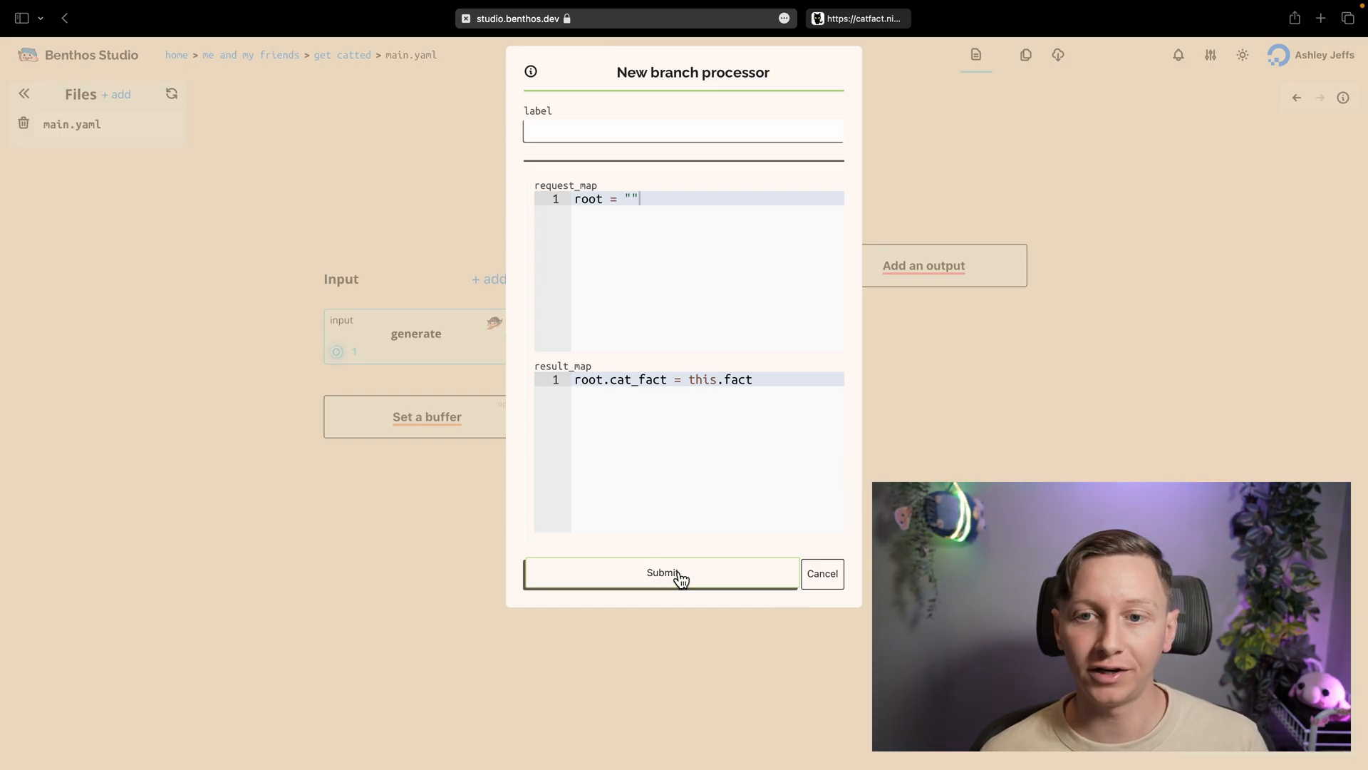
left_click(661, 573)
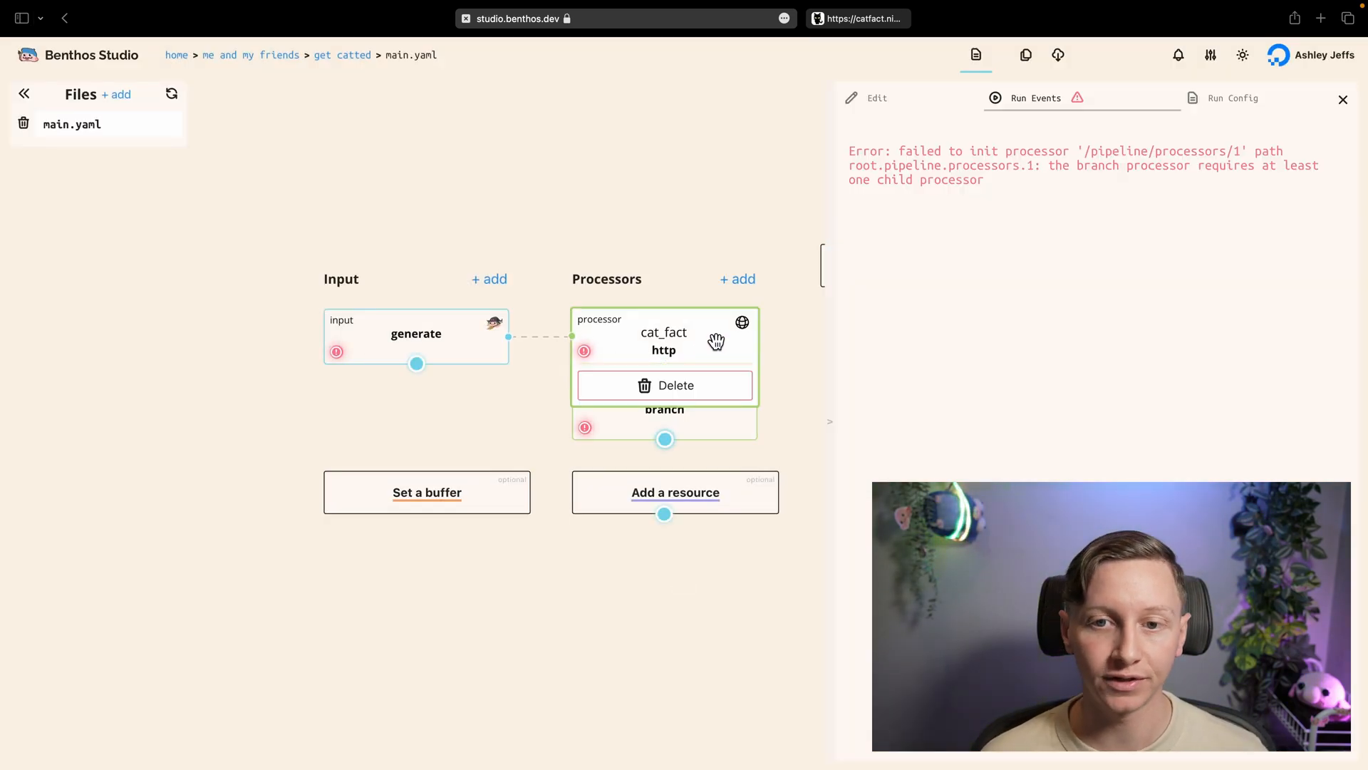
mouse_move(789, 319)
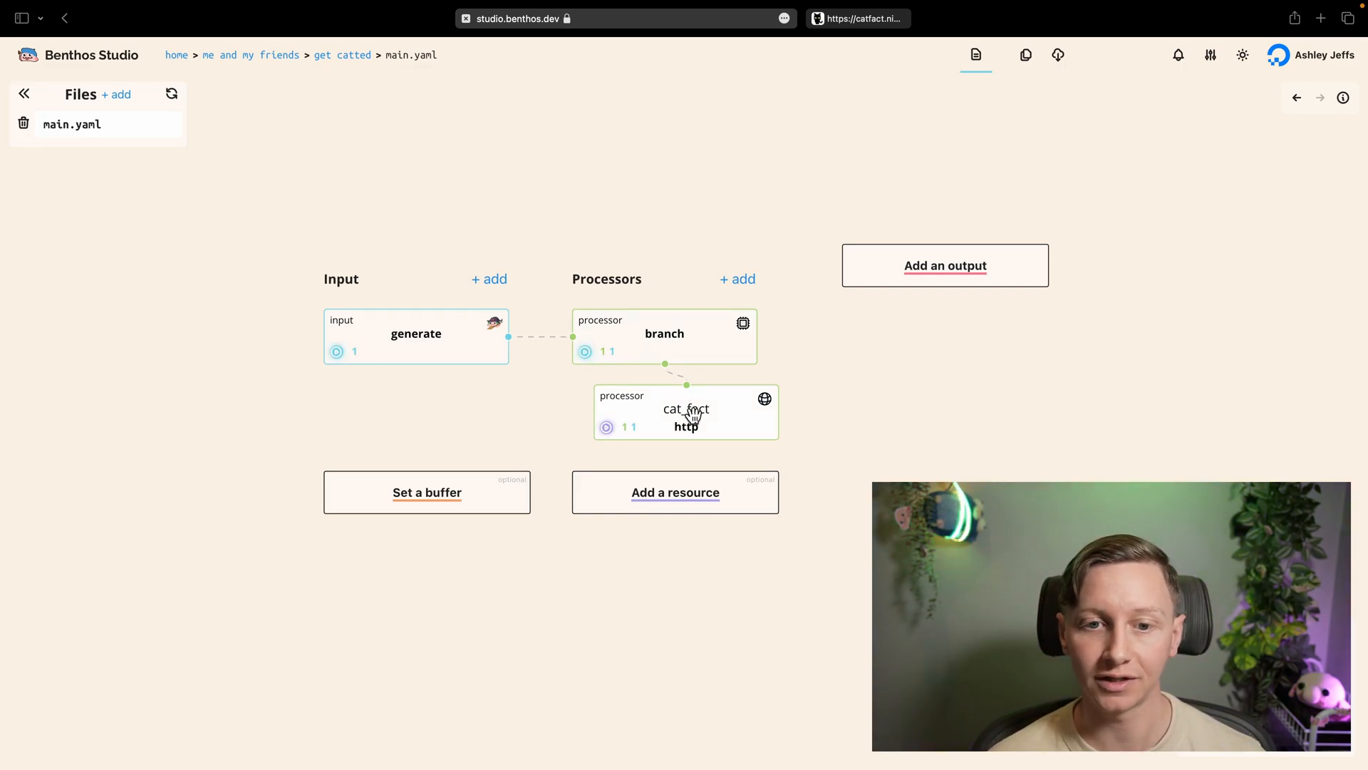
mouse_move(822, 399)
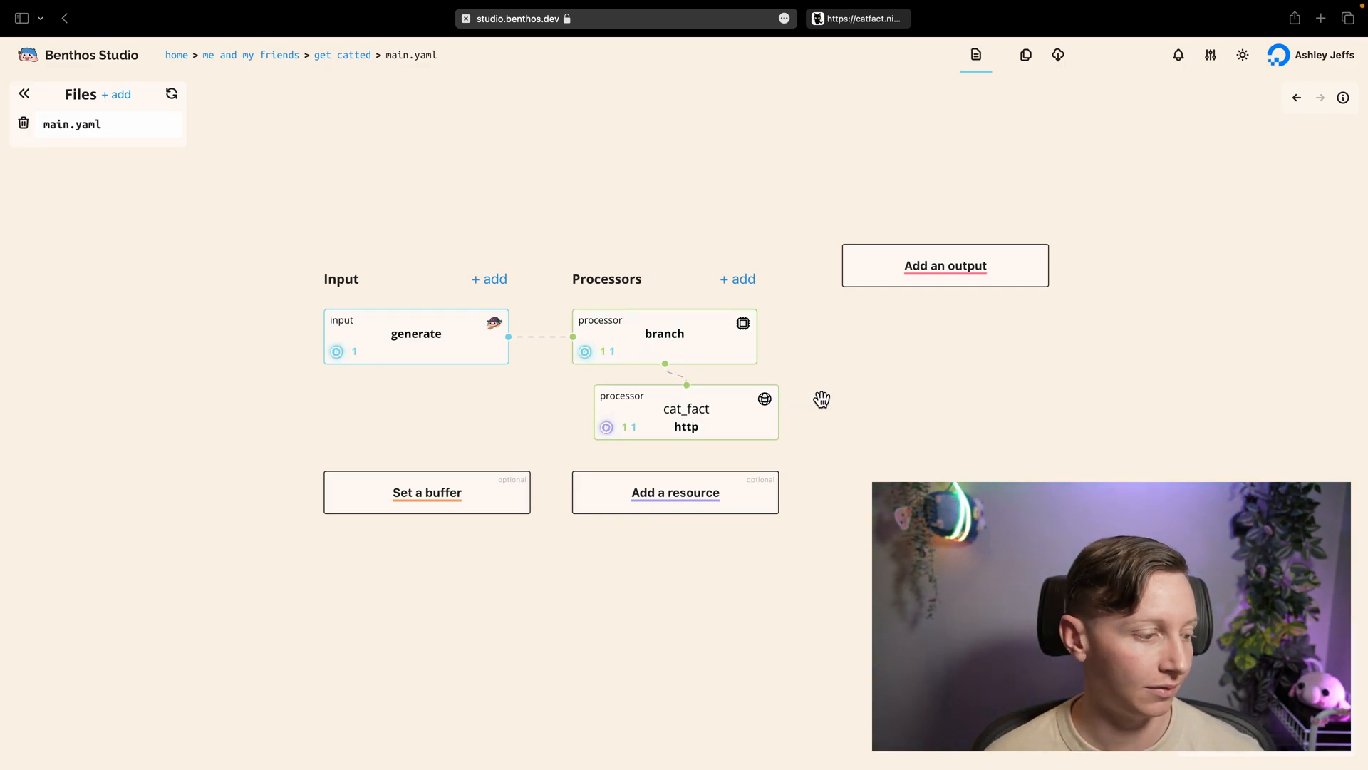
mouse_move(652, 587)
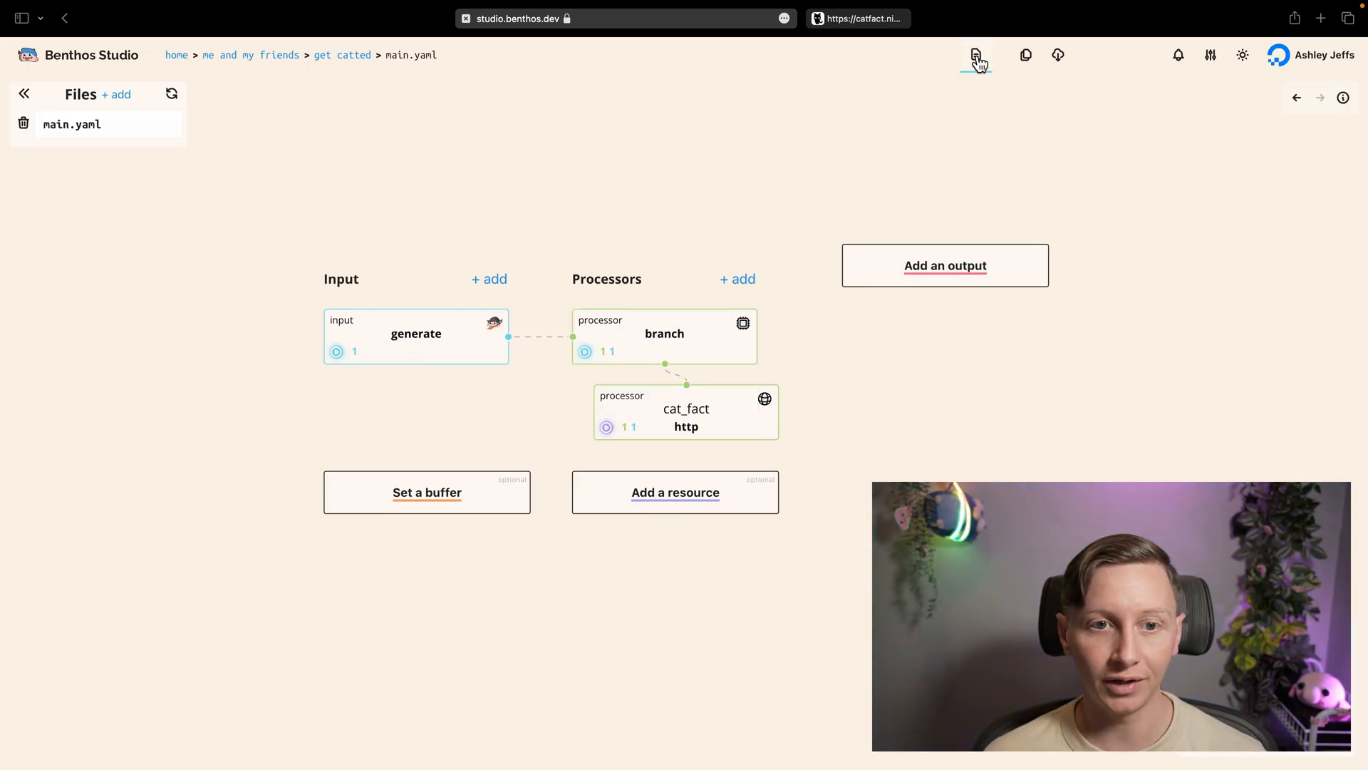
left_click(975, 56)
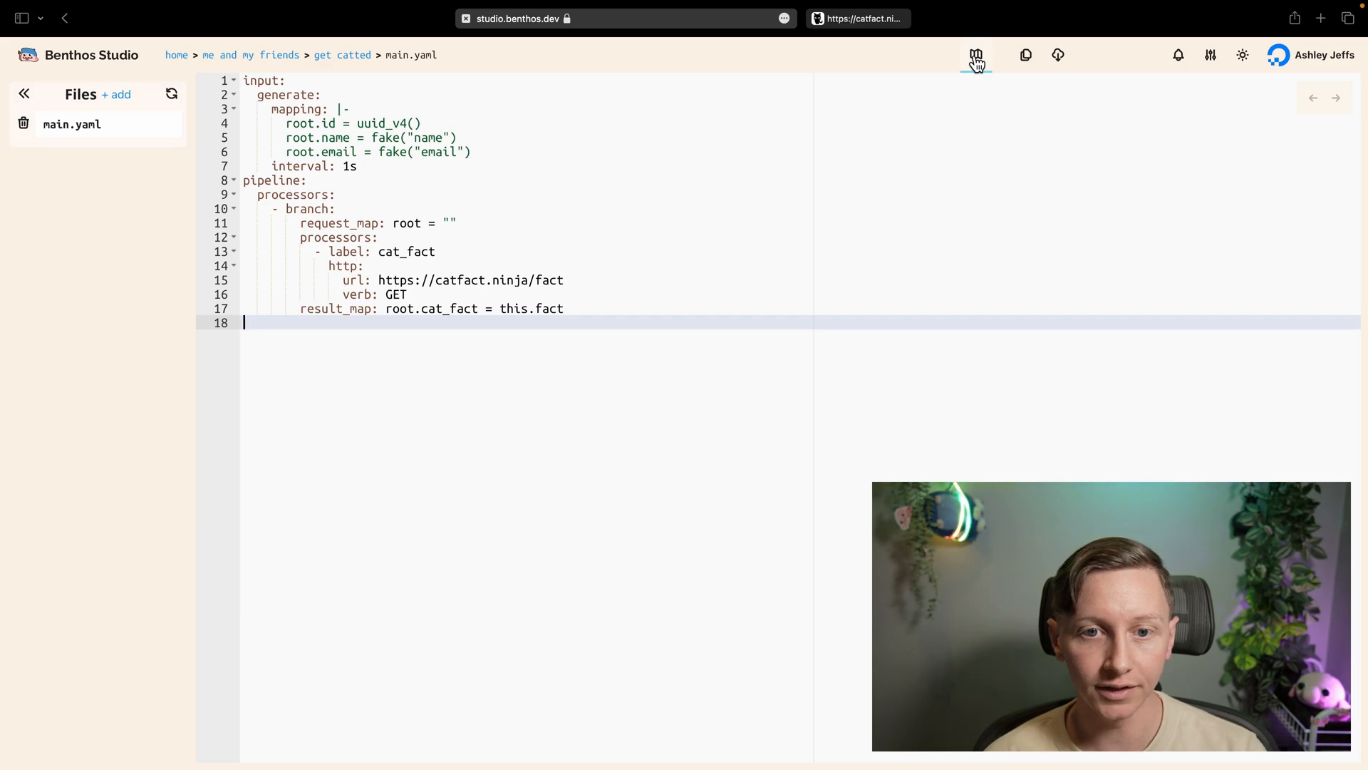
left_click(976, 55)
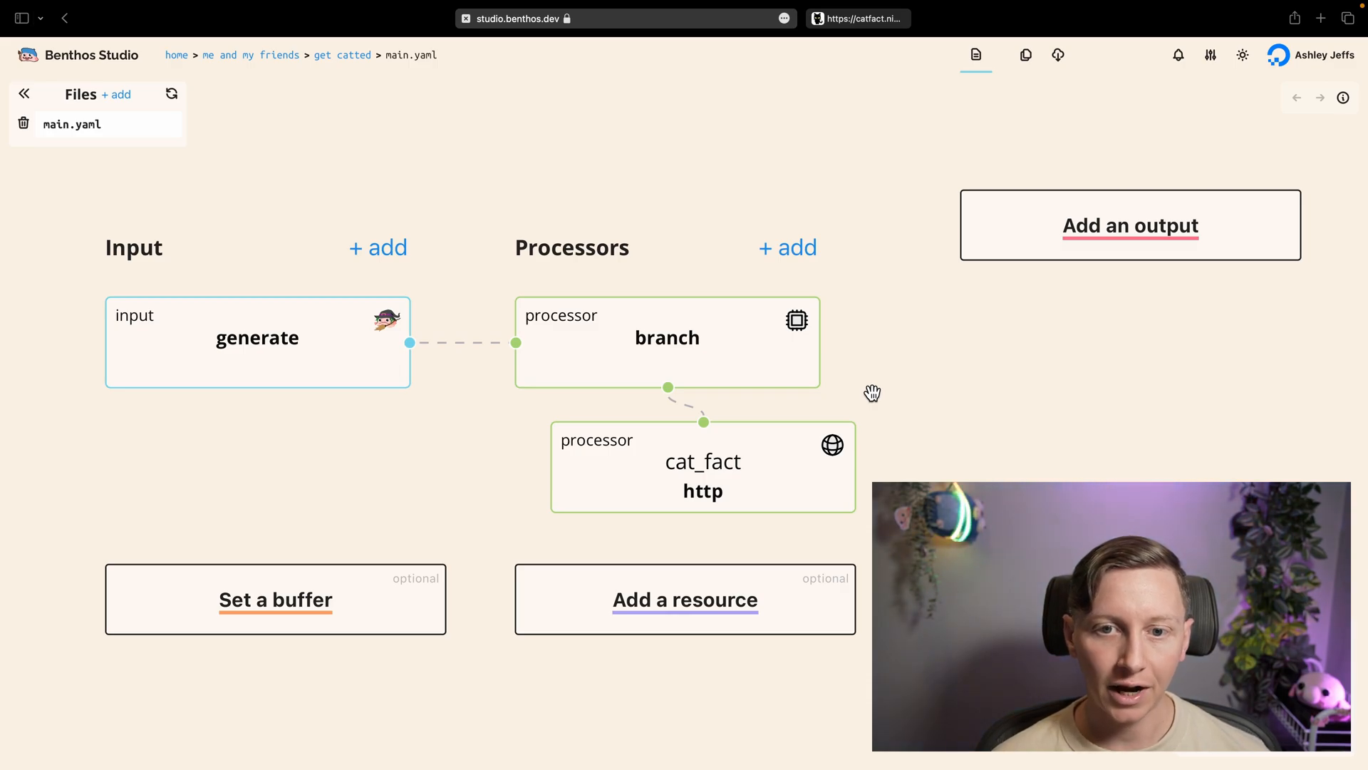
Attach a stdout output after cat_fact so test events print the cat facts.
left_click(1131, 225)
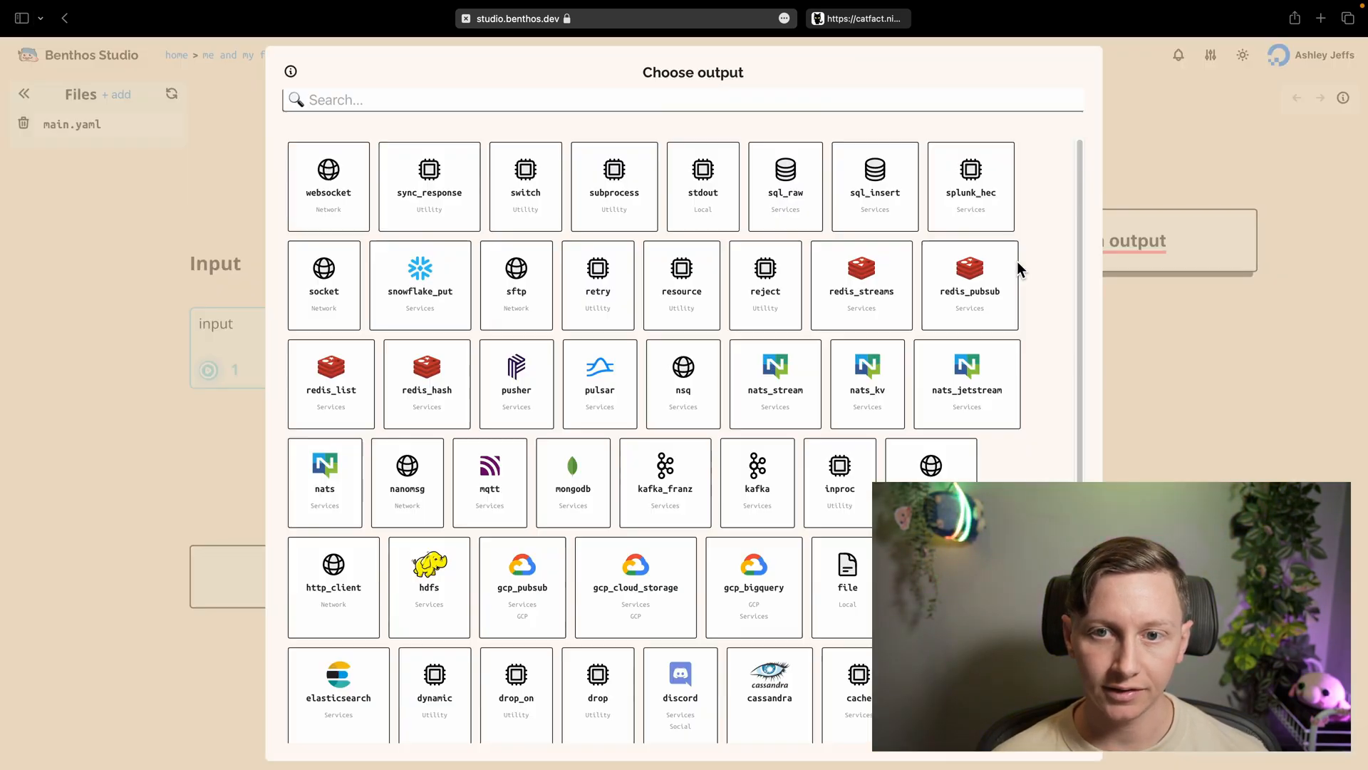
left_click(676, 97)
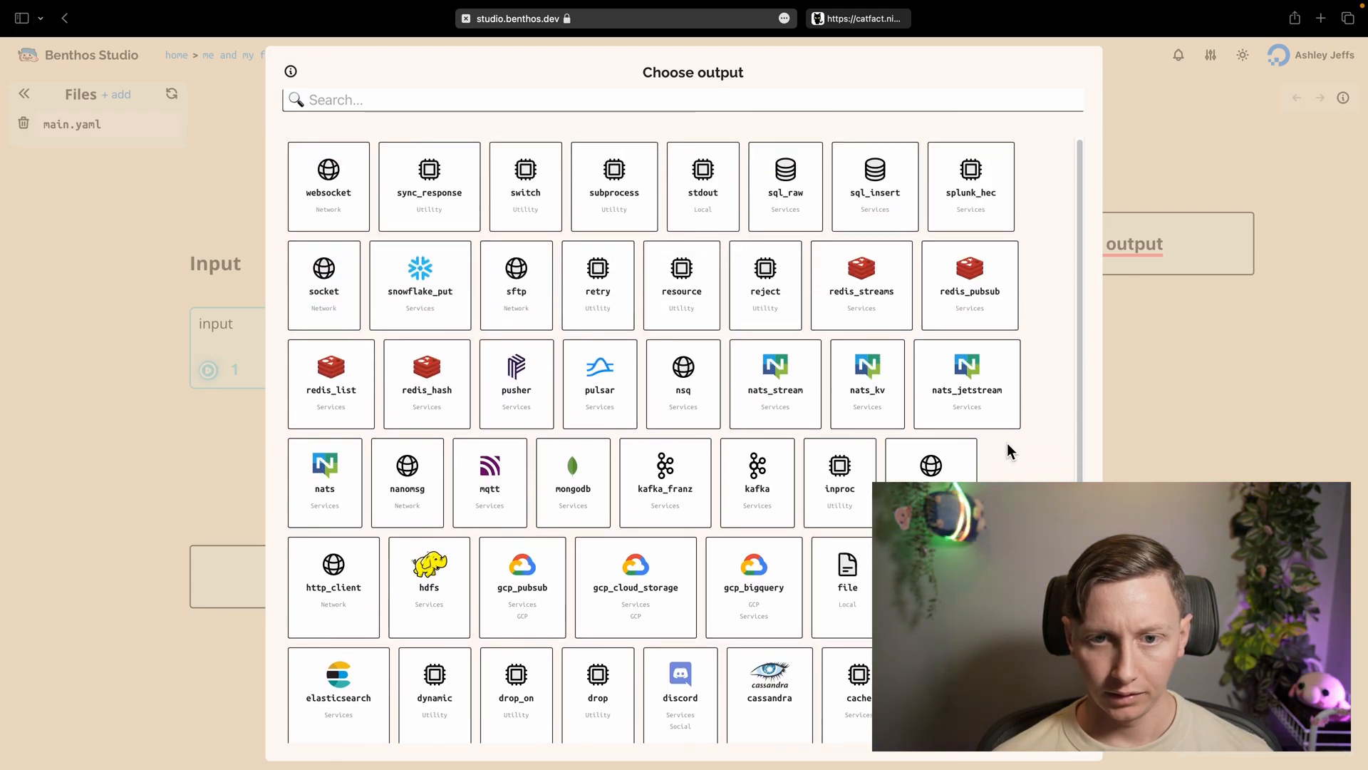
left_click(703, 185)
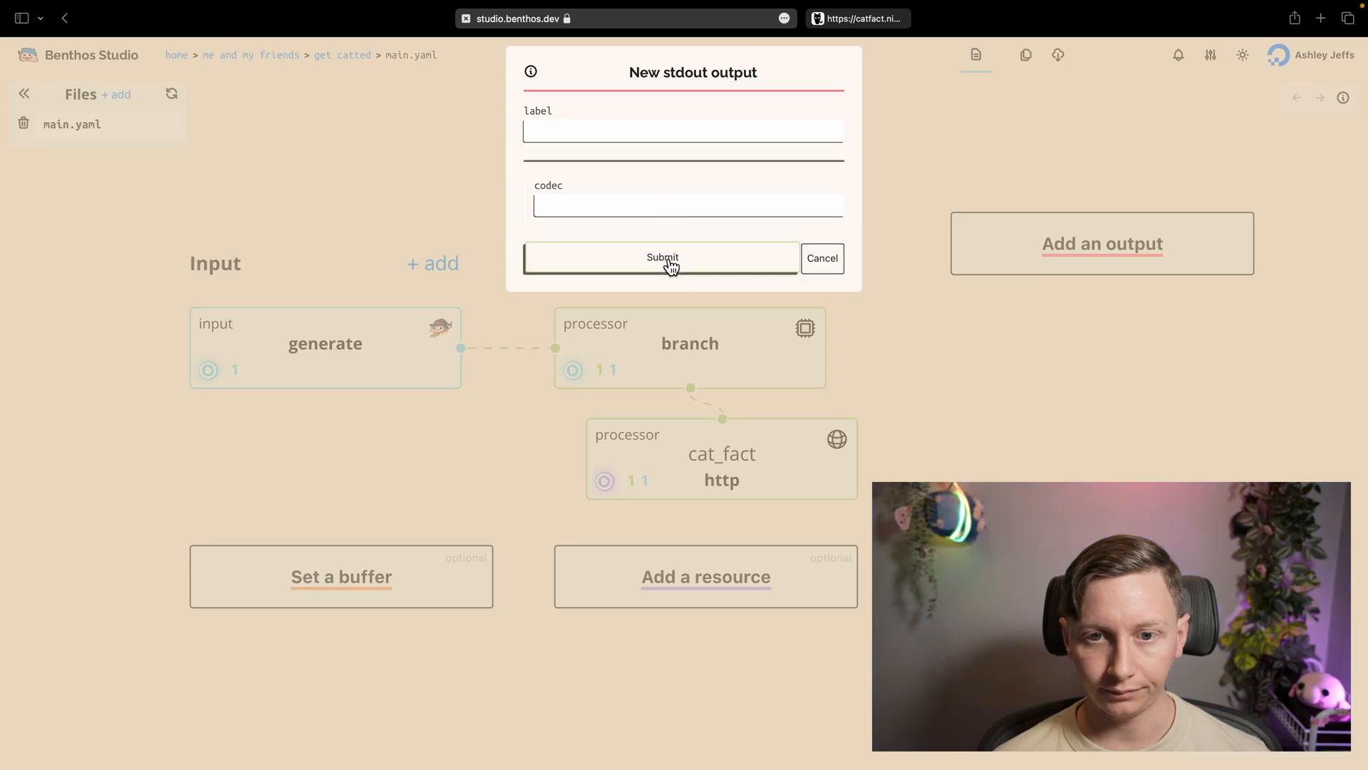
left_click(661, 258)
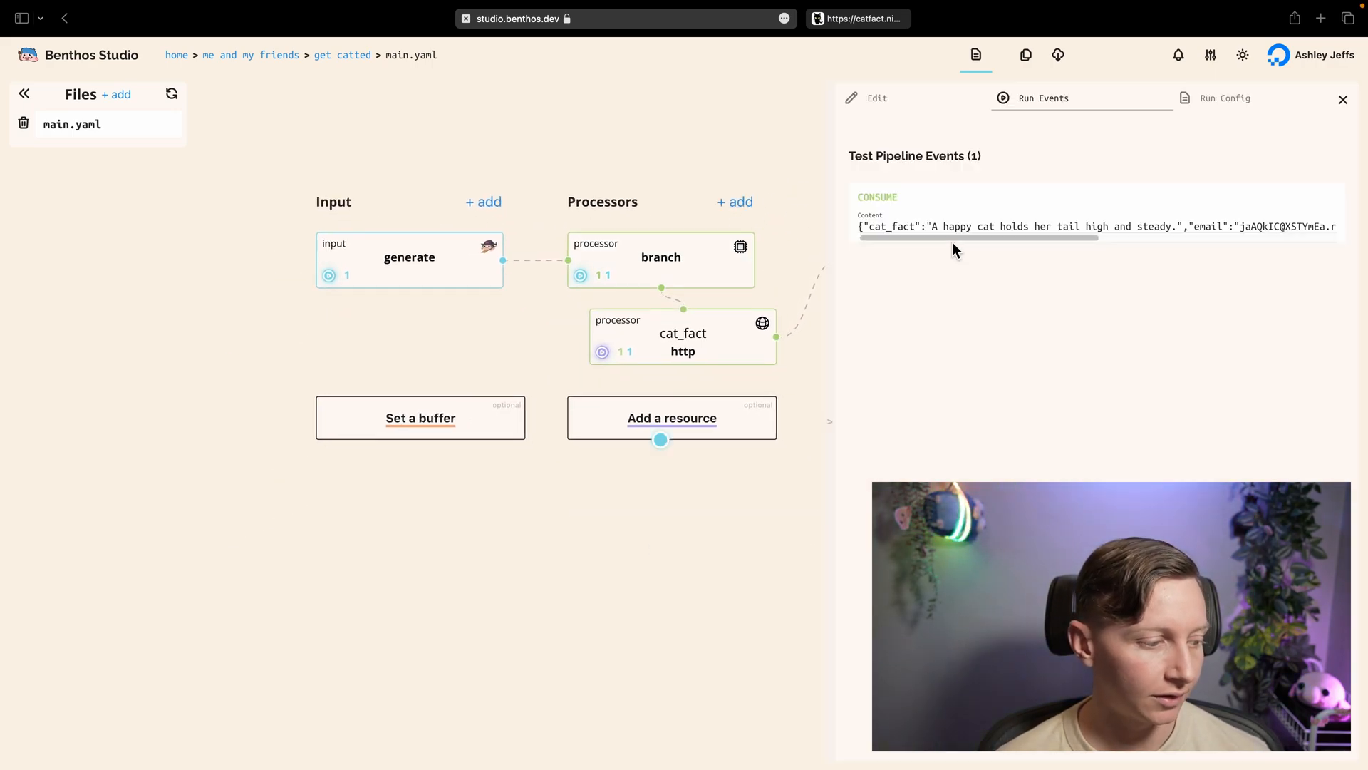
scroll("right", 3)
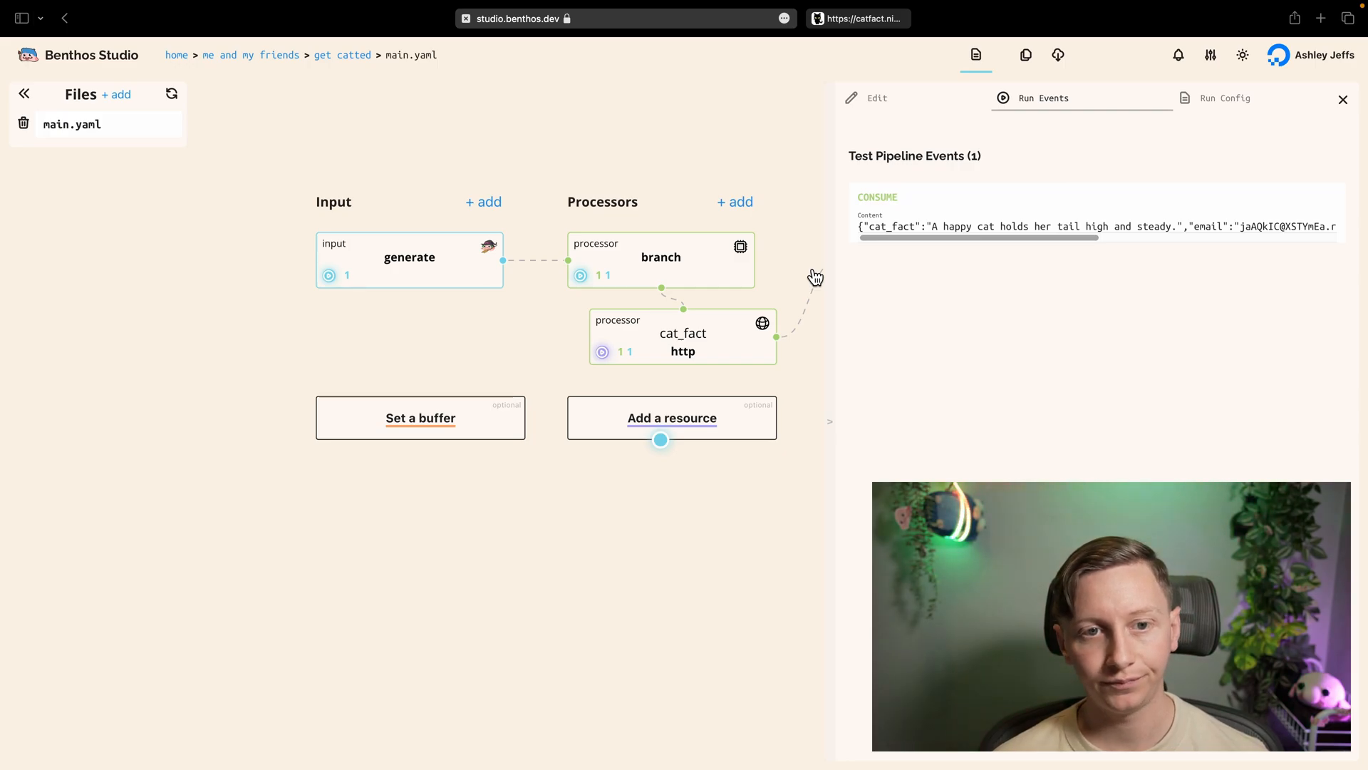
left_click(1343, 98)
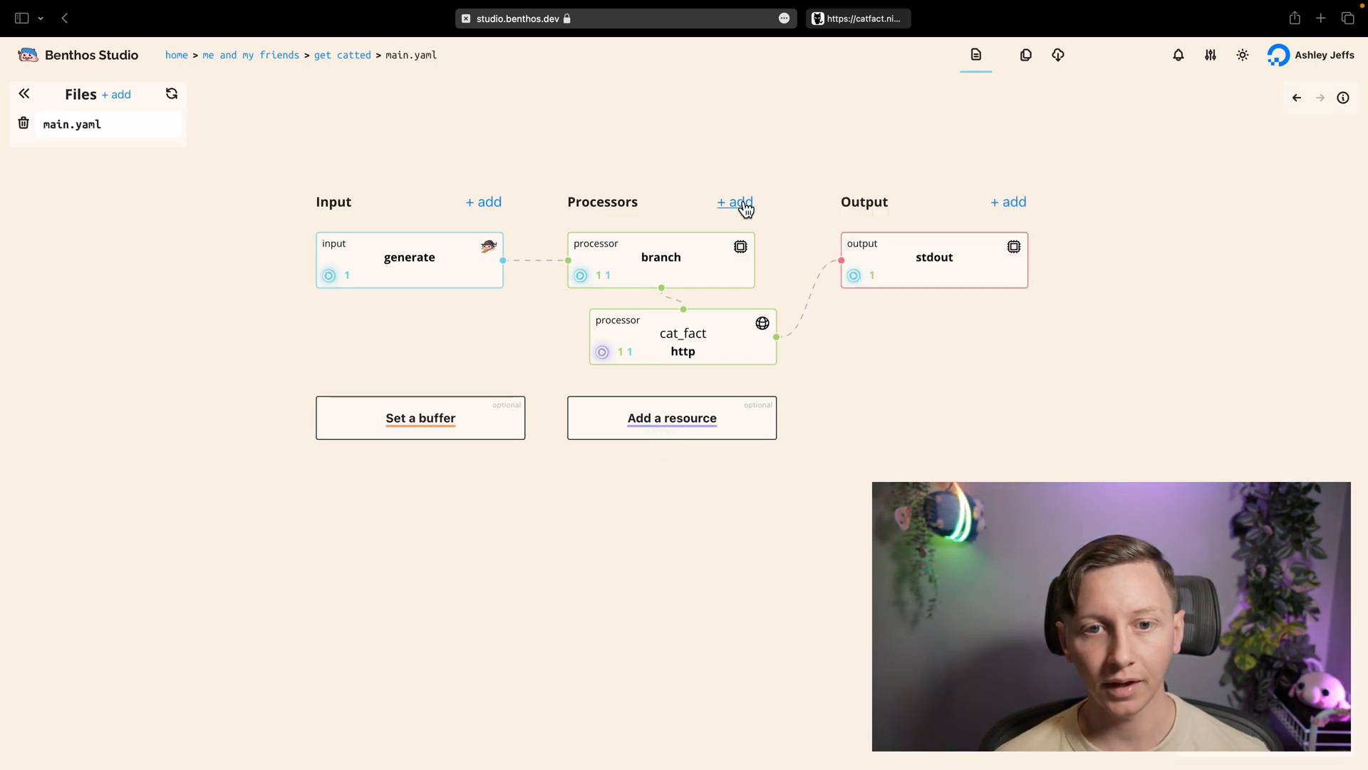
Insert a mapping processor with root = this.format_yaml() so stdout shows YAML cat facts.
left_click(734, 202)
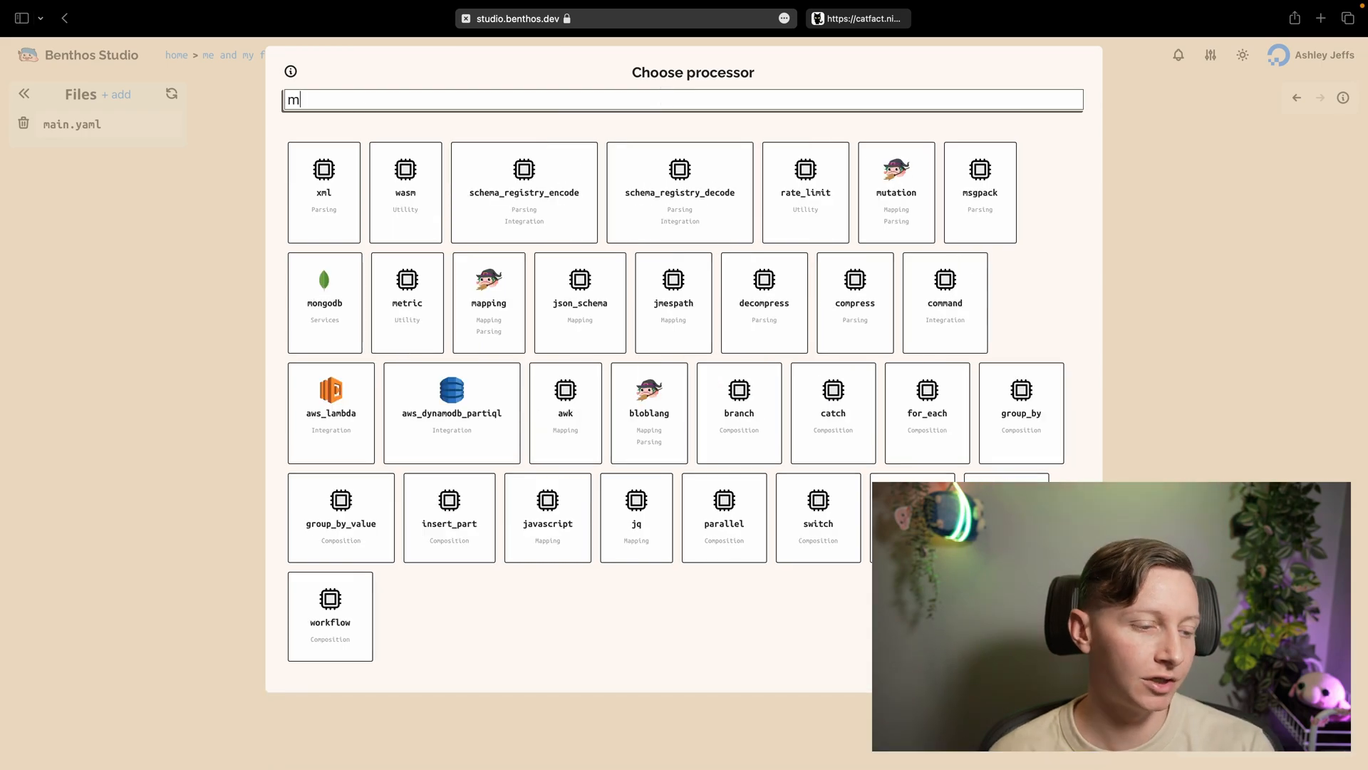
left_click(487, 299)
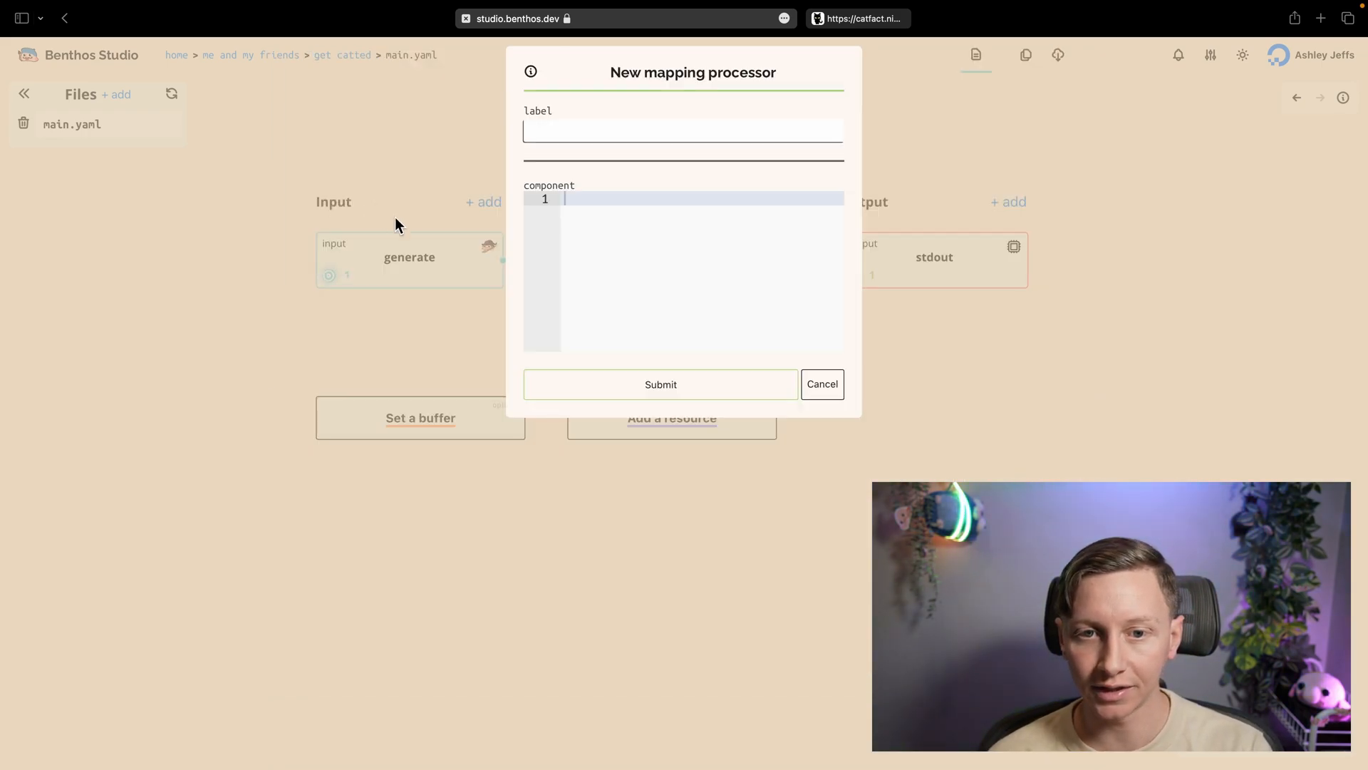
type("root")
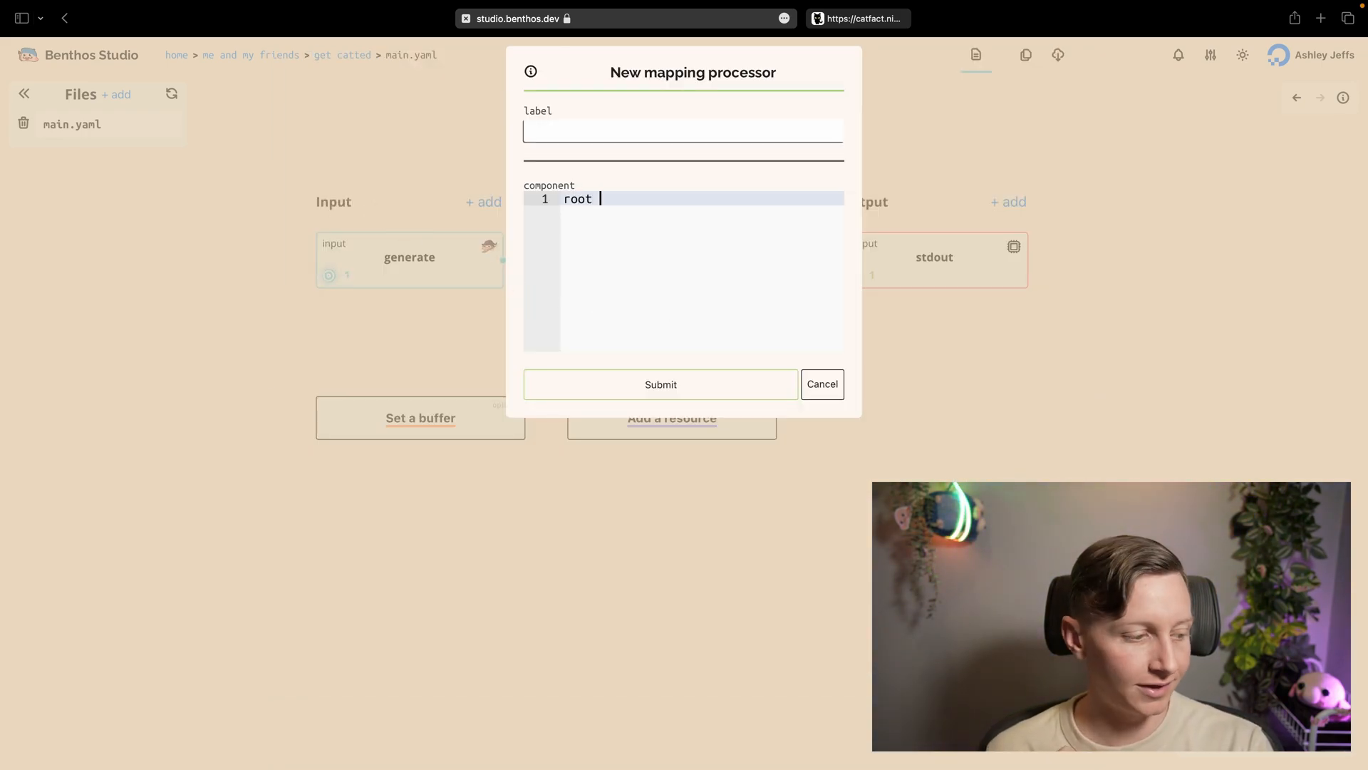
type("= this.format")
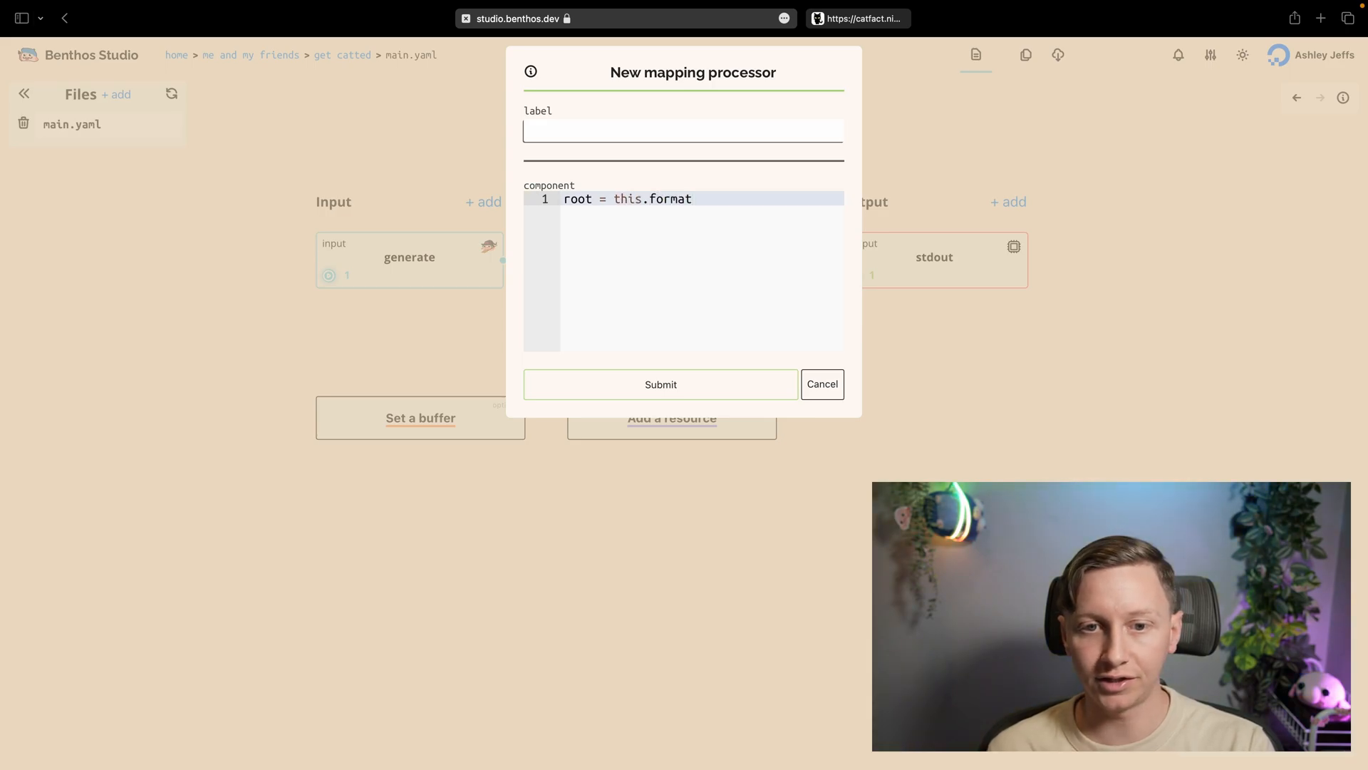
type("_yaml()")
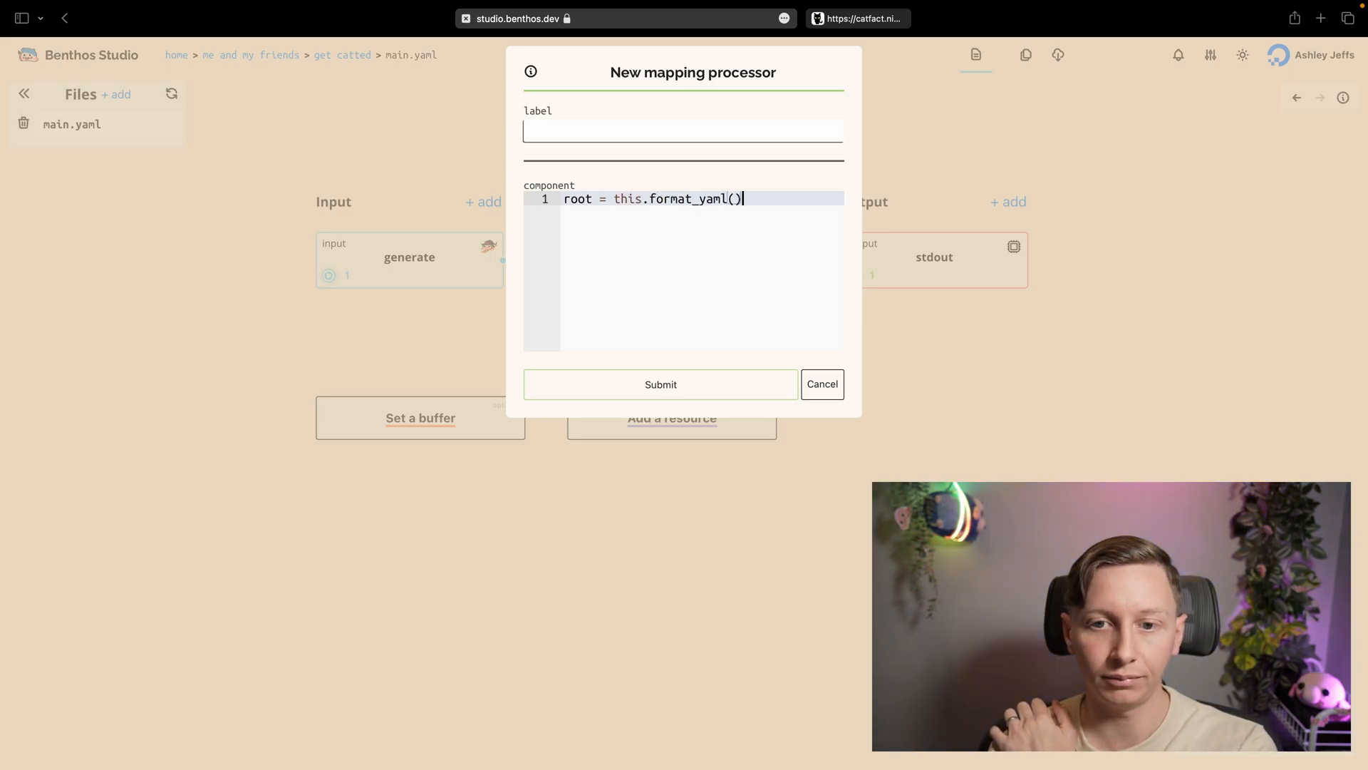
left_click(661, 385)
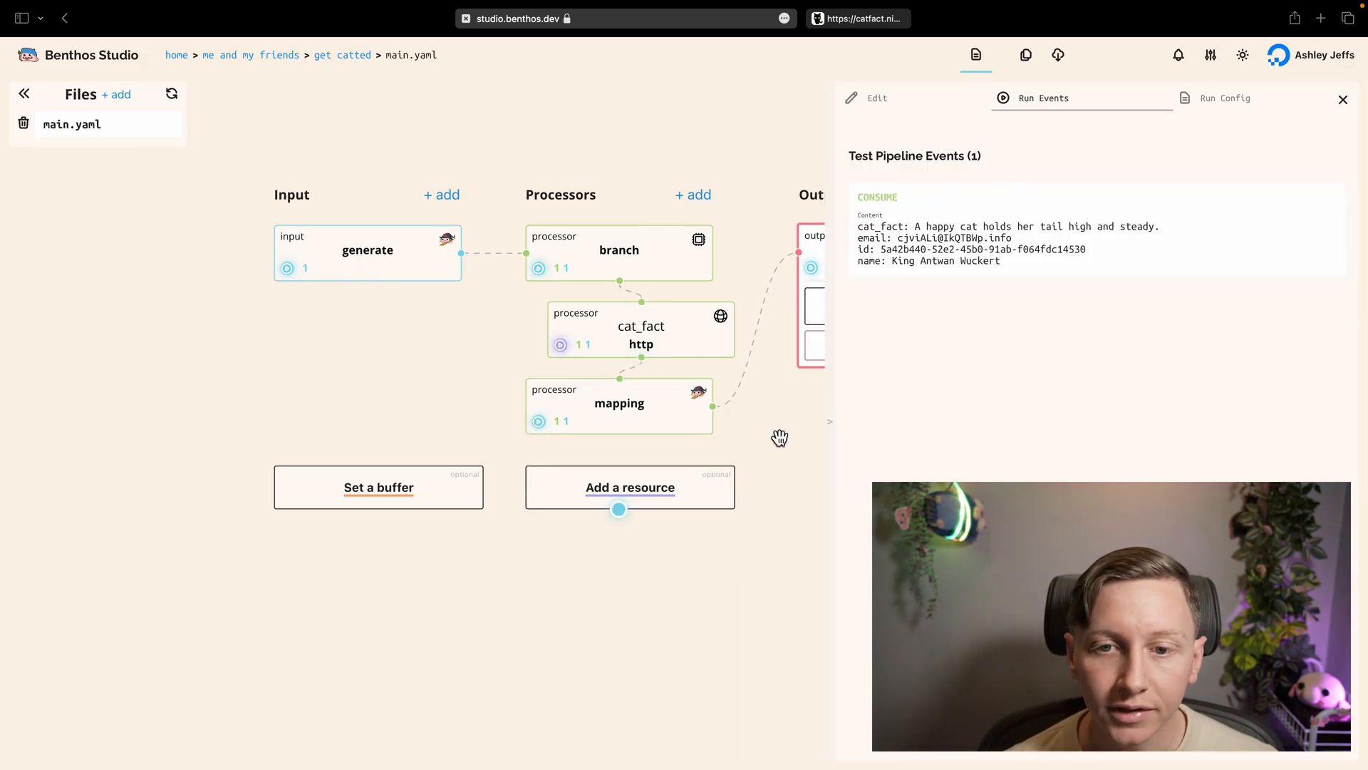
left_click(1341, 98)
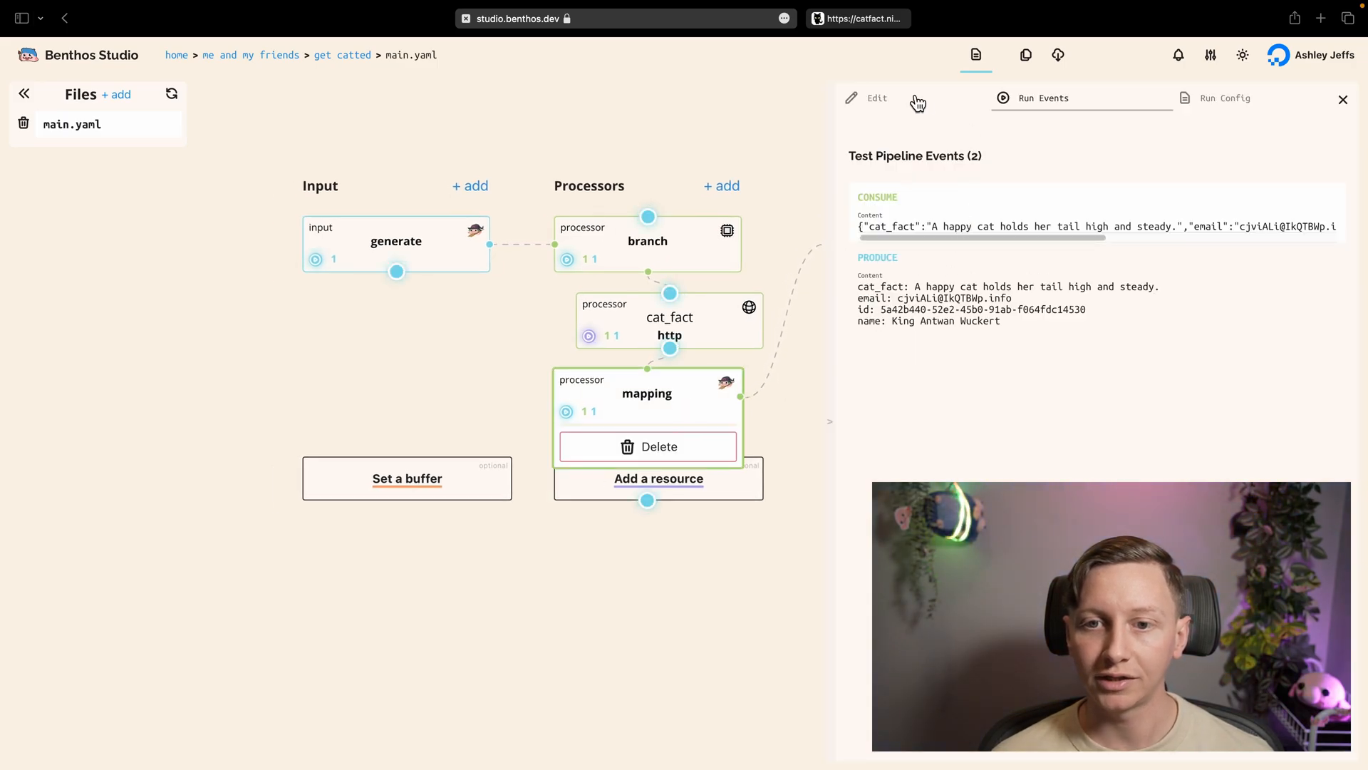
left_click(878, 98)
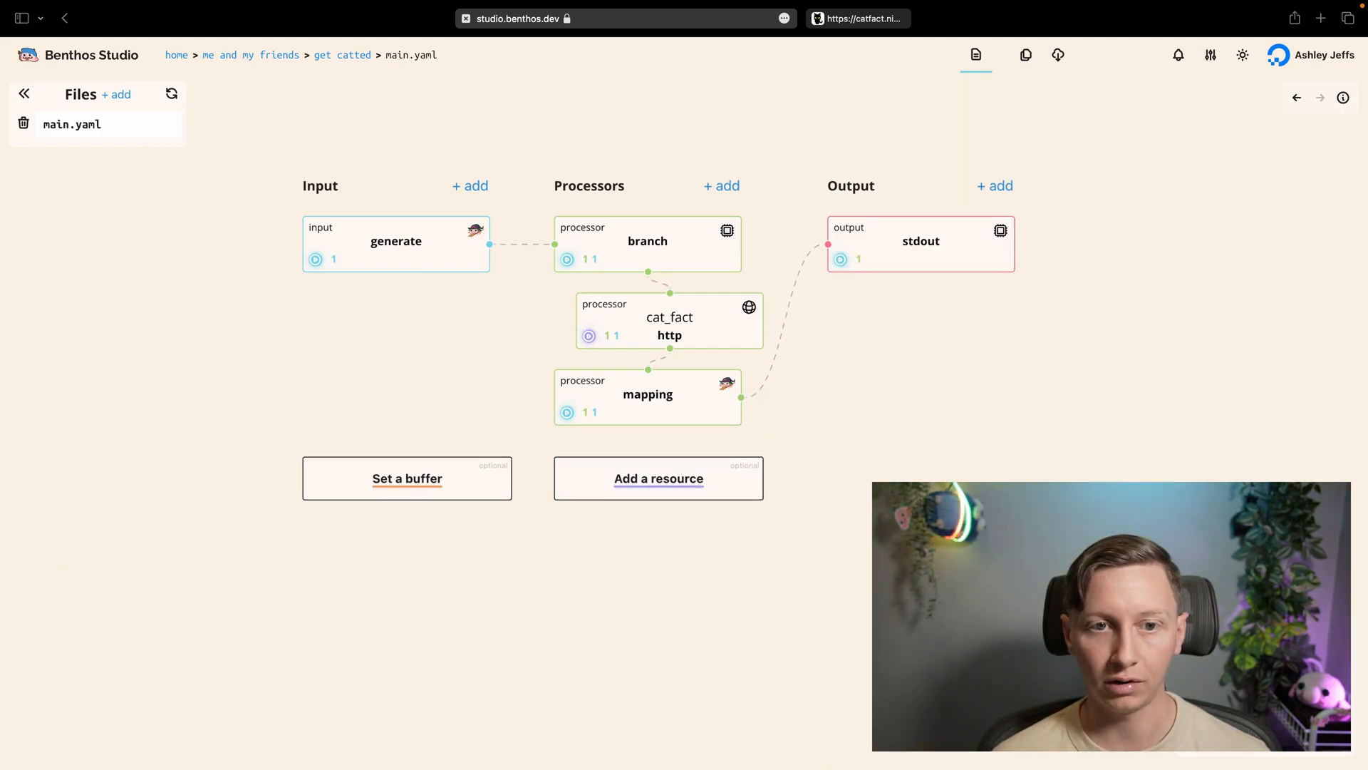
mouse_move(235, 439)
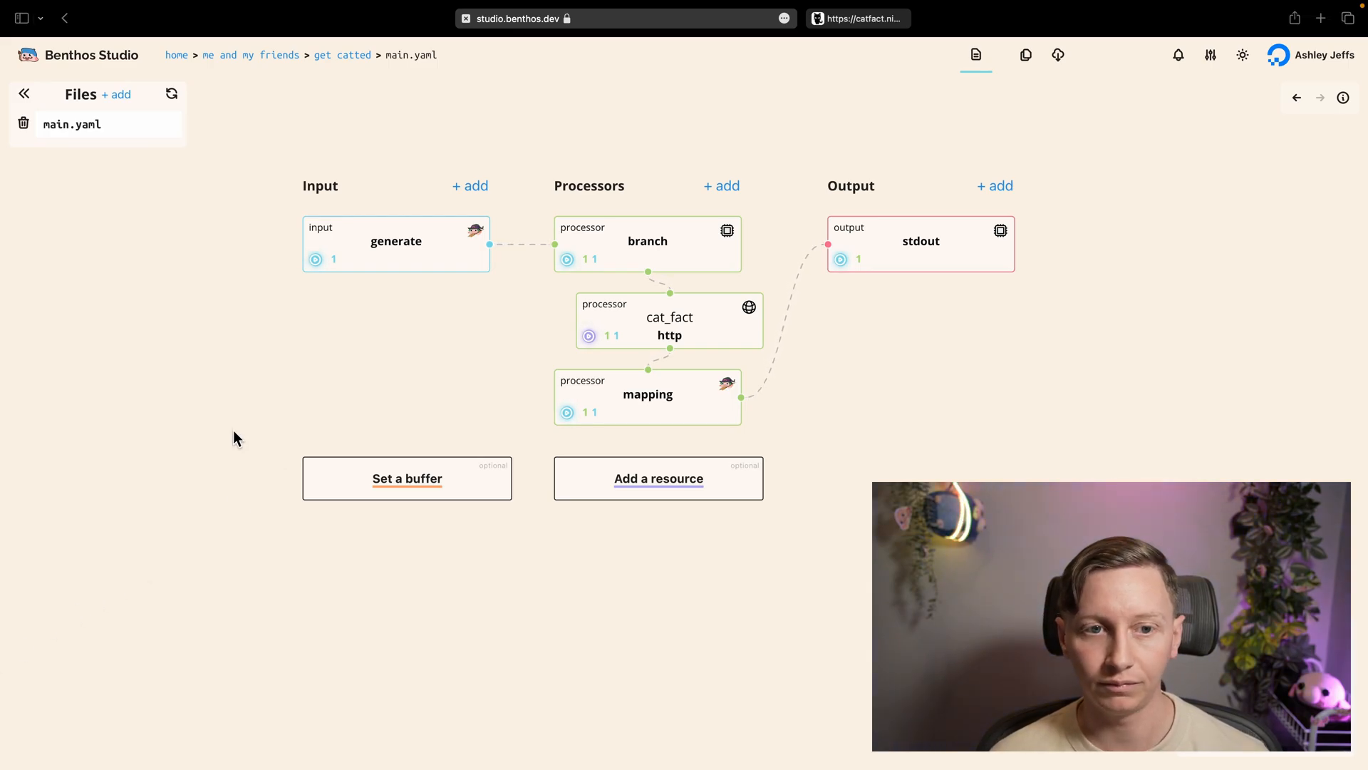
mouse_move(342, 56)
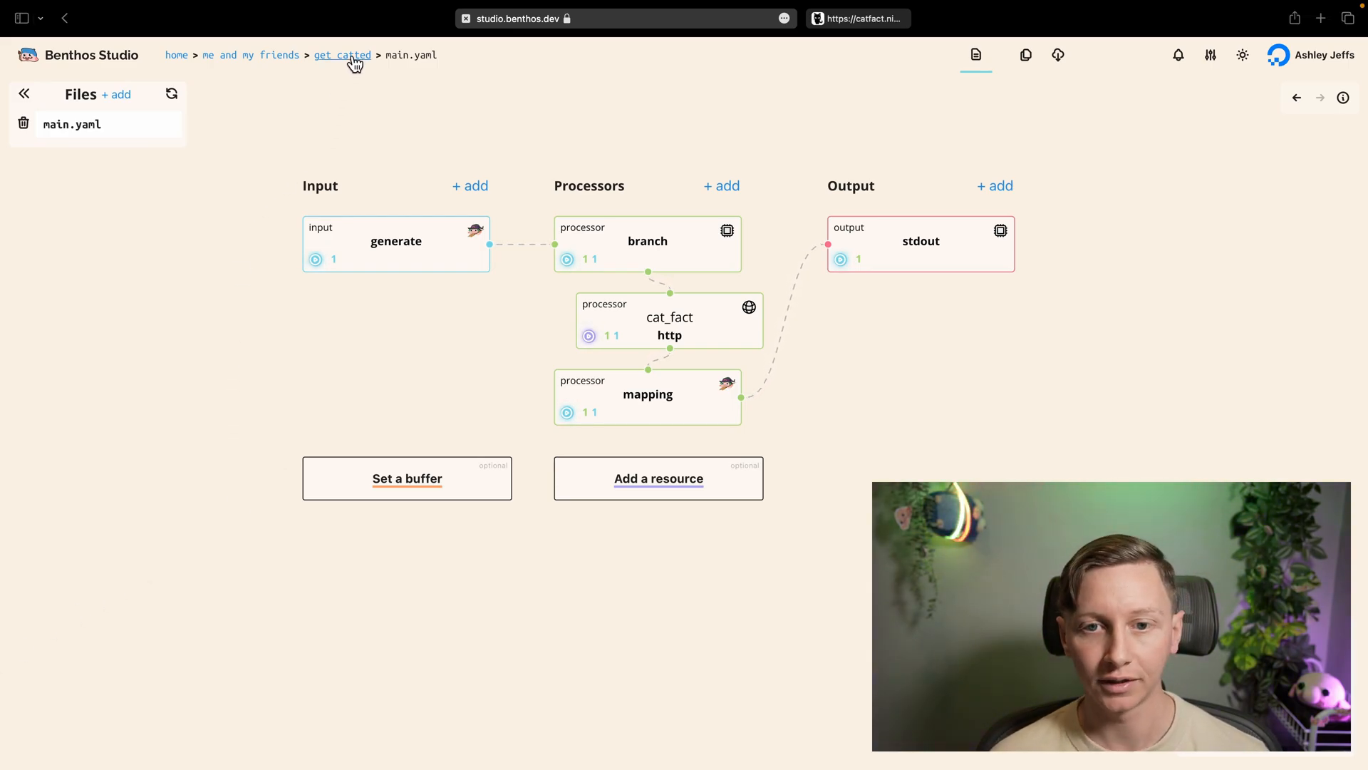
From the get catted session overview, upgrade the session to the Advanced plan.
left_click(342, 55)
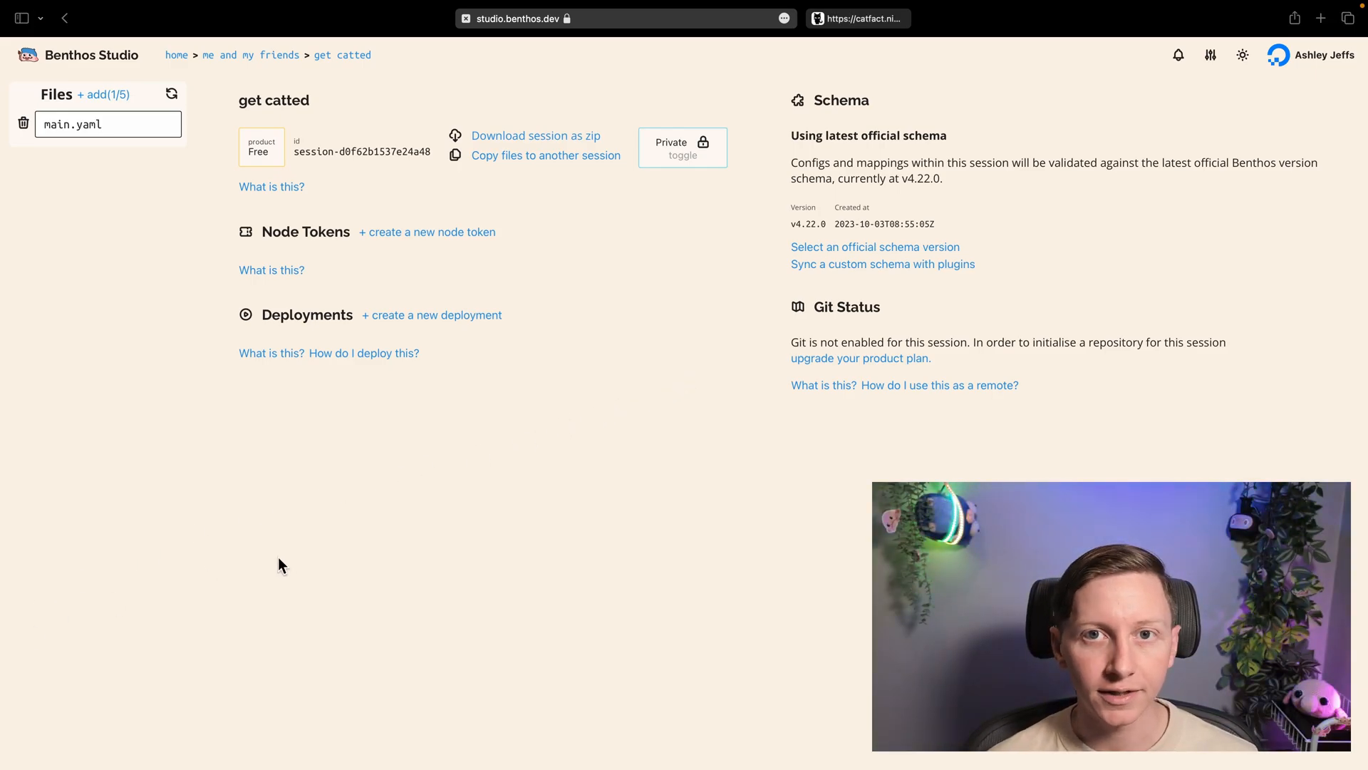
mouse_move(628, 410)
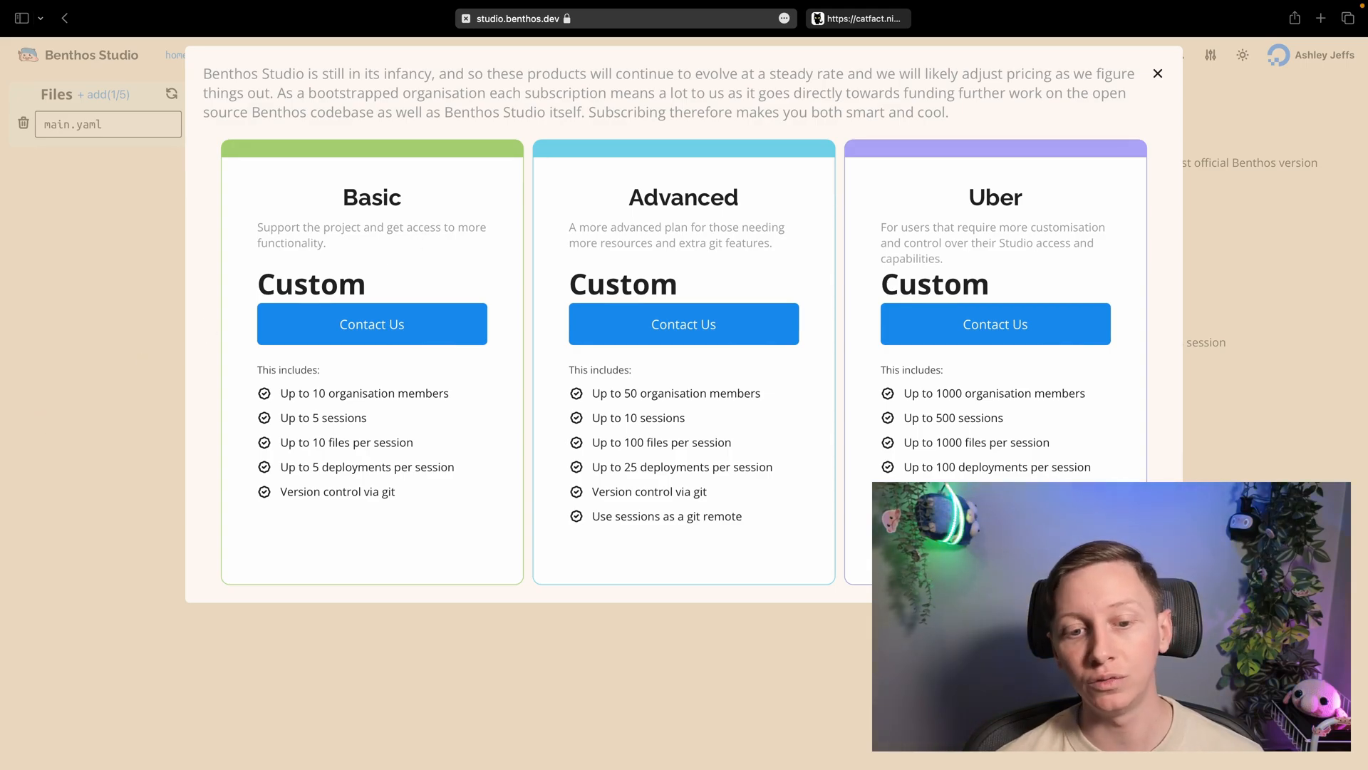
left_click(1154, 74)
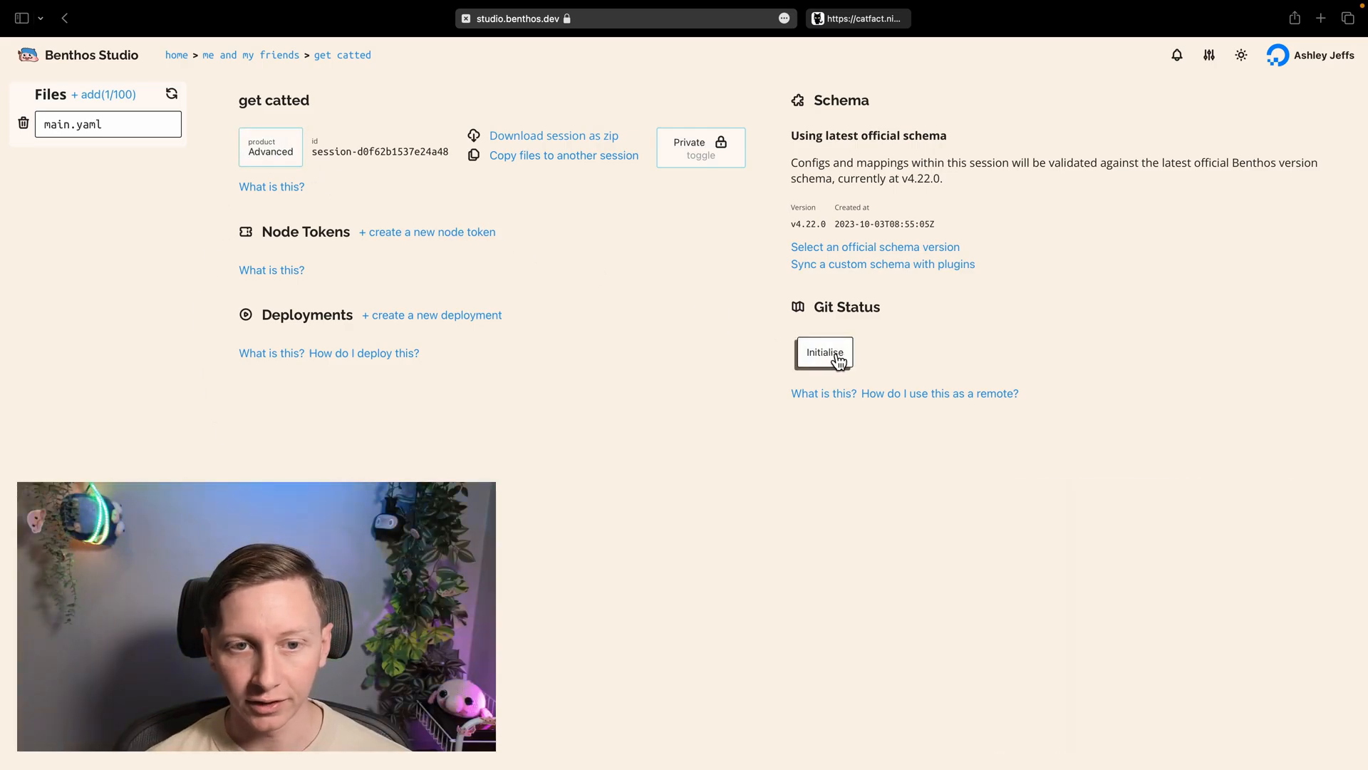
Initialise a git repository for the session on branch main.
left_click(824, 353)
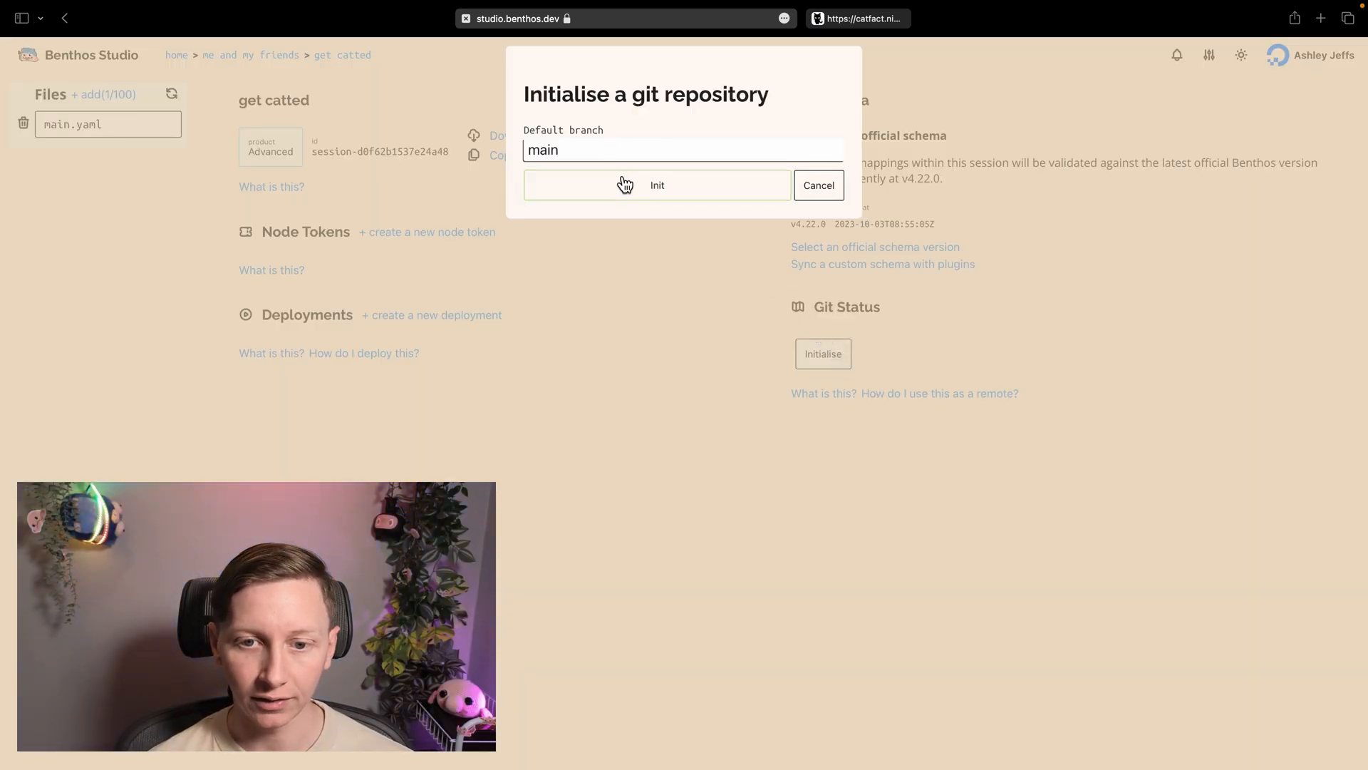
left_click(657, 185)
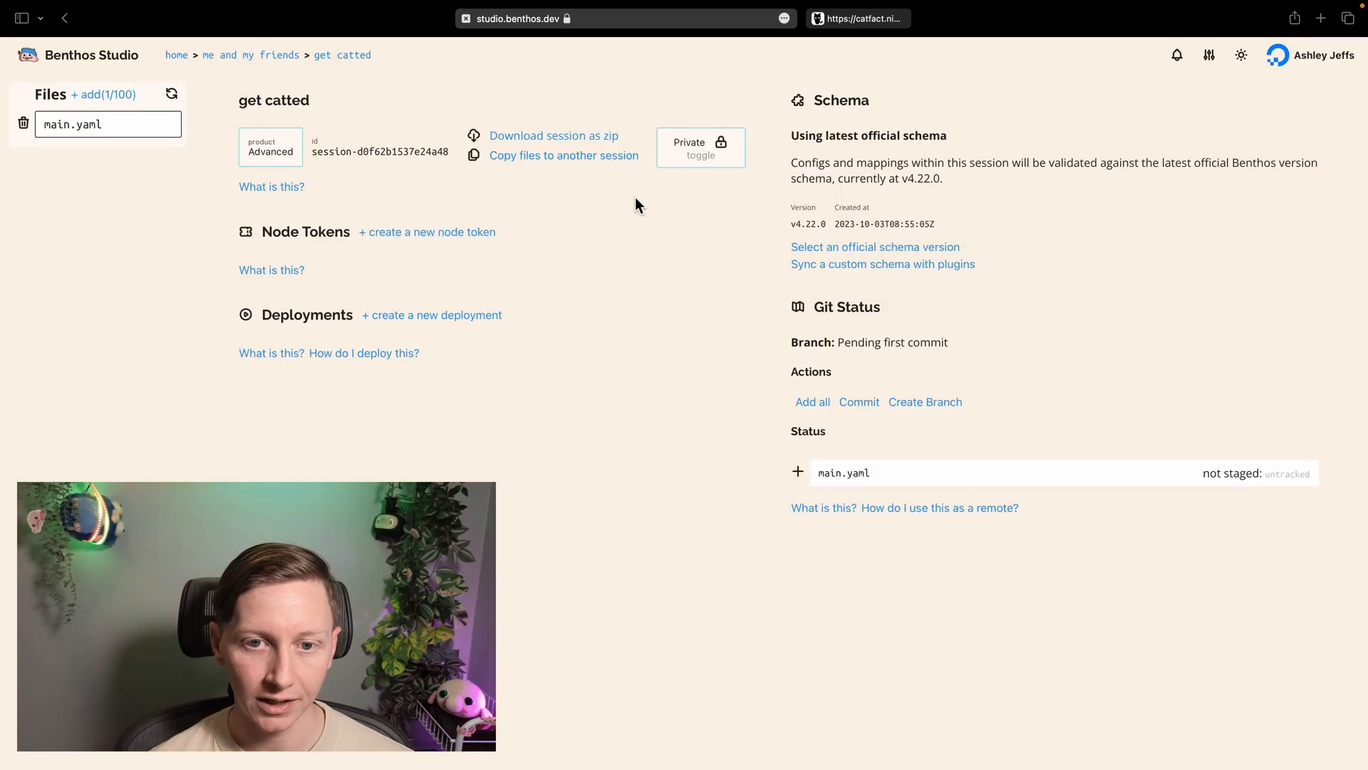
mouse_move(641, 376)
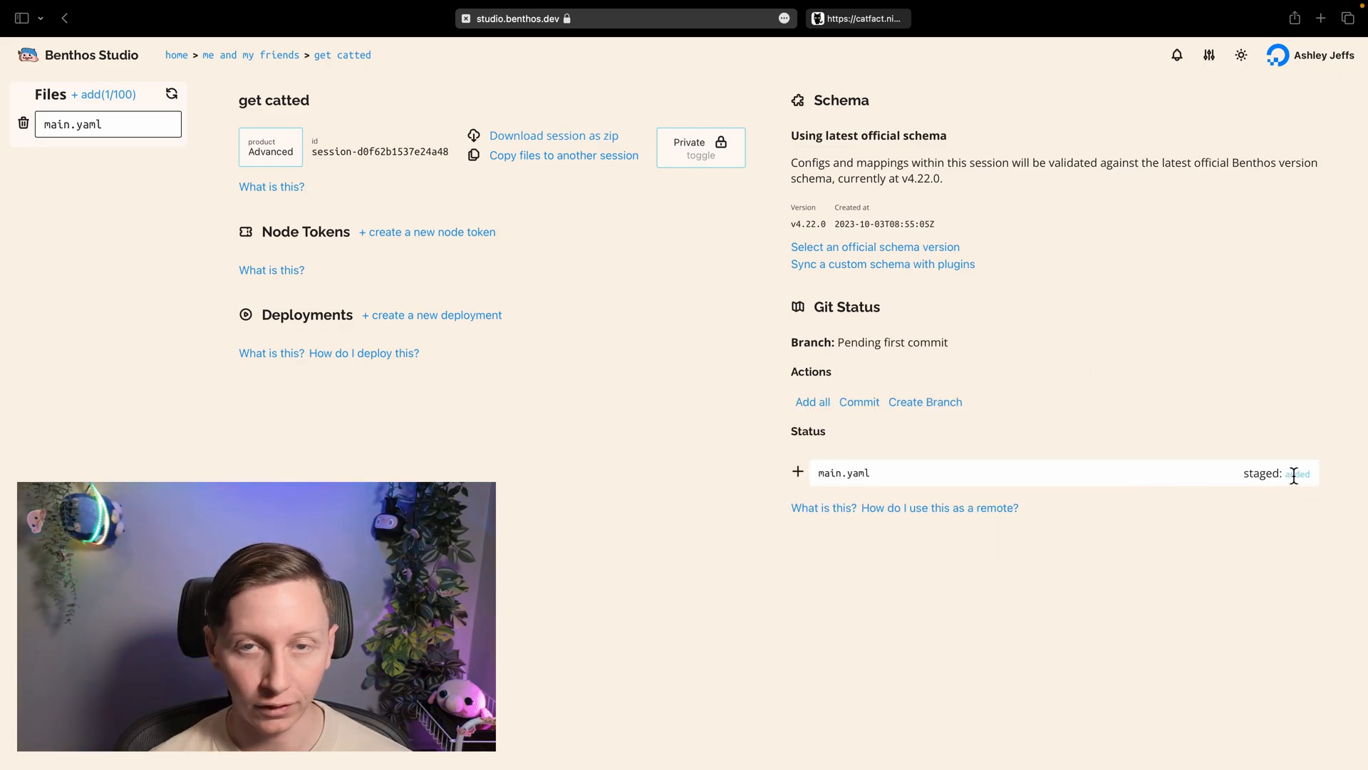
Commit main.yaml with the message 'first commit'.
left_click(858, 402)
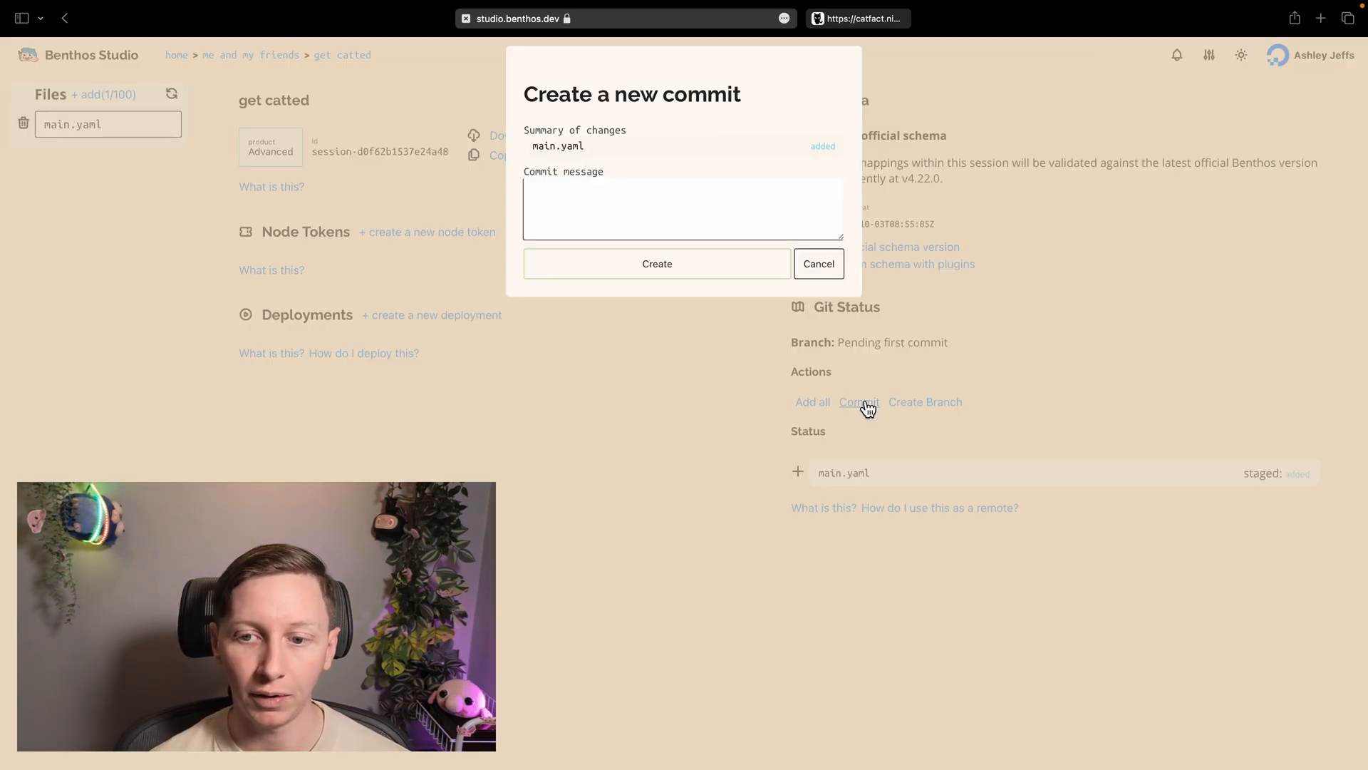
type("first")
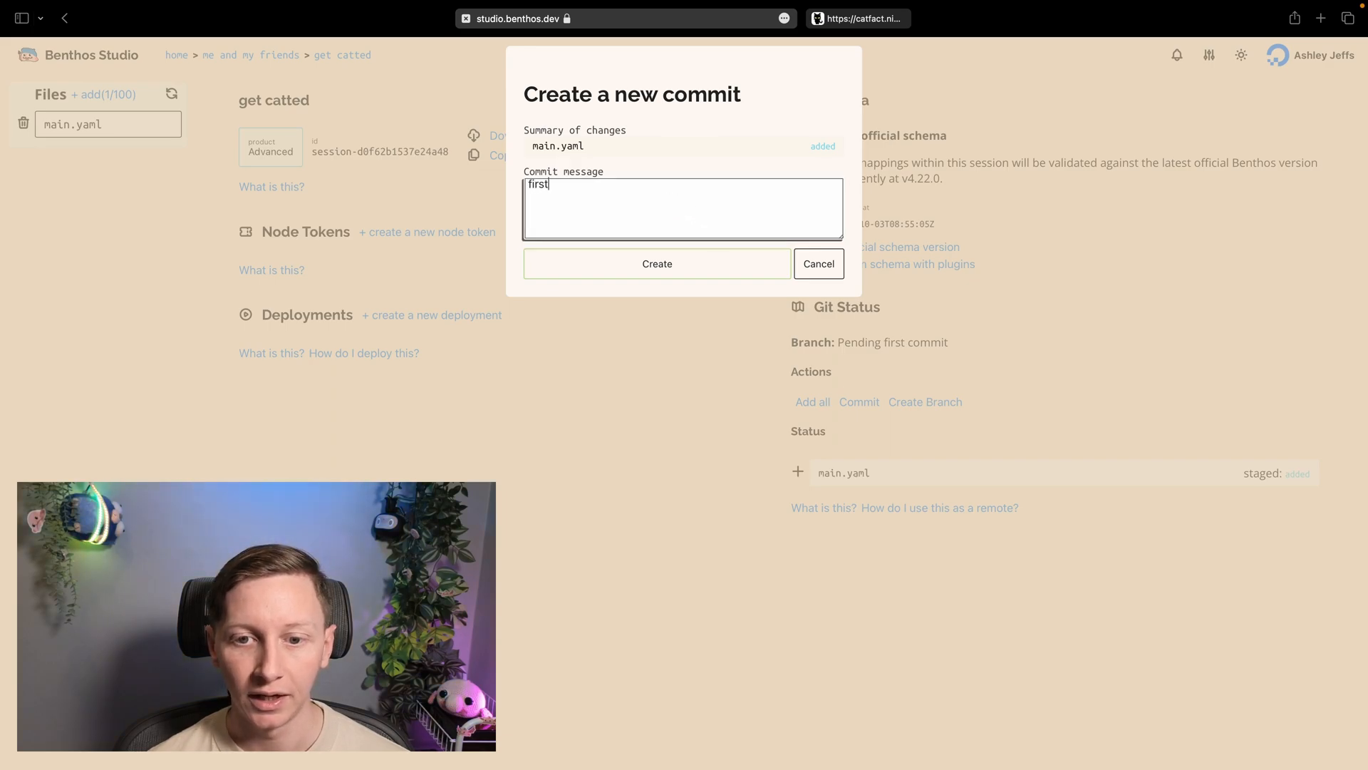
type("commit")
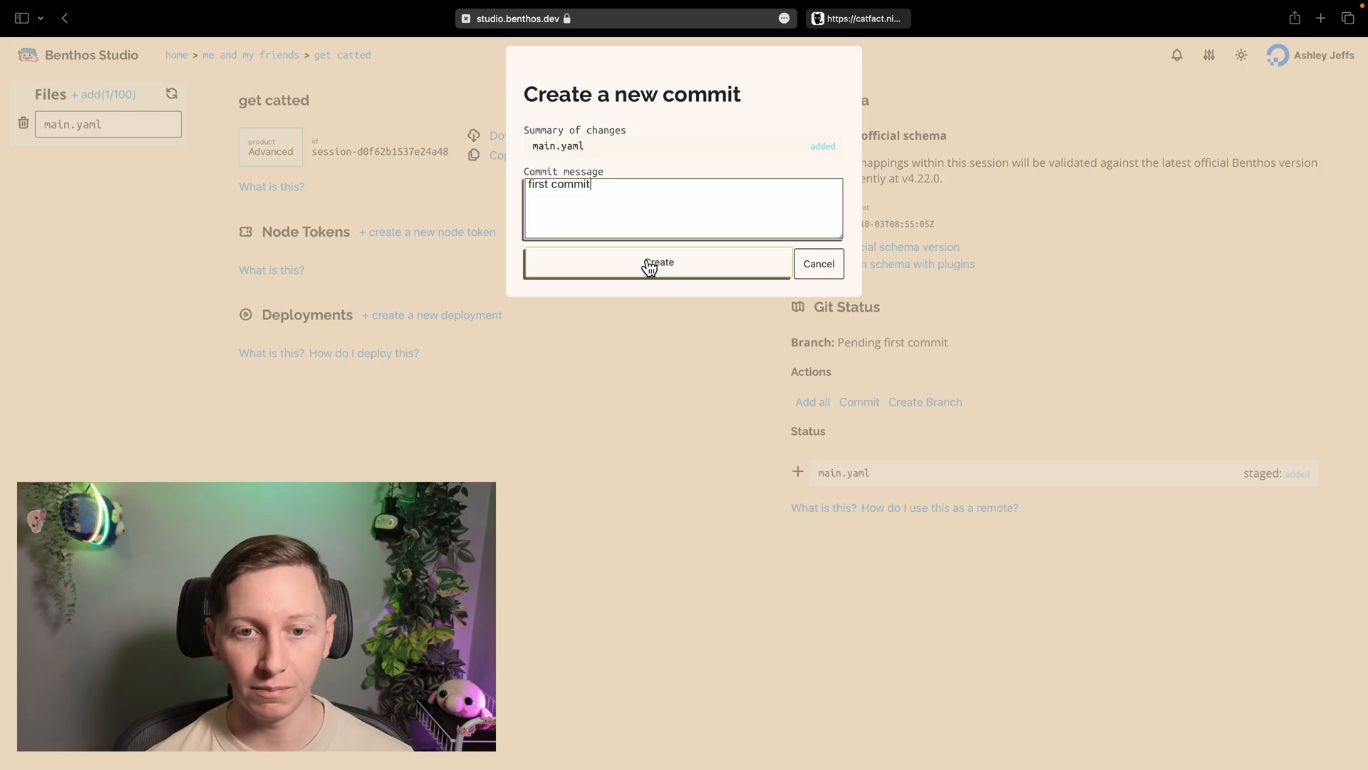
left_click(657, 262)
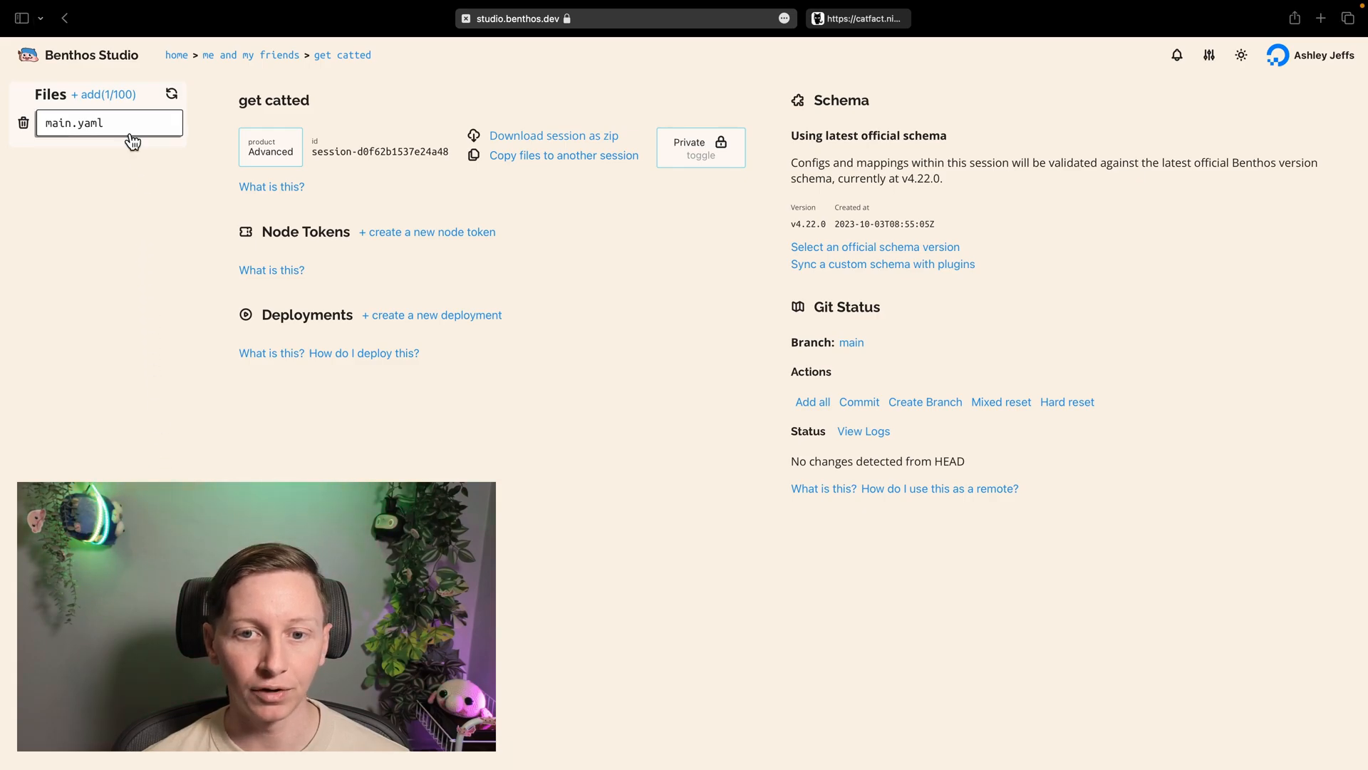
Add a mutation processor after cat_fact with root.name = this.name.uppercase().
left_click(72, 123)
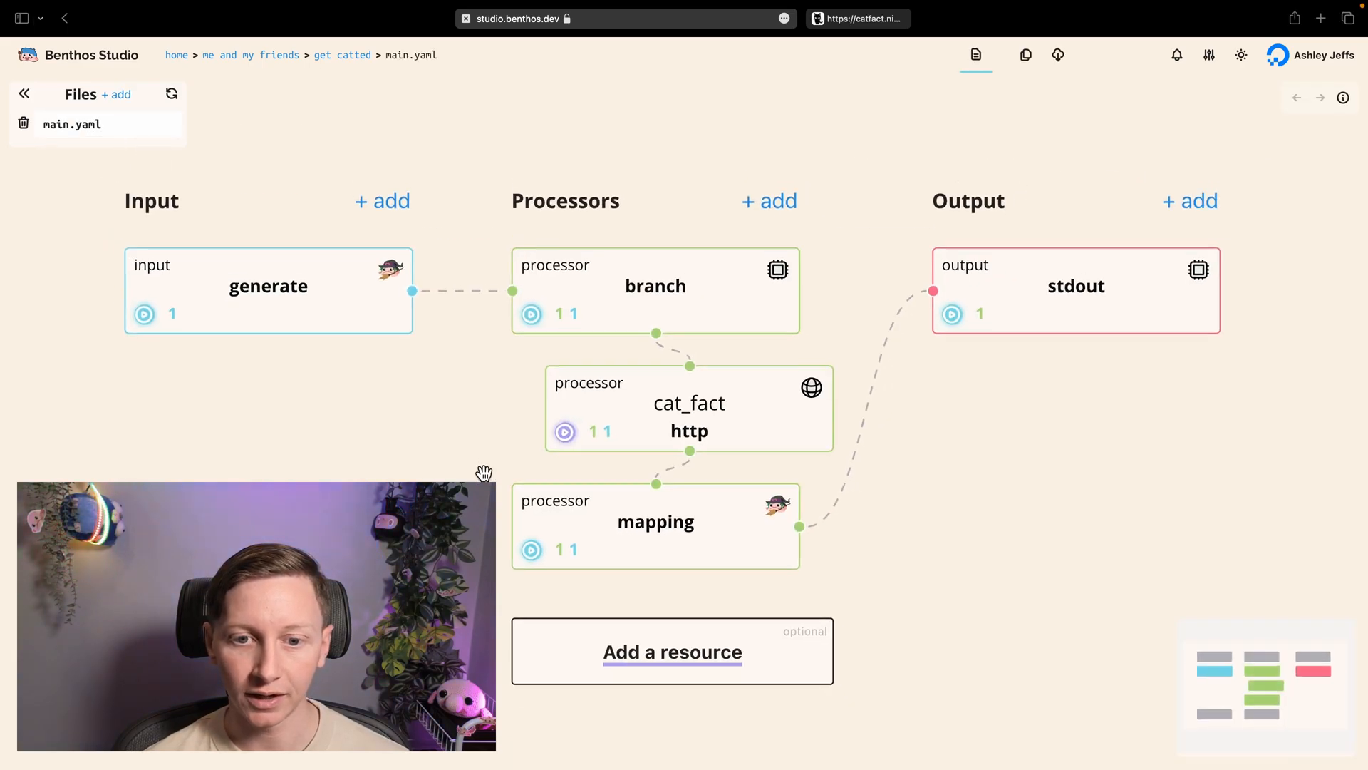
left_click(655, 522)
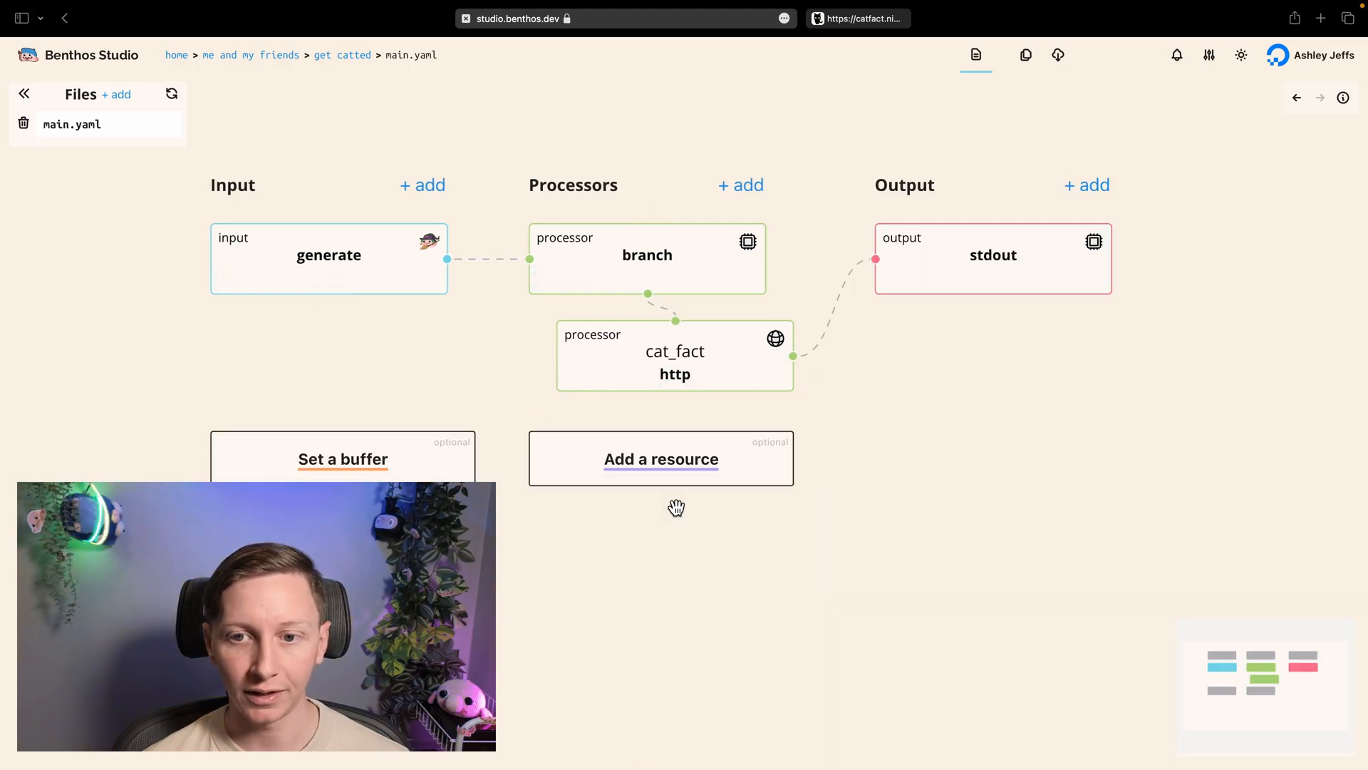
left_click(741, 184)
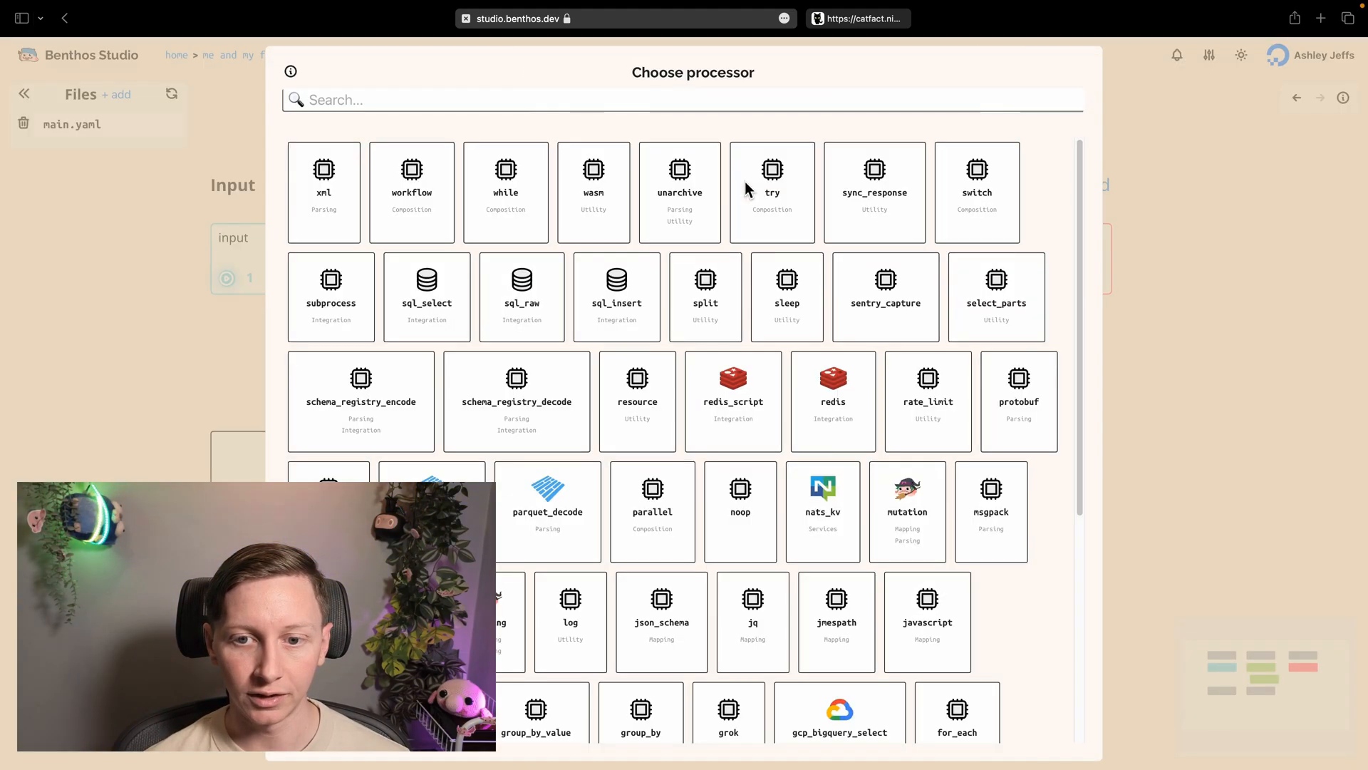
left_click(639, 97)
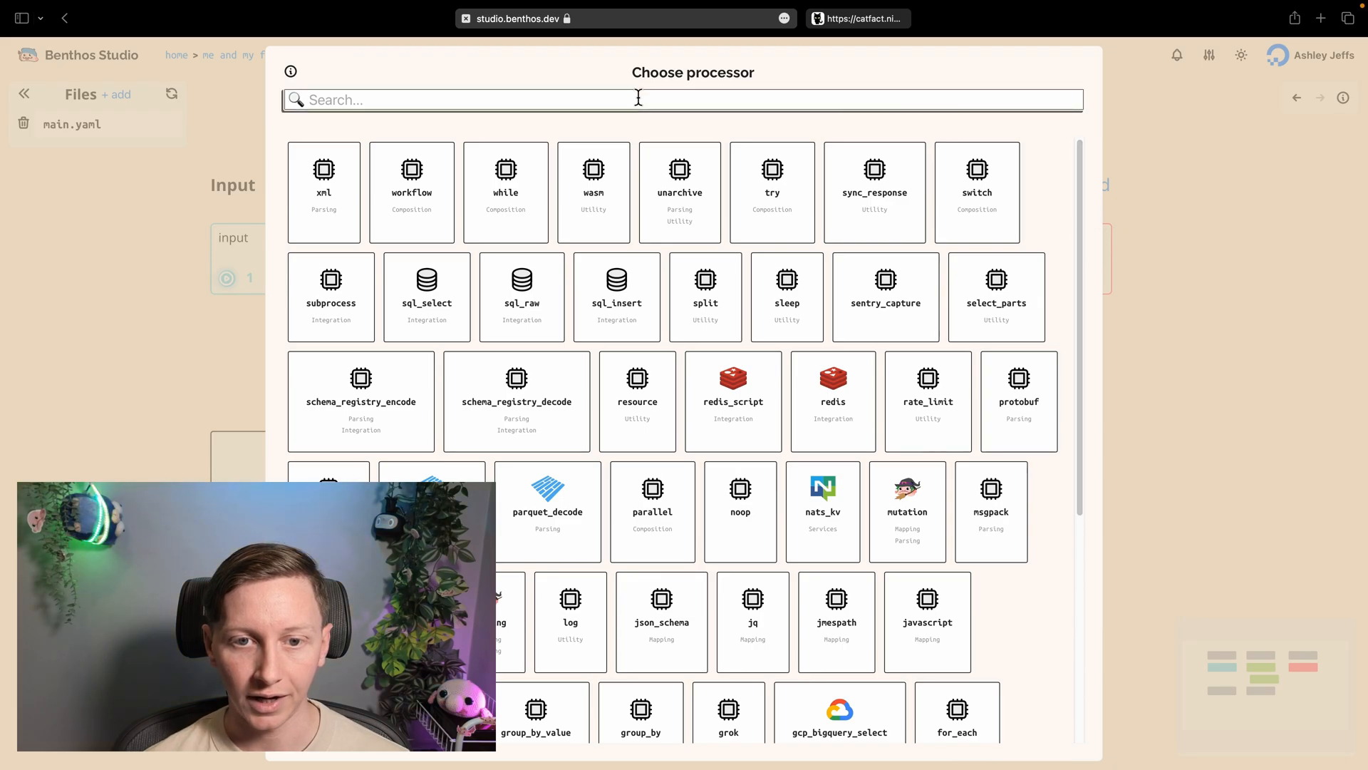
left_click(906, 510)
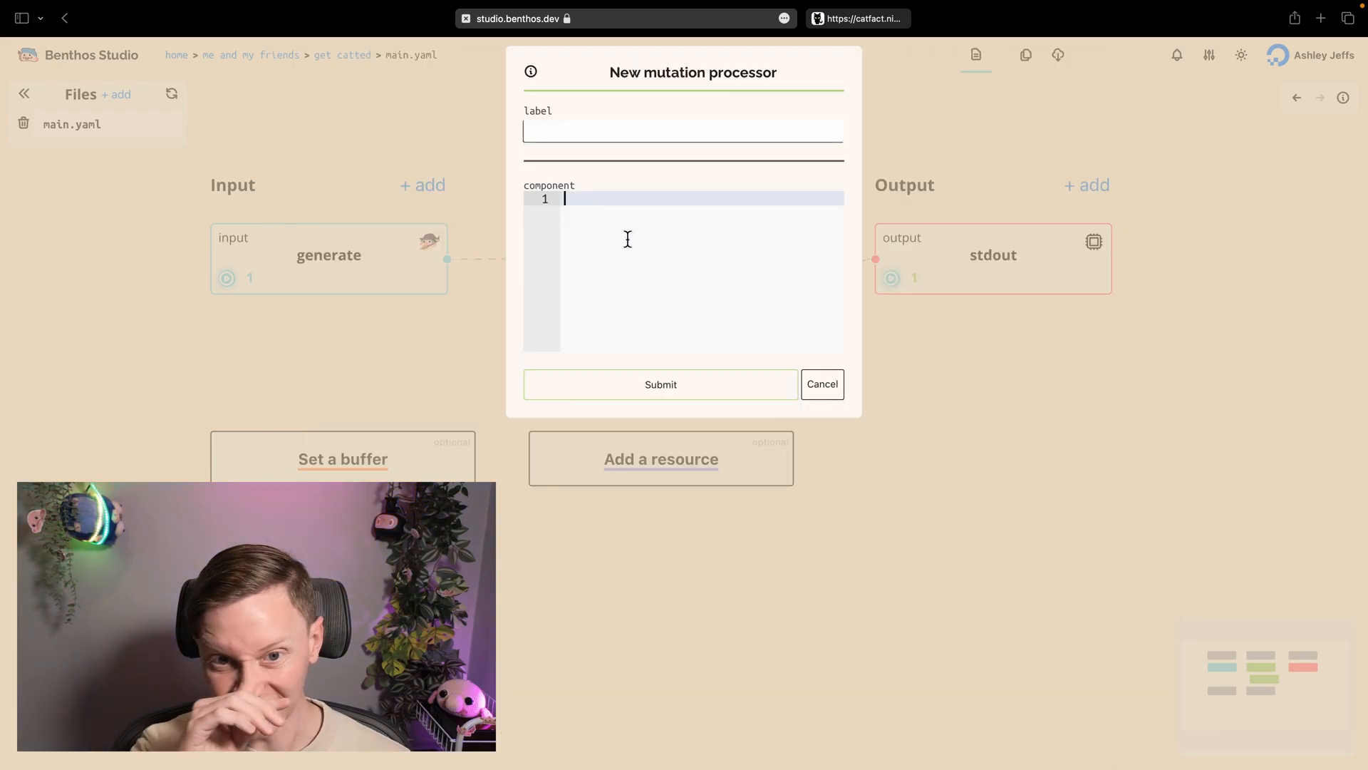
type("root.")
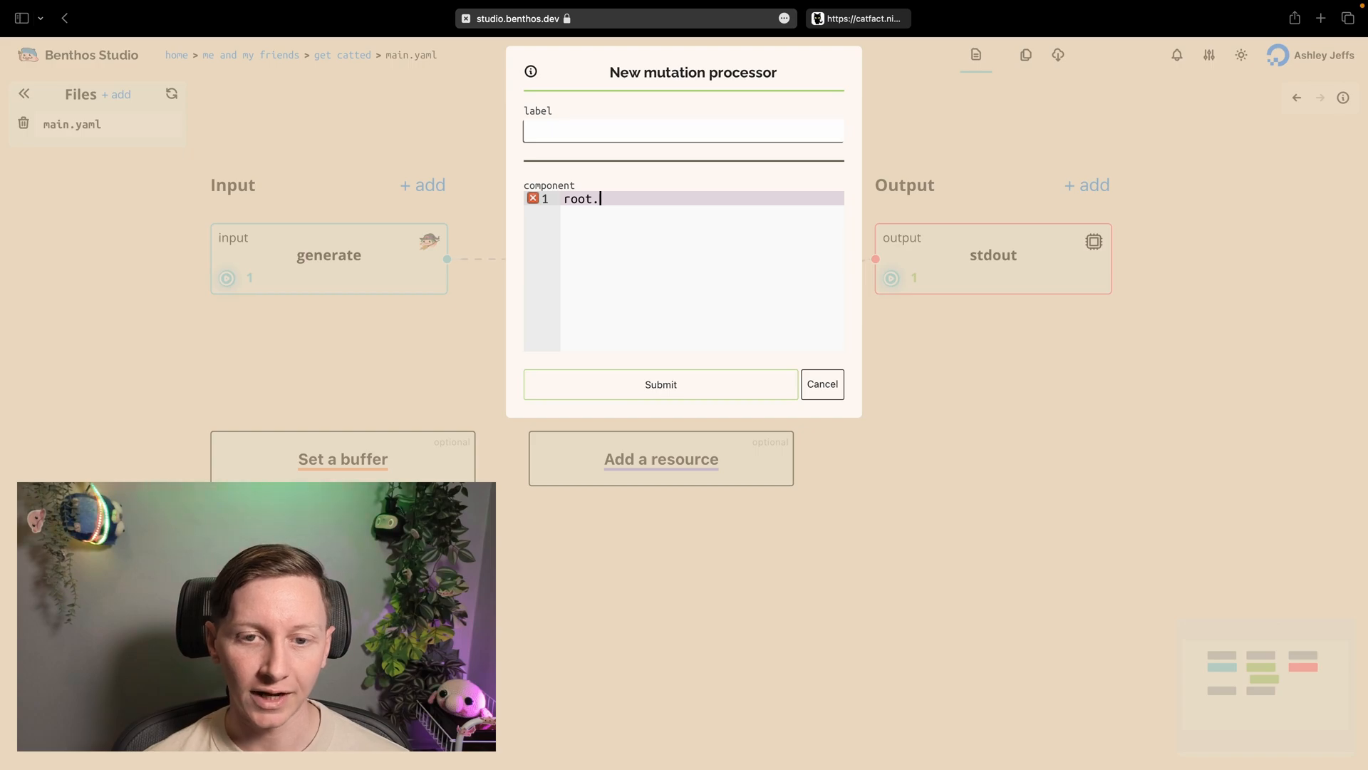
type("name = this")
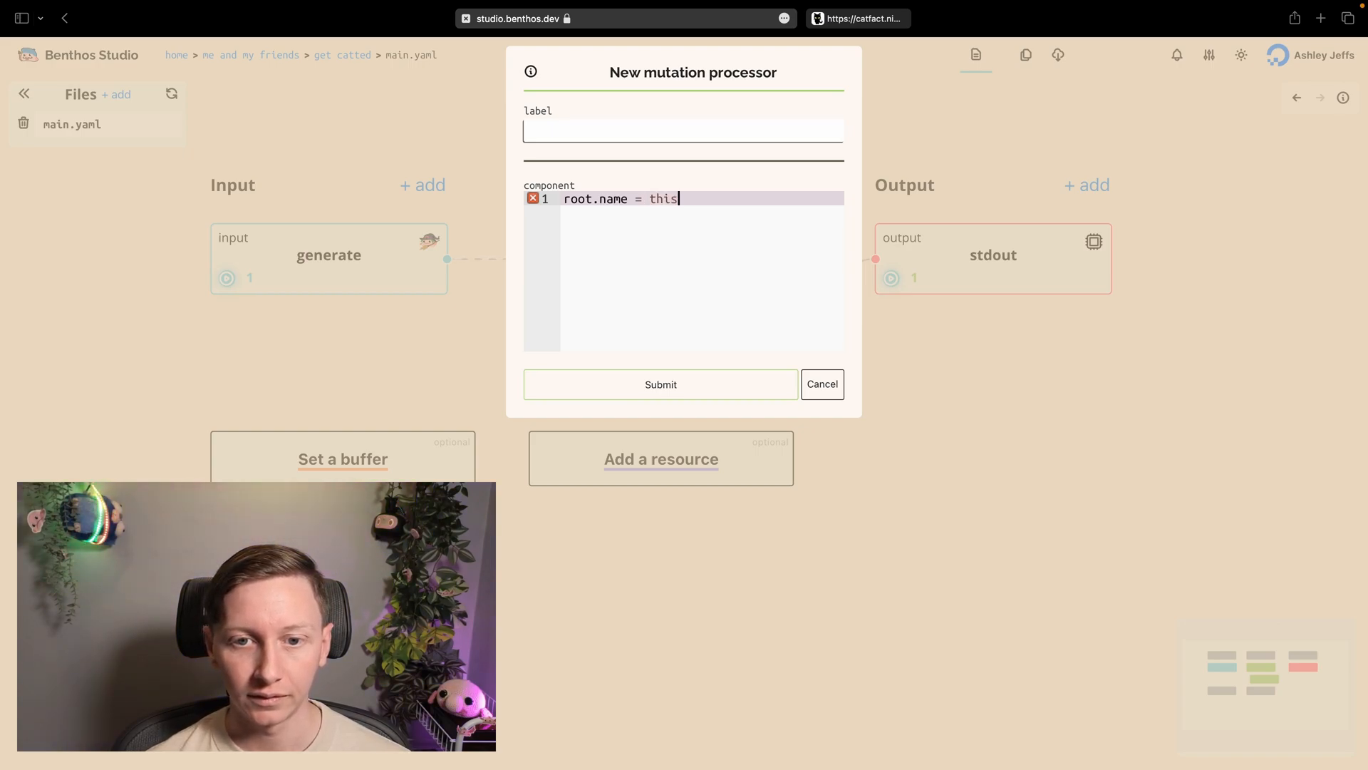
type(".name.uppercase")
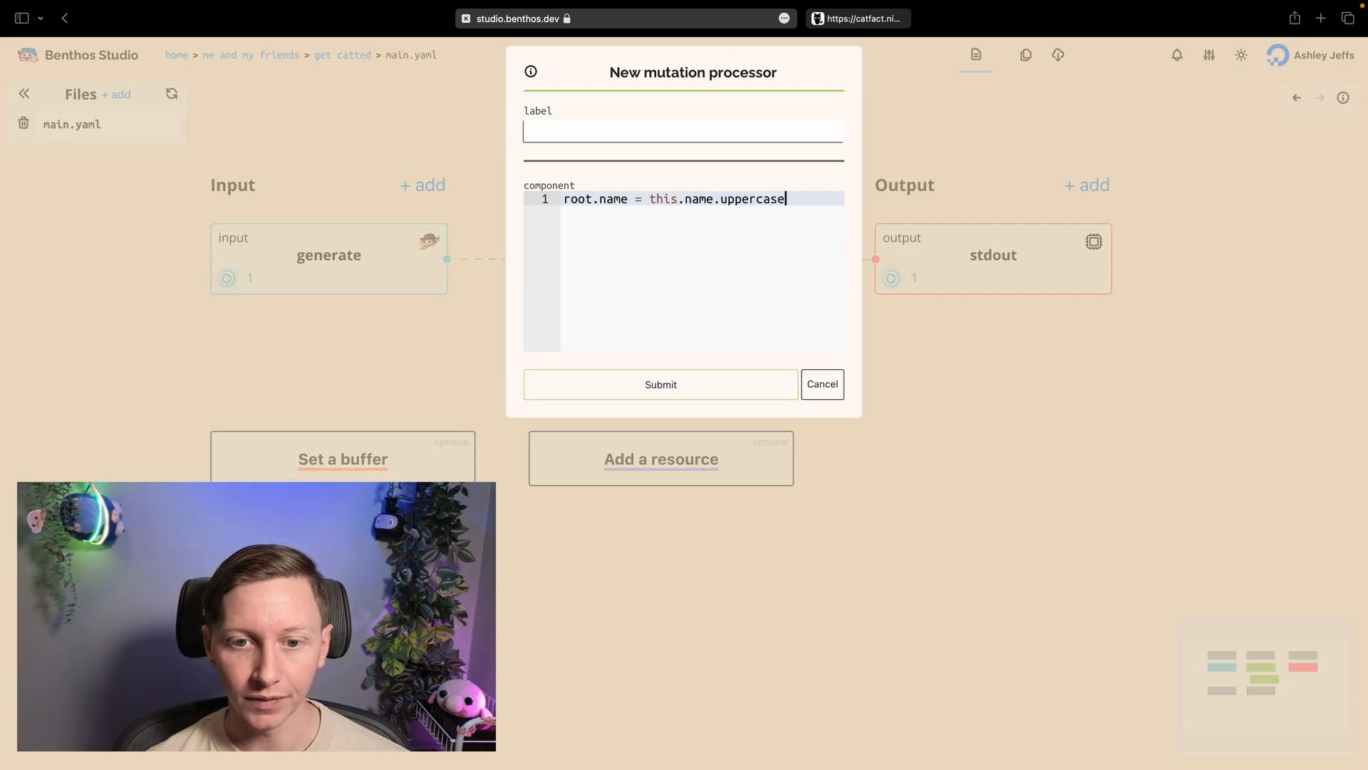
type("()")
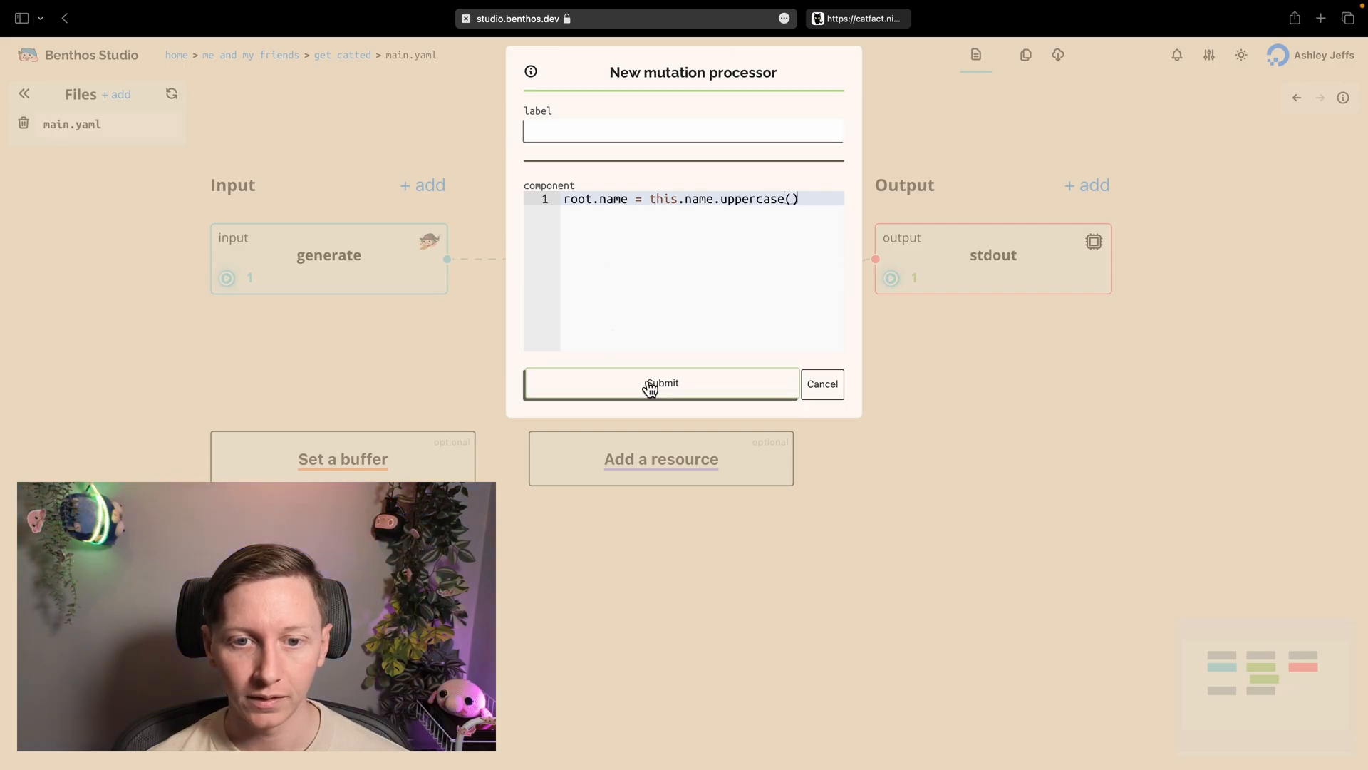
left_click(661, 385)
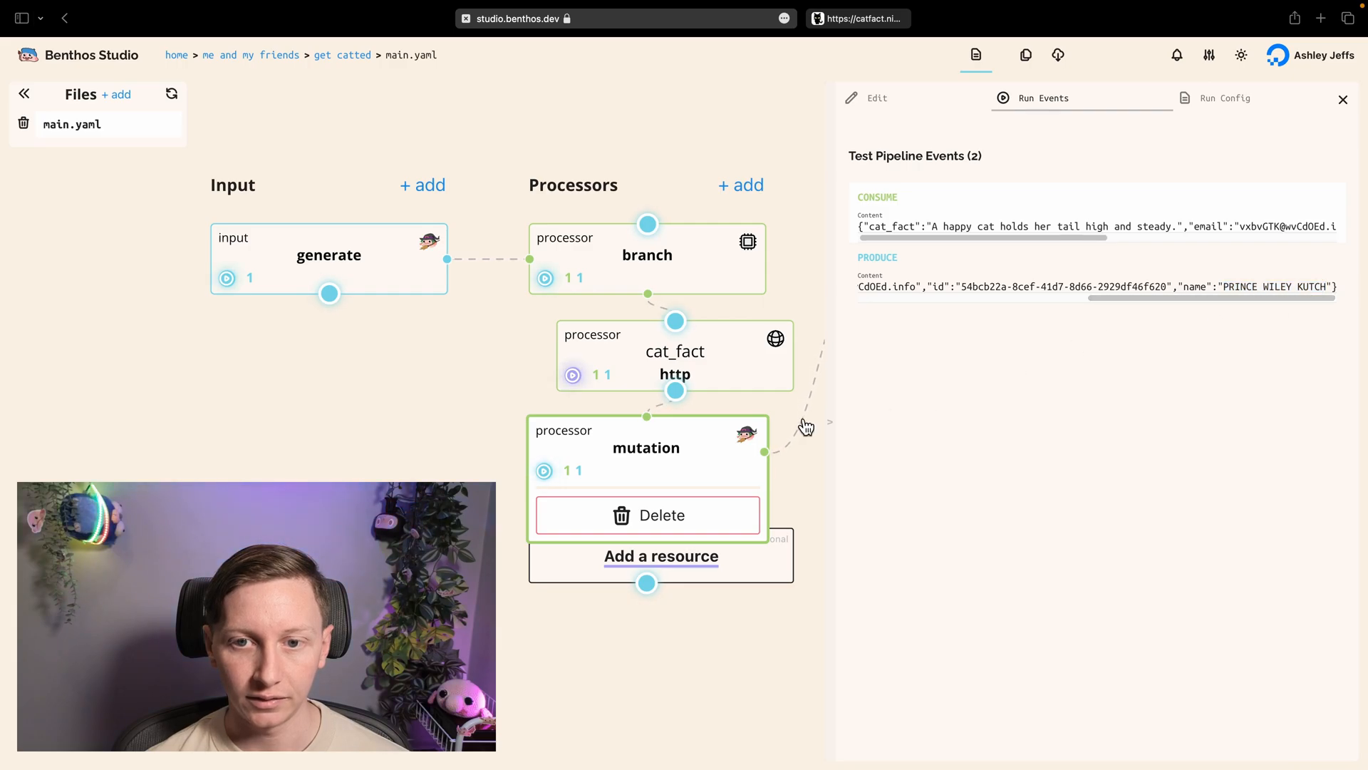
Reopen the mutation and extend the expression to append "!!!" to the uppercased name.
left_click(877, 97)
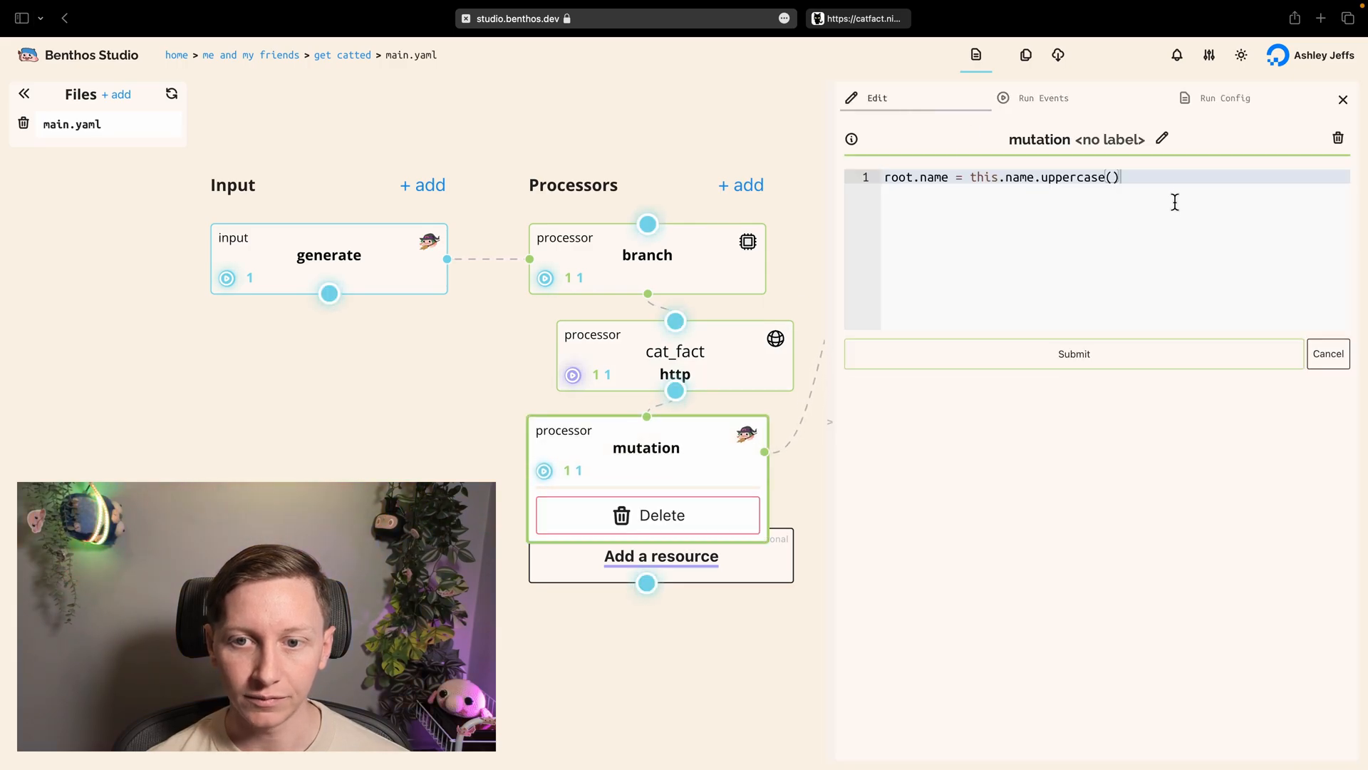
type("+ \"")
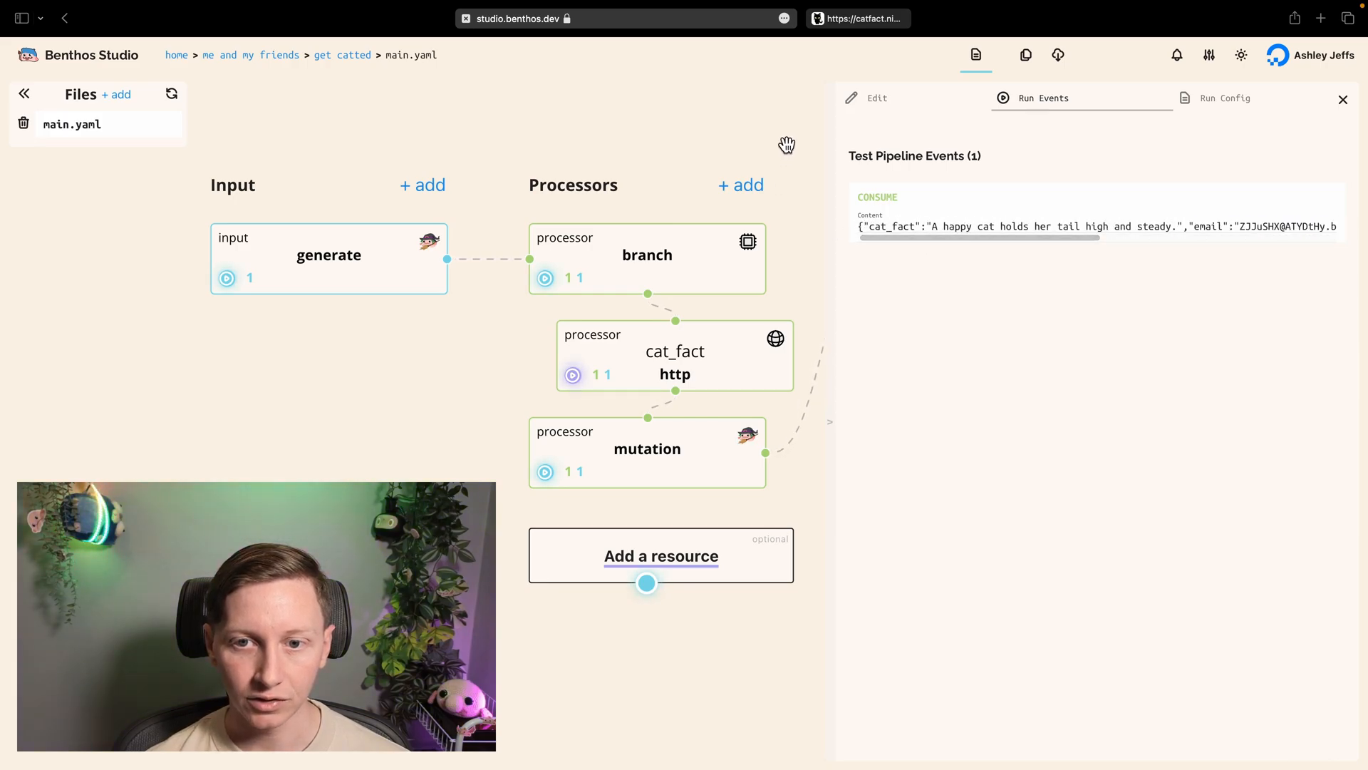
left_click(975, 54)
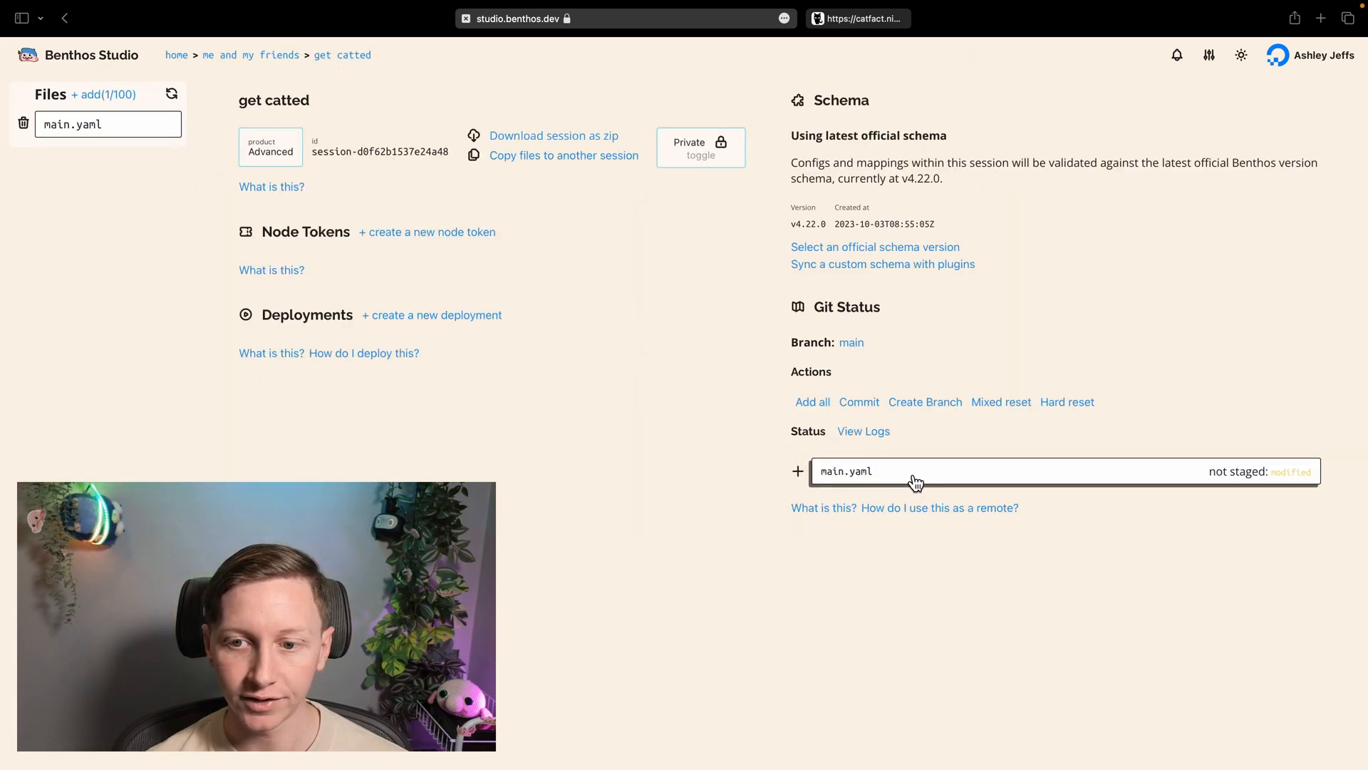
mouse_move(1171, 487)
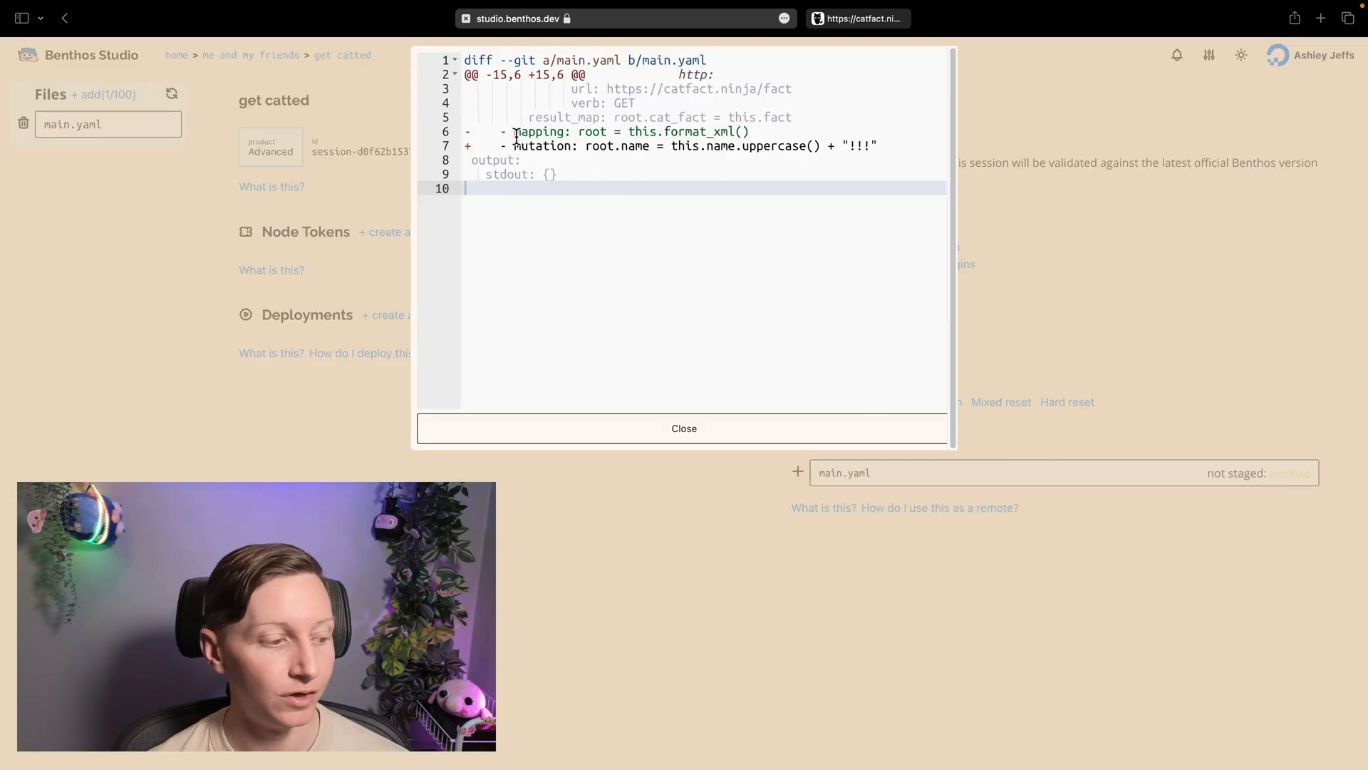
mouse_move(790, 161)
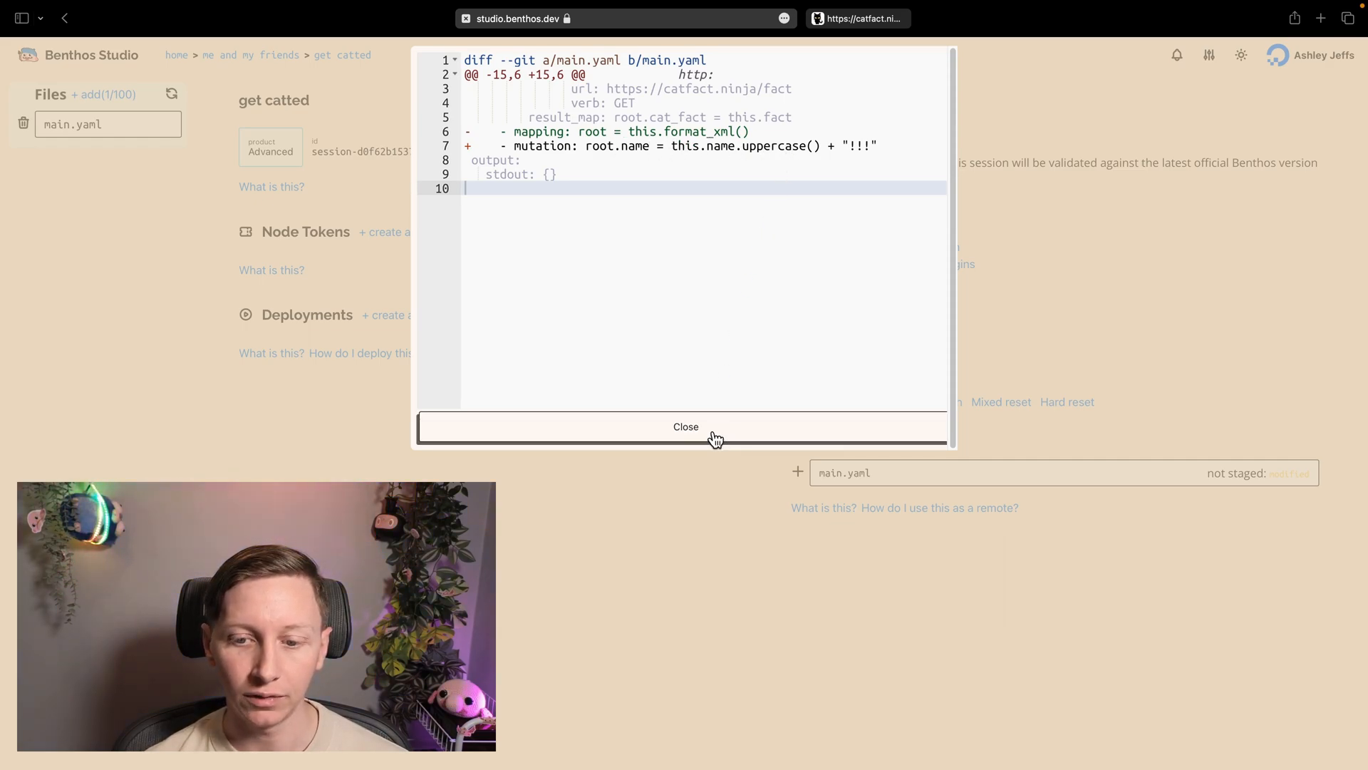
Review the main.yaml diff replacing format_xml with the name mutation, then dismiss it.
left_click(685, 428)
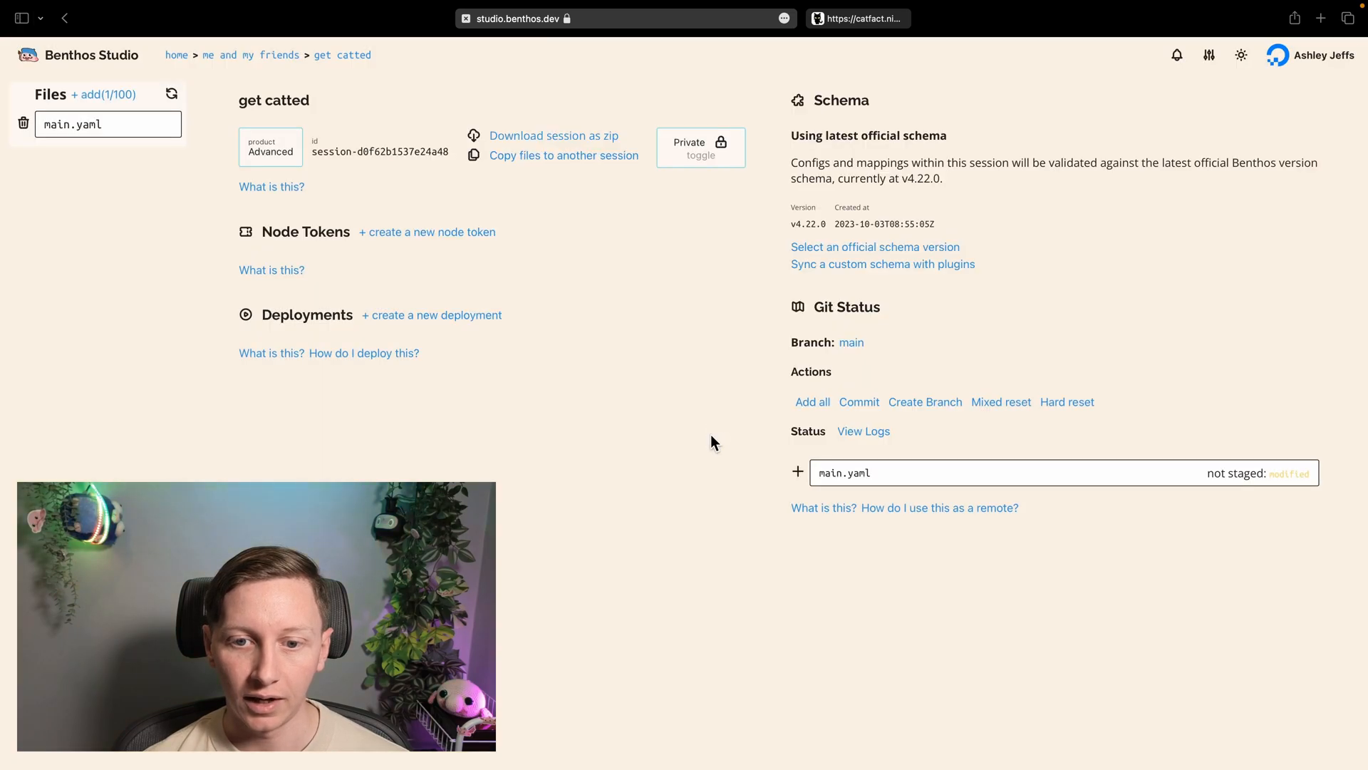
Stage main.yaml, commit it as 'some stuff', and check it in the commit history.
left_click(798, 471)
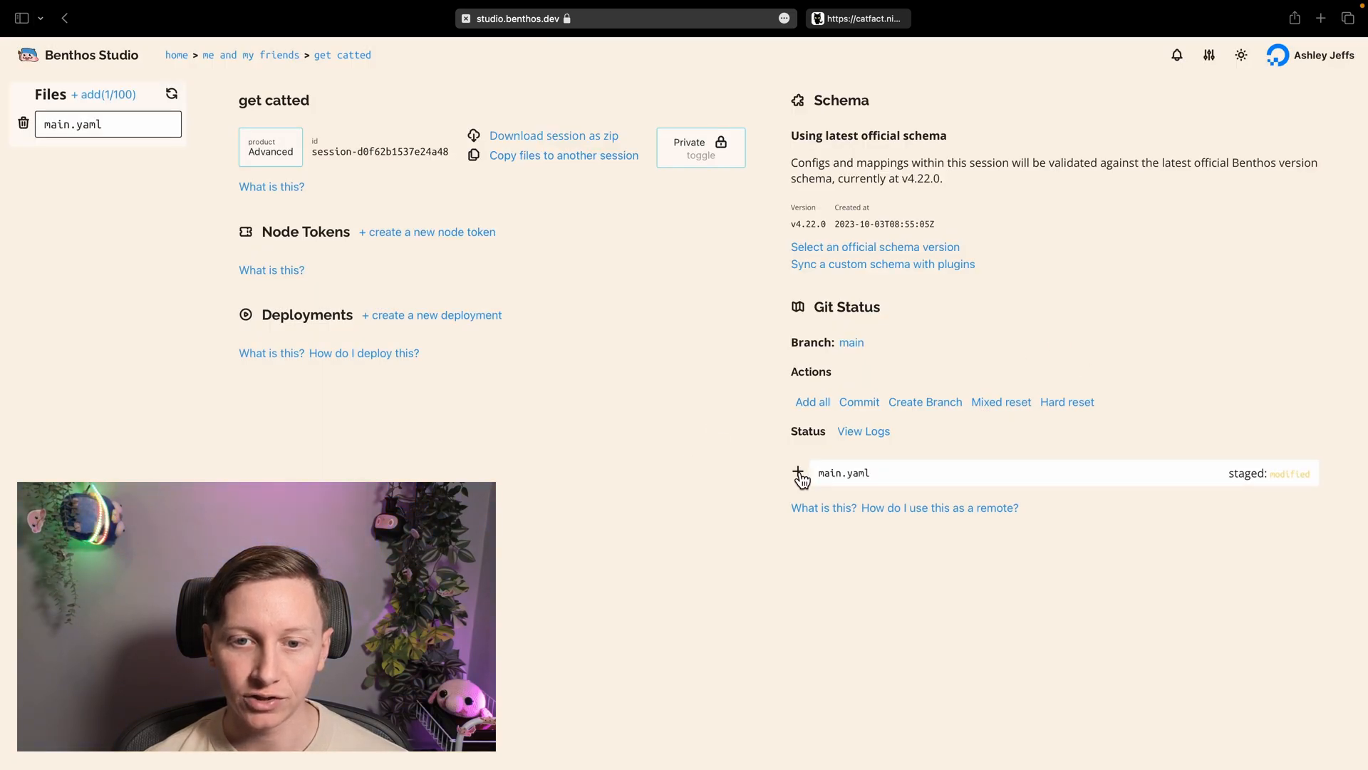
mouse_move(701, 465)
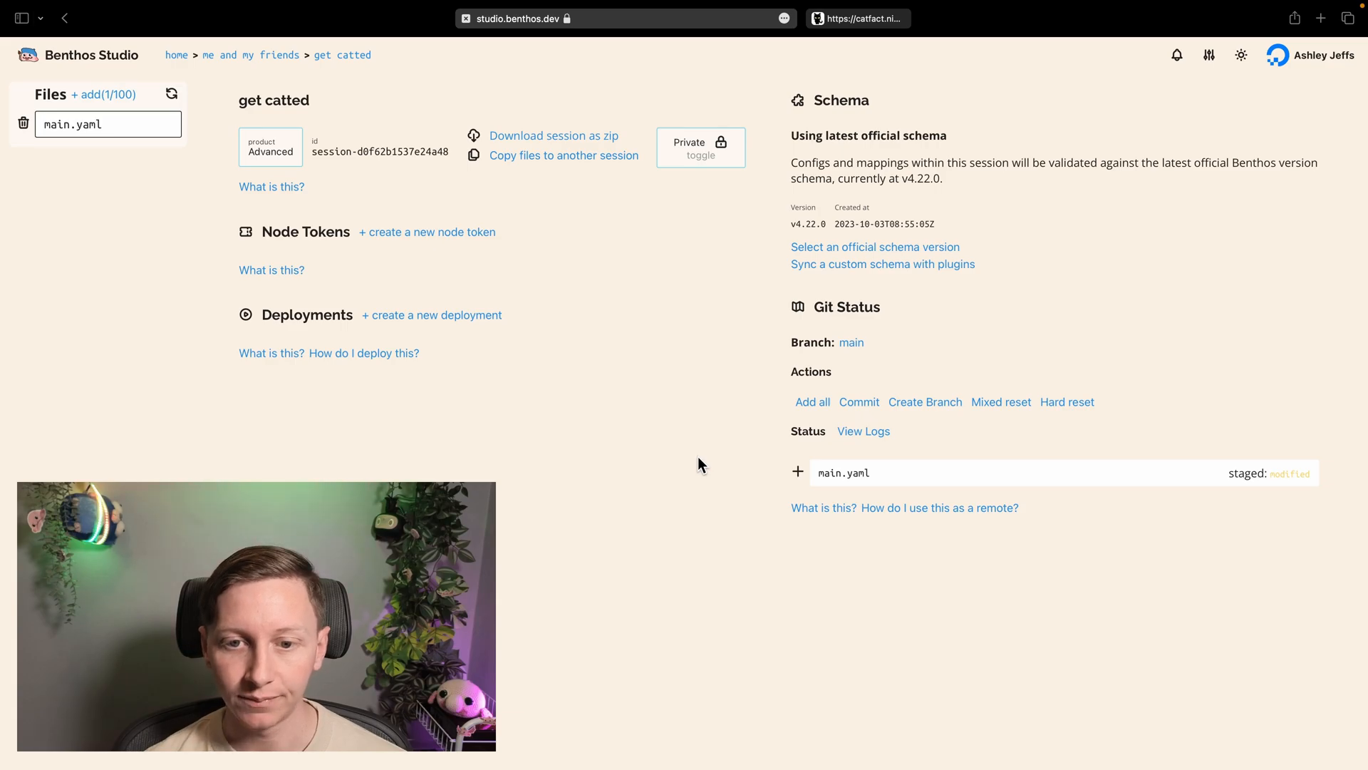
mouse_move(860, 402)
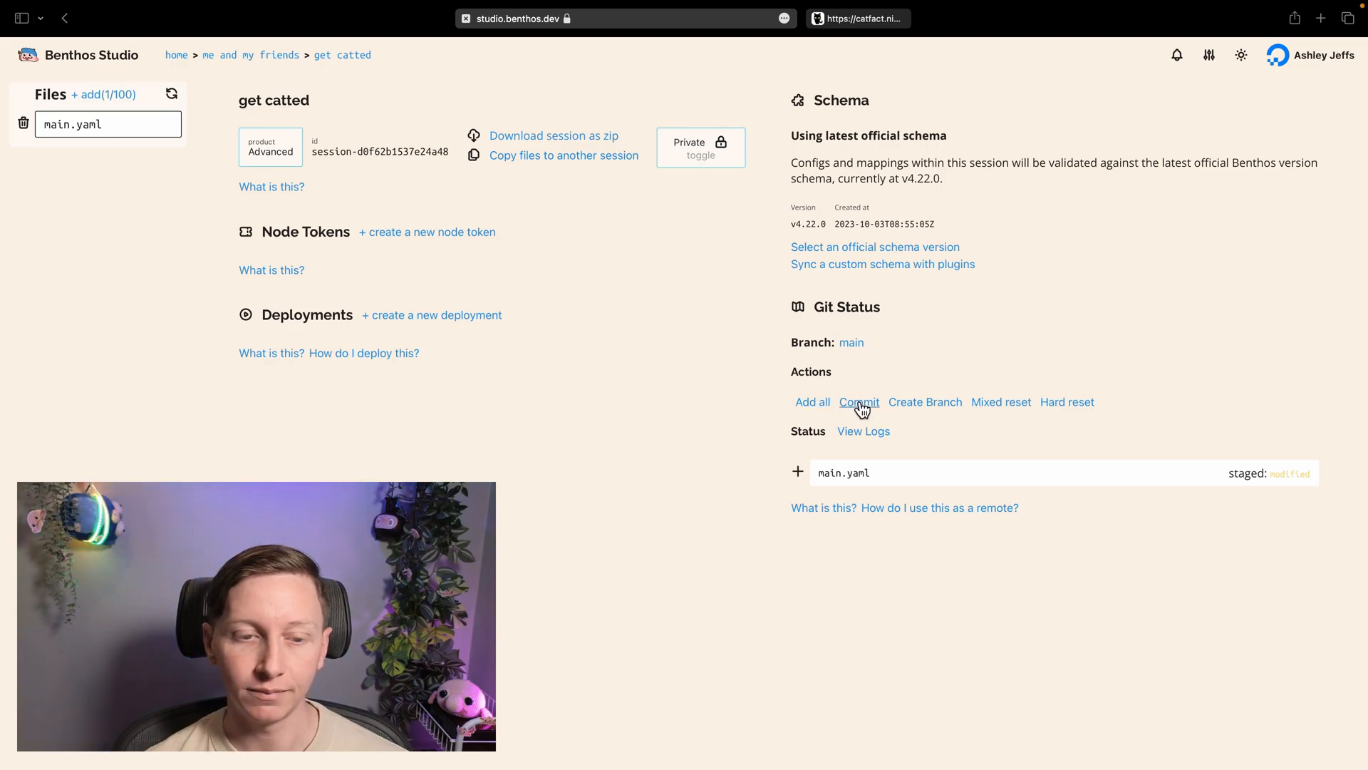
left_click(860, 402)
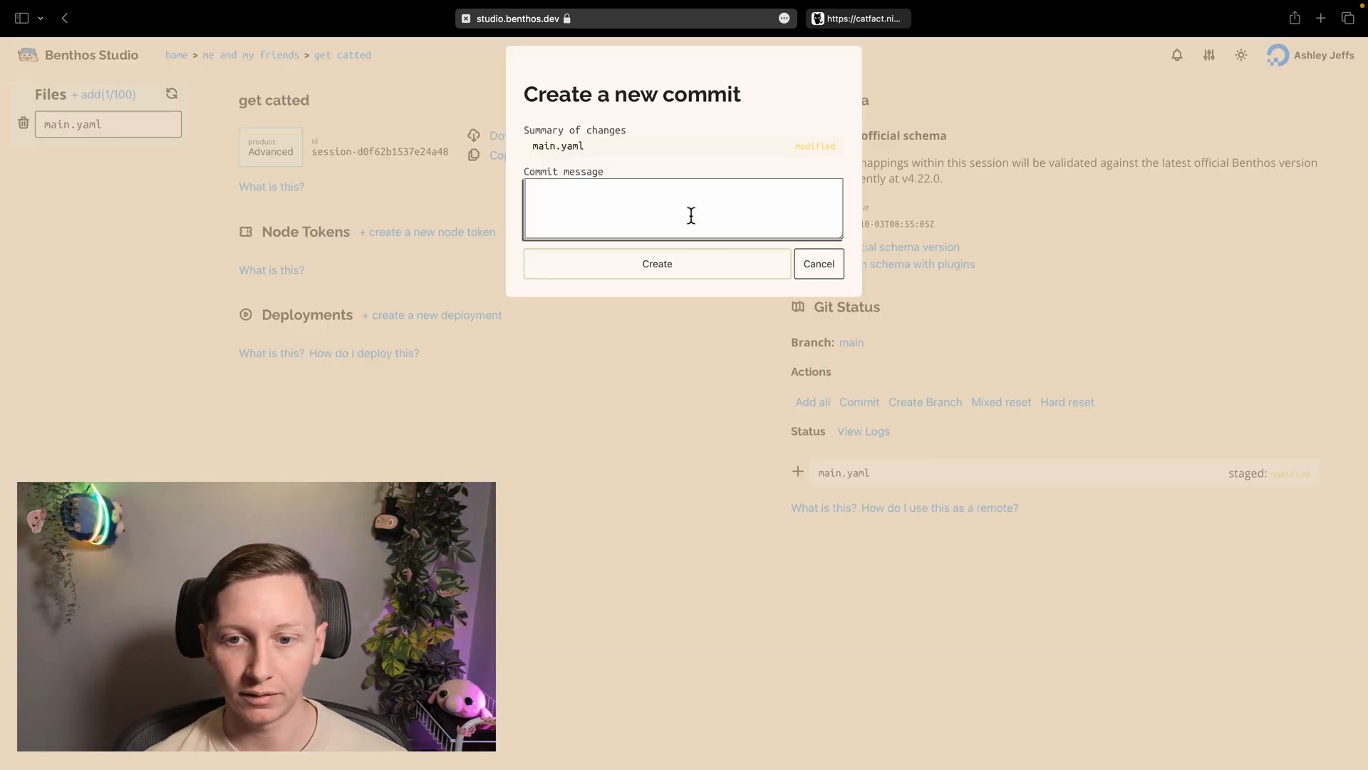
type("some stuff")
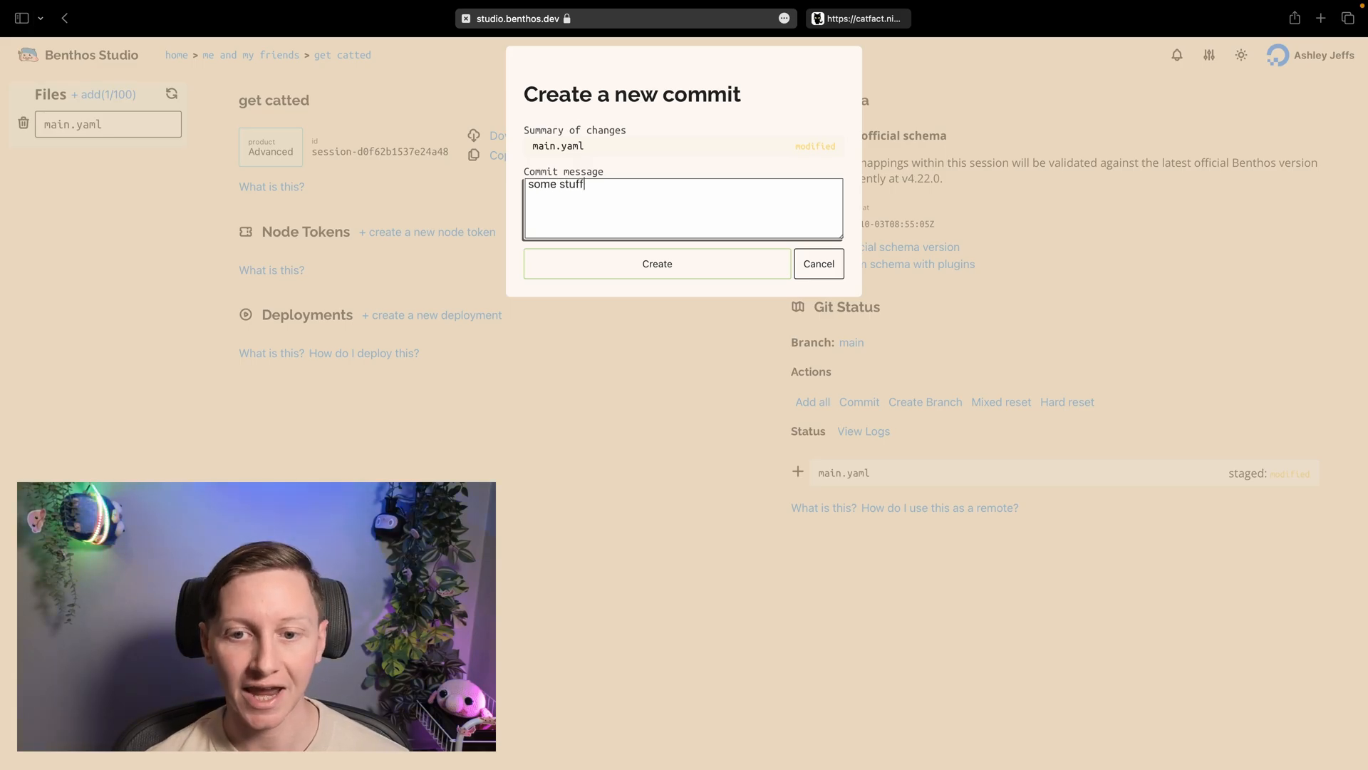
left_click(657, 264)
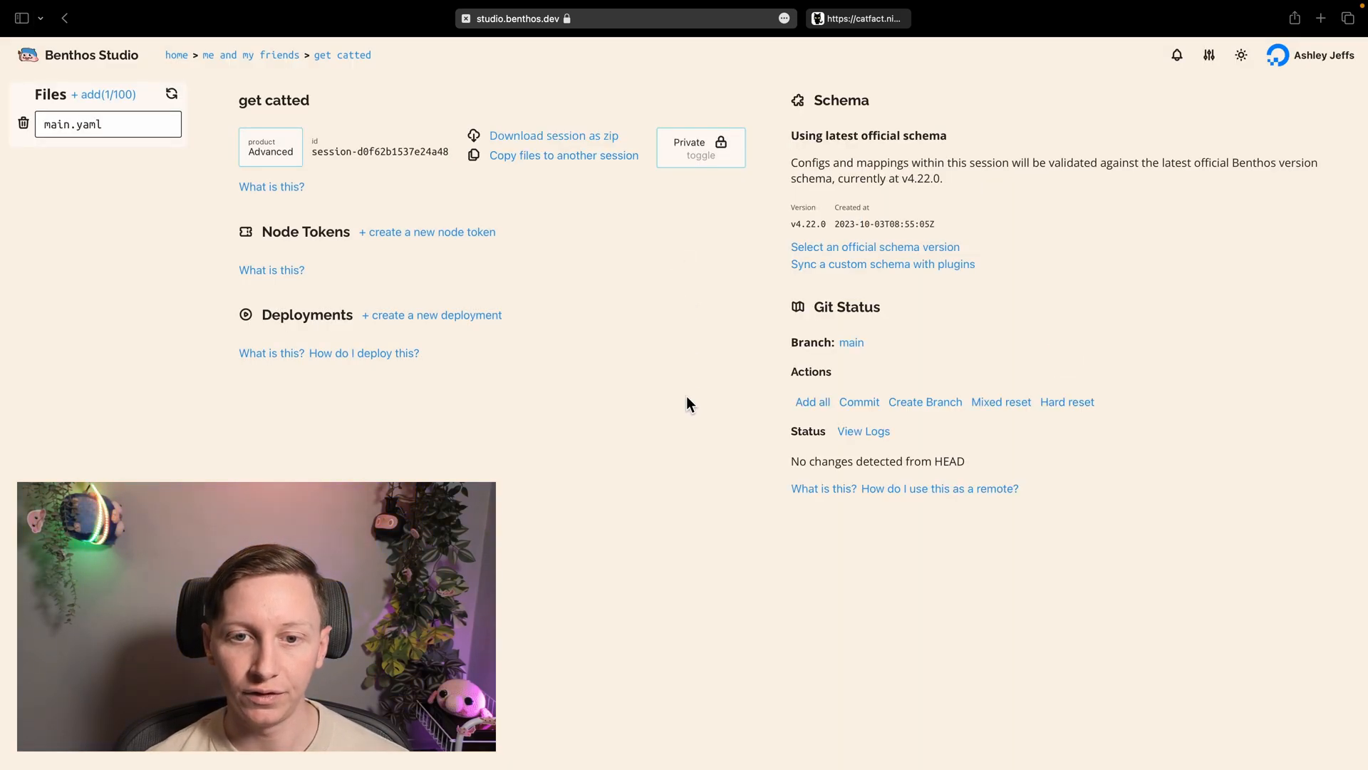
left_click(863, 431)
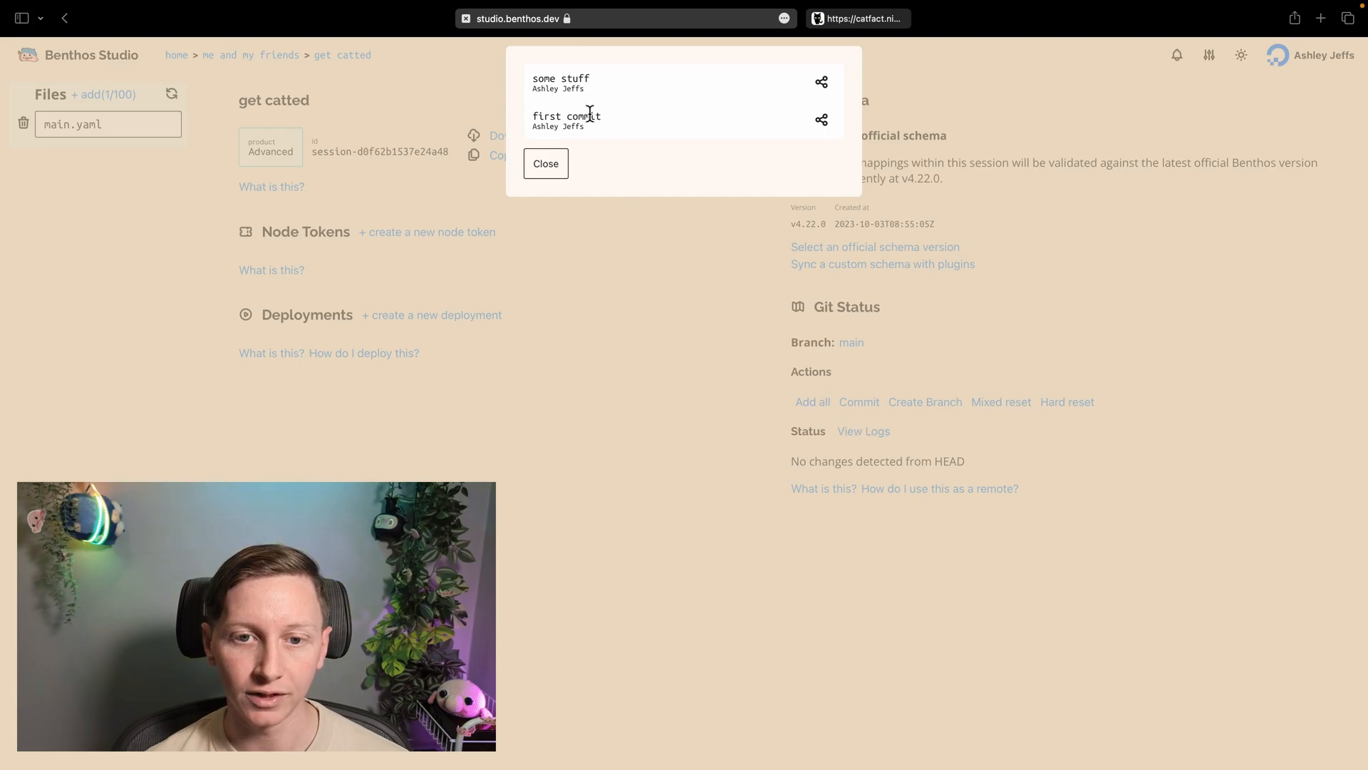
left_click(546, 164)
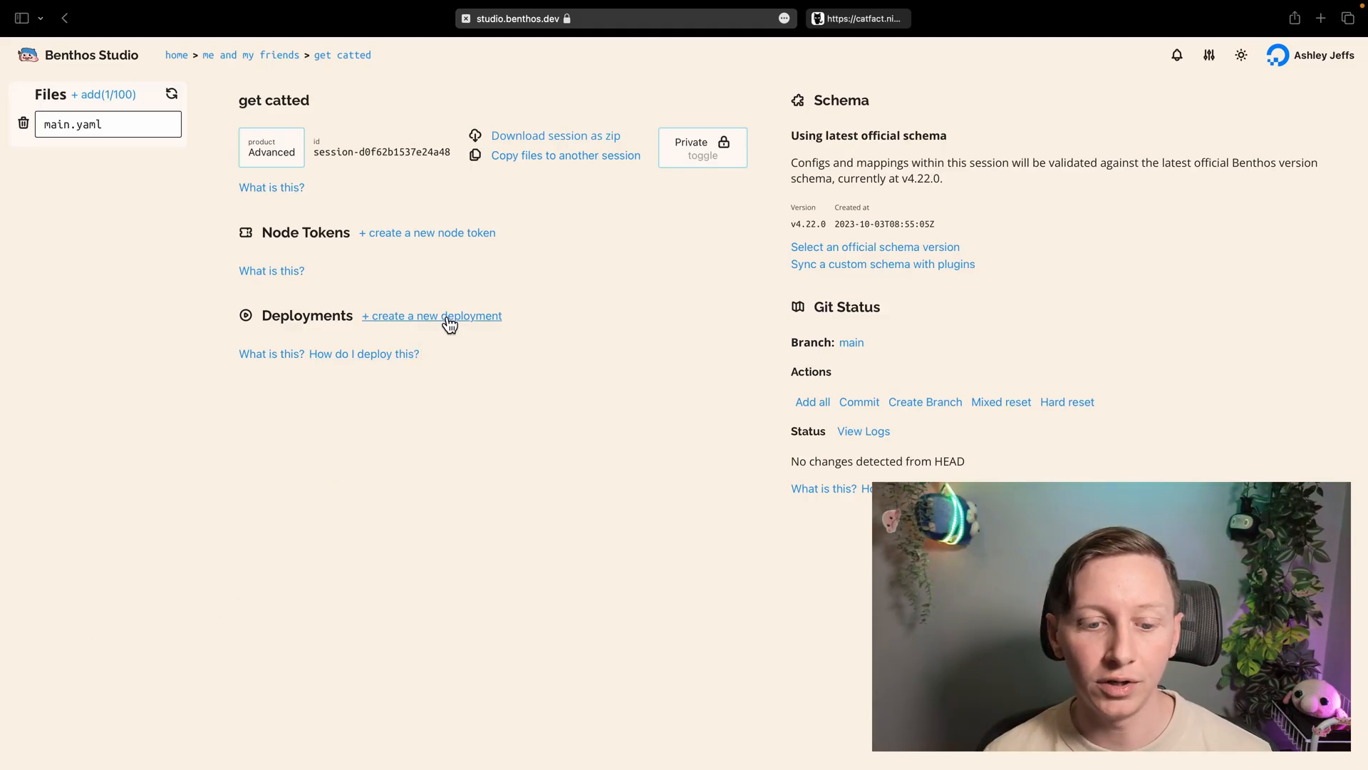
Create a deployment named run_thing running main.yaml with weight 1.
left_click(431, 315)
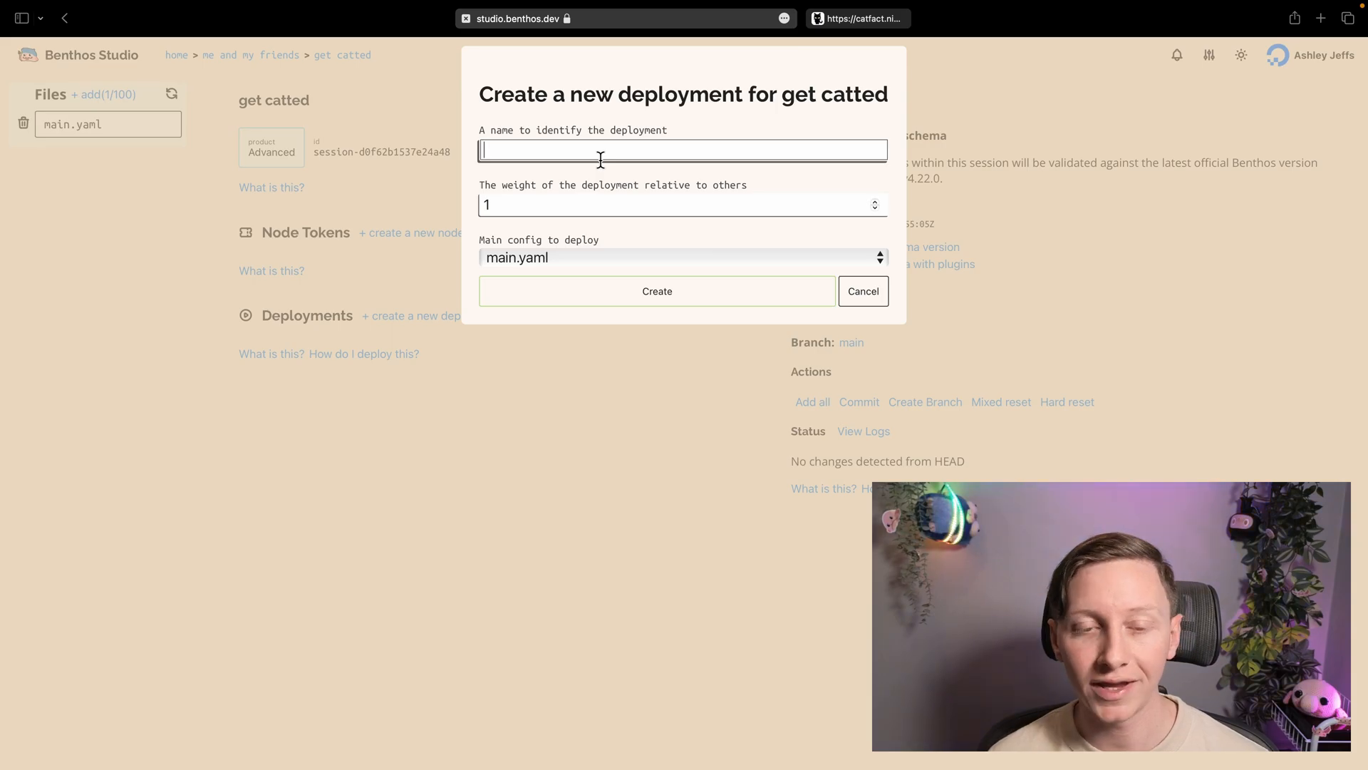
type("run_thing")
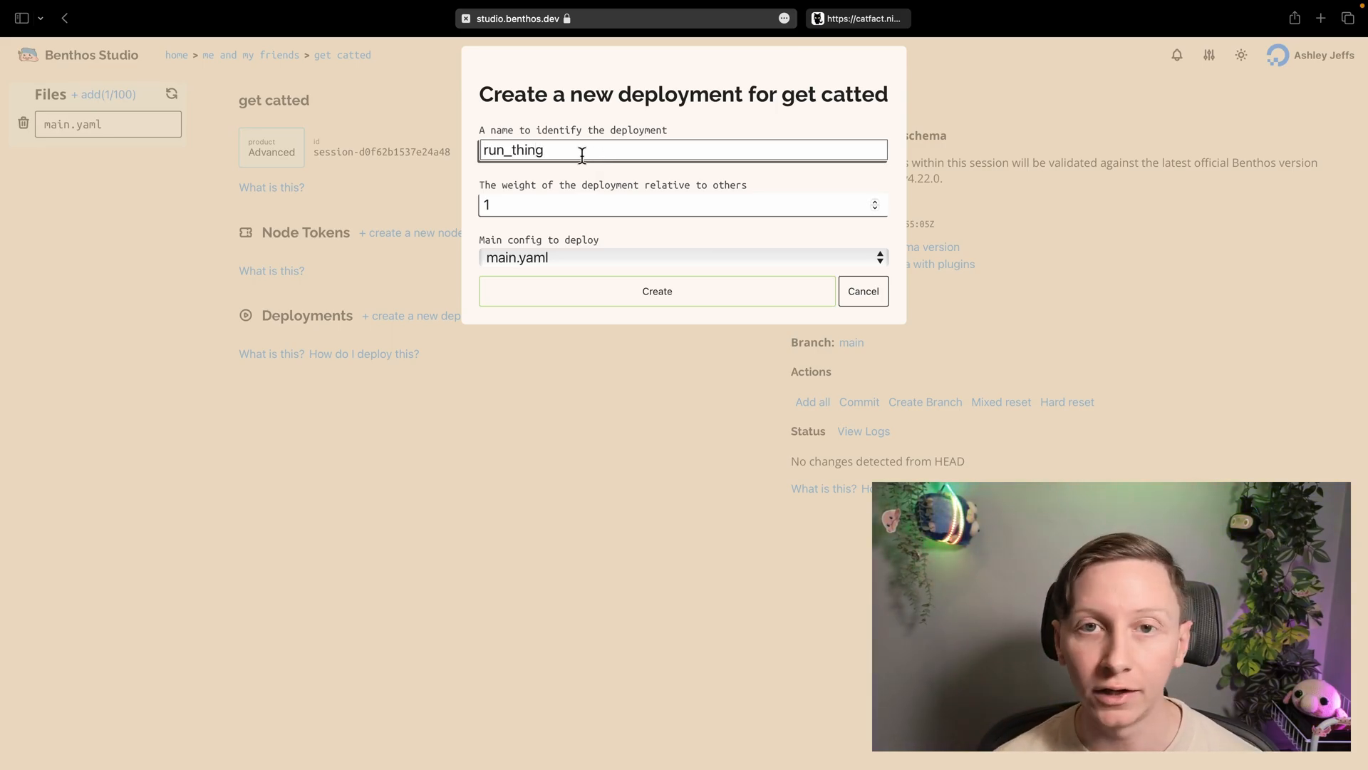
left_click(657, 291)
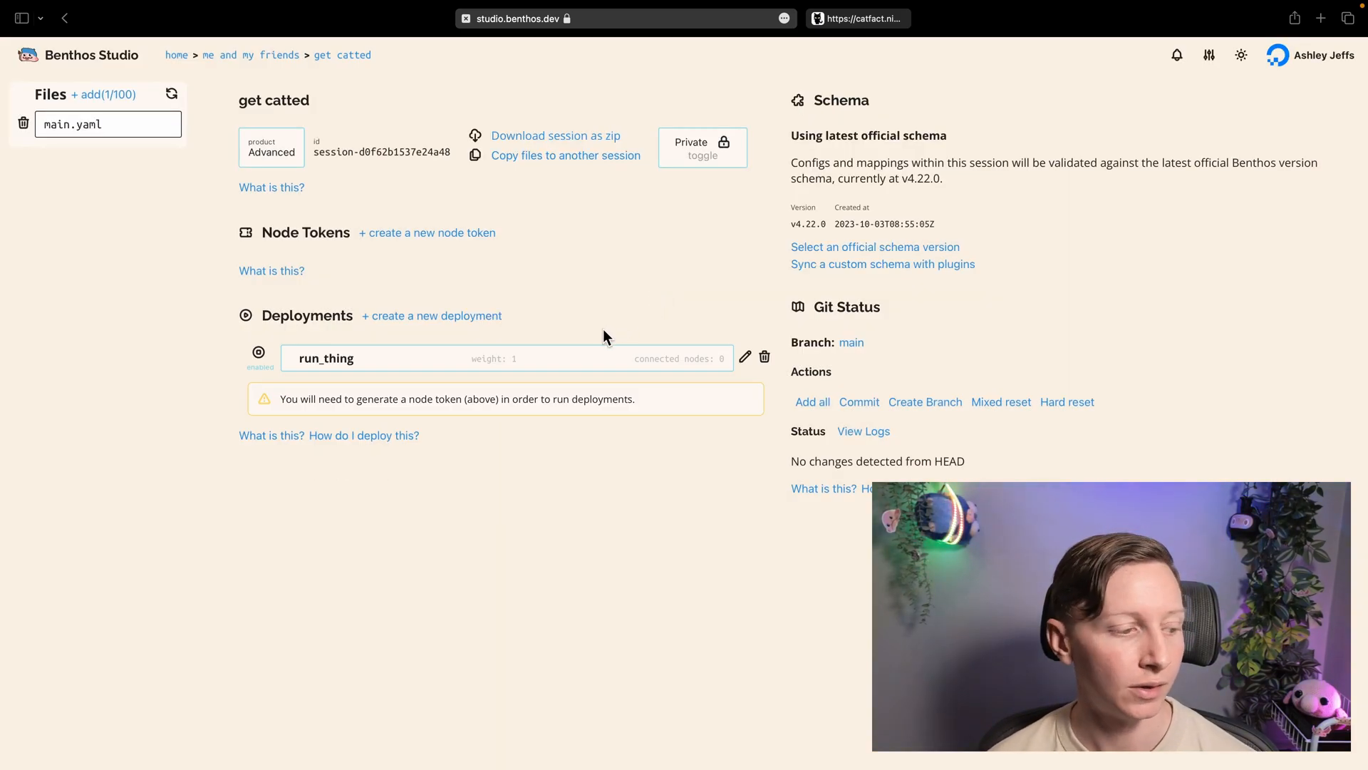
mouse_move(567, 356)
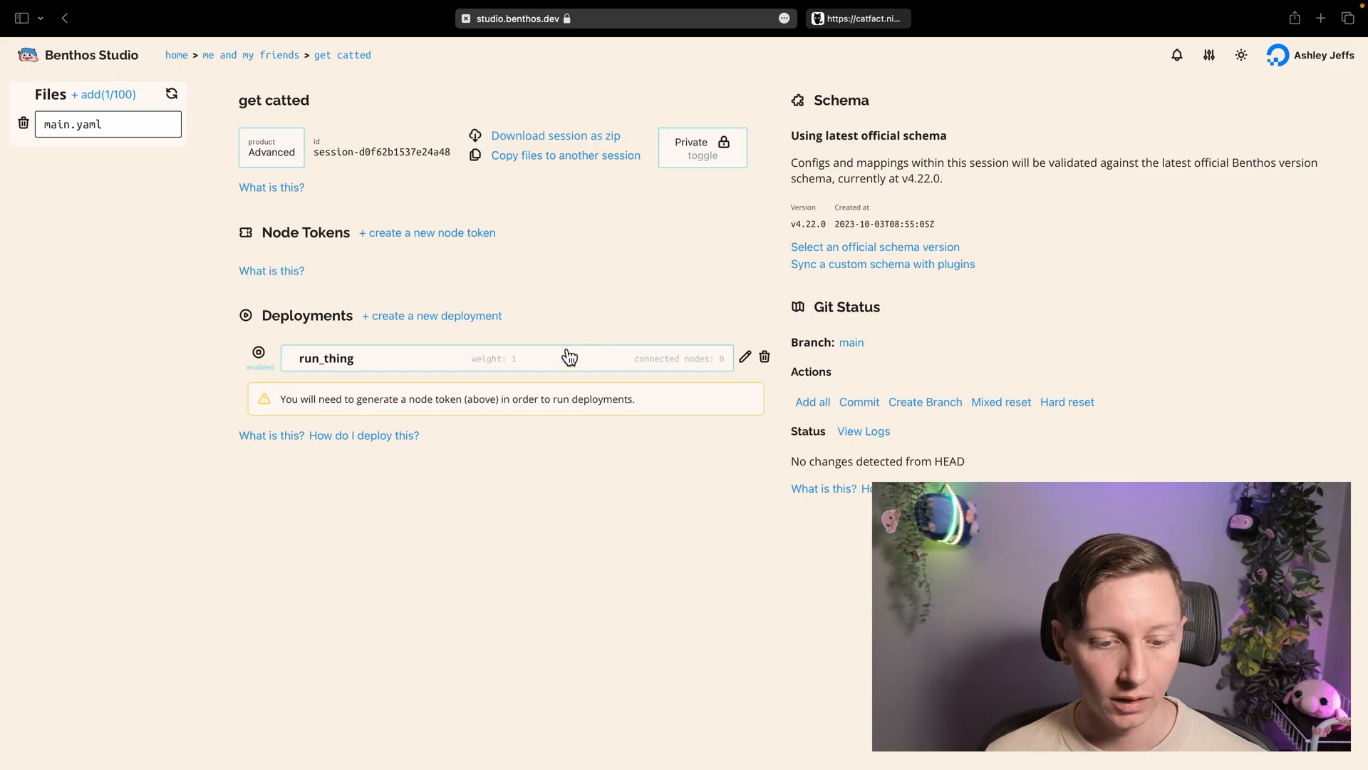
mouse_move(396, 237)
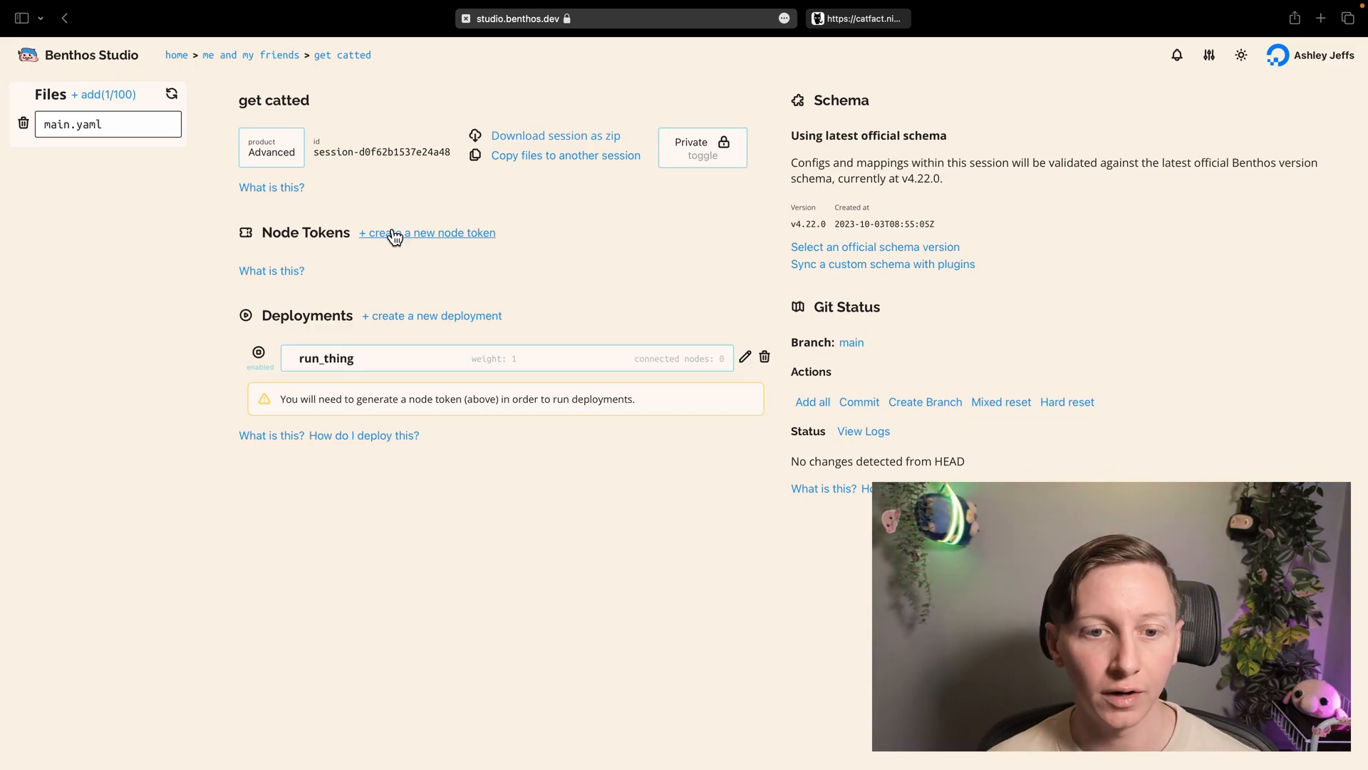
Create a node token named token_for_thing.
left_click(426, 233)
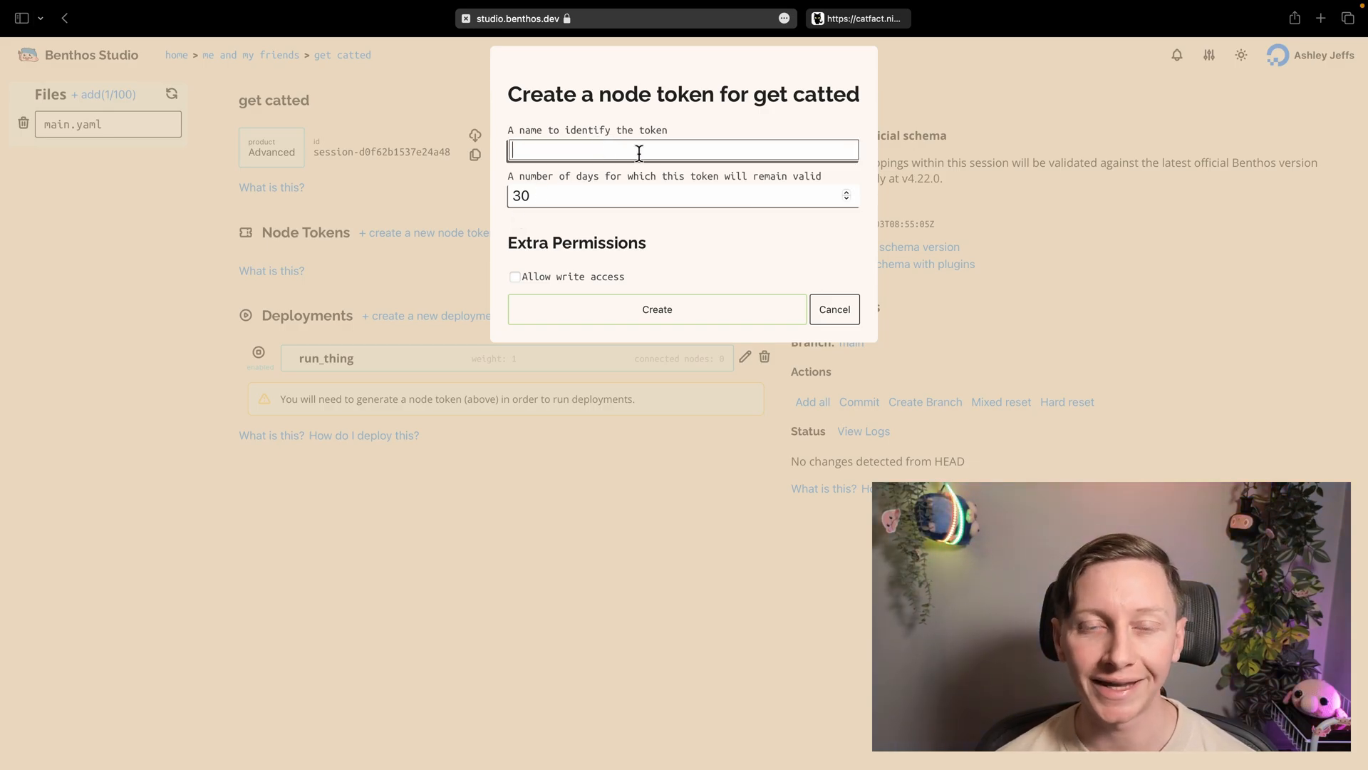
type("t")
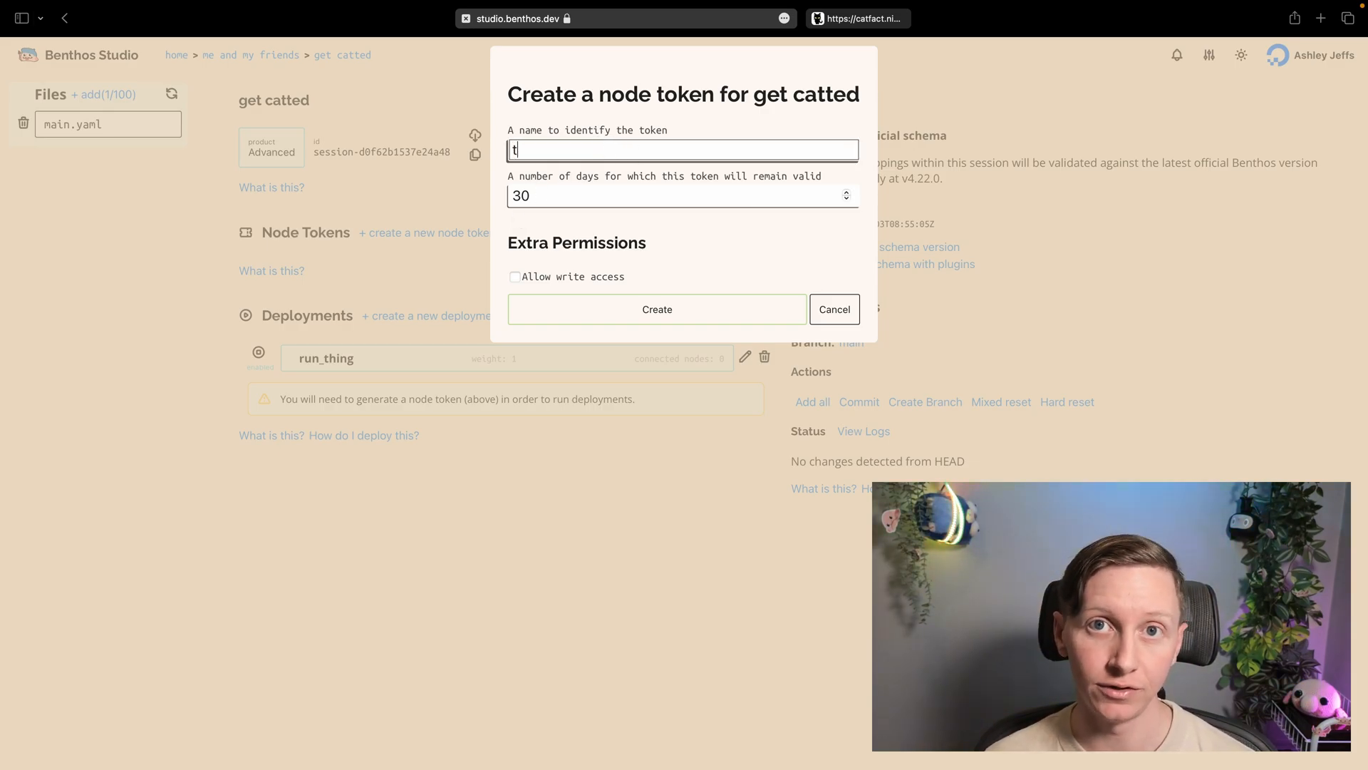
type("oken_for_thing")
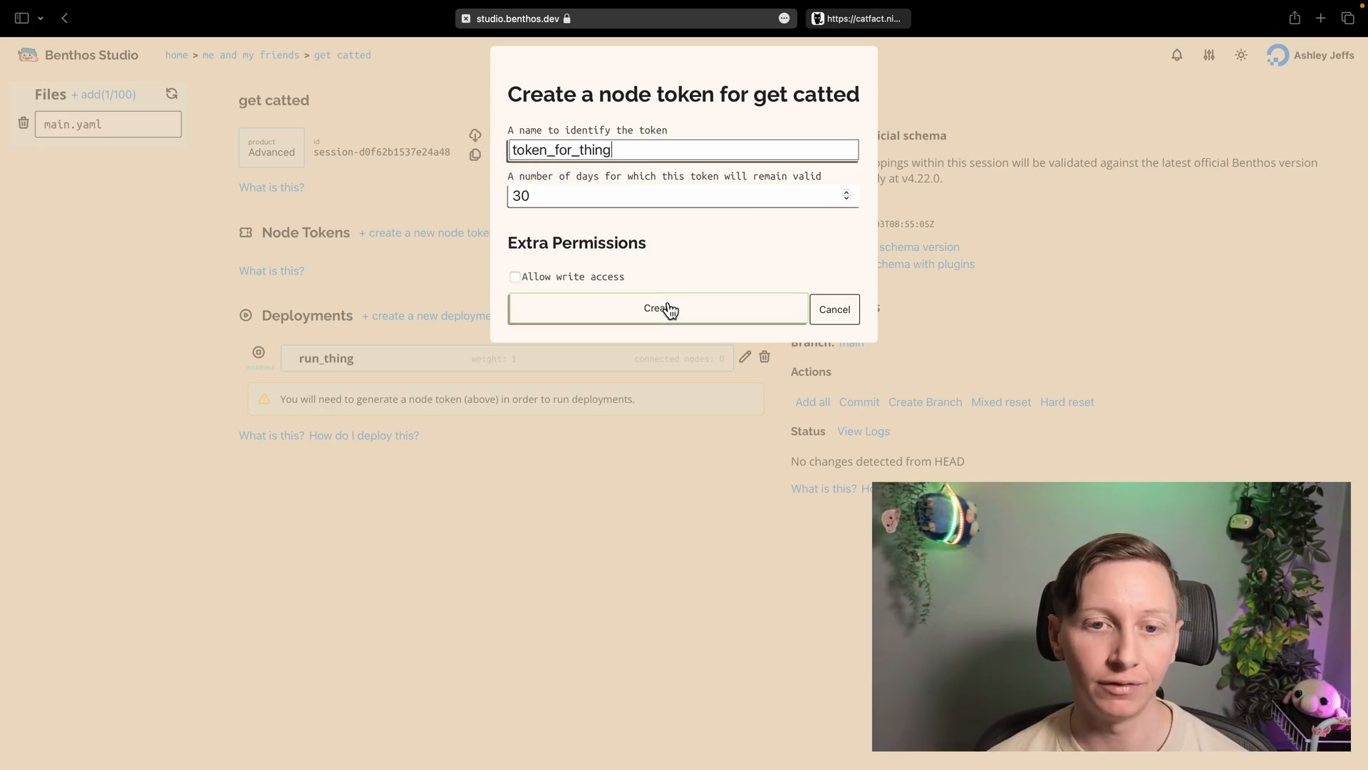
left_click(659, 308)
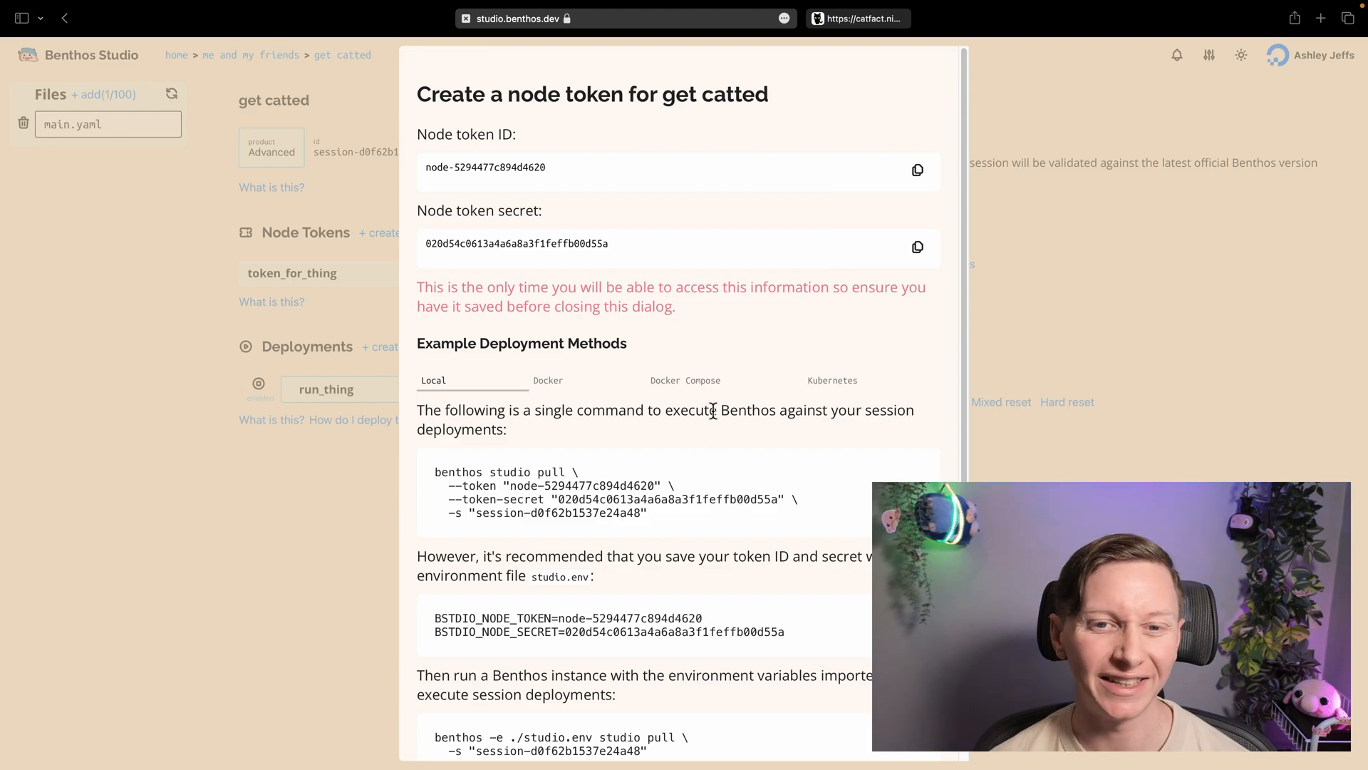
Browse the Docker Compose and Local instructions and copy the local studio pull command.
scroll("down", 3)
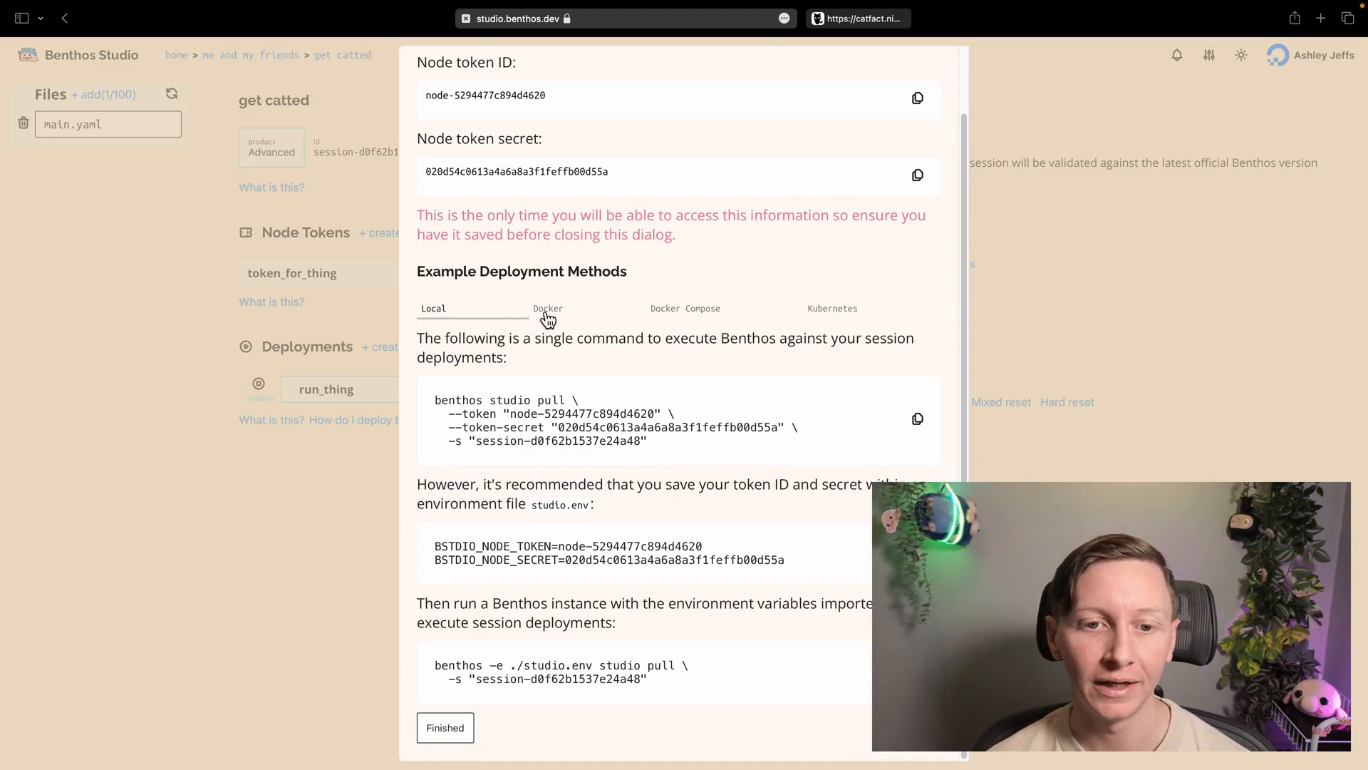
left_click(684, 308)
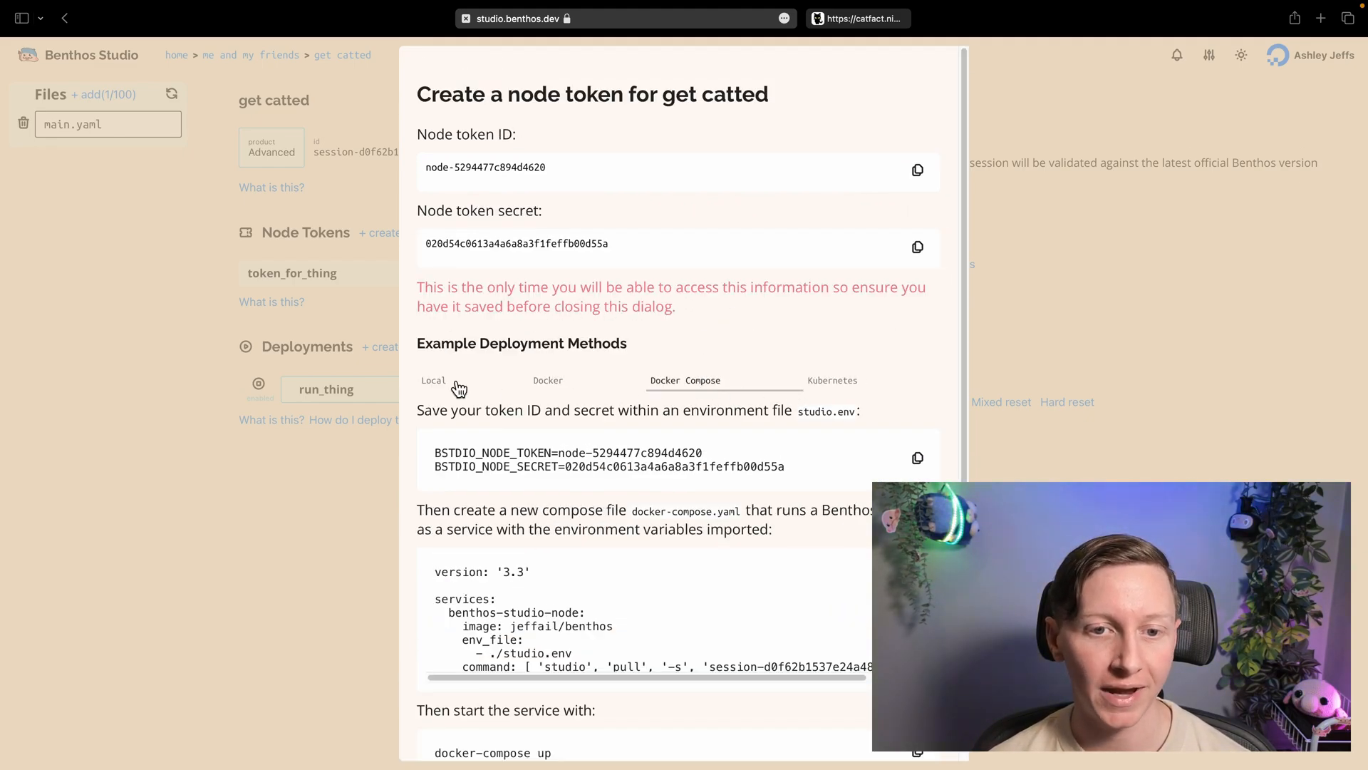
left_click(433, 379)
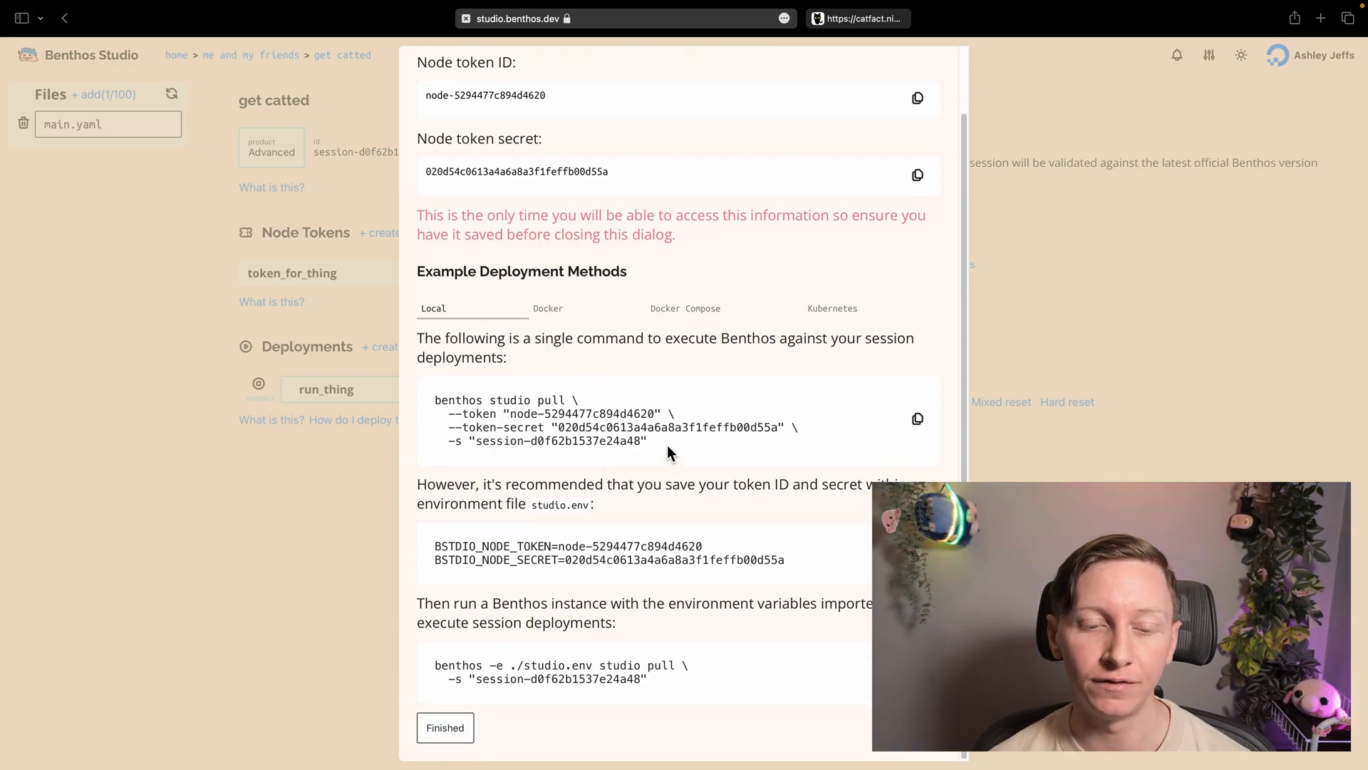
right_click(459, 408)
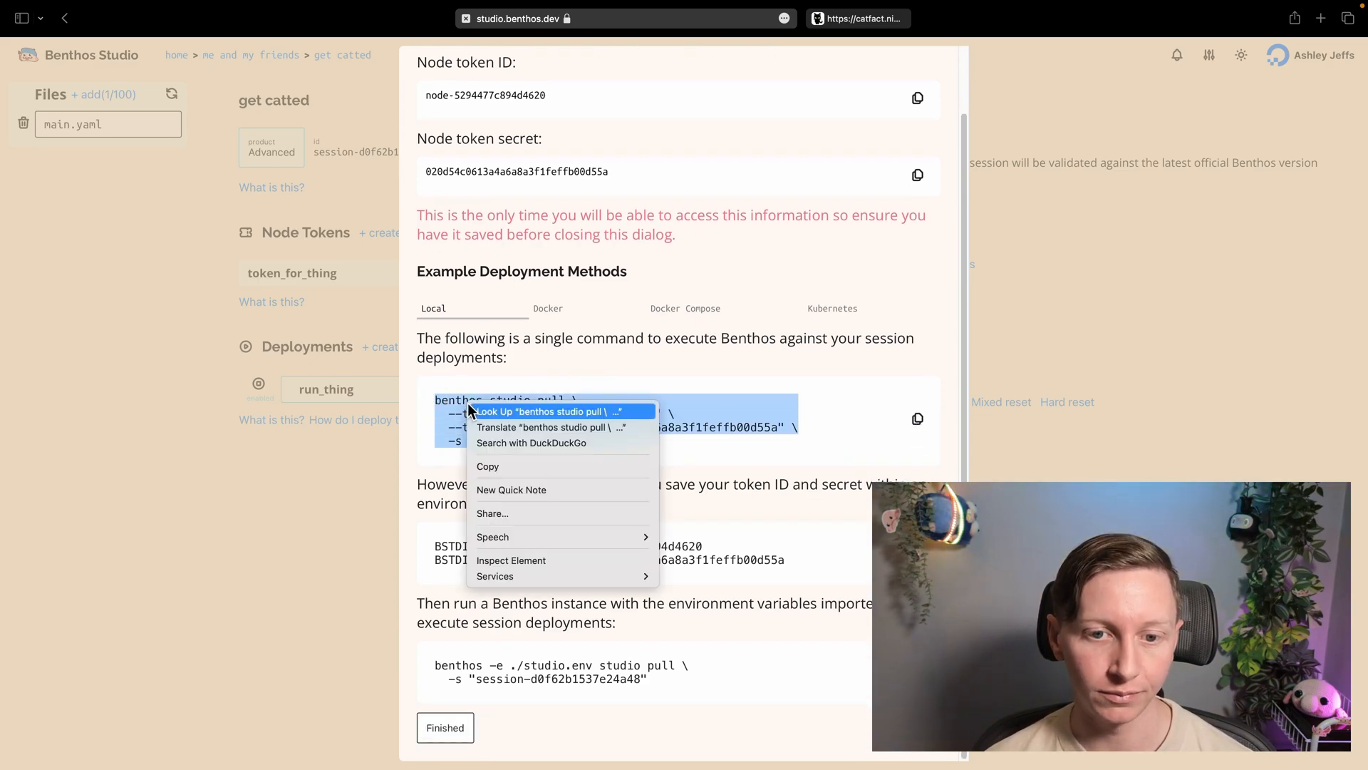
left_click(754, 411)
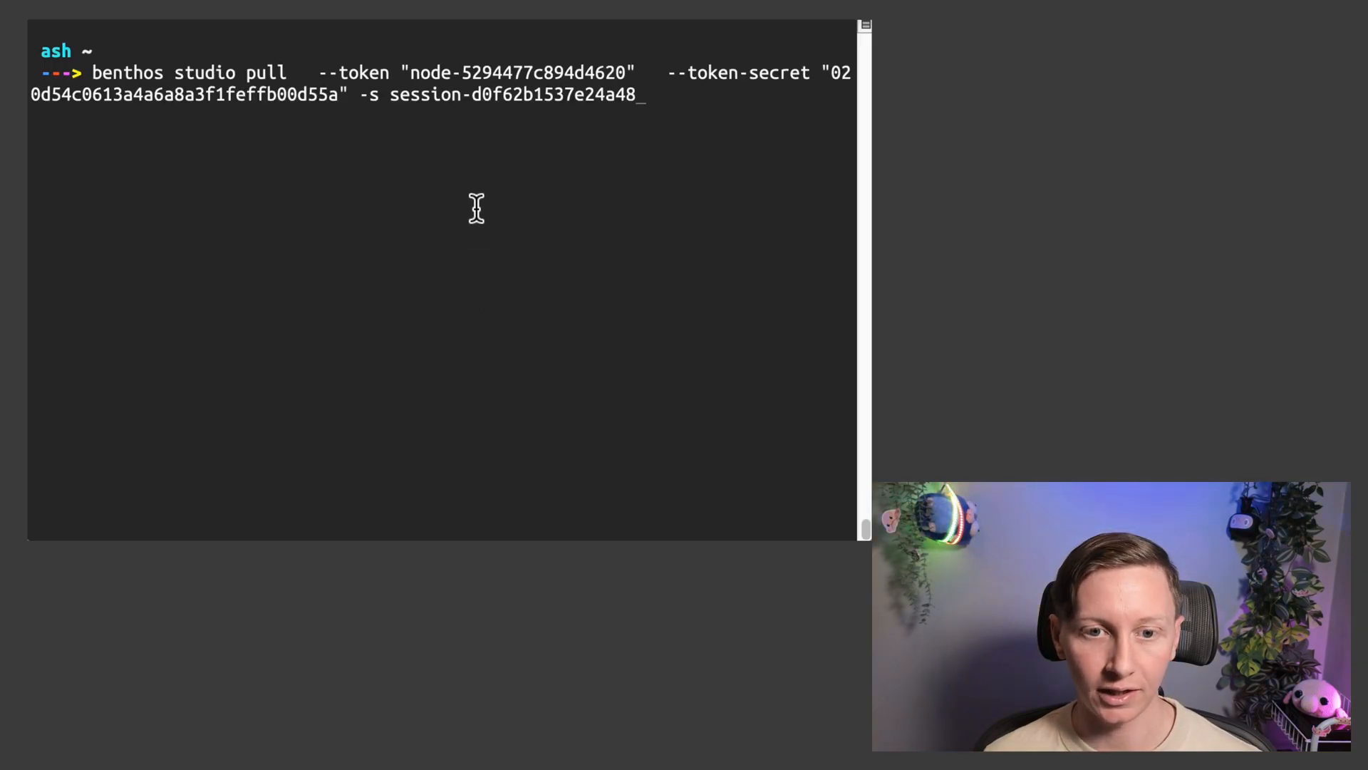
Run the benthos studio pull command with --send-traces, streaming cat facts with uppercased names.
type("--send")
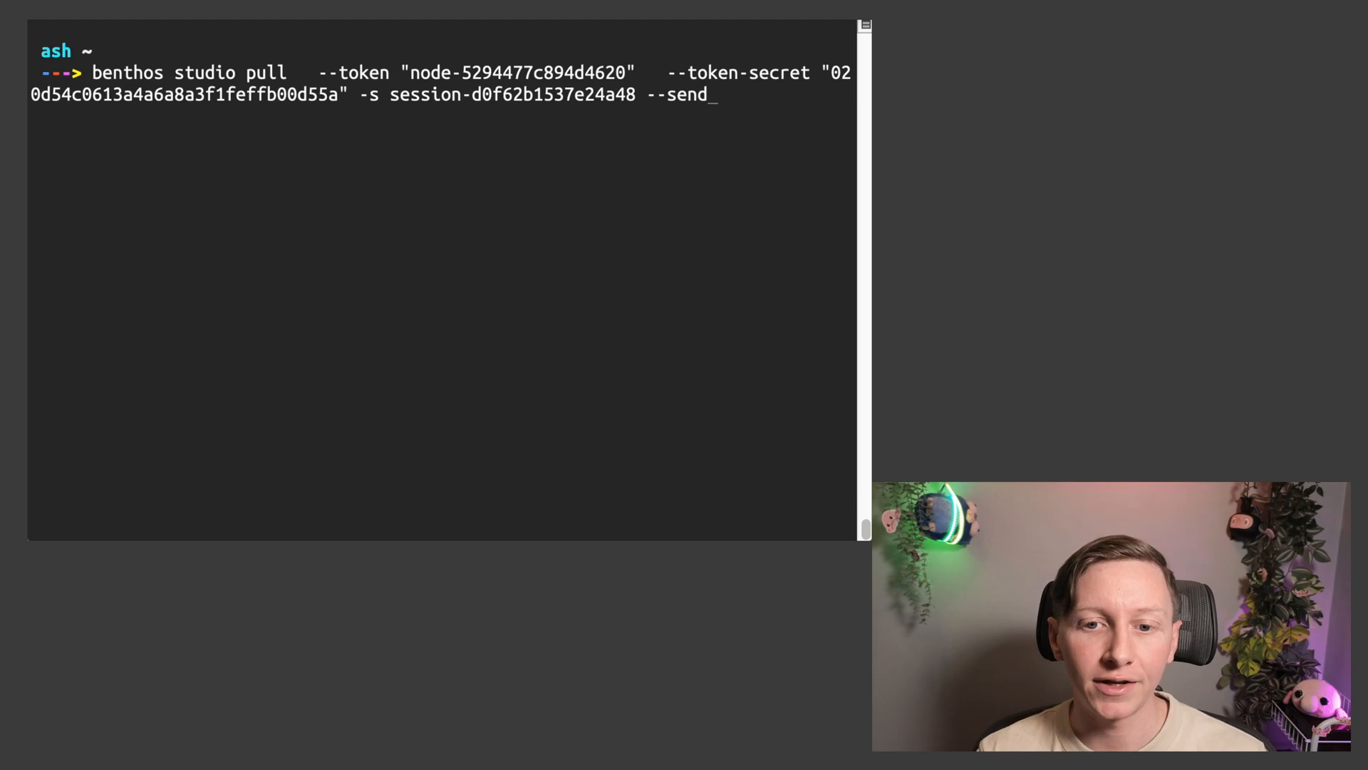
type("-traces")
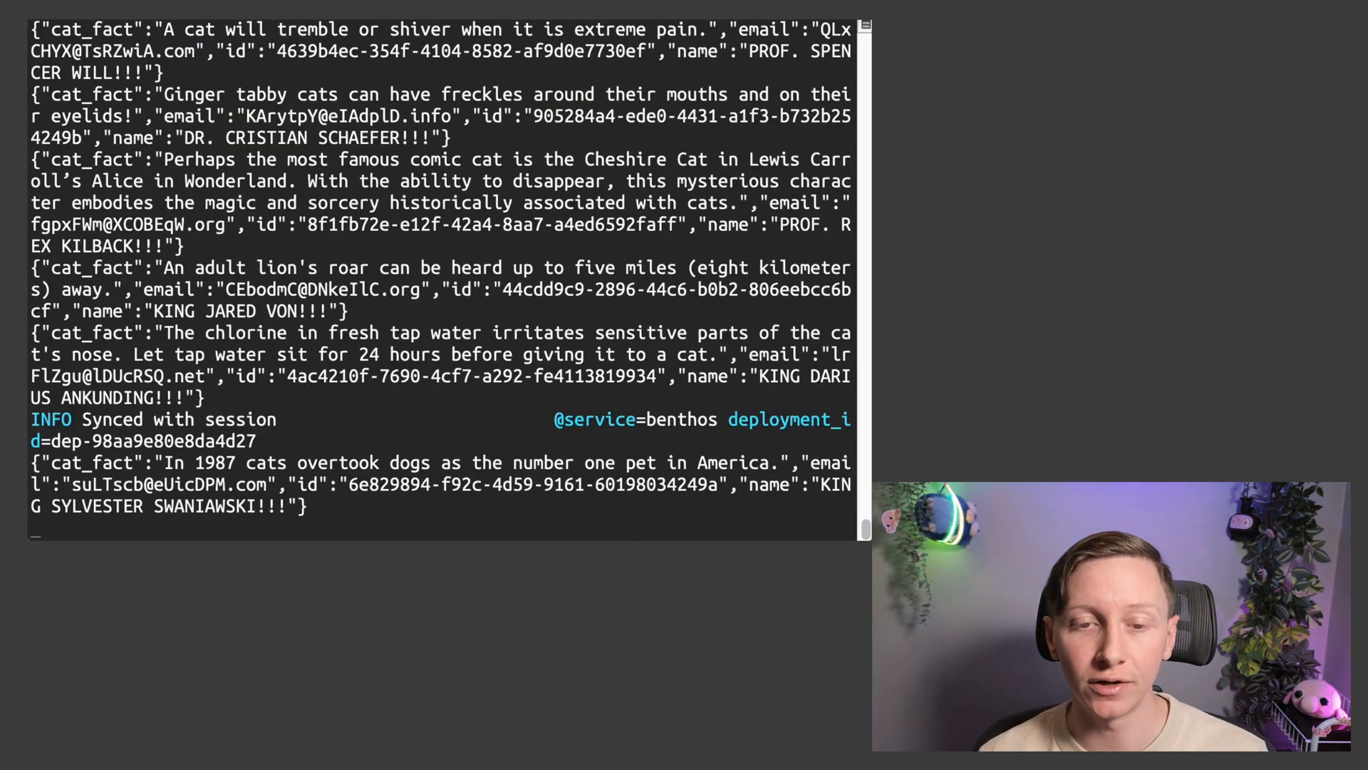
scroll("down", 3)
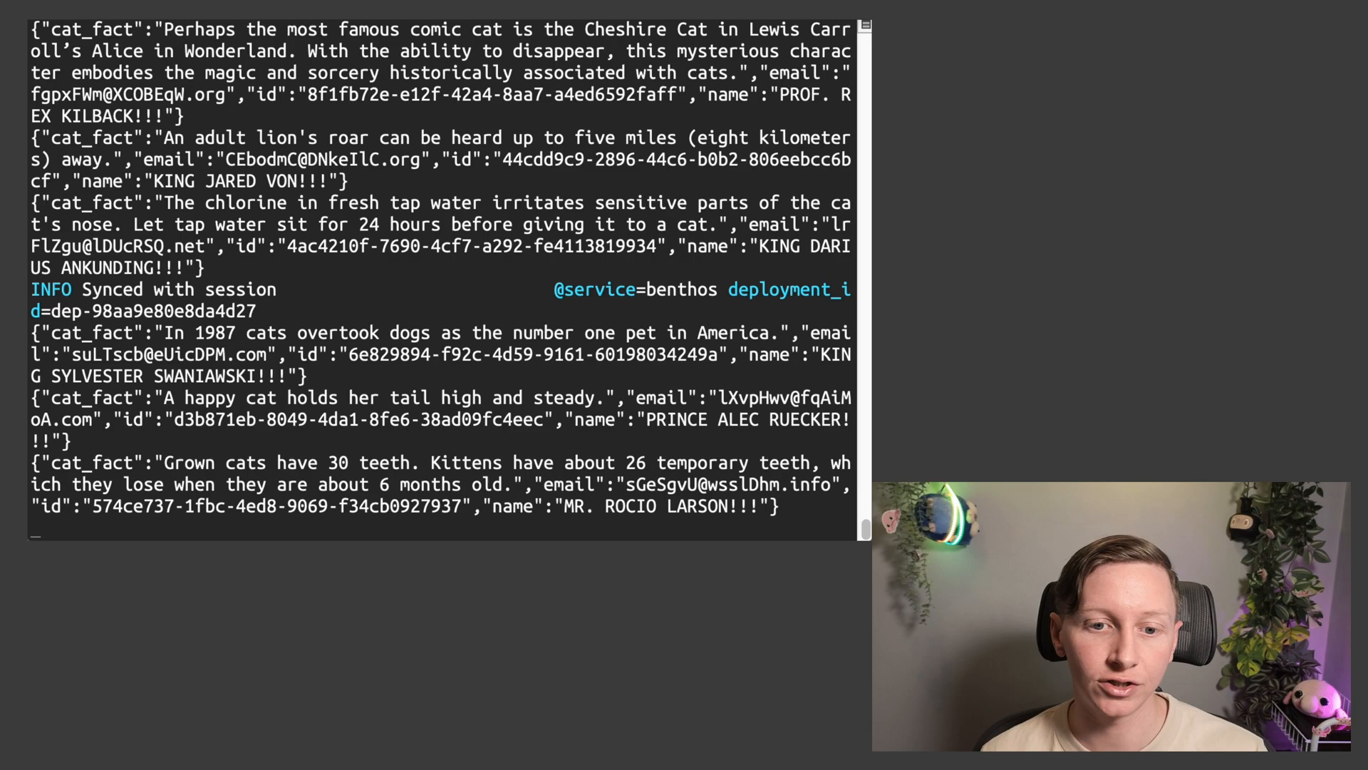
scroll("down", 3)
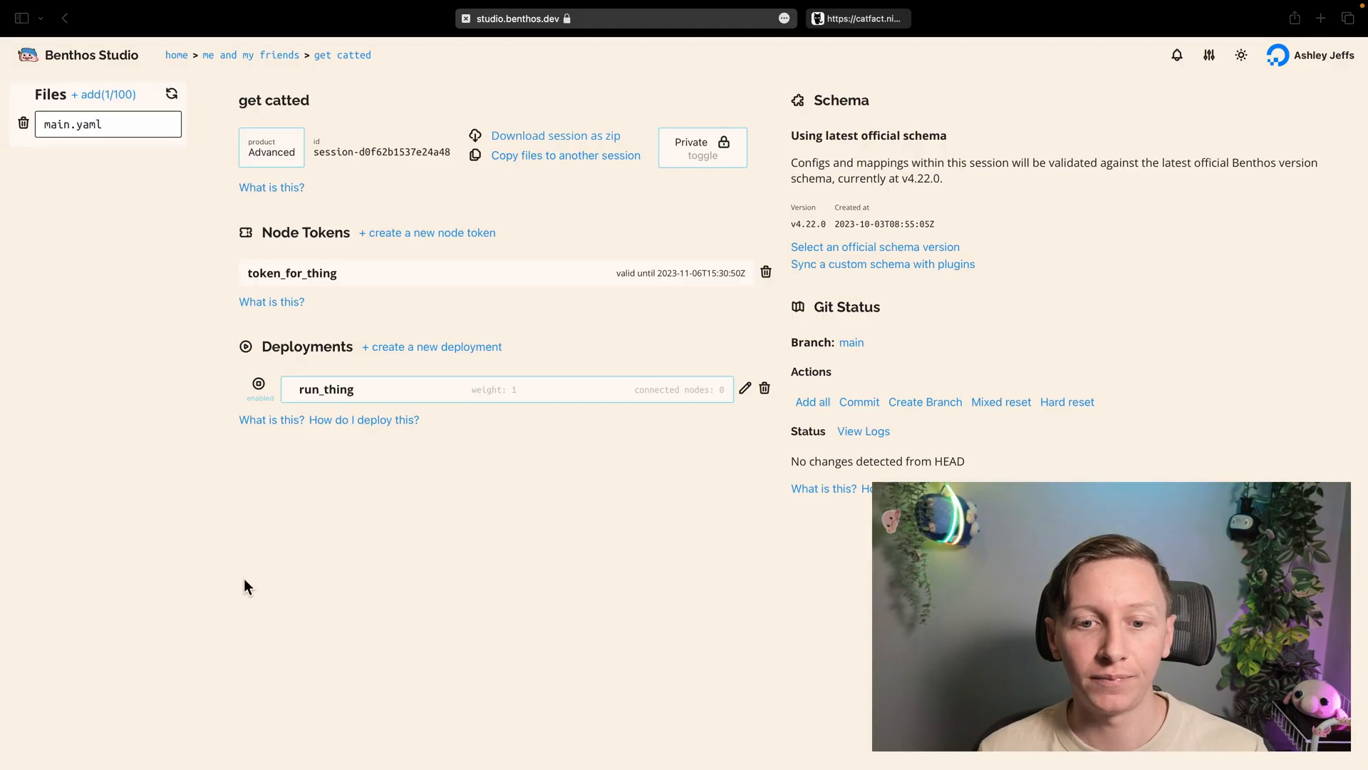
mouse_move(151, 180)
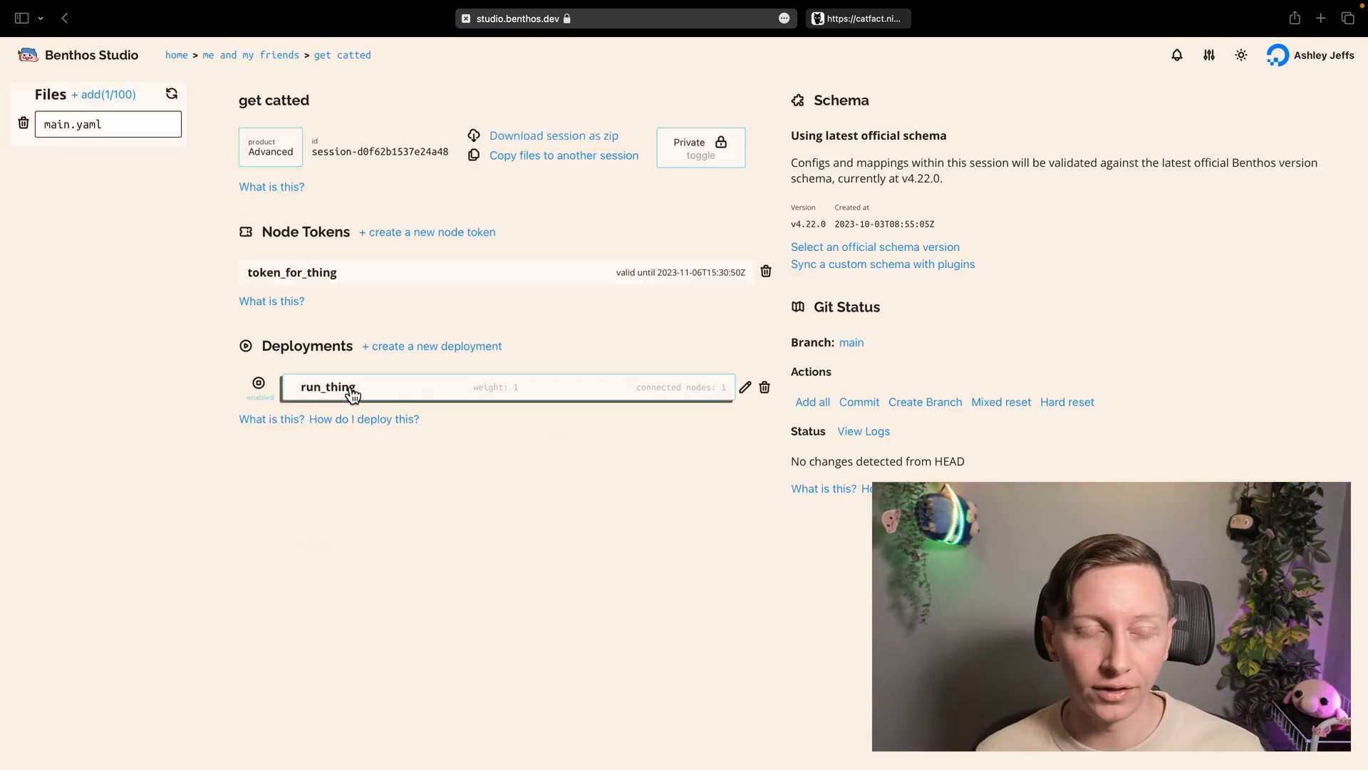
left_click(328, 388)
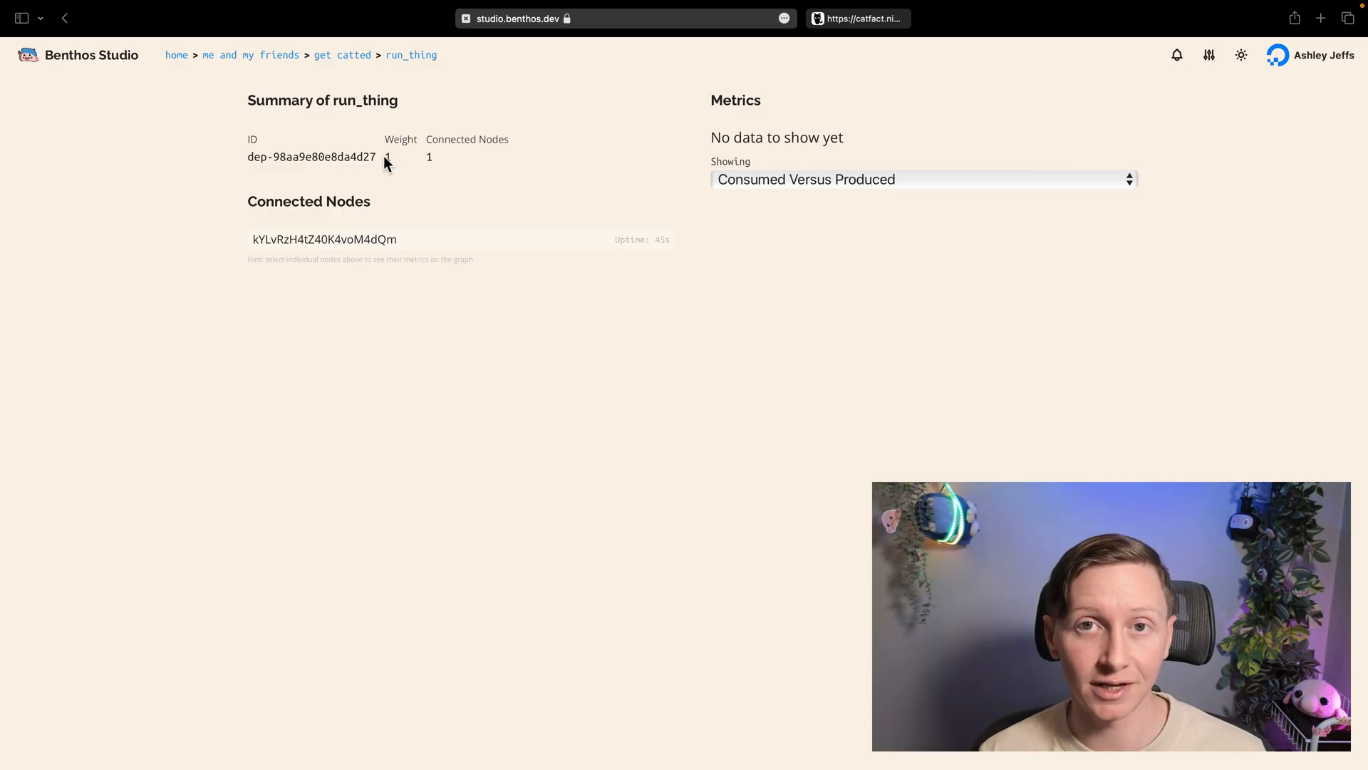
mouse_move(434, 235)
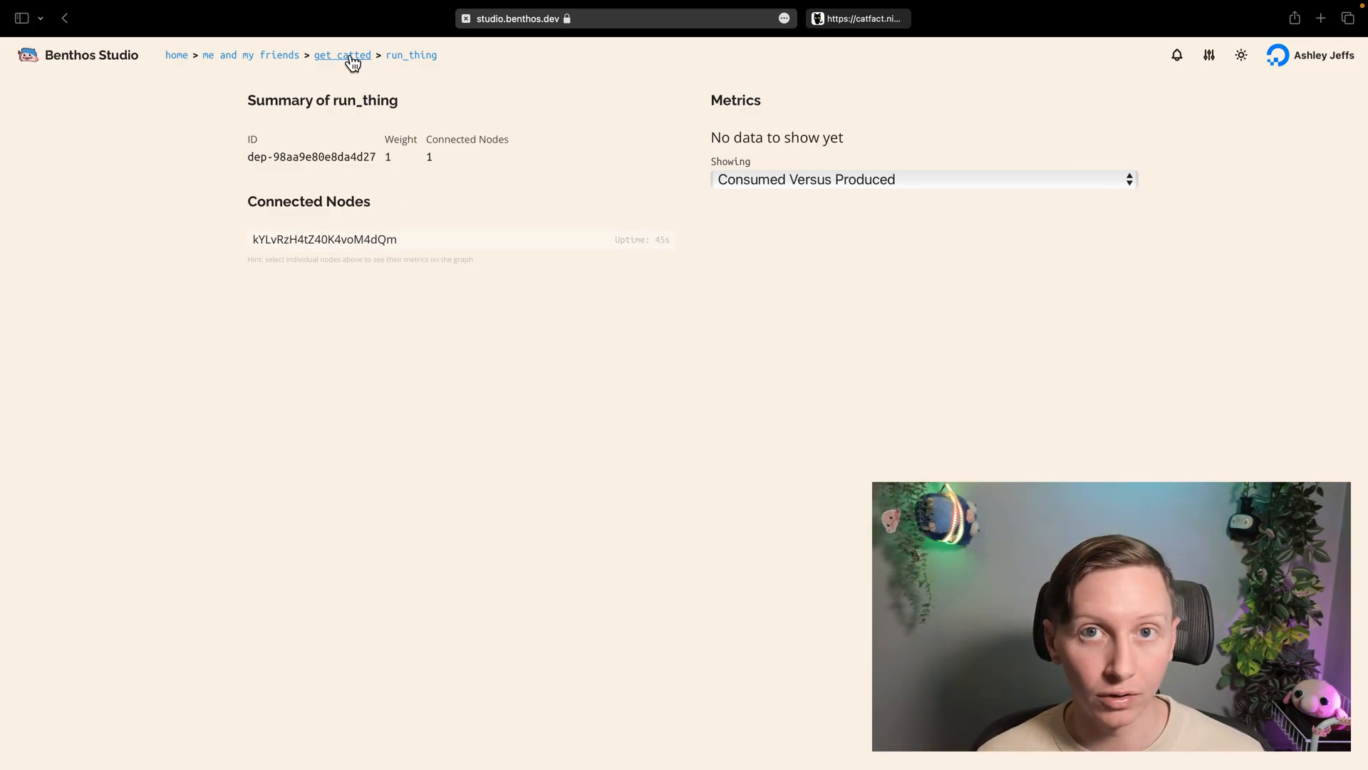
left_click(342, 54)
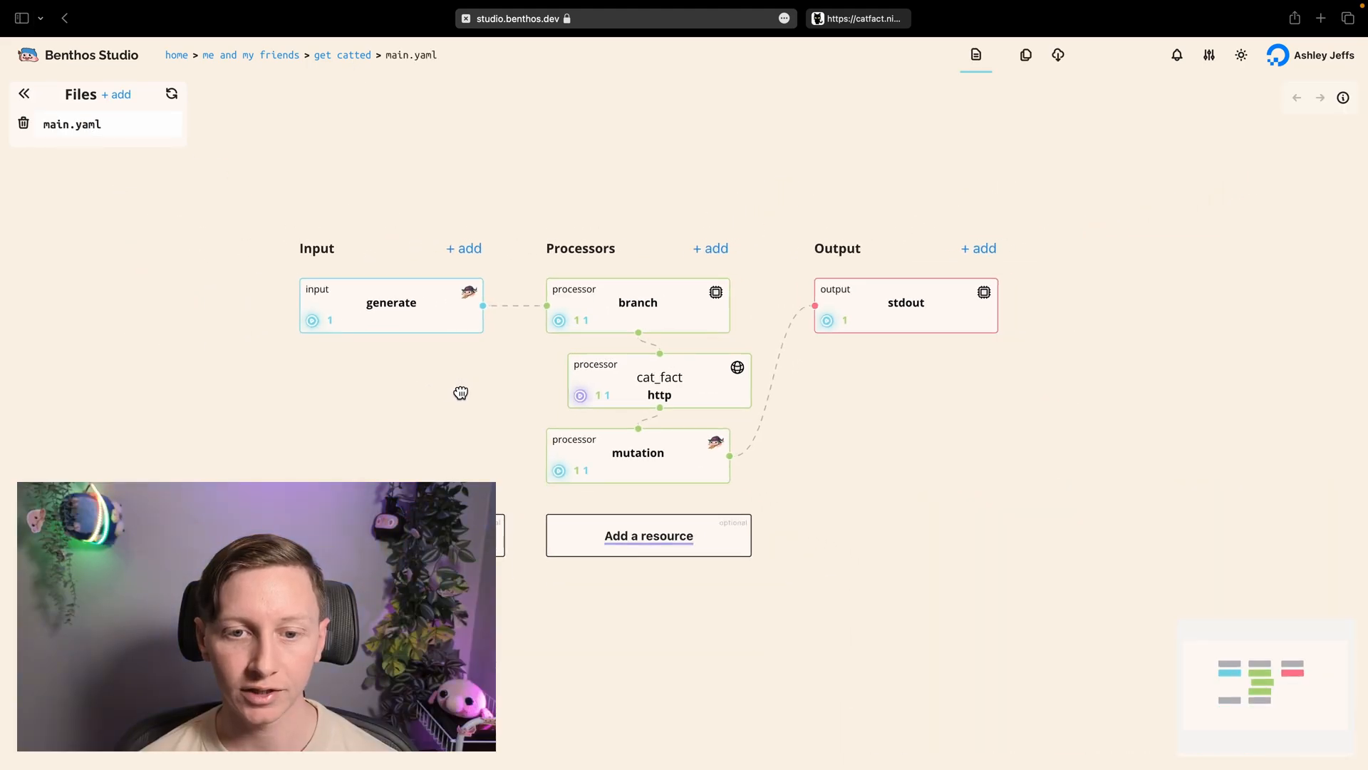
Inspect the cat_fact http processor and scroll through the run_thing deployment's live Run Events traces.
left_click(658, 376)
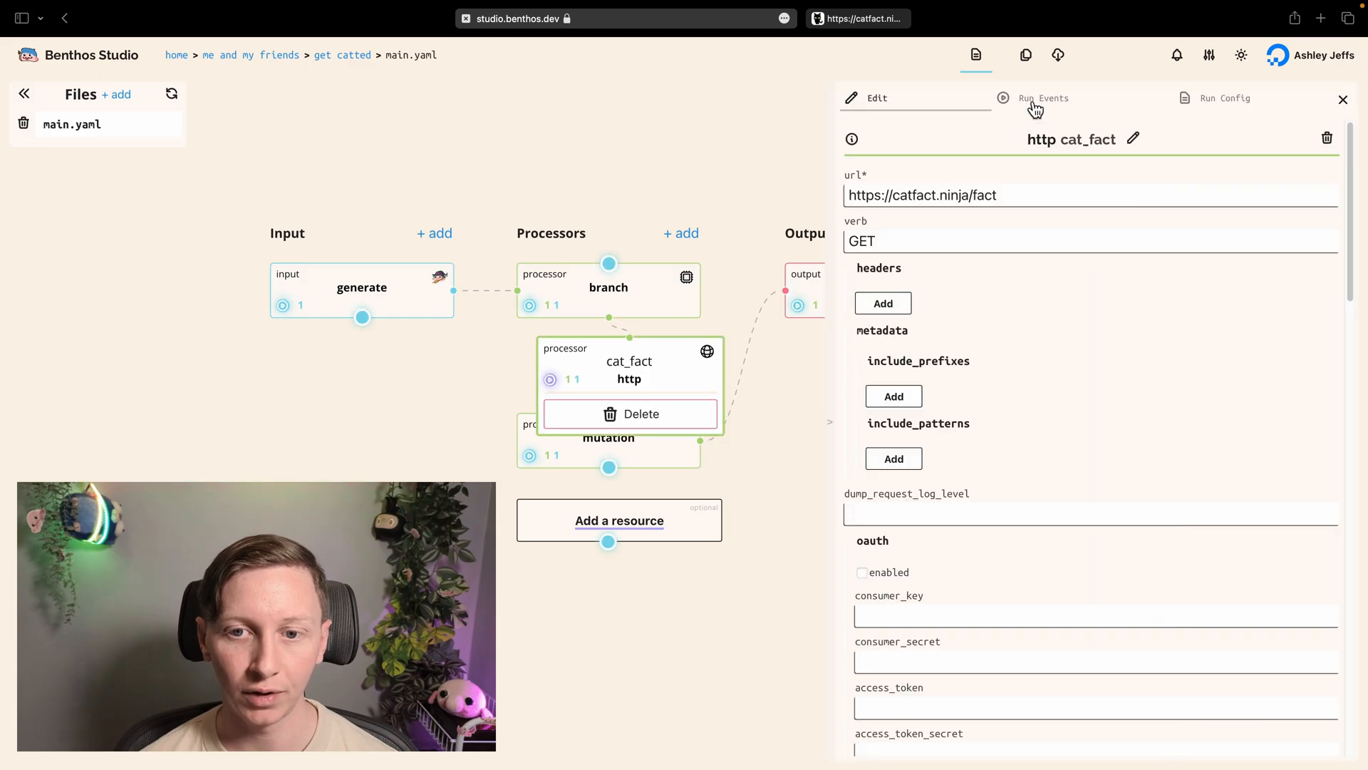
left_click(1043, 98)
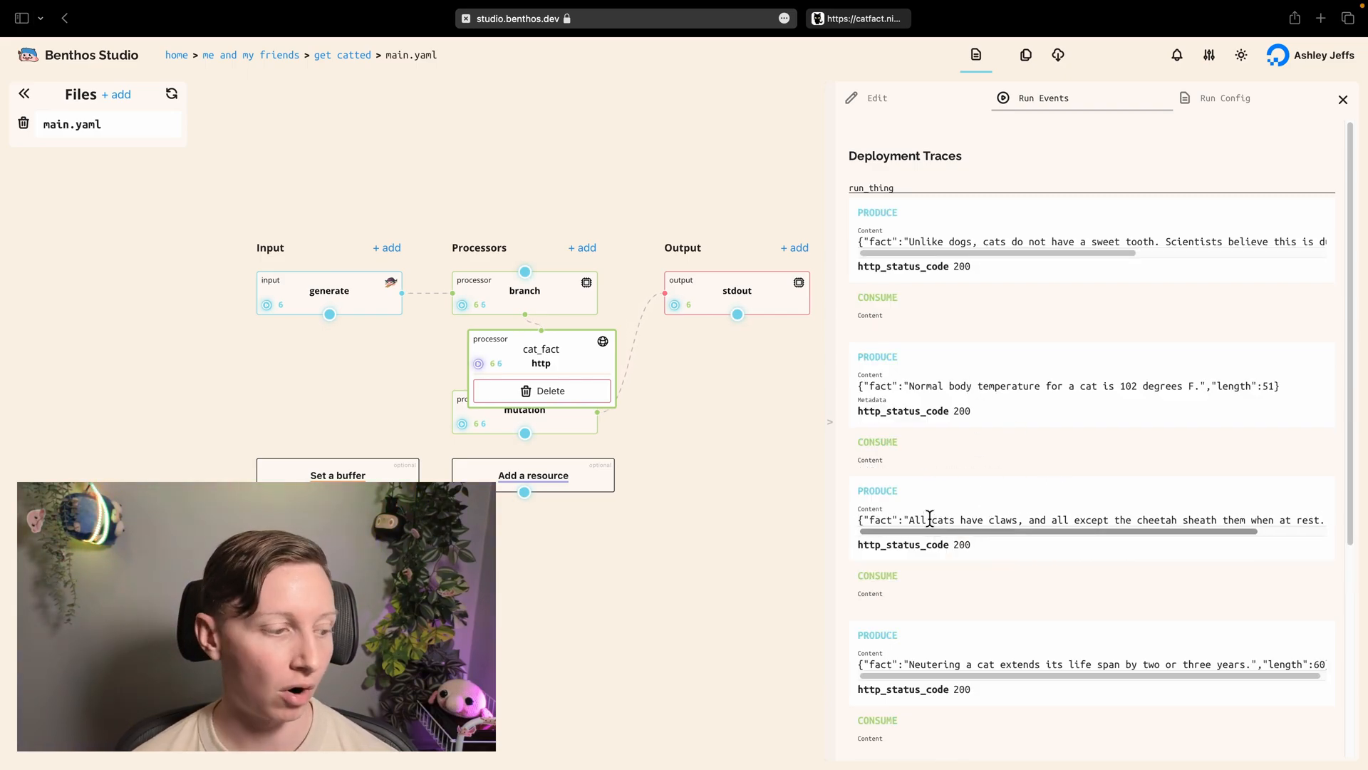
scroll("down", 3)
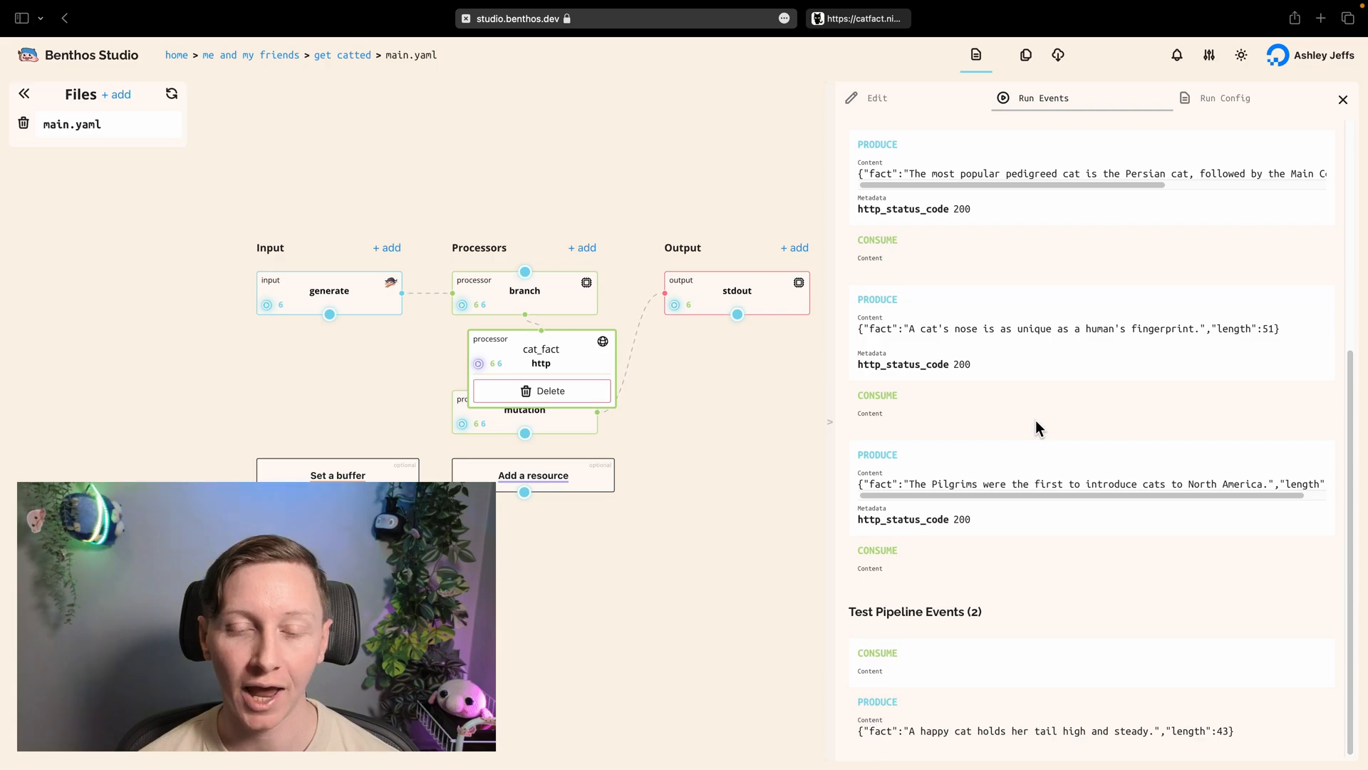
scroll("down", 3)
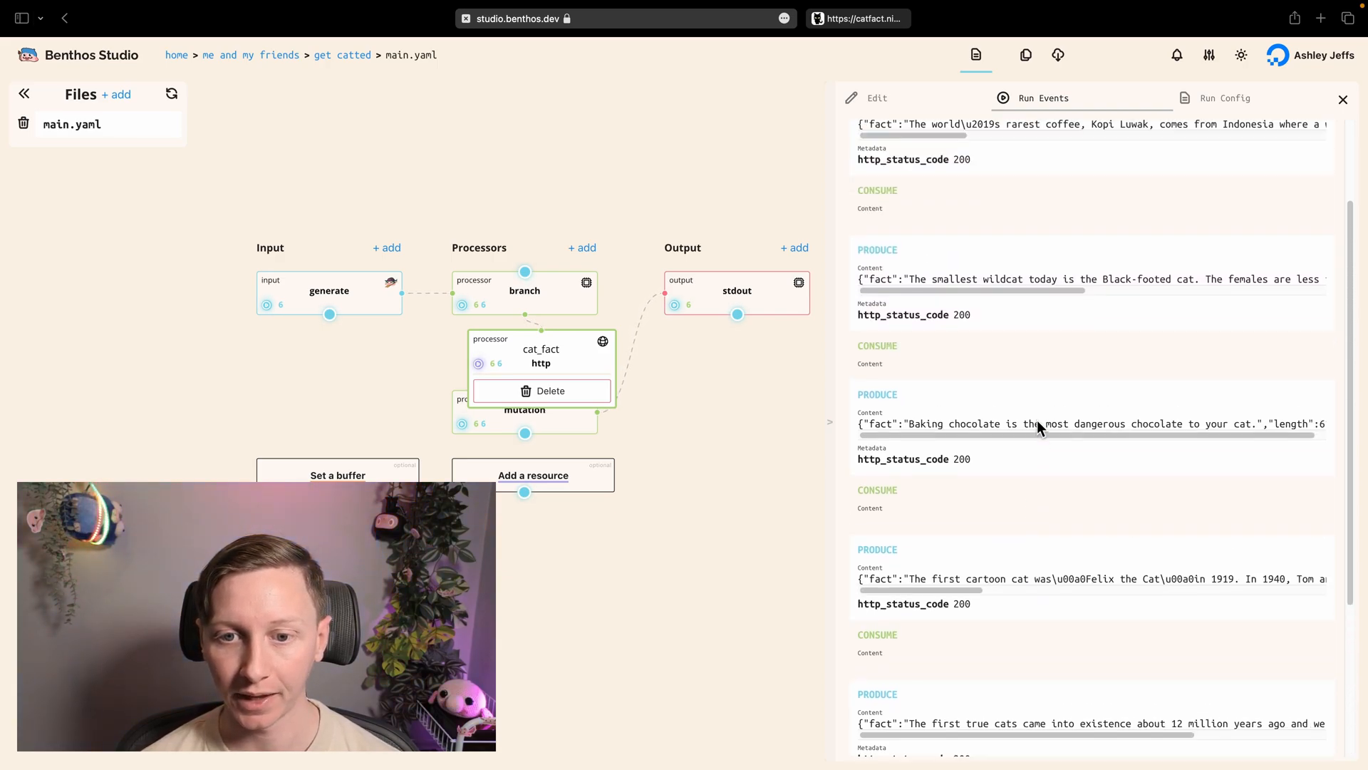
scroll("down", 3)
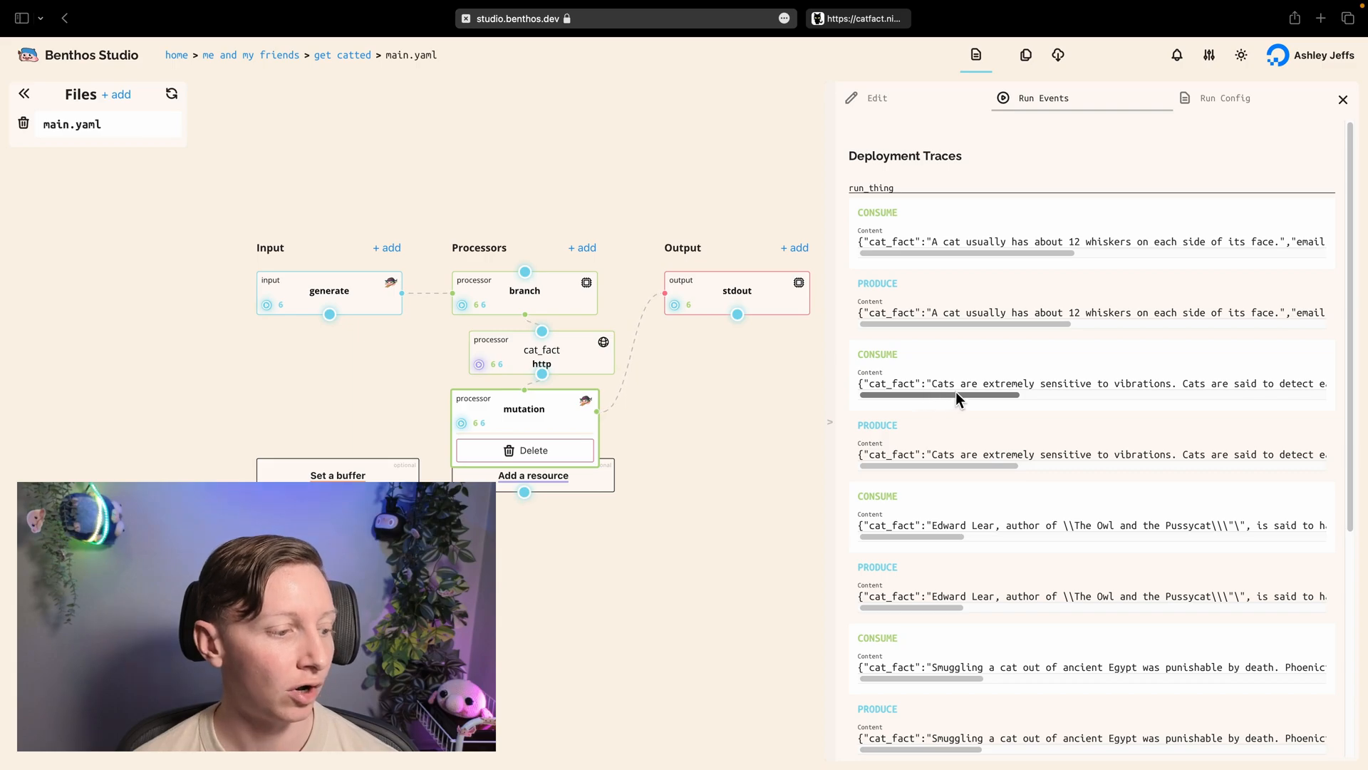
scroll("down", 3)
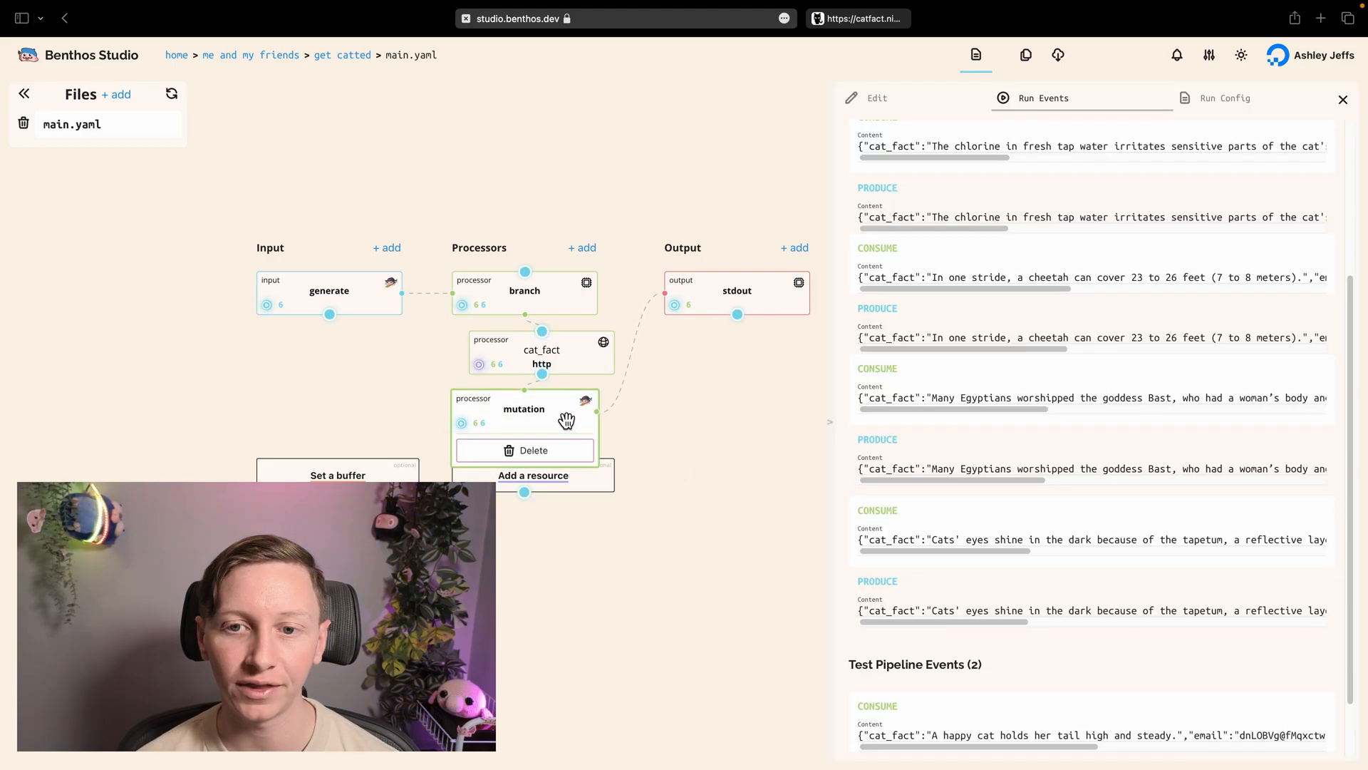
Bring up the mutation processor's uppercase-plus-'!!!' mapping for editing.
left_click(878, 99)
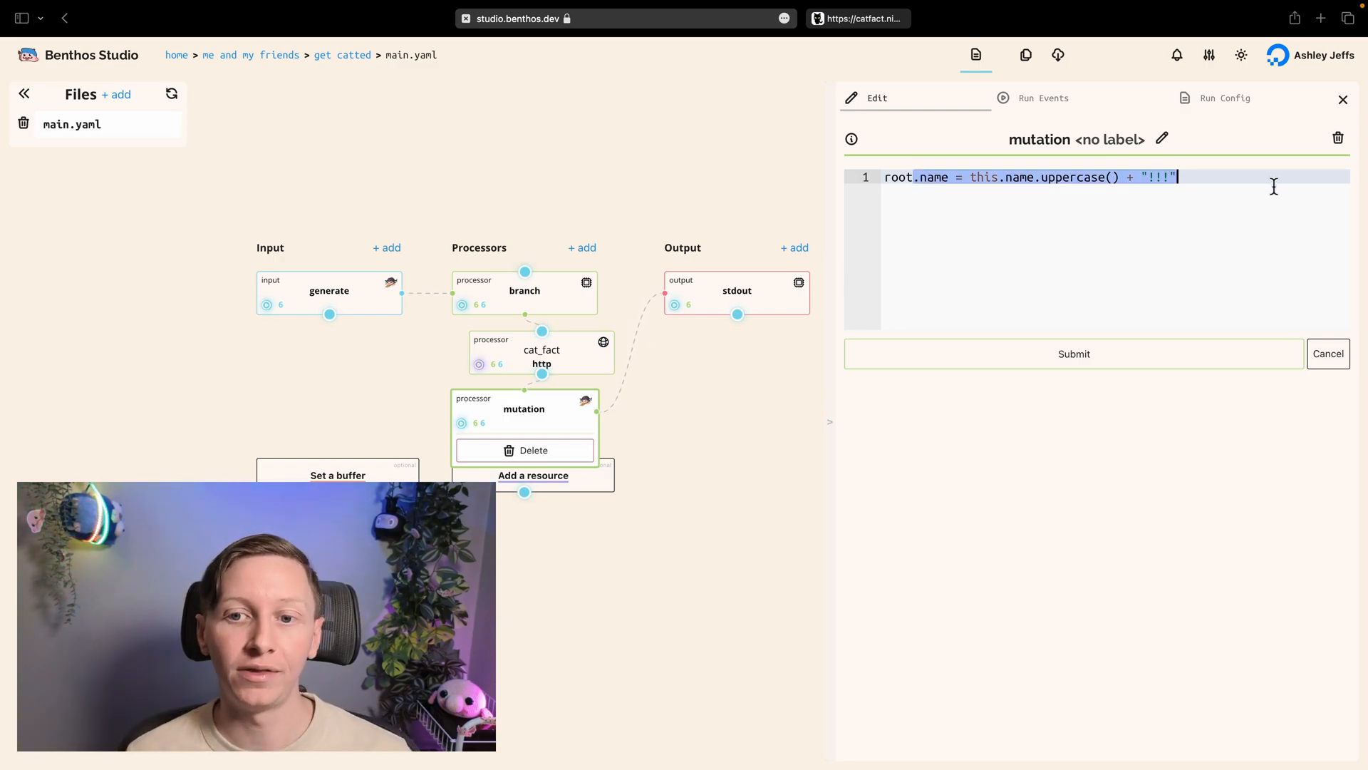
Replace the mutation mapping with root = this.format_xml() so each message becomes XML.
type("root = this.")
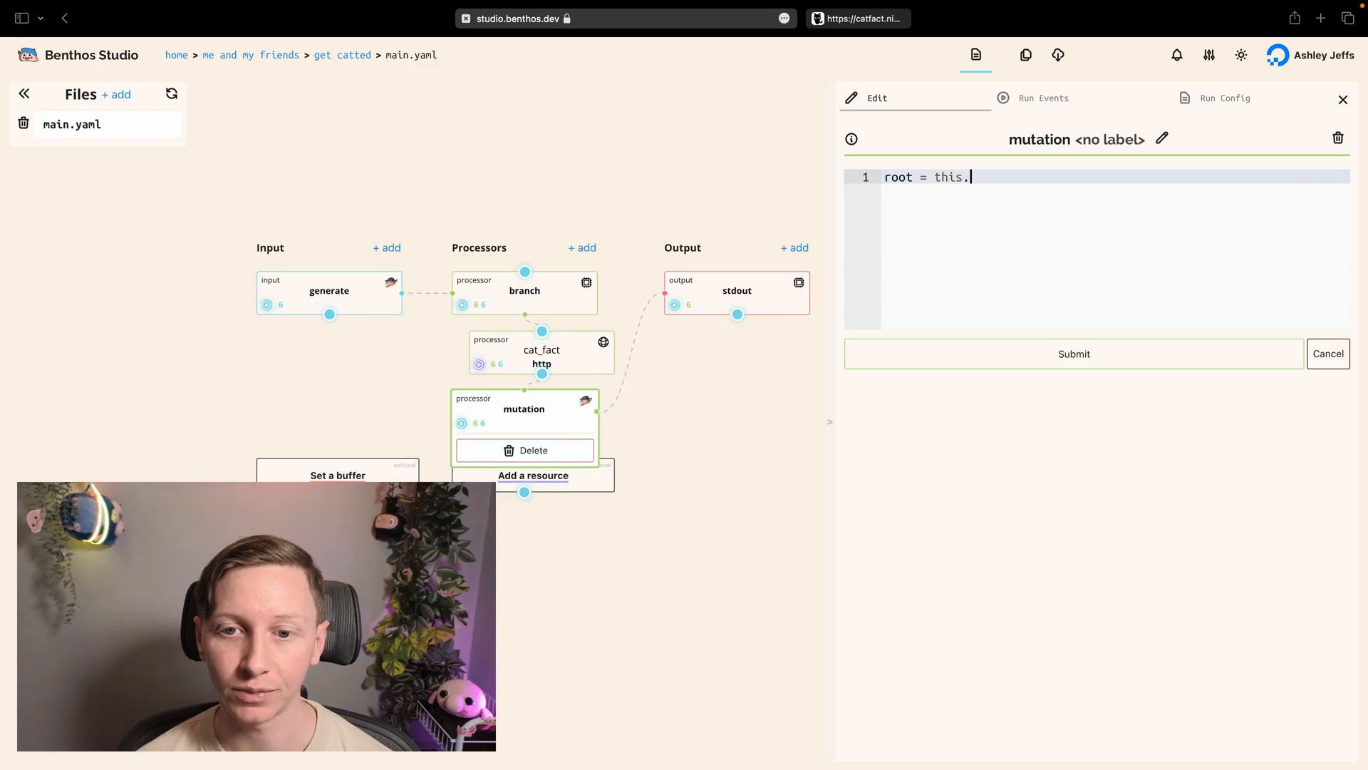
type("format_")
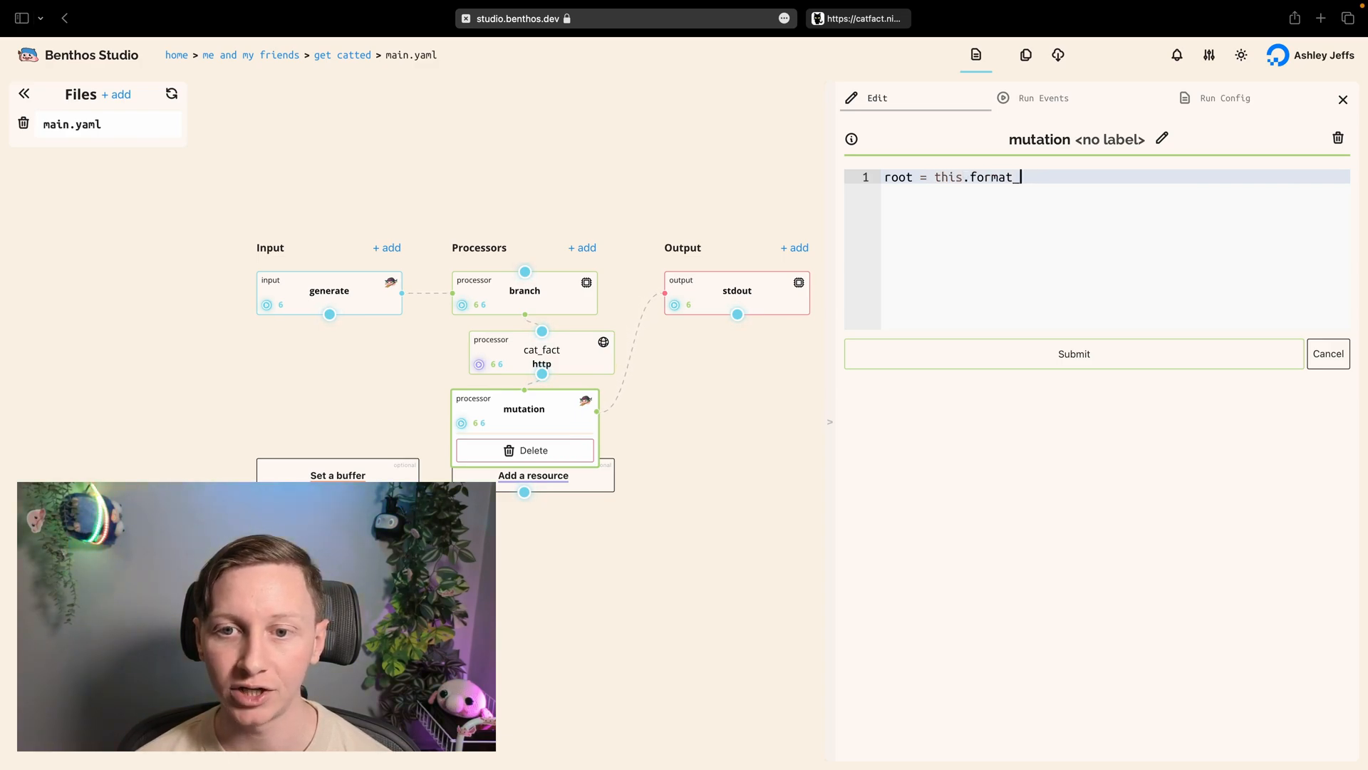
type("xml()")
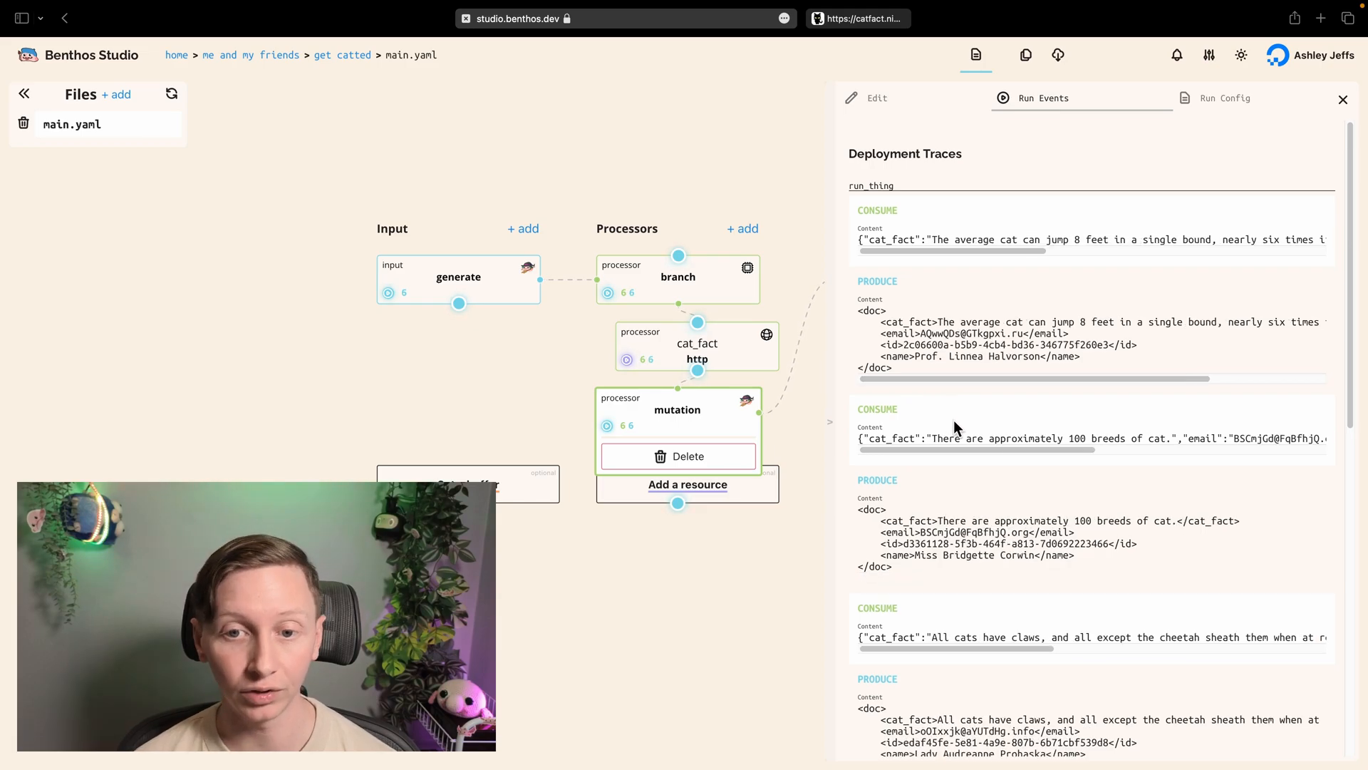
Check the traces show XML cat facts, then close the side panel to reveal the full pipeline canvas.
scroll("down", 3)
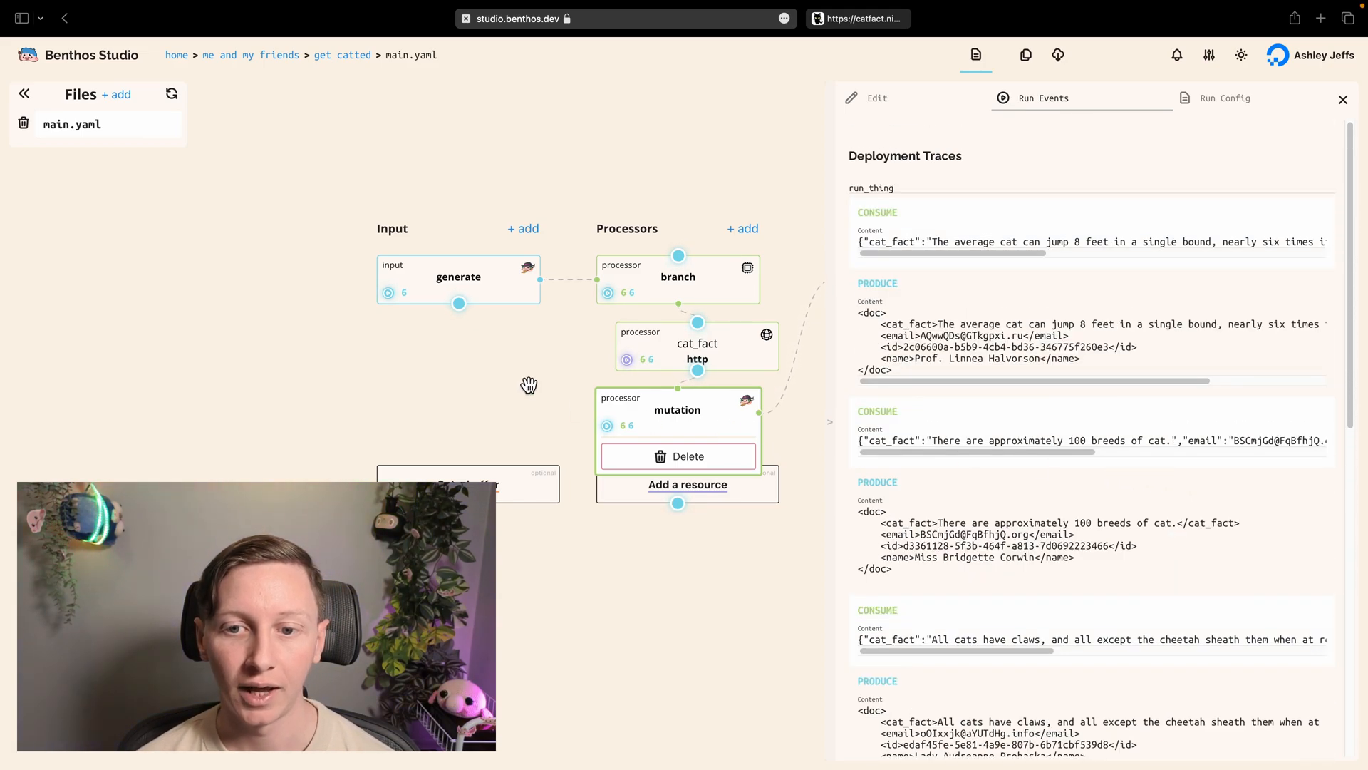
left_click(1342, 100)
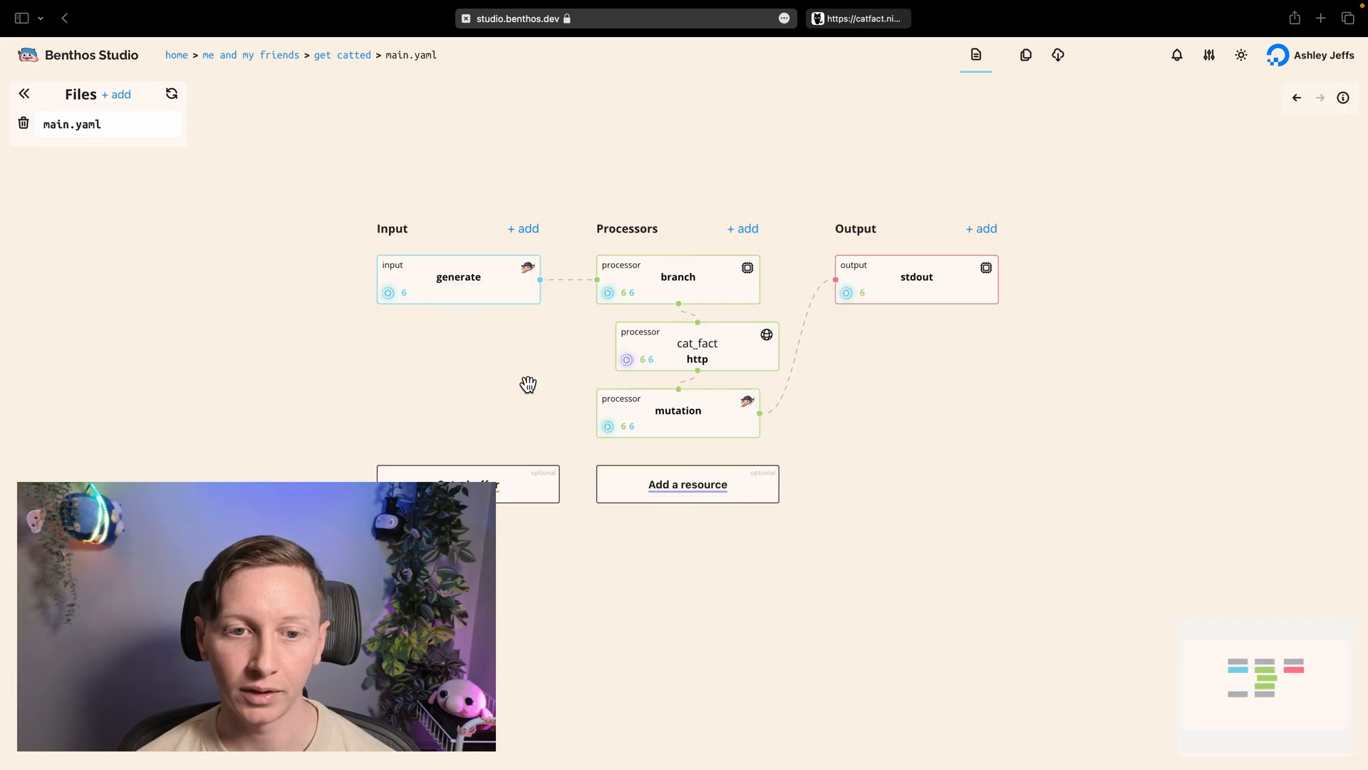